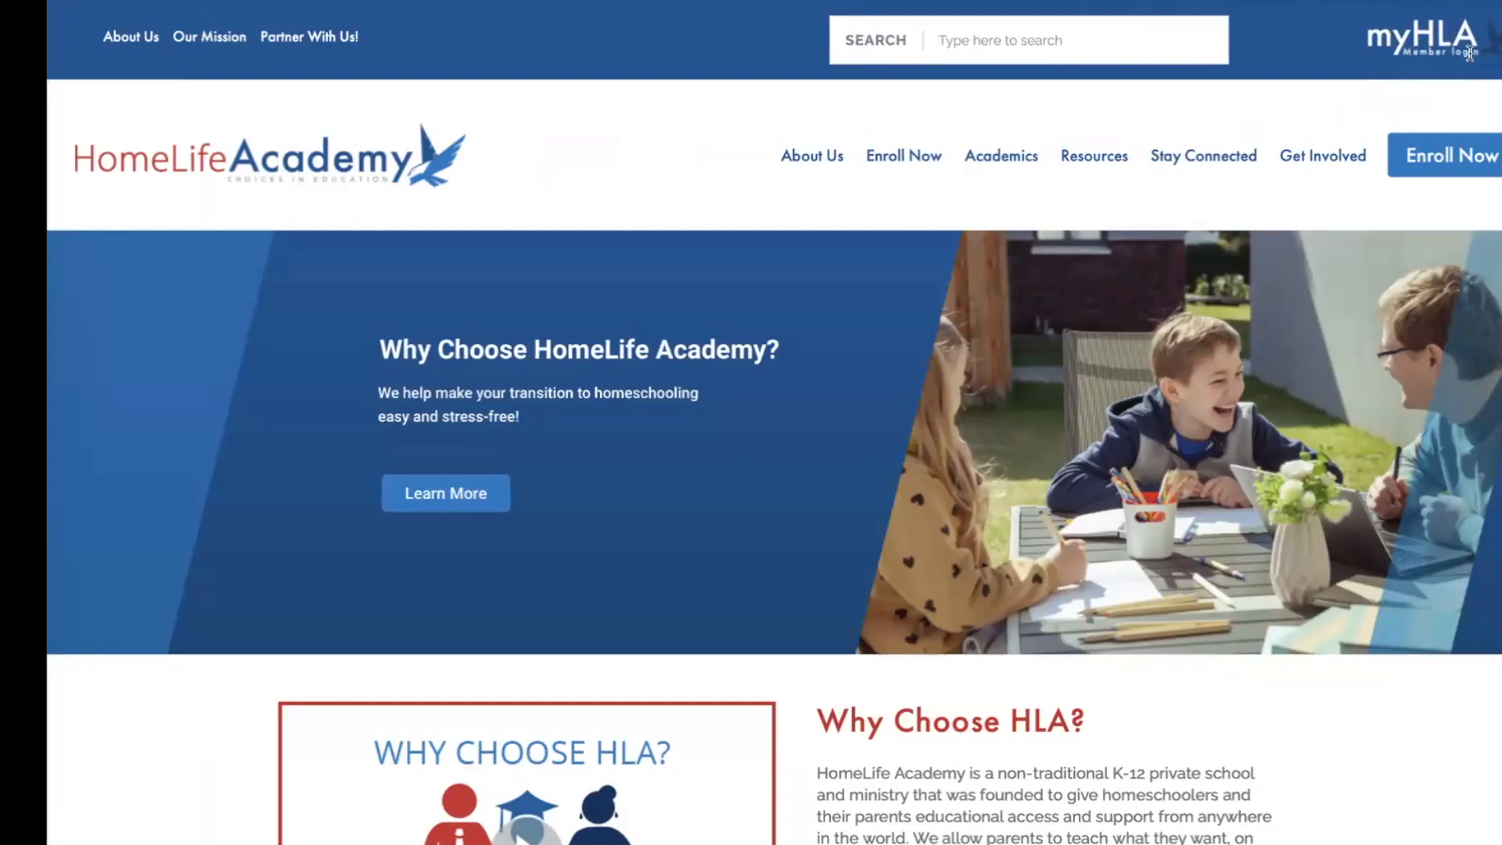
mouse_move(1489, 68)
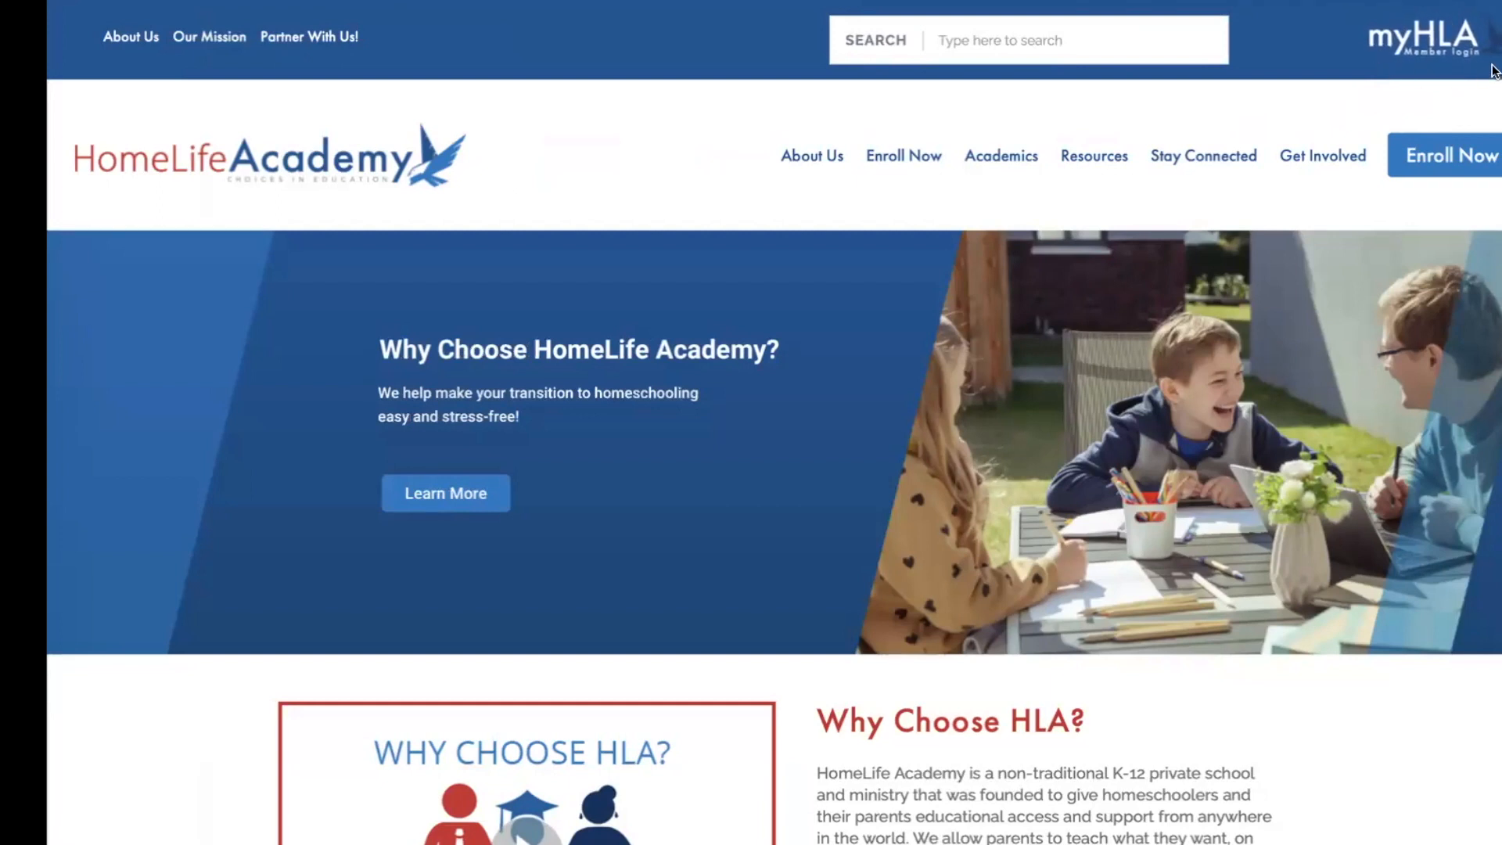
- Go to the myHLA Member Login page and enter the family dashboard
click(1422, 40)
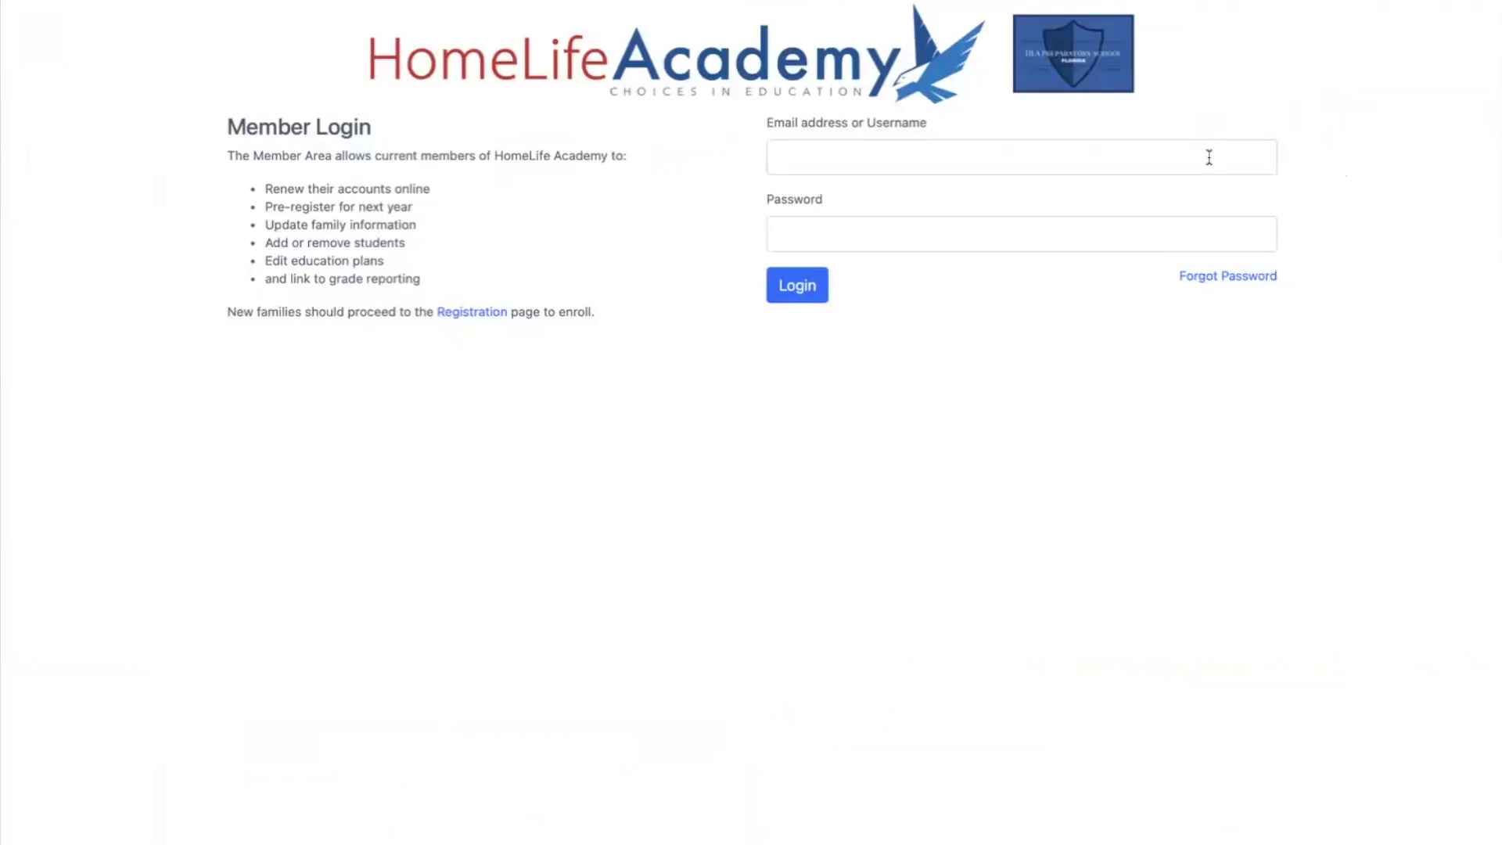
mouse_move(1272, 270)
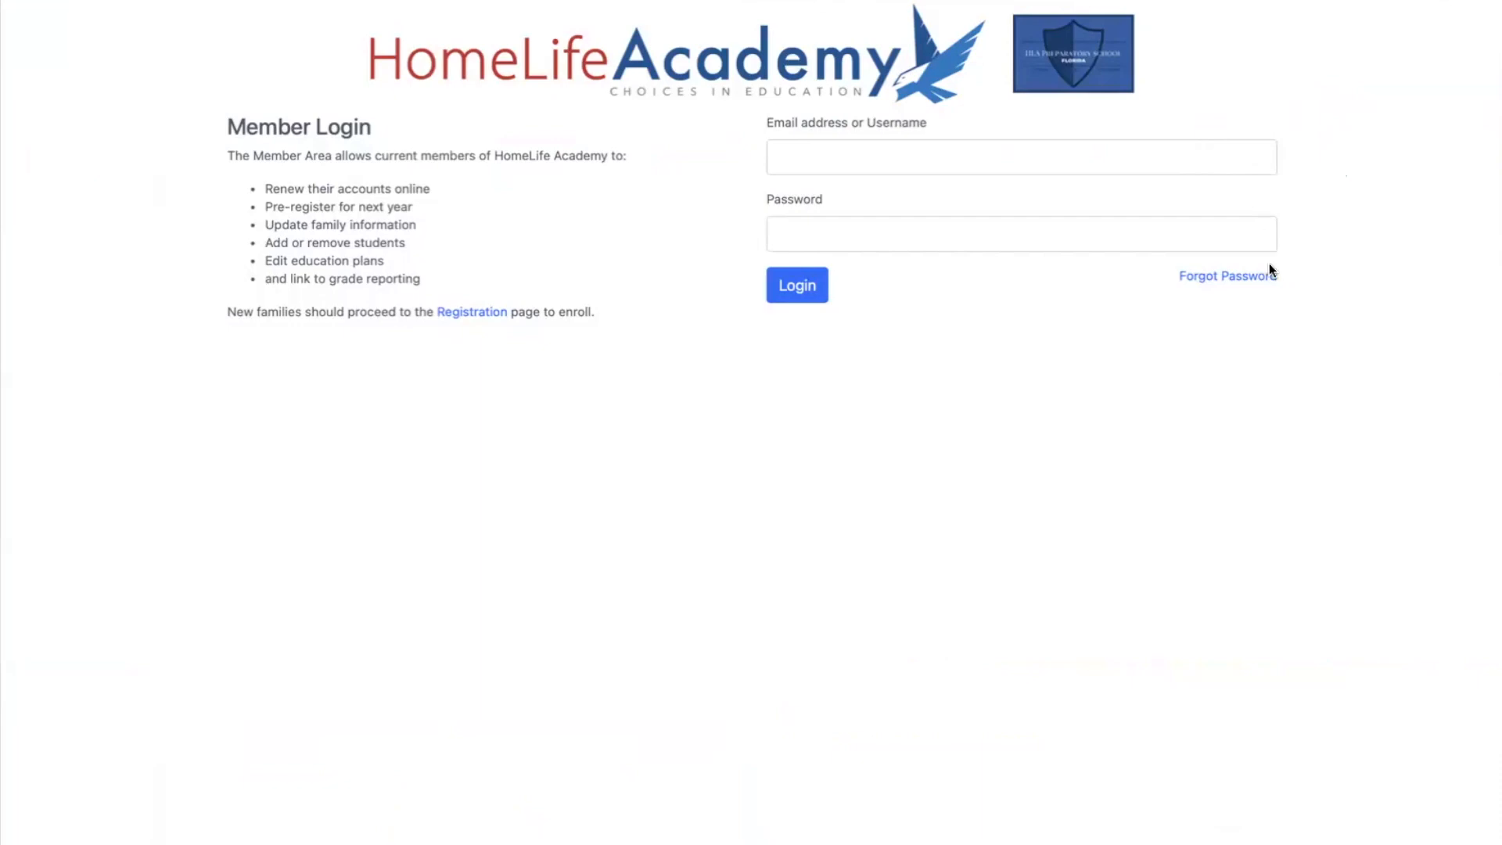
mouse_move(1242, 282)
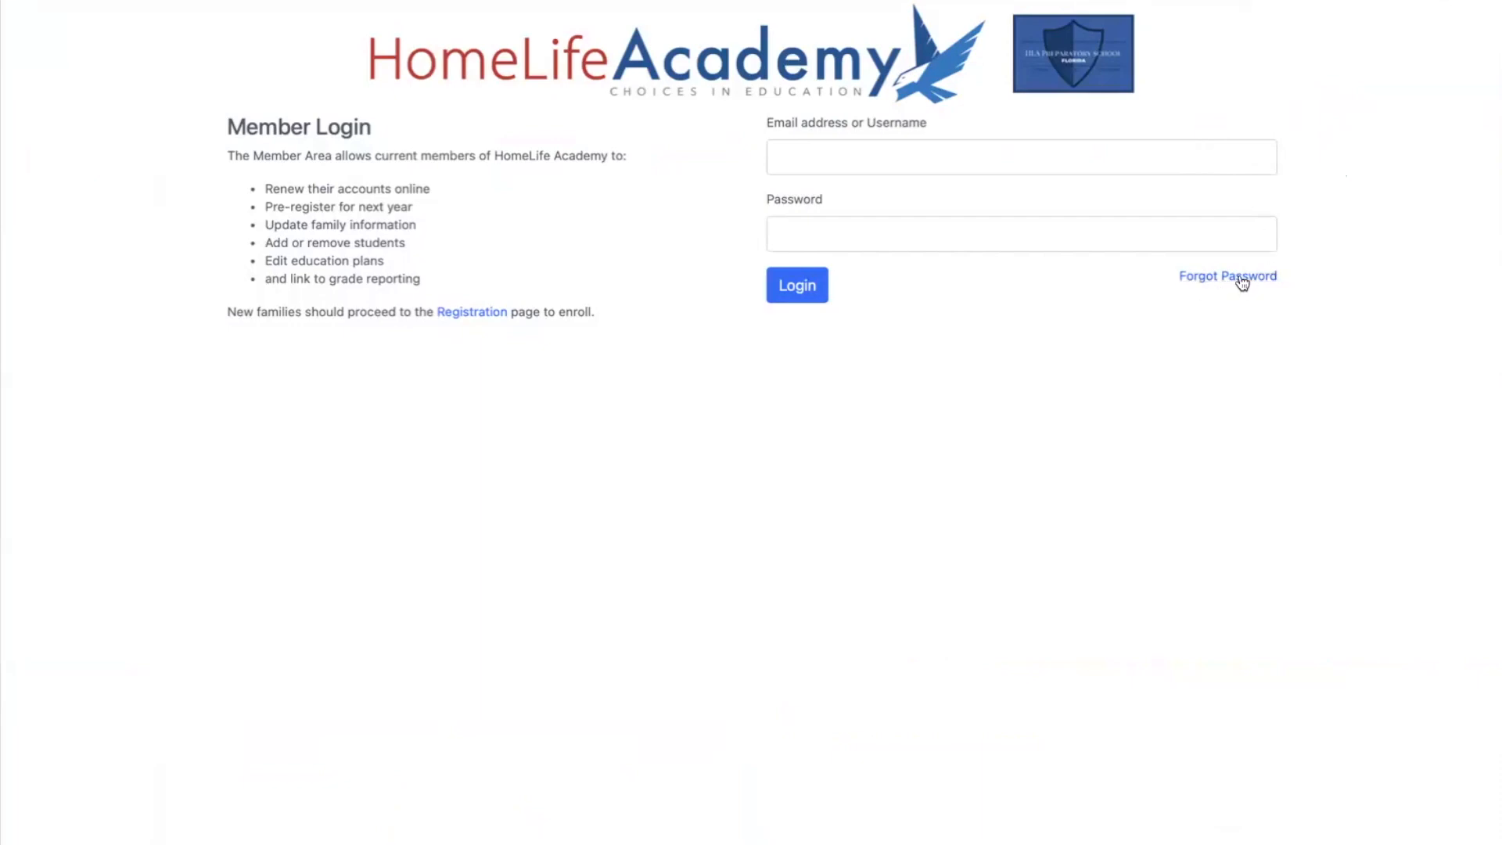
mouse_move(1227, 276)
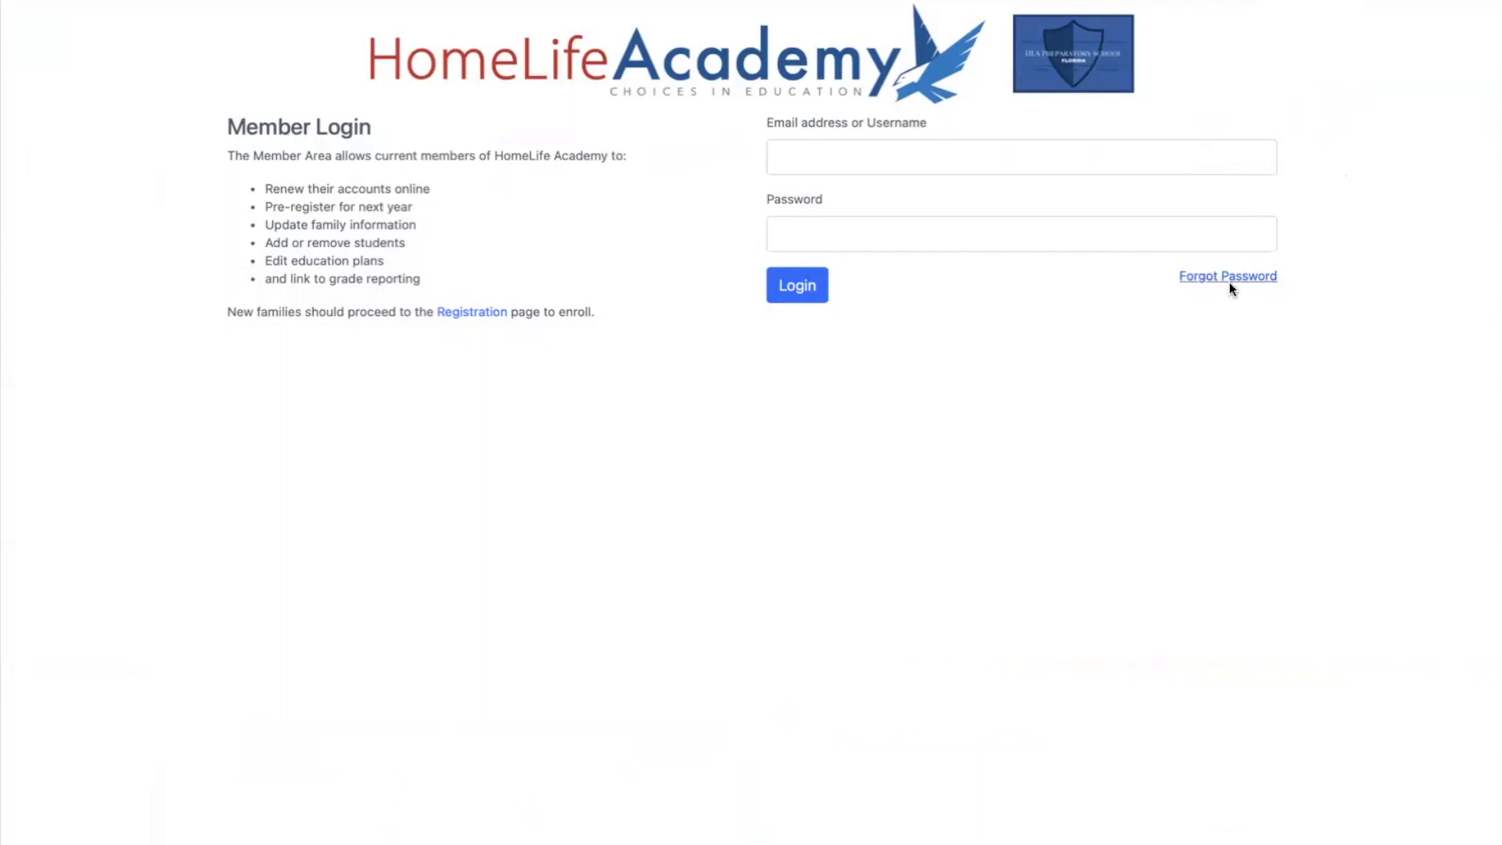
click(796, 285)
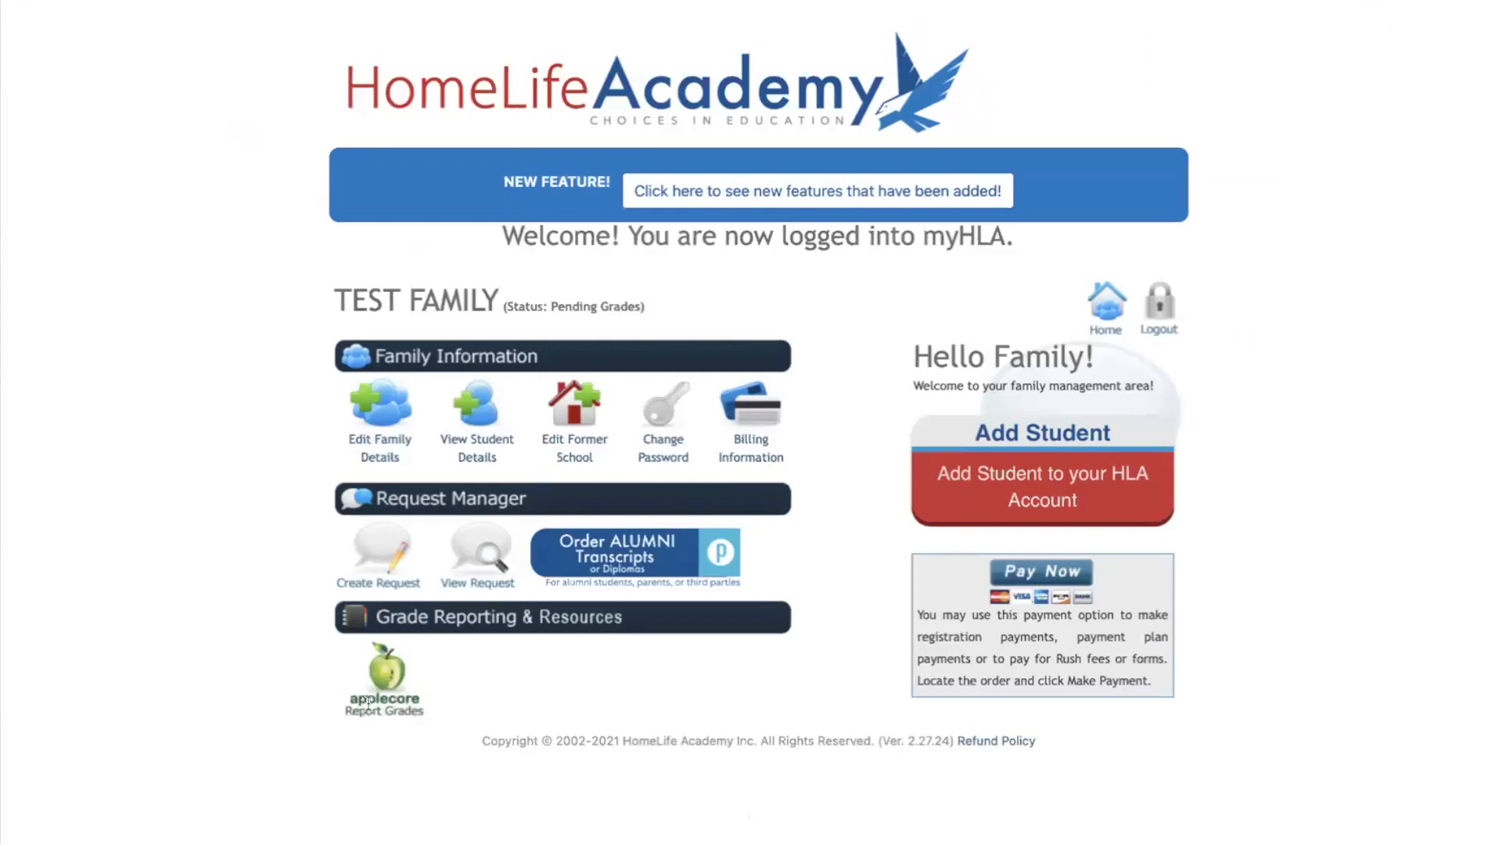
mouse_move(407, 696)
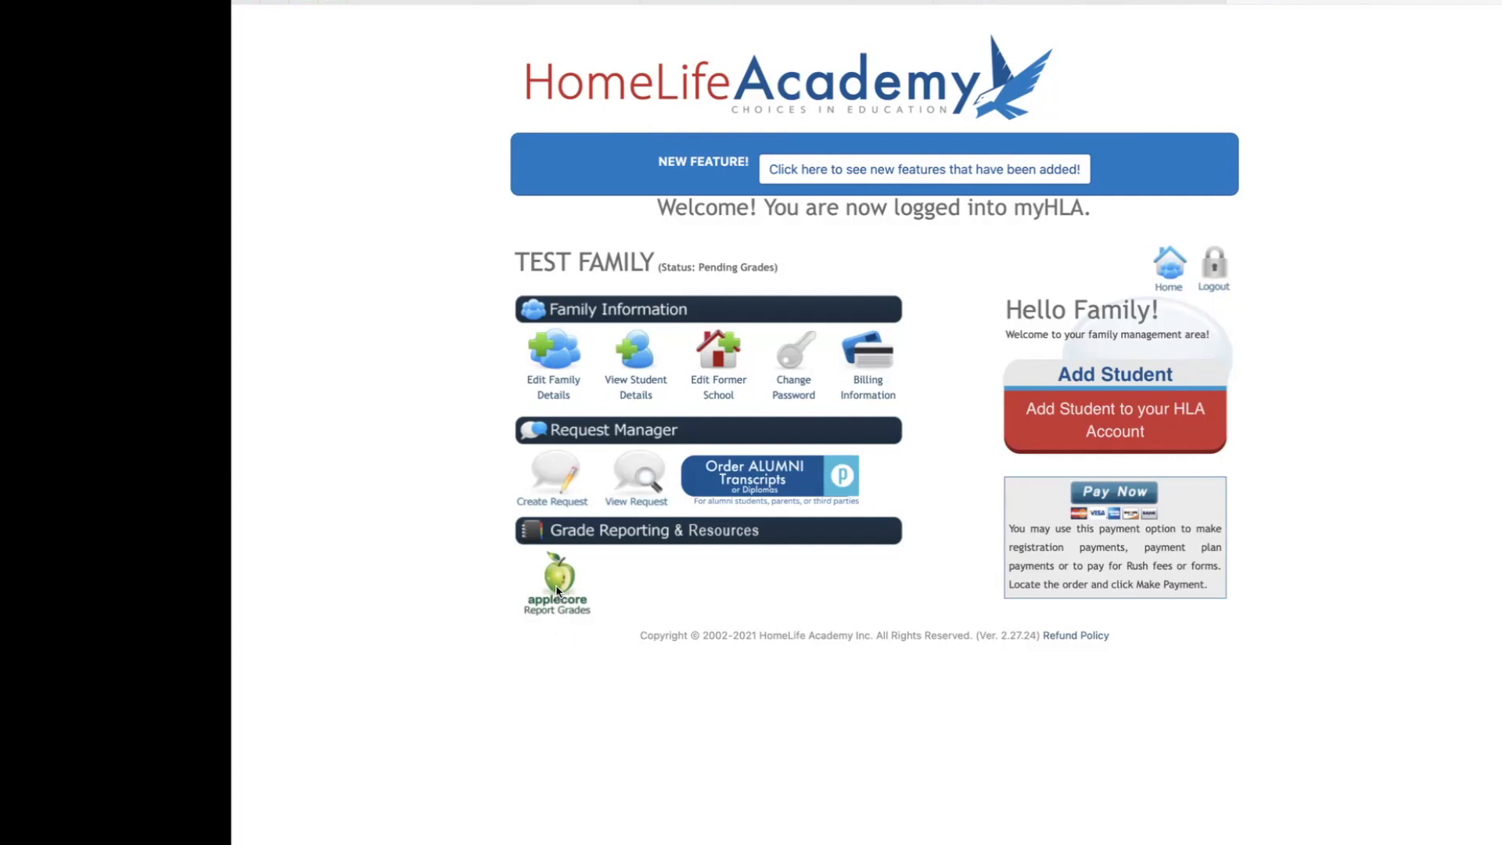
- Open Applecore Report Grades and view HLA's full Grading Scale page
click(556, 577)
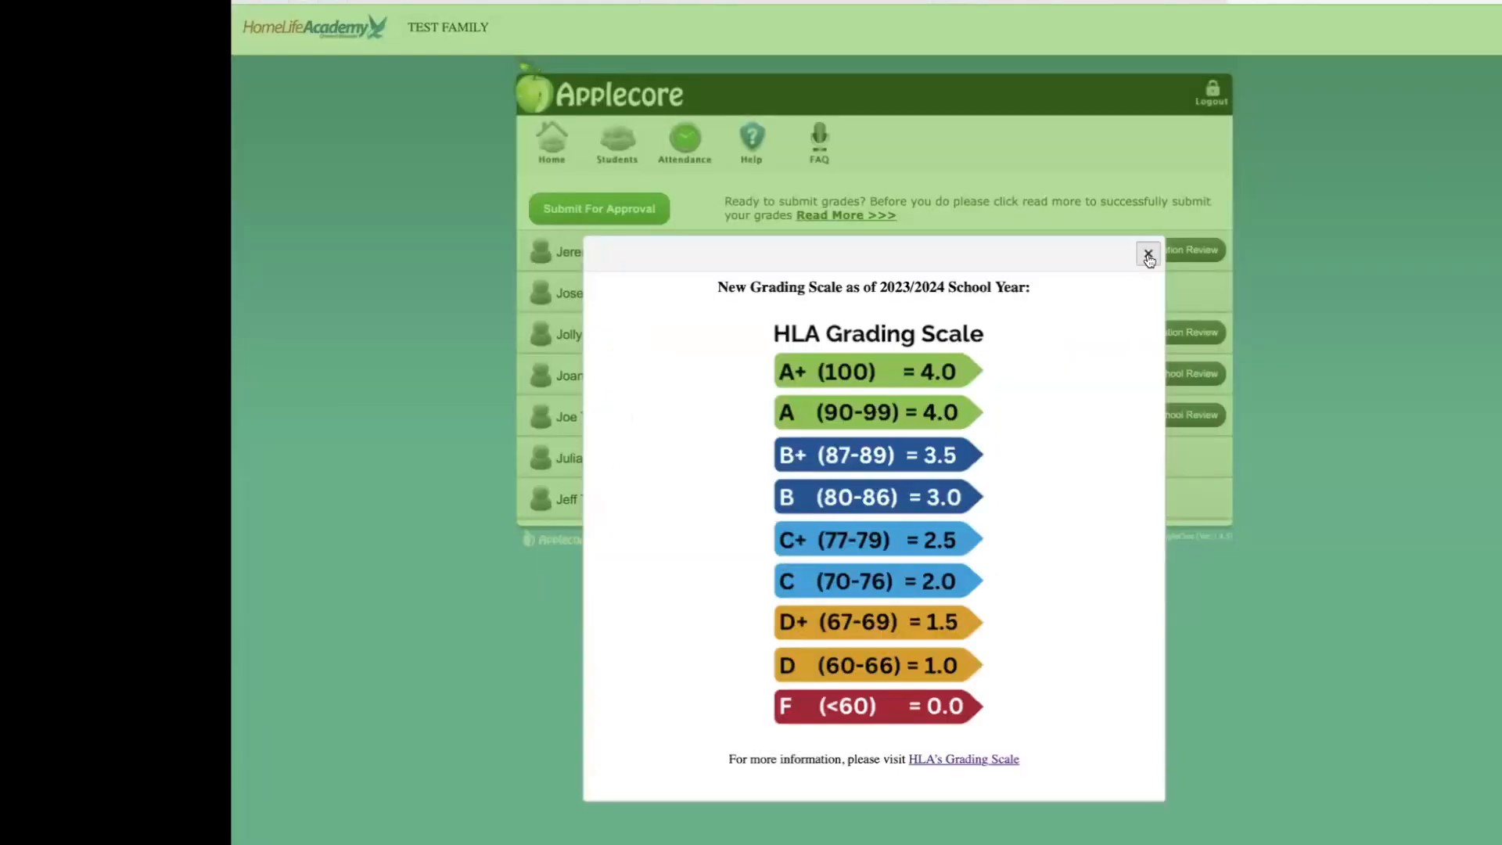
mouse_move(1148, 257)
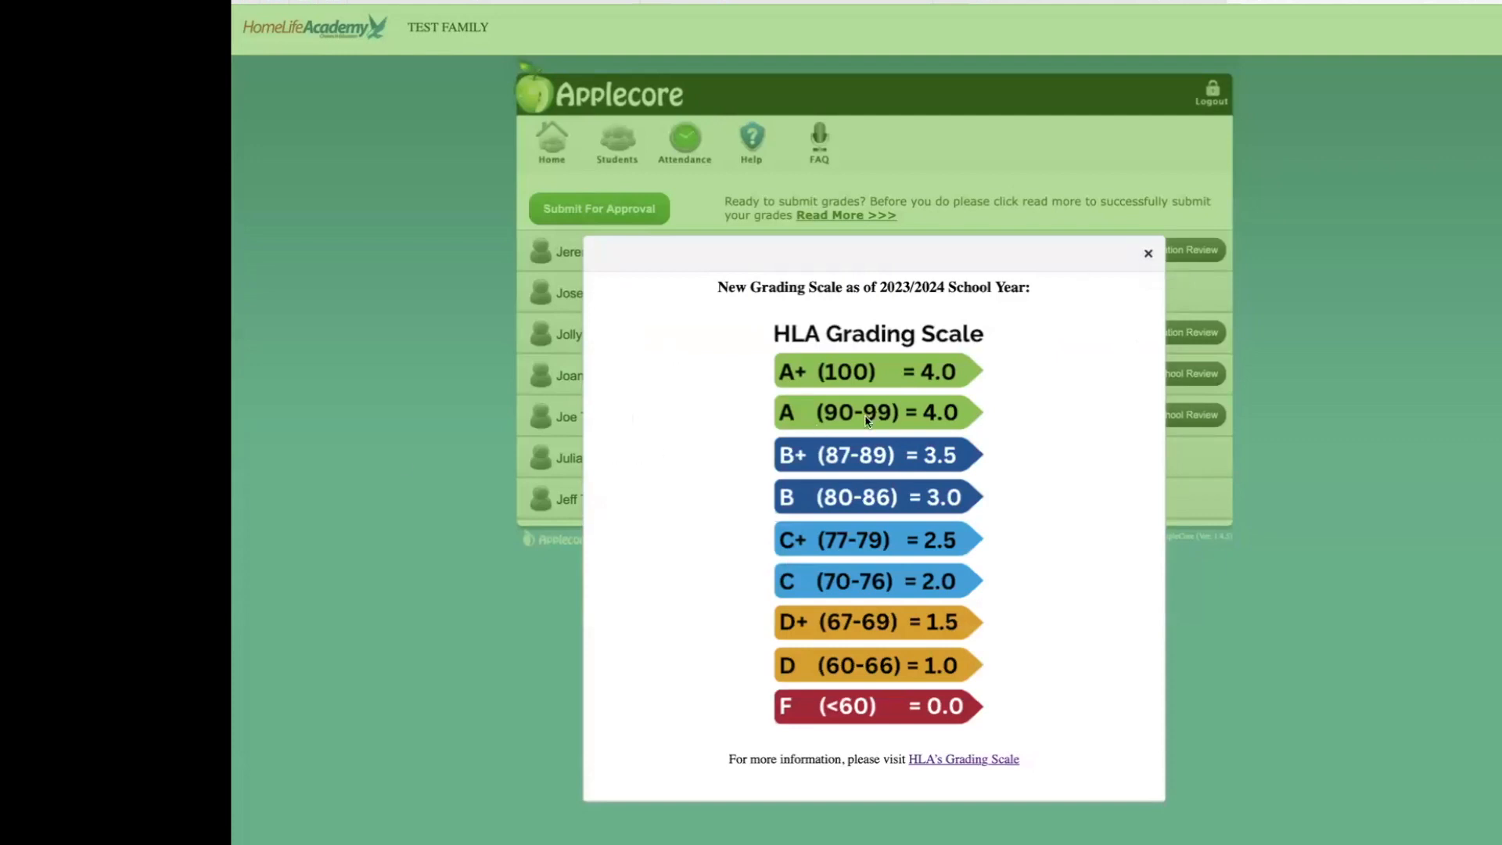
mouse_move(1048, 372)
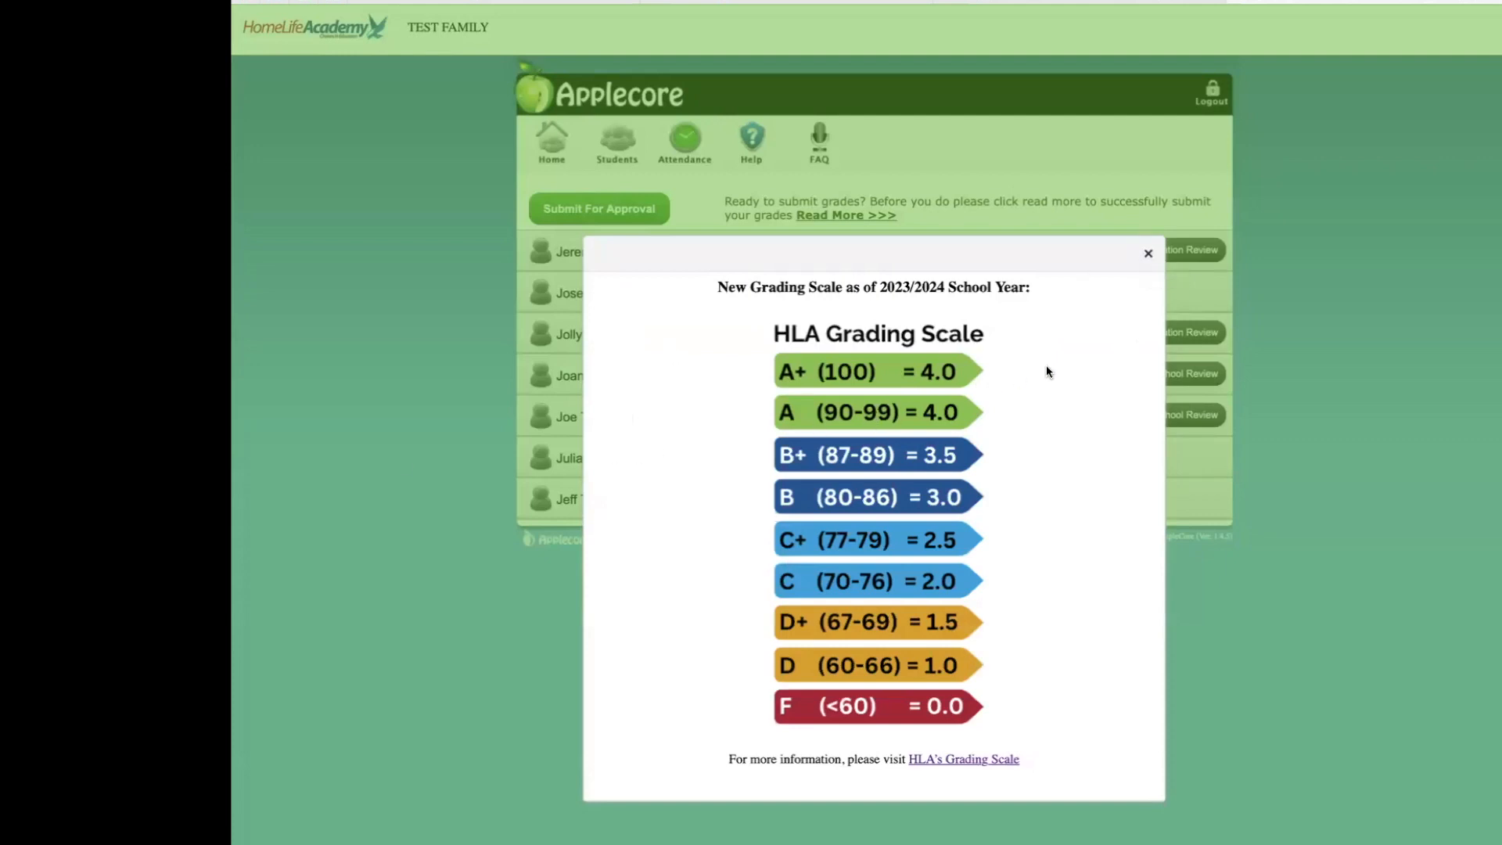
mouse_move(964, 758)
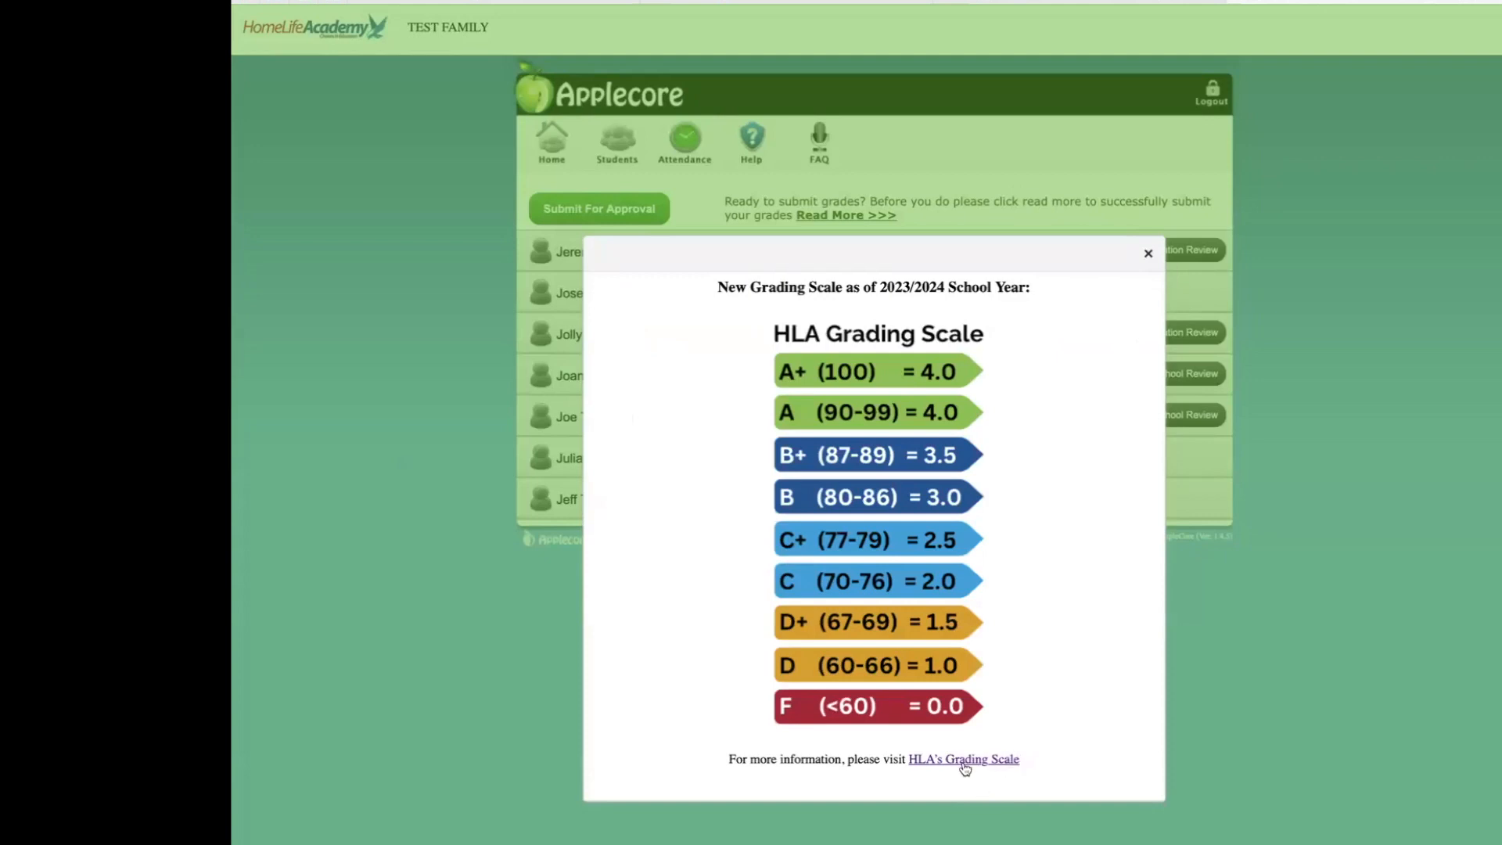
click(964, 759)
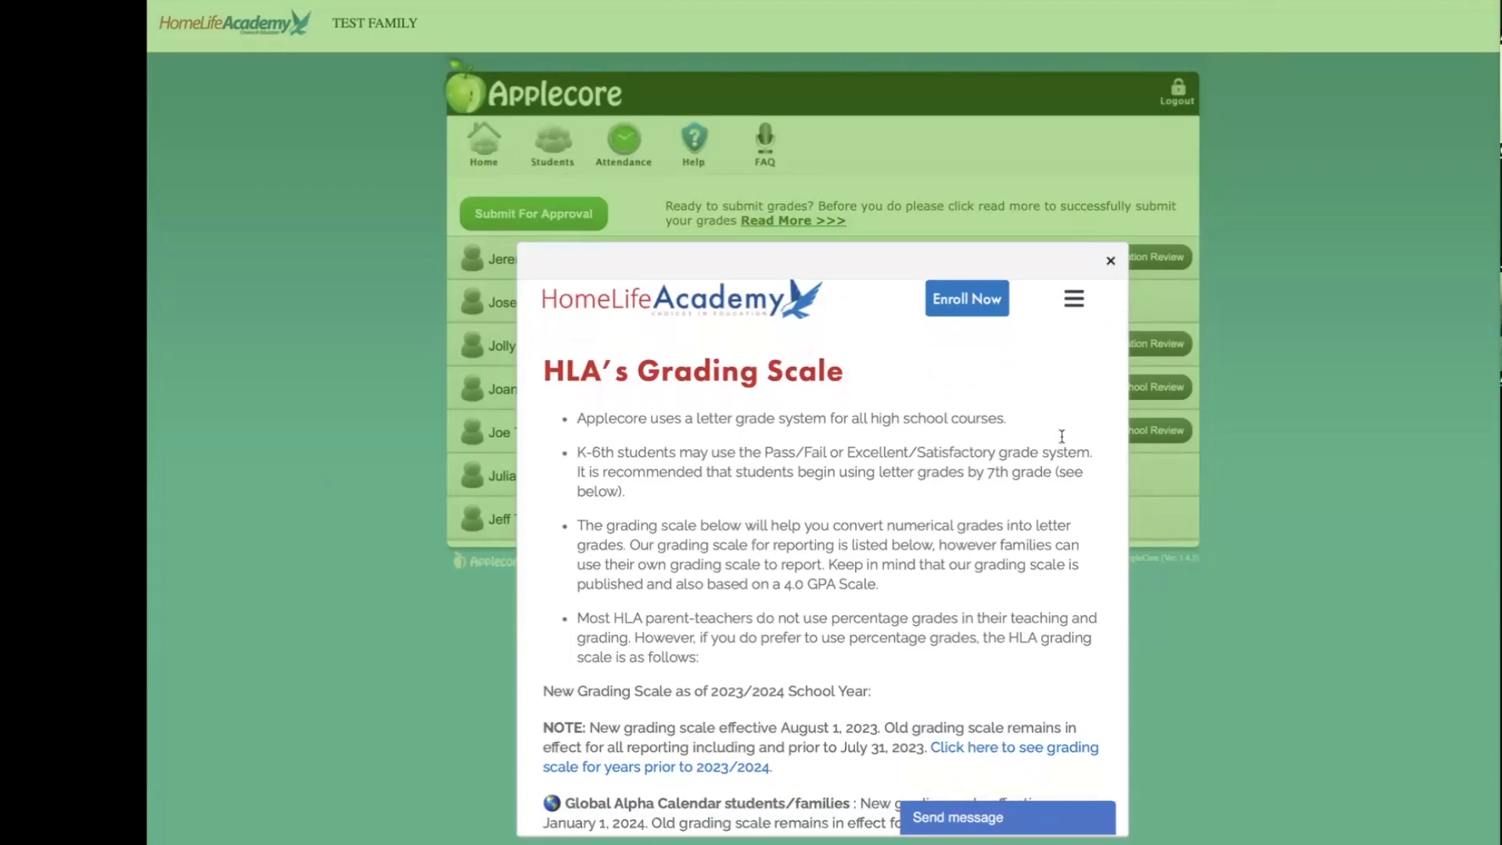
- Close the grading scale popup to reveal the student list
click(1110, 261)
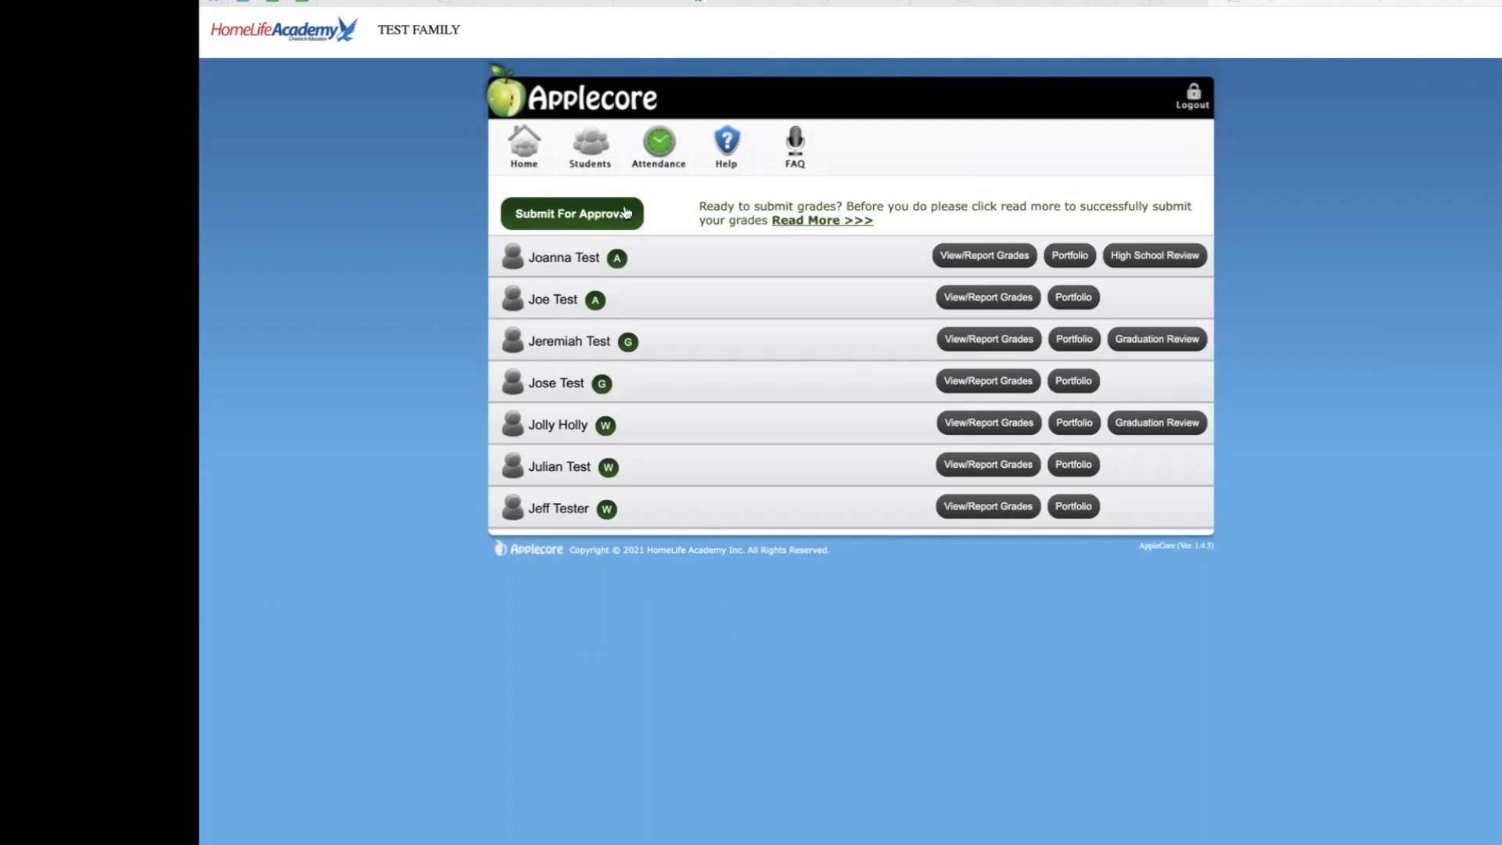
mouse_move(684, 229)
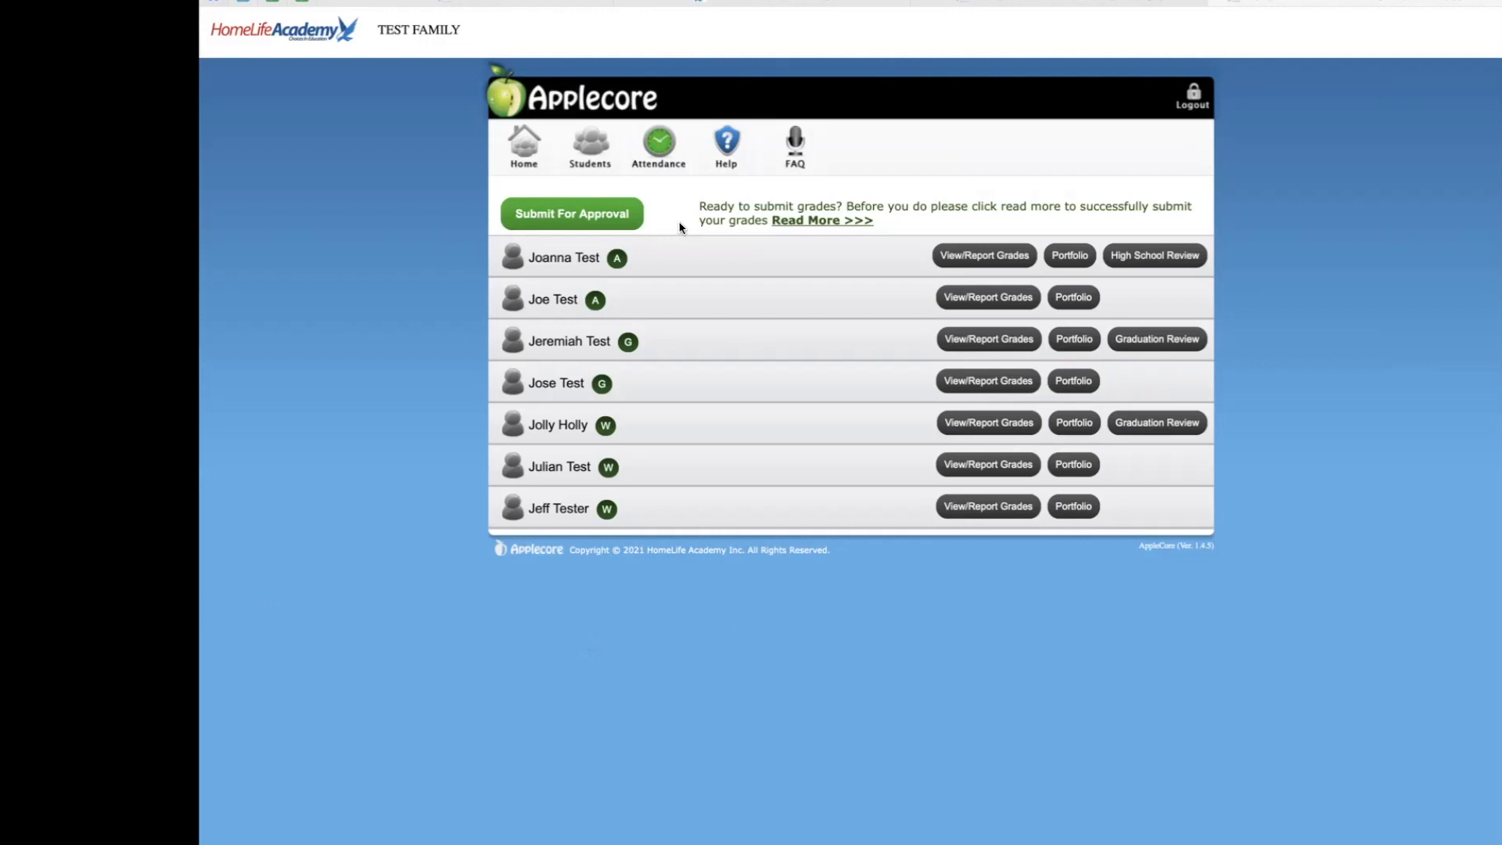
mouse_move(572, 213)
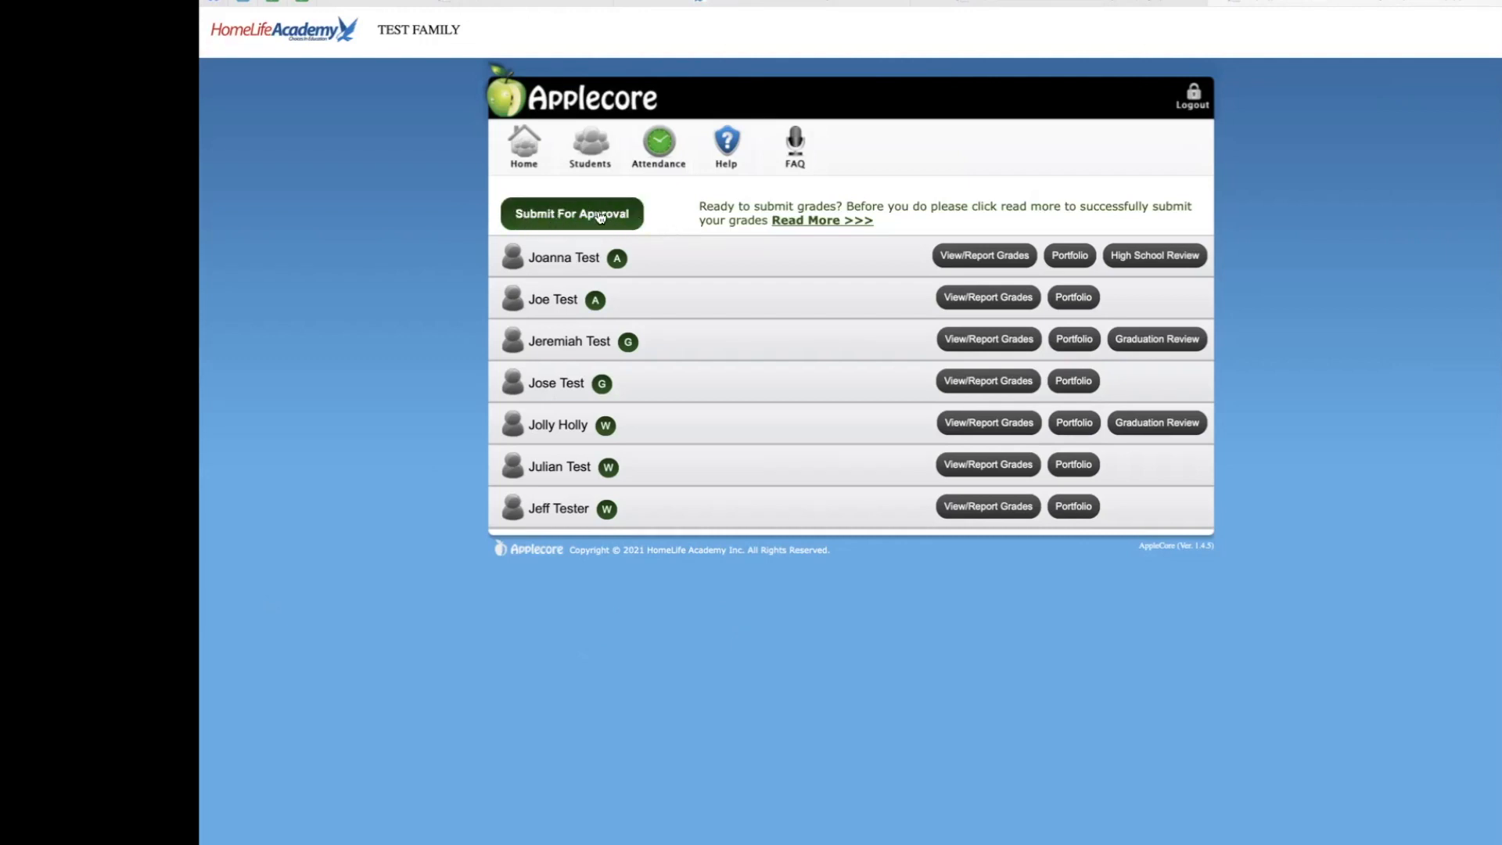
mouse_move(670, 214)
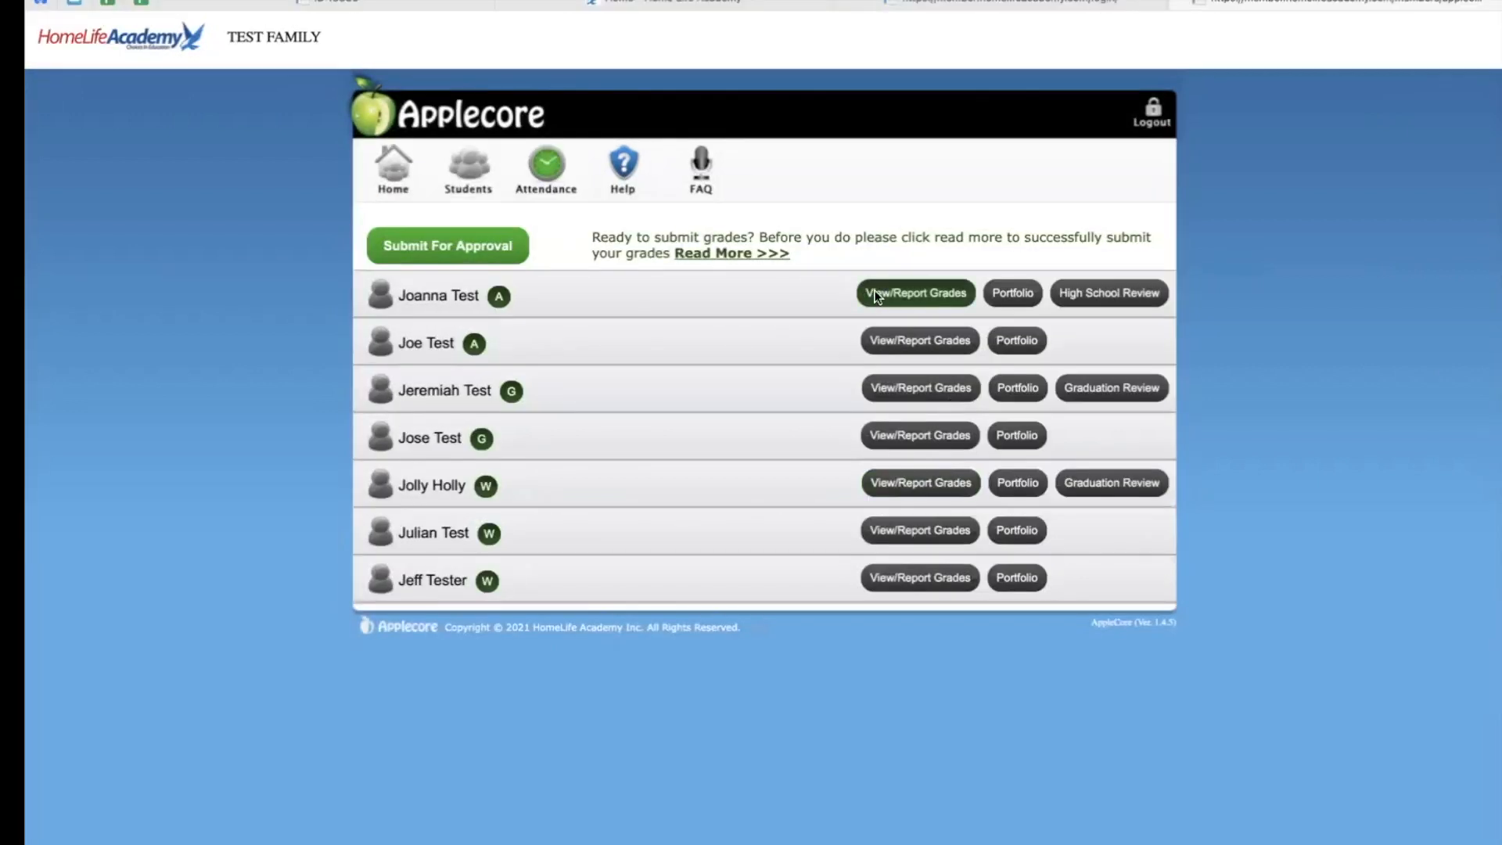
- Open View/Report Grades for the first student, Joanna Test
click(913, 294)
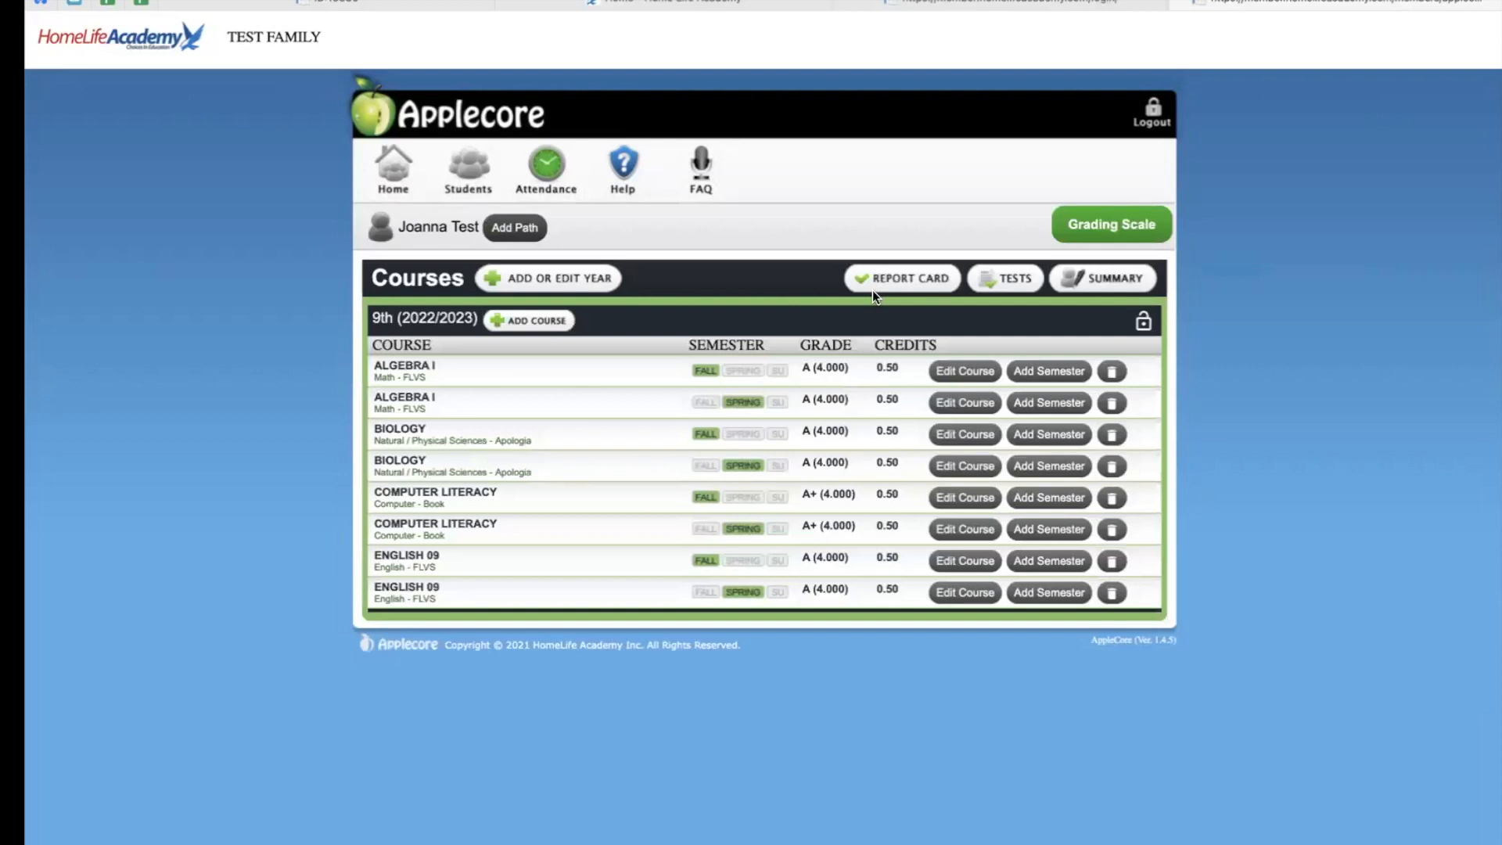
mouse_move(769, 290)
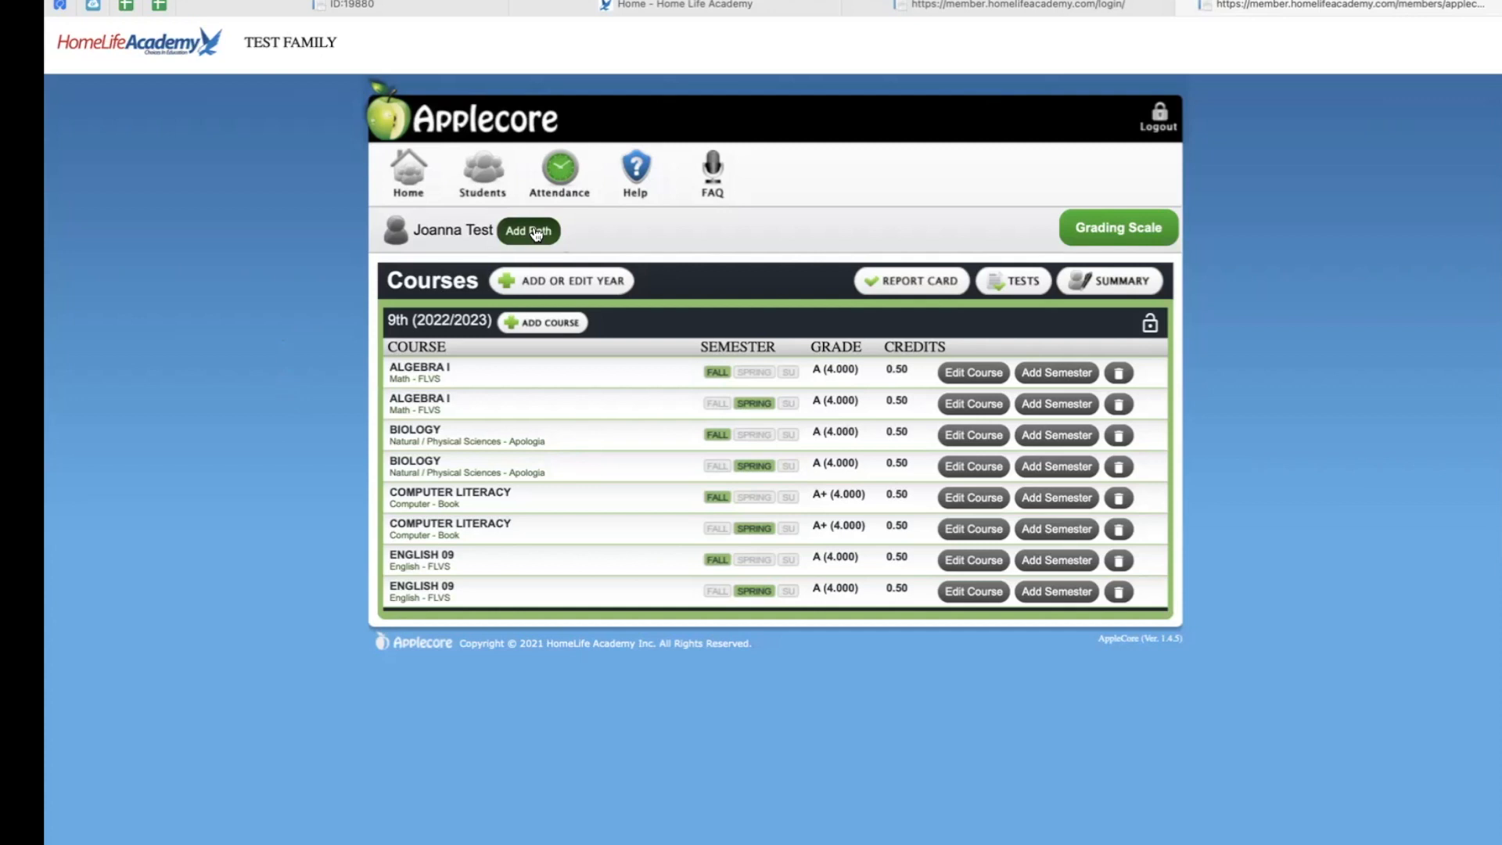
click(528, 231)
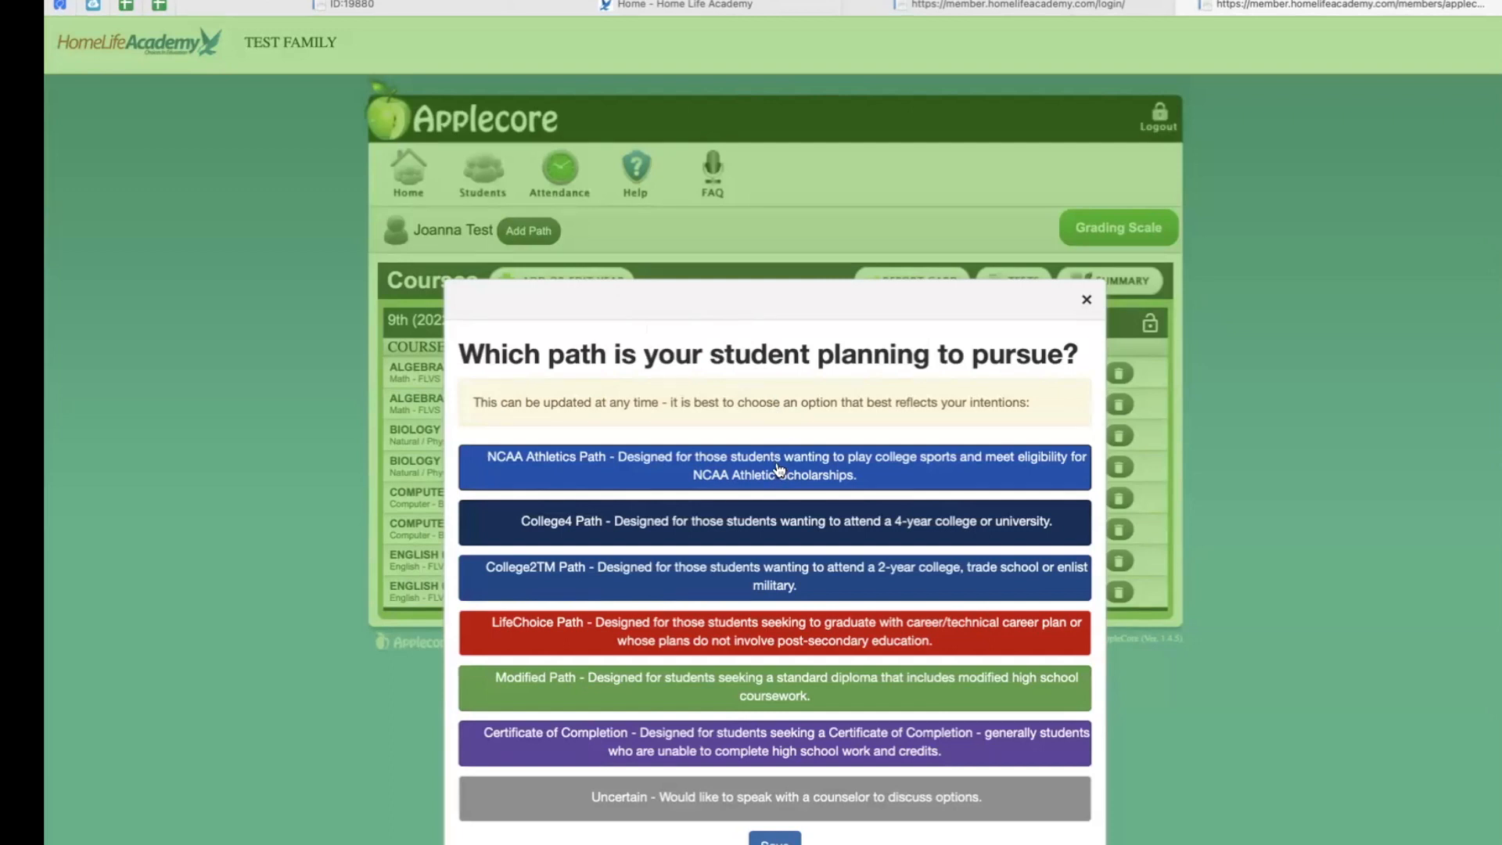
mouse_move(790, 529)
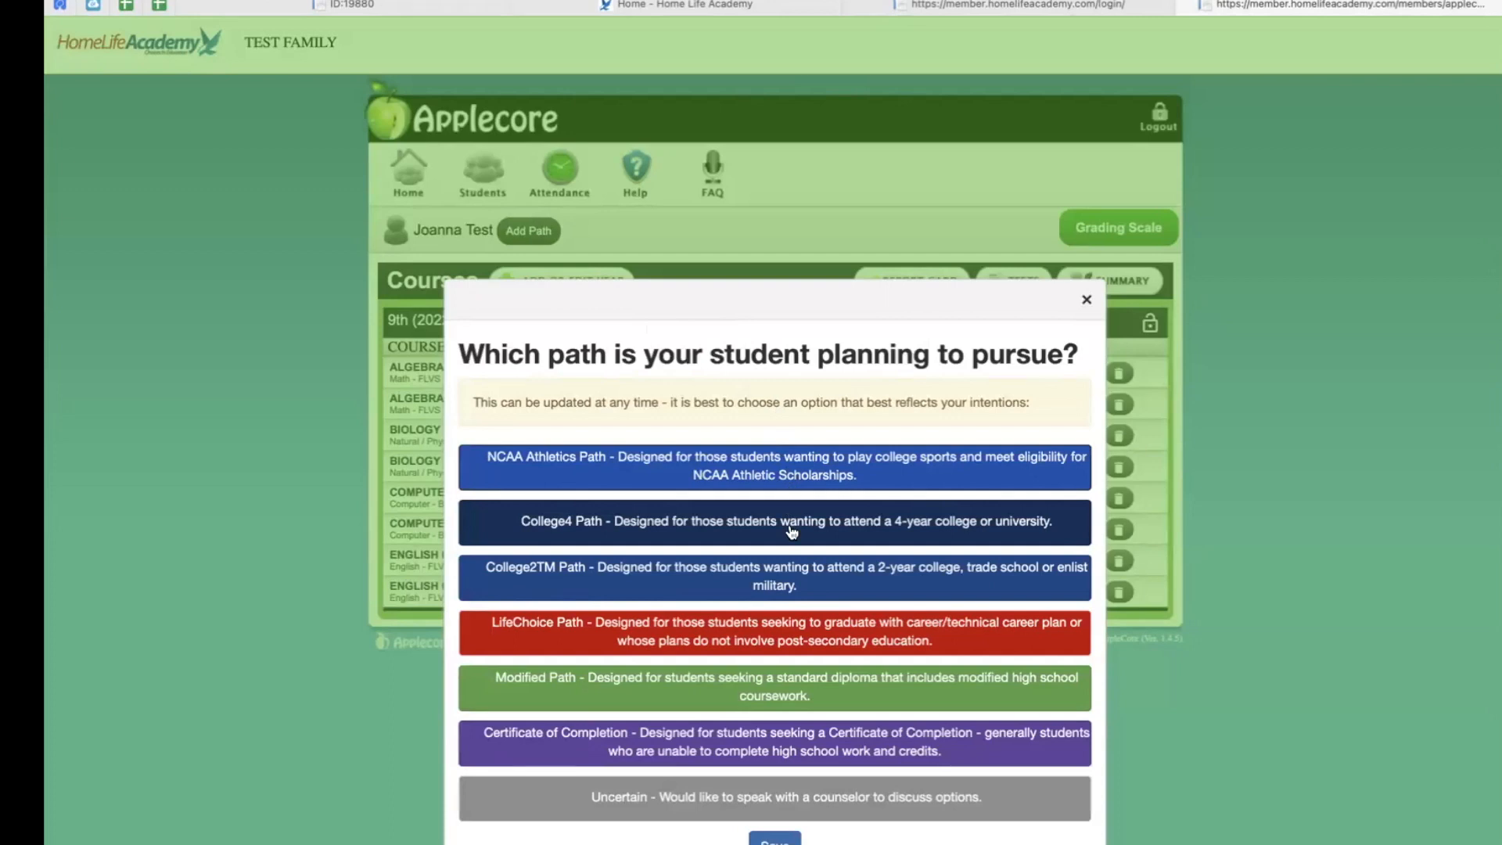
mouse_move(784, 582)
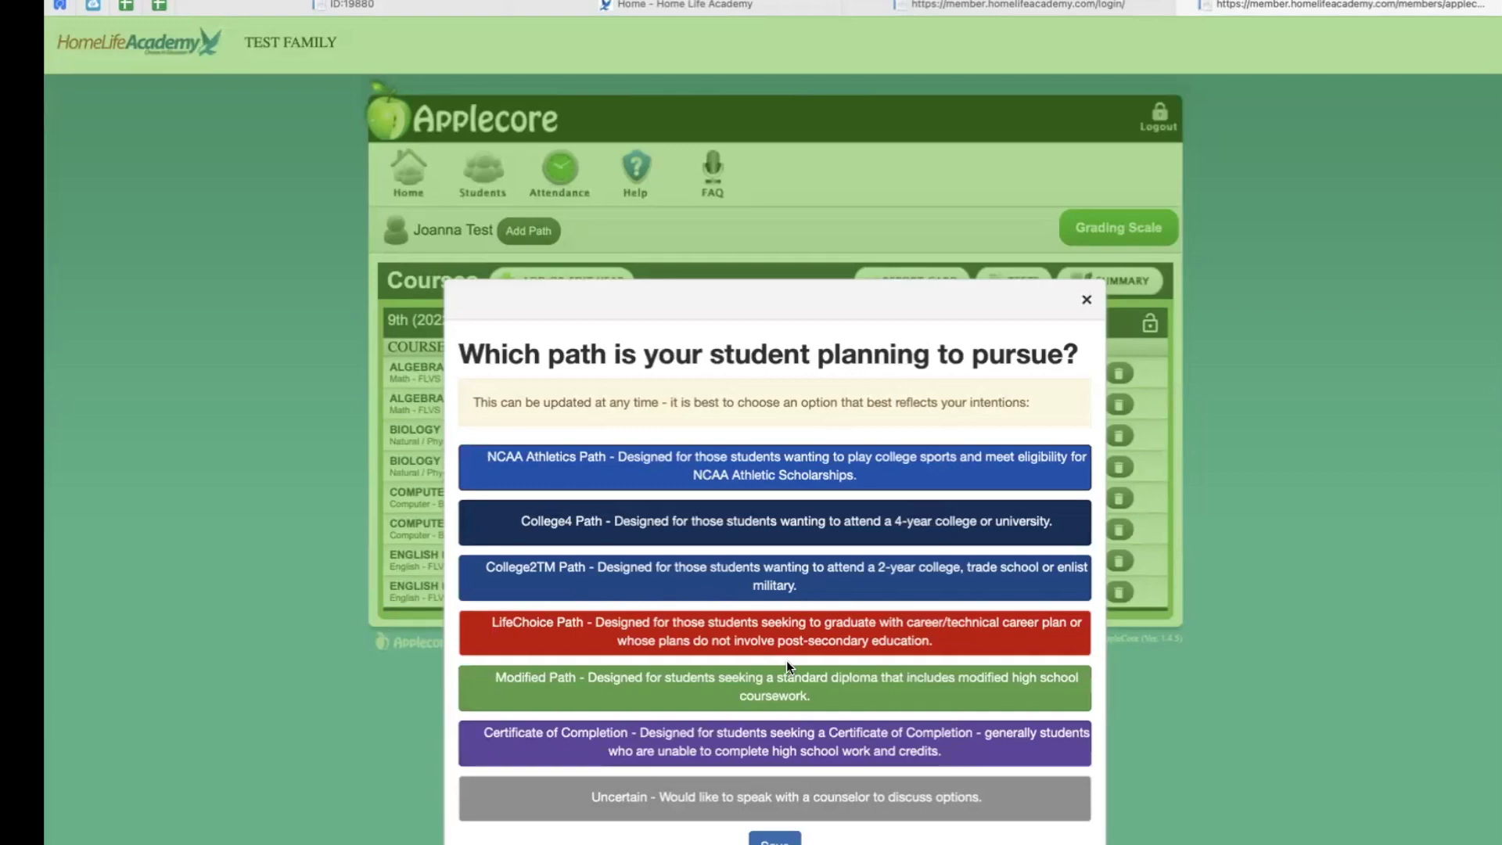
click(1085, 300)
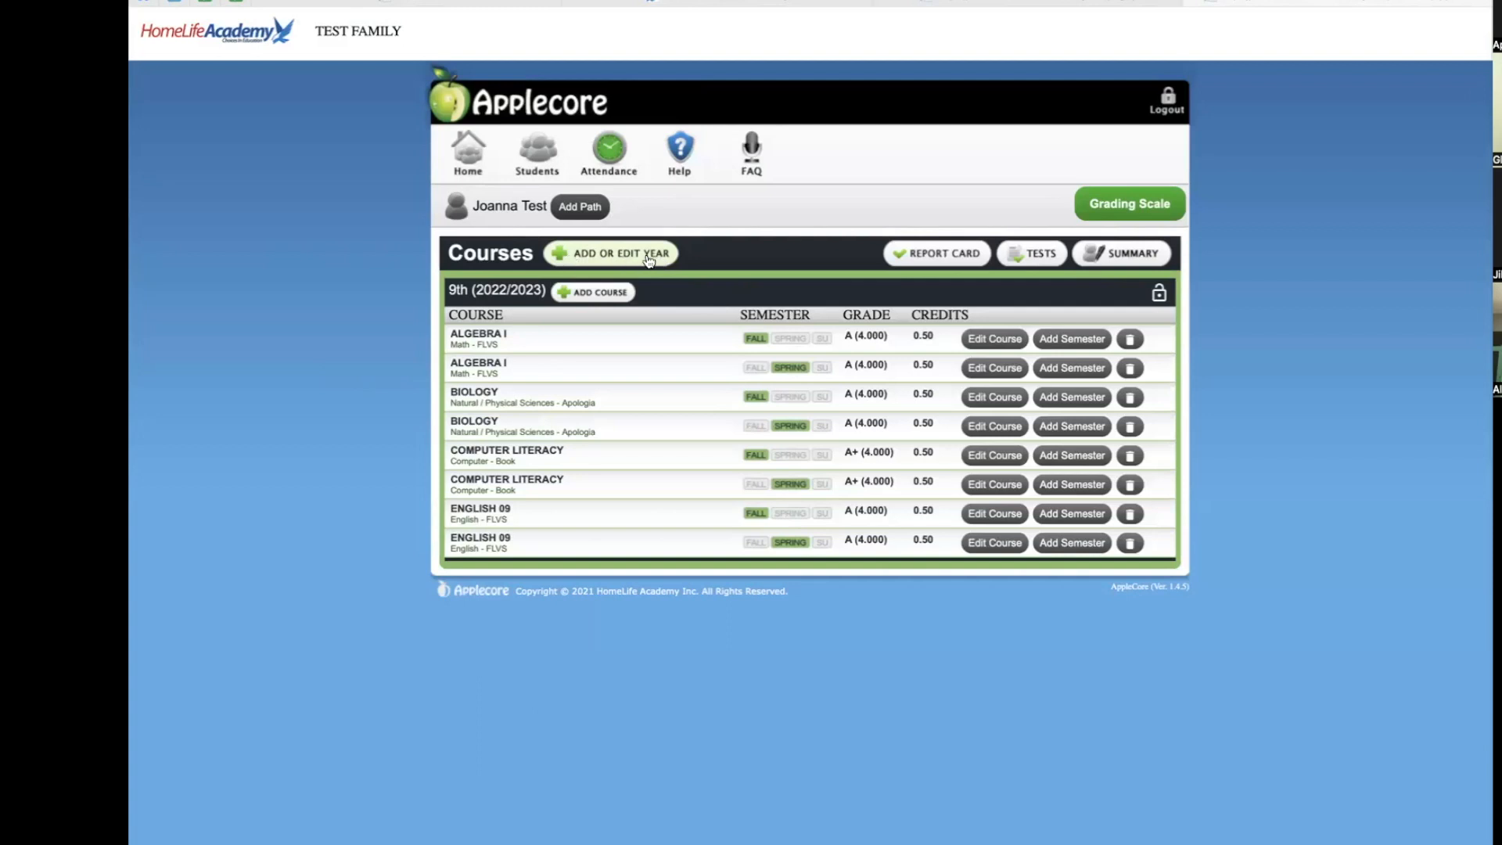
mouse_move(646, 260)
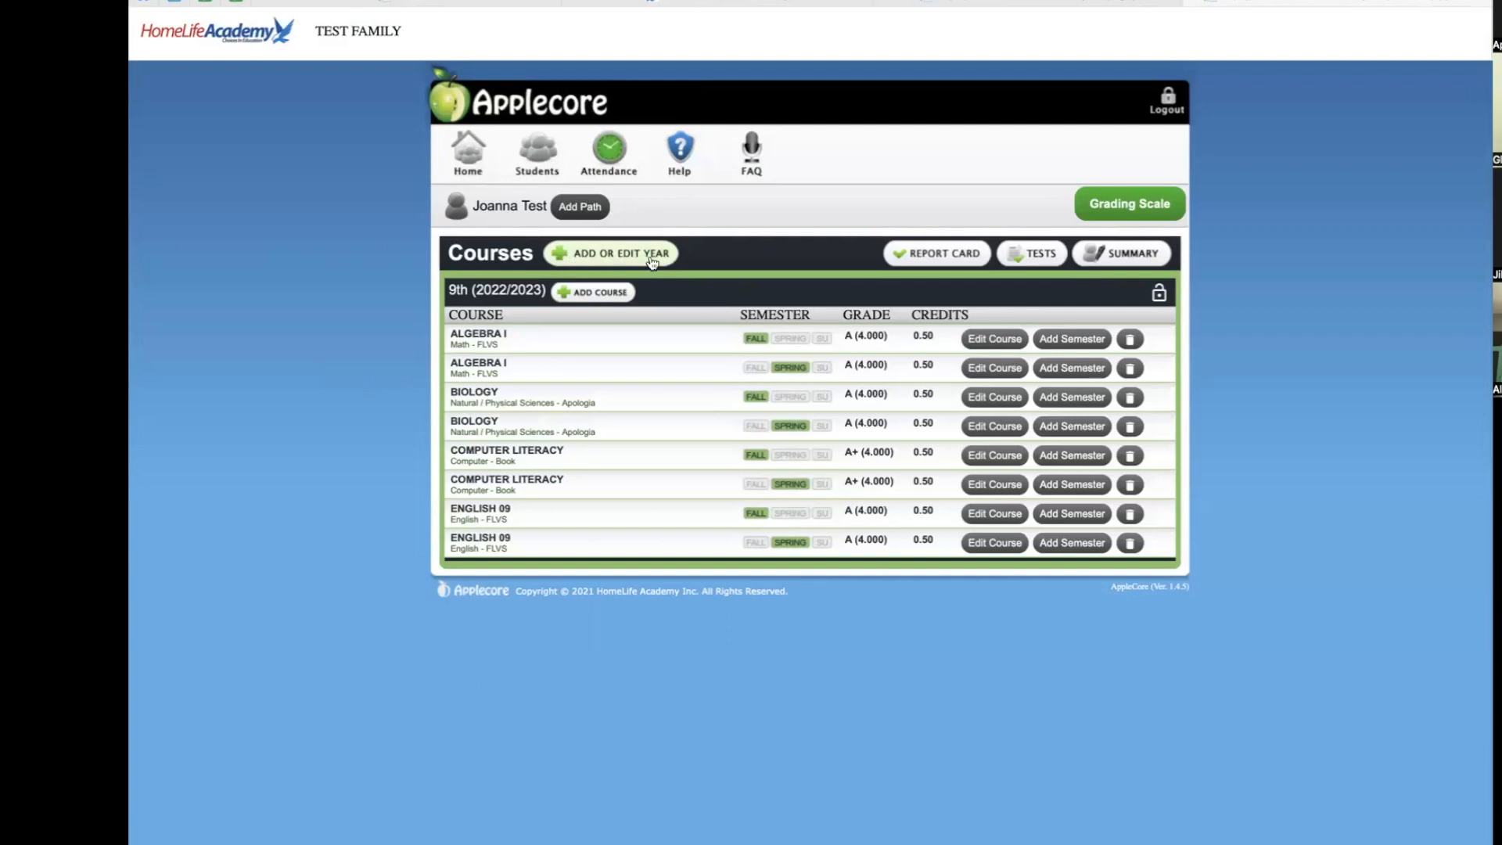
- Add school year 2023/2024 at 10th grade for Joanna Test
click(609, 253)
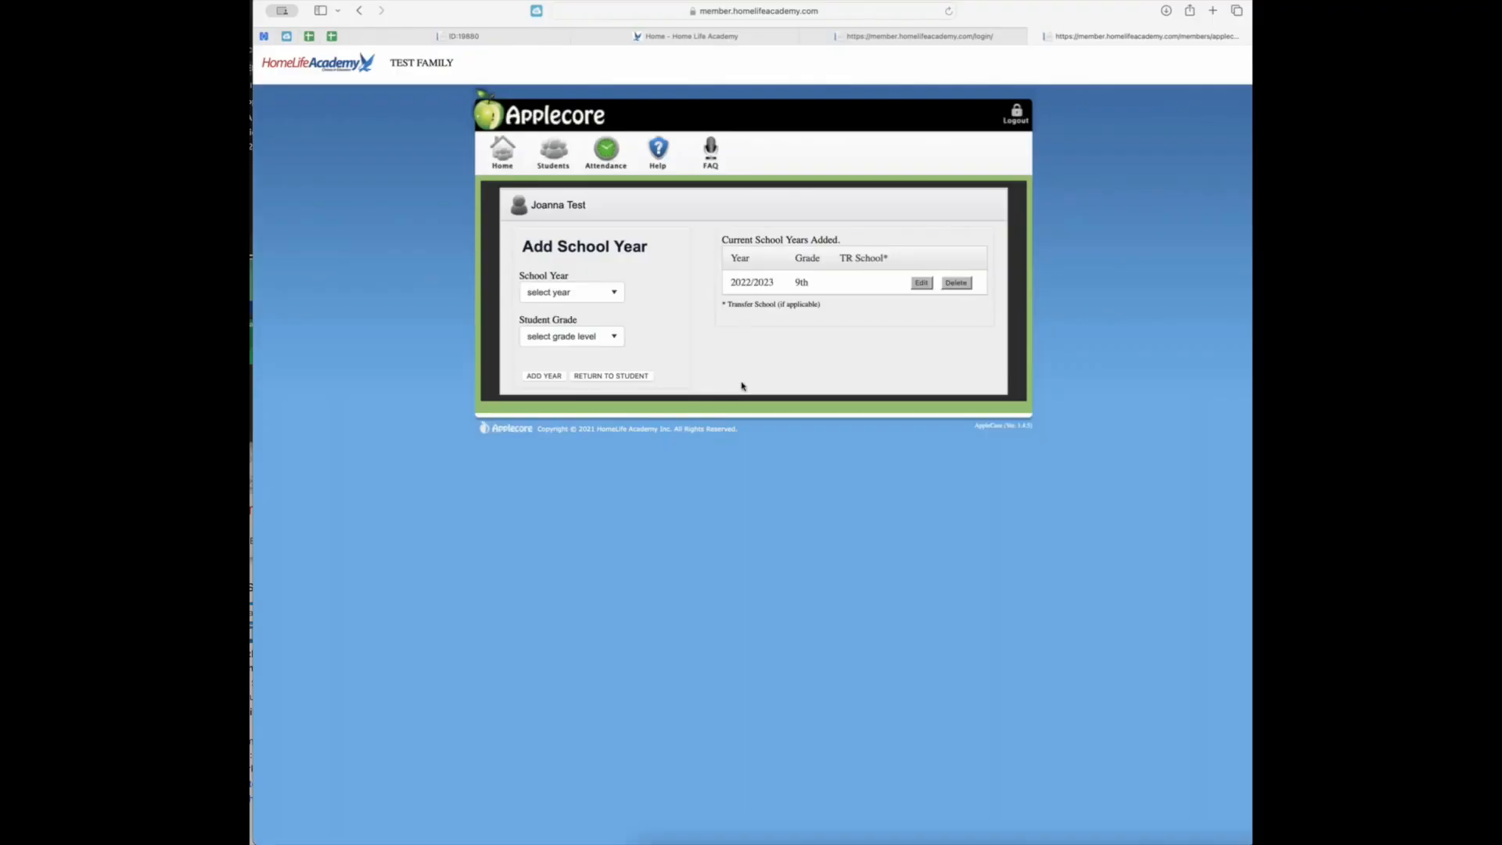
click(571, 292)
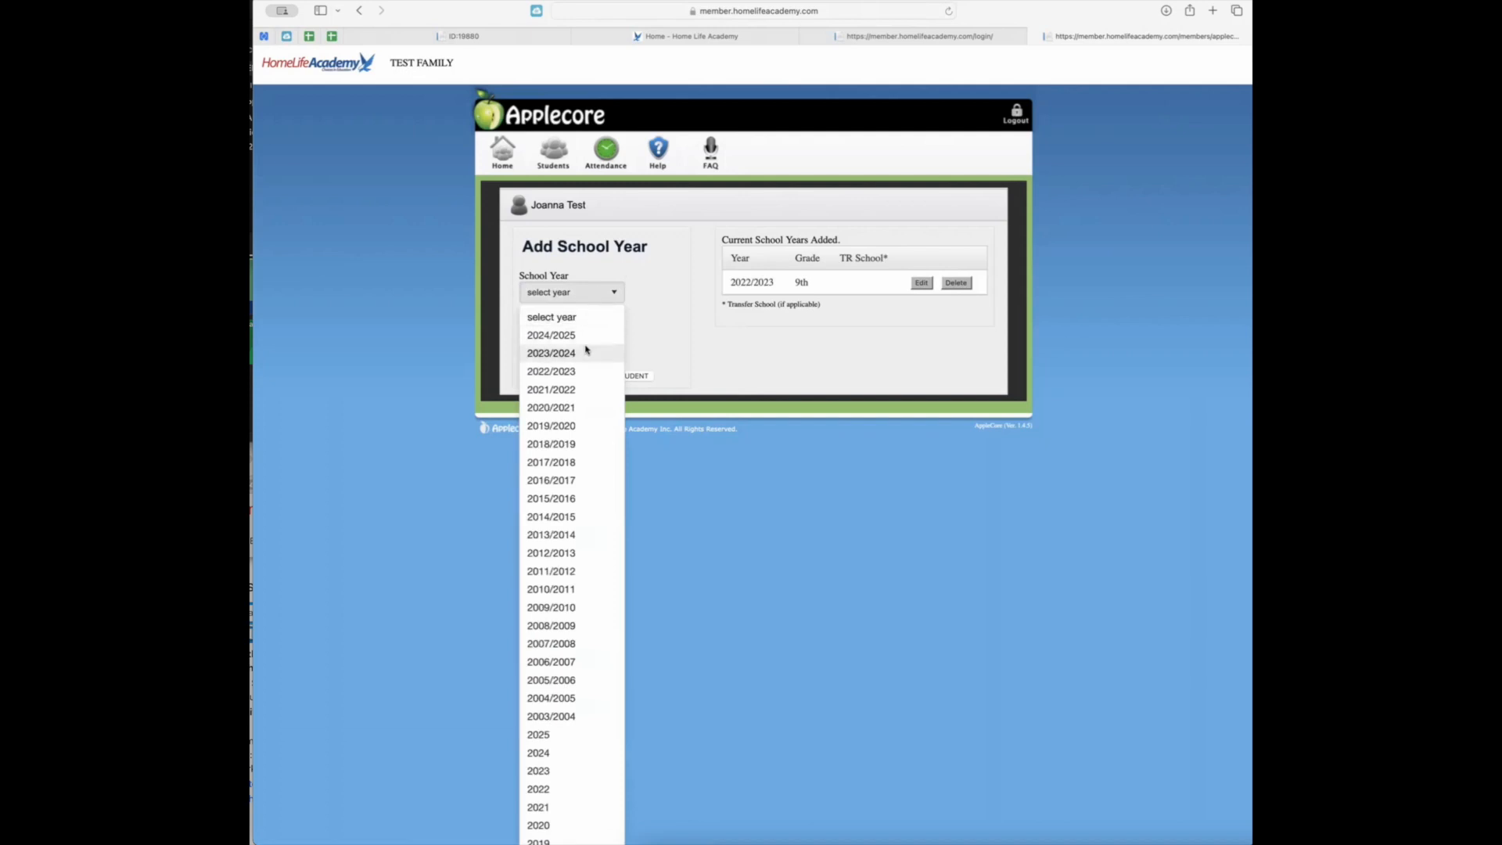
mouse_move(579, 354)
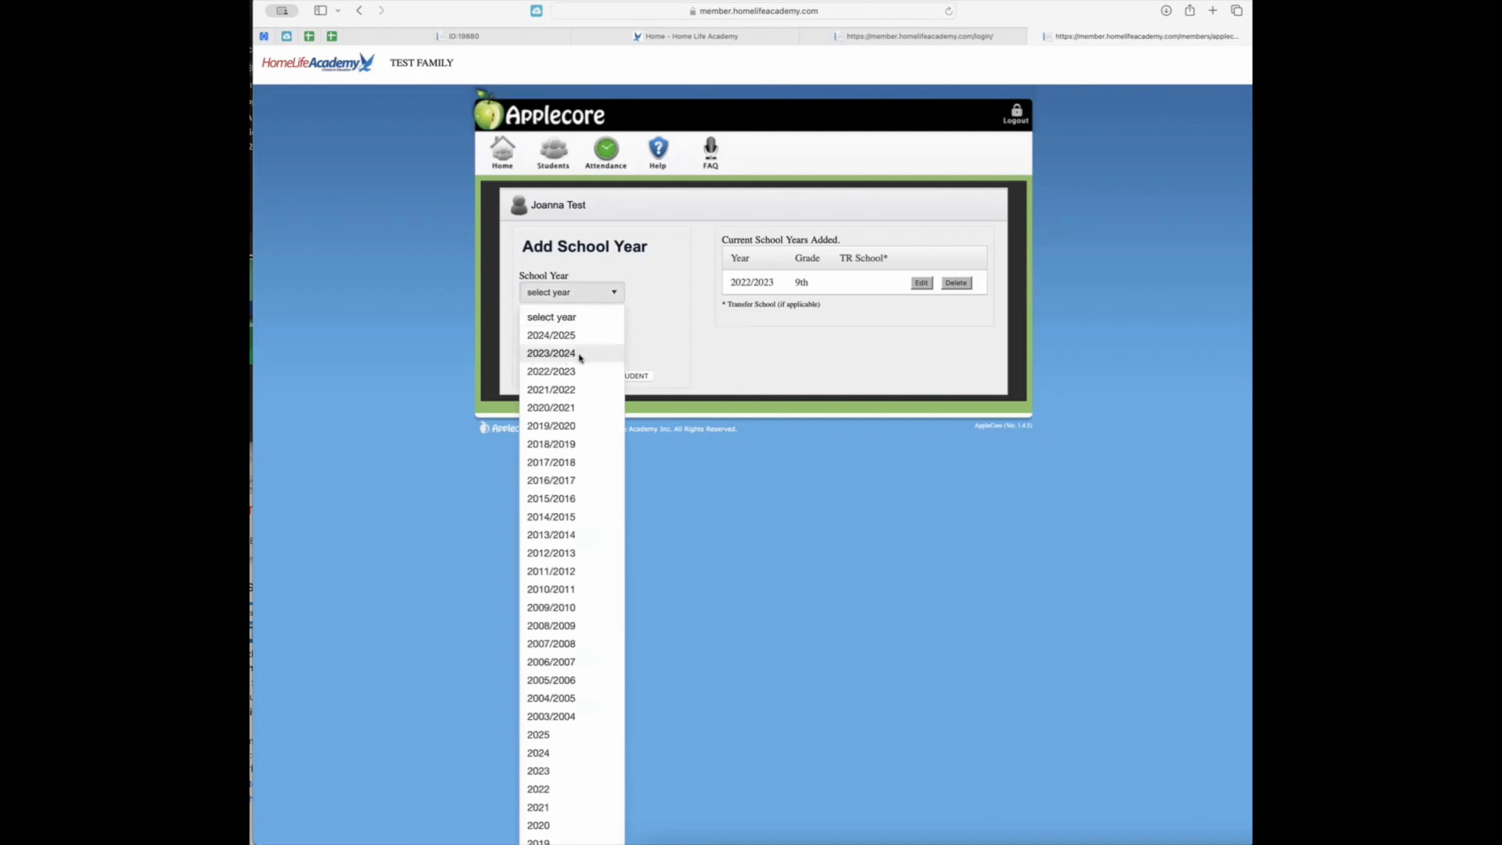
click(551, 352)
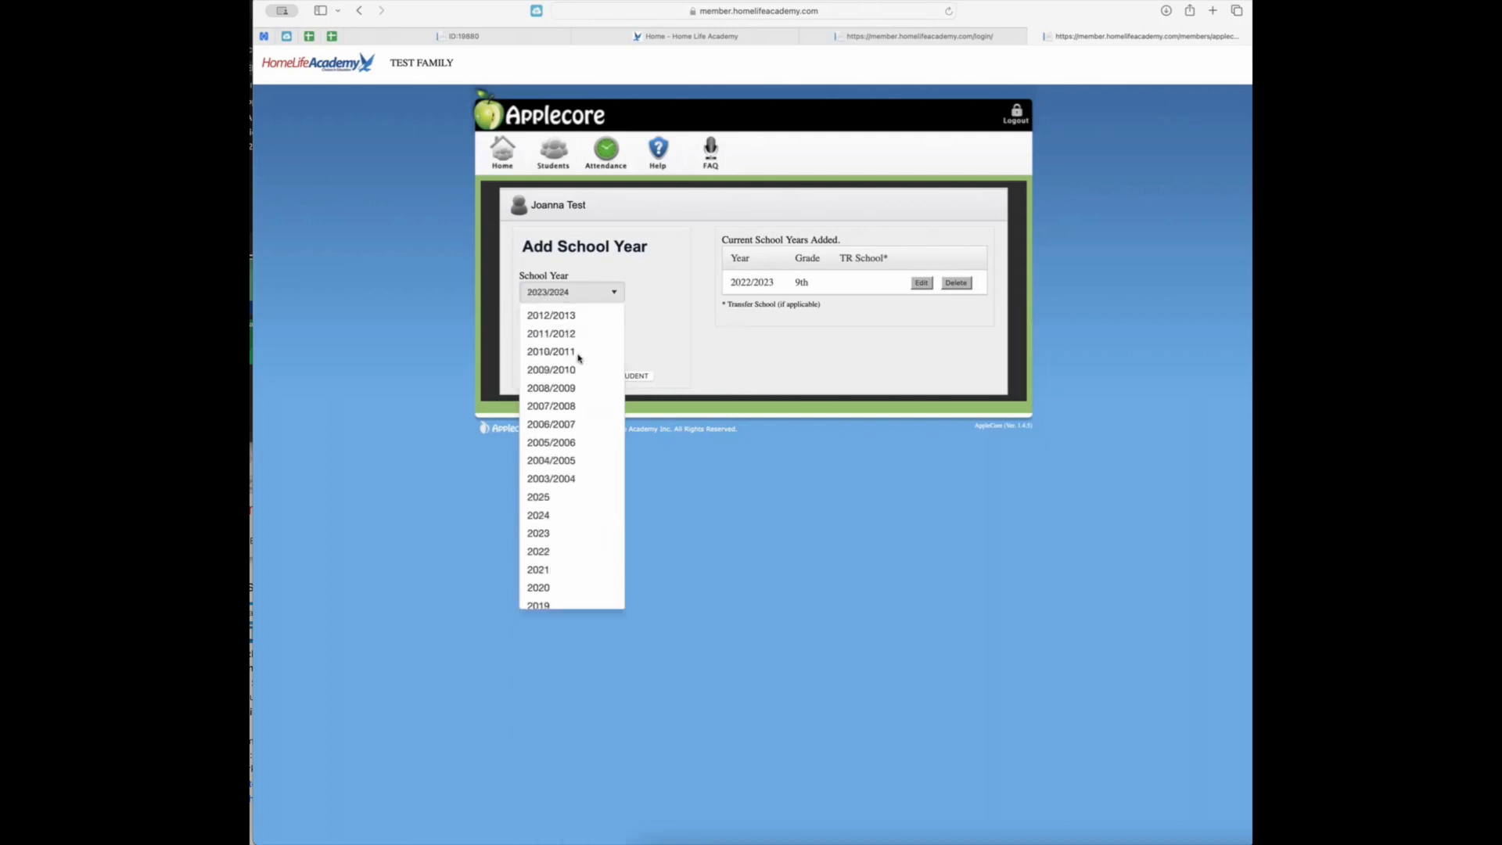
click(547, 291)
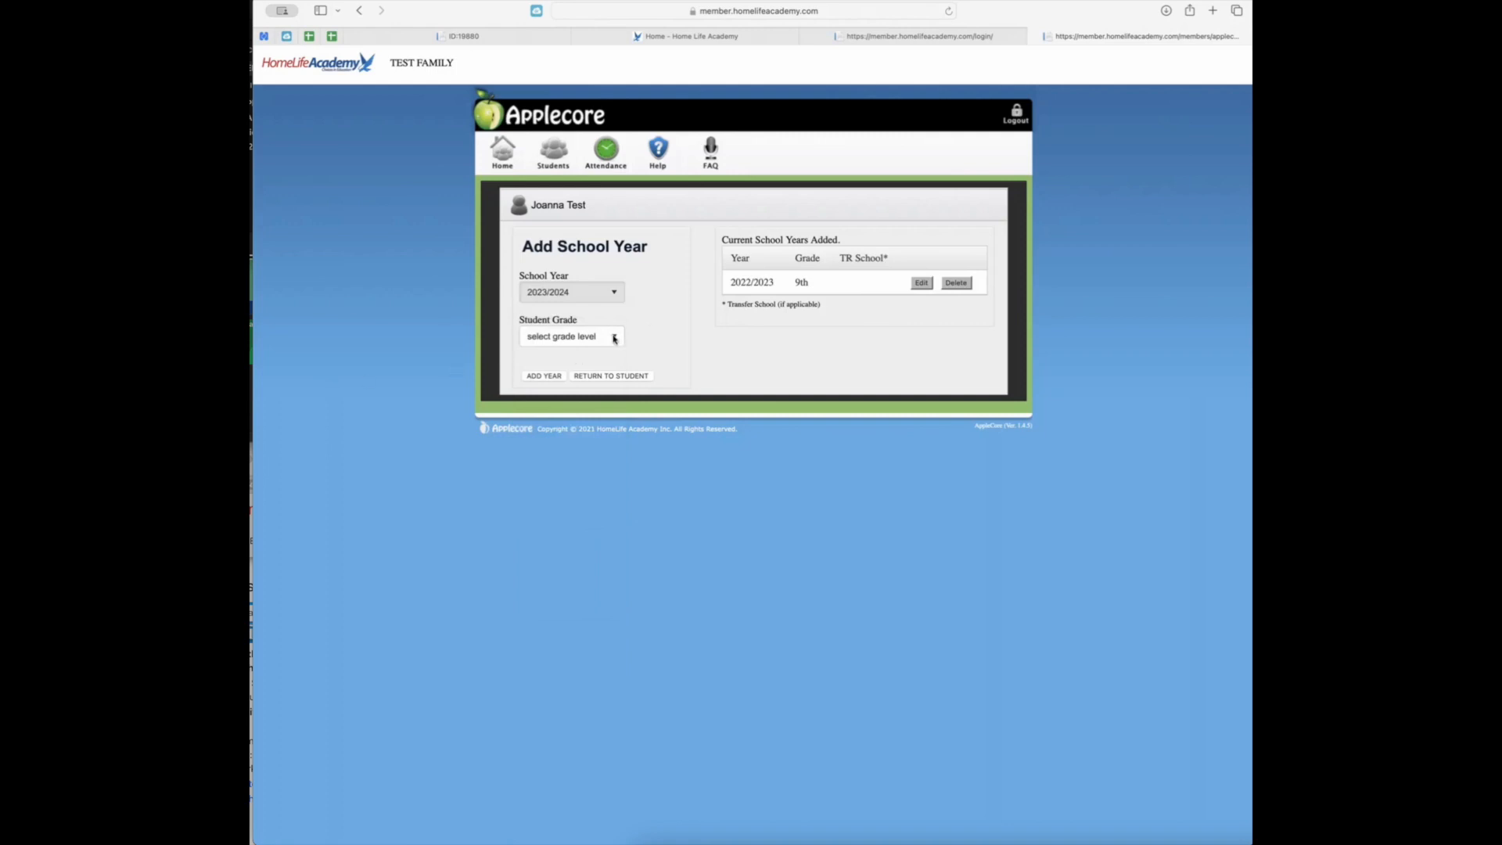
click(571, 336)
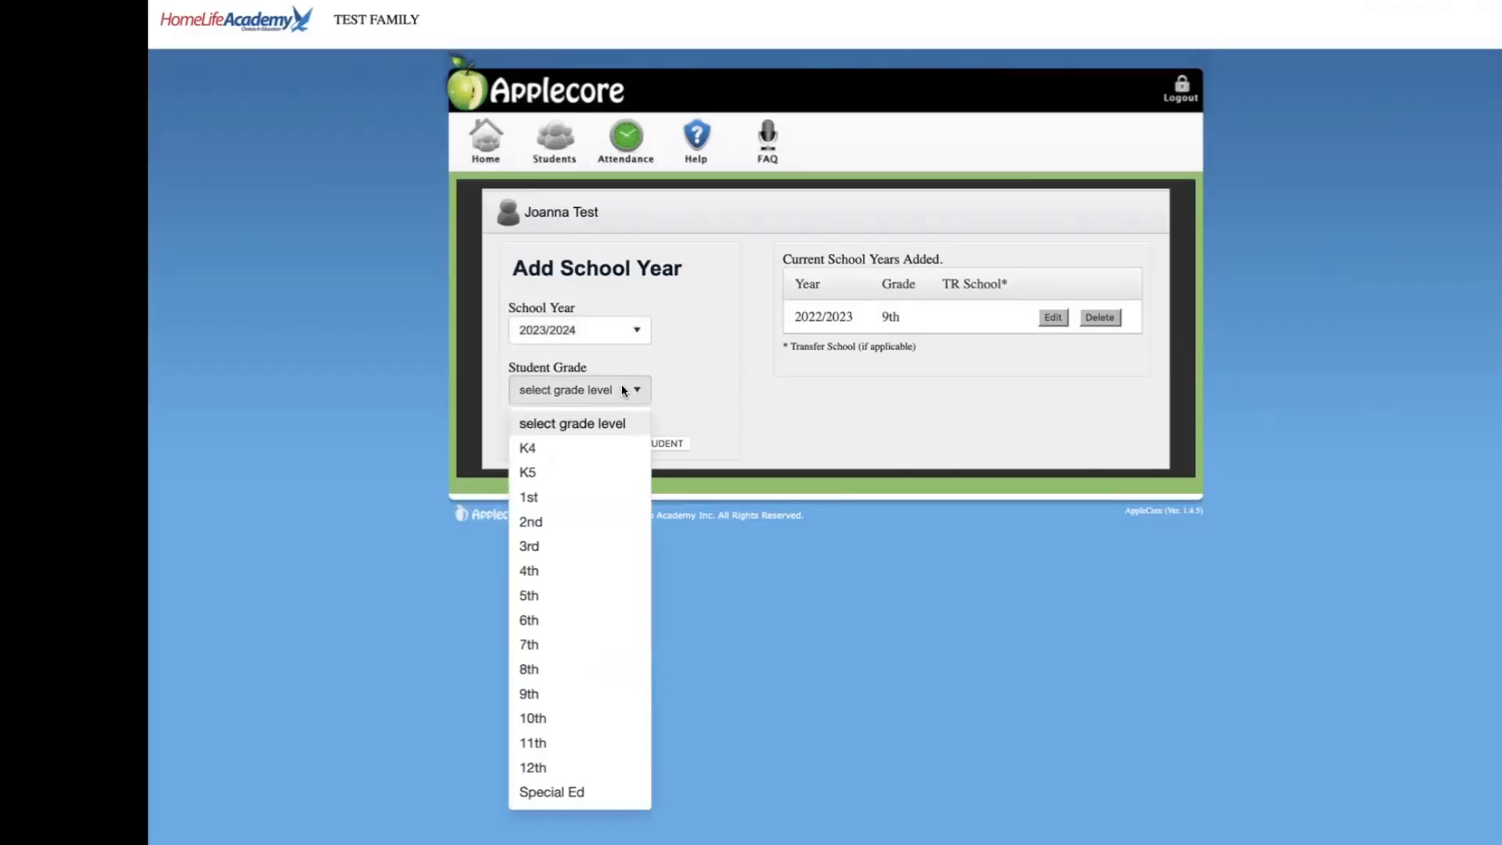
mouse_move(569, 669)
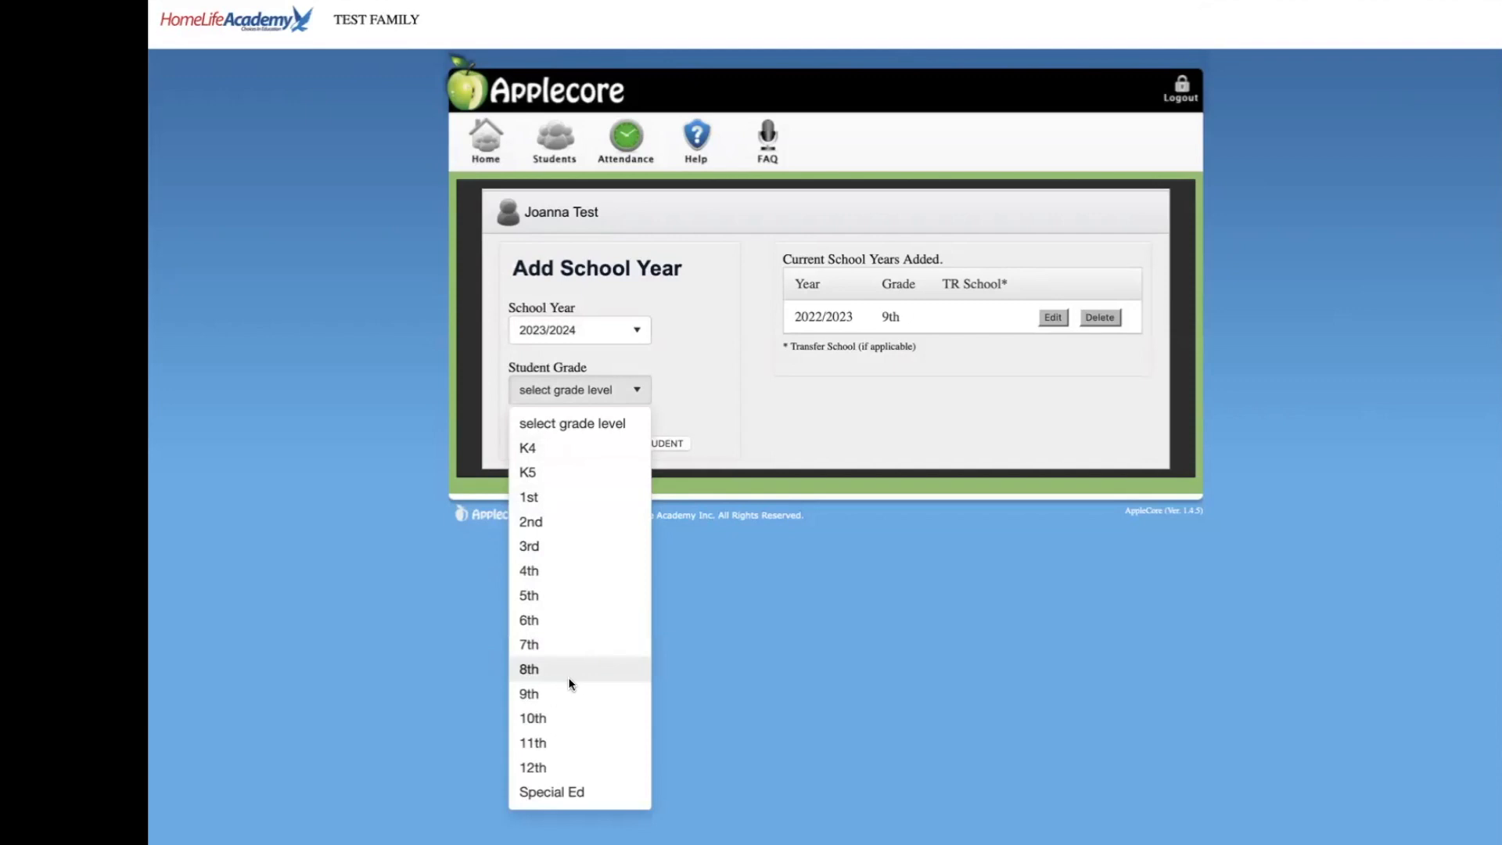
click(532, 717)
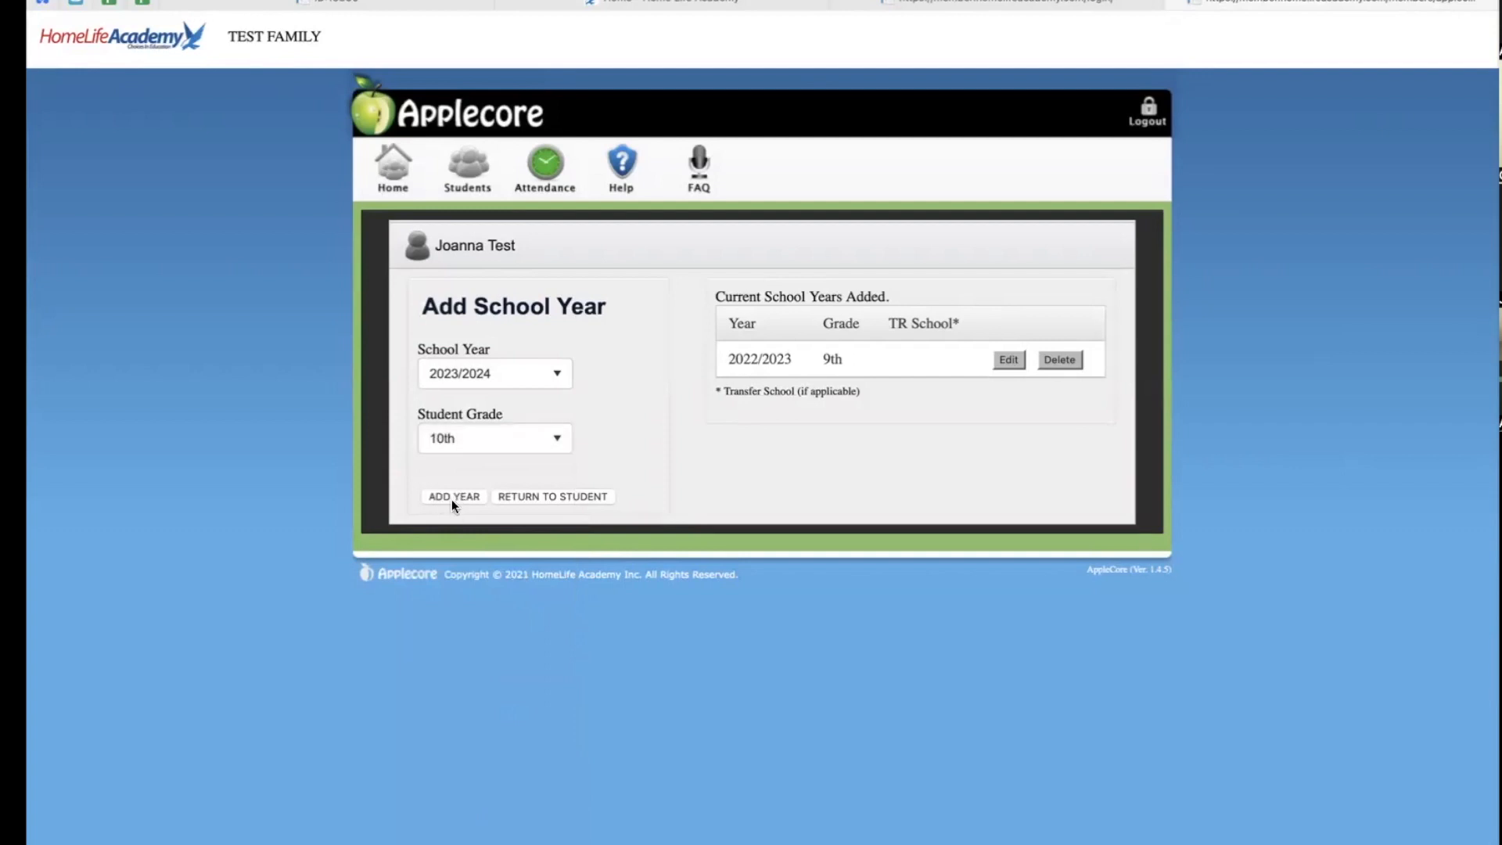
click(453, 496)
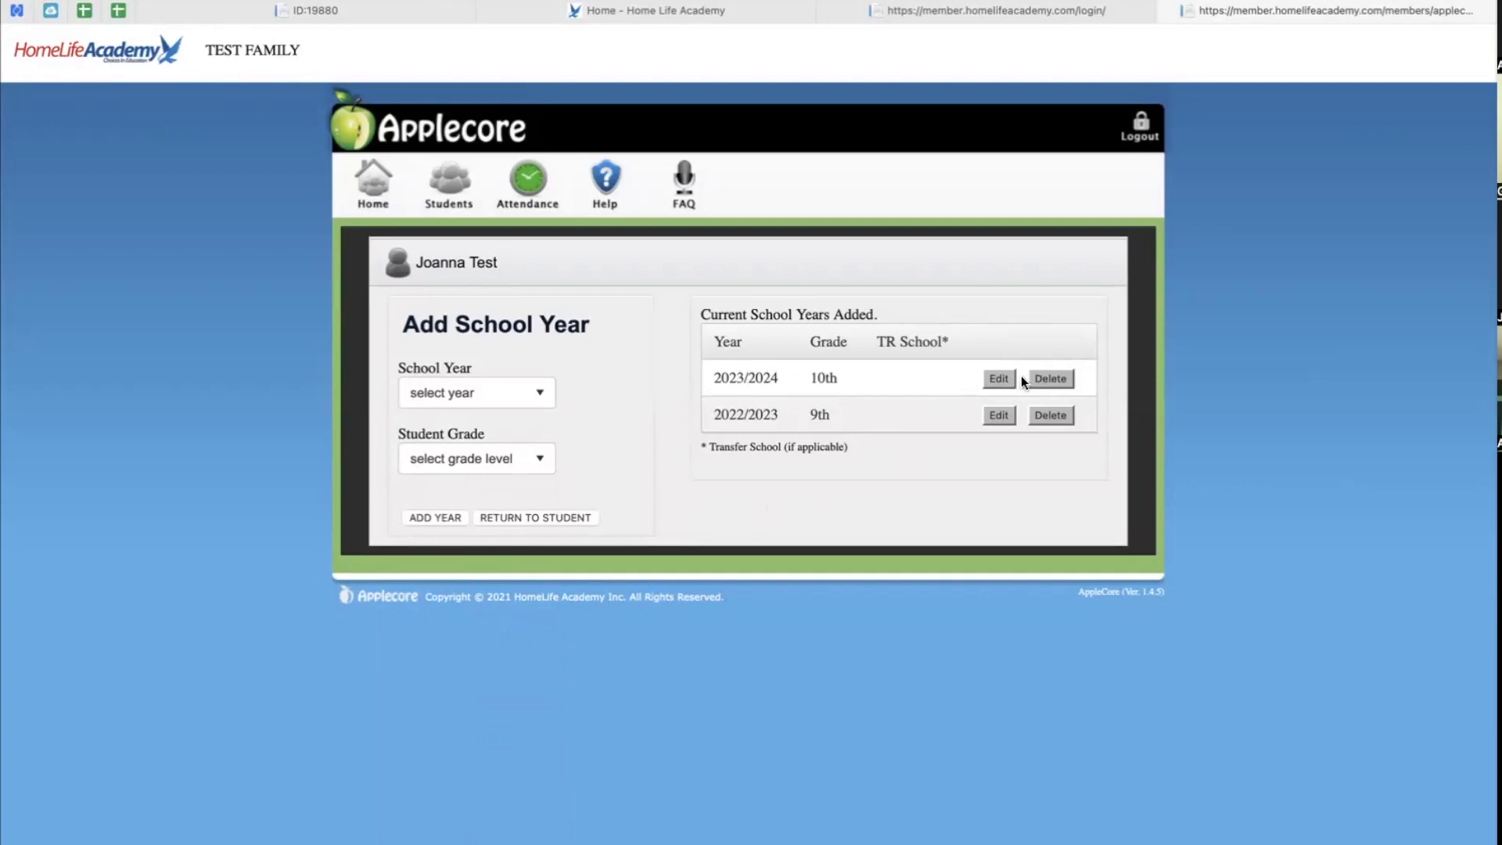
mouse_move(559, 529)
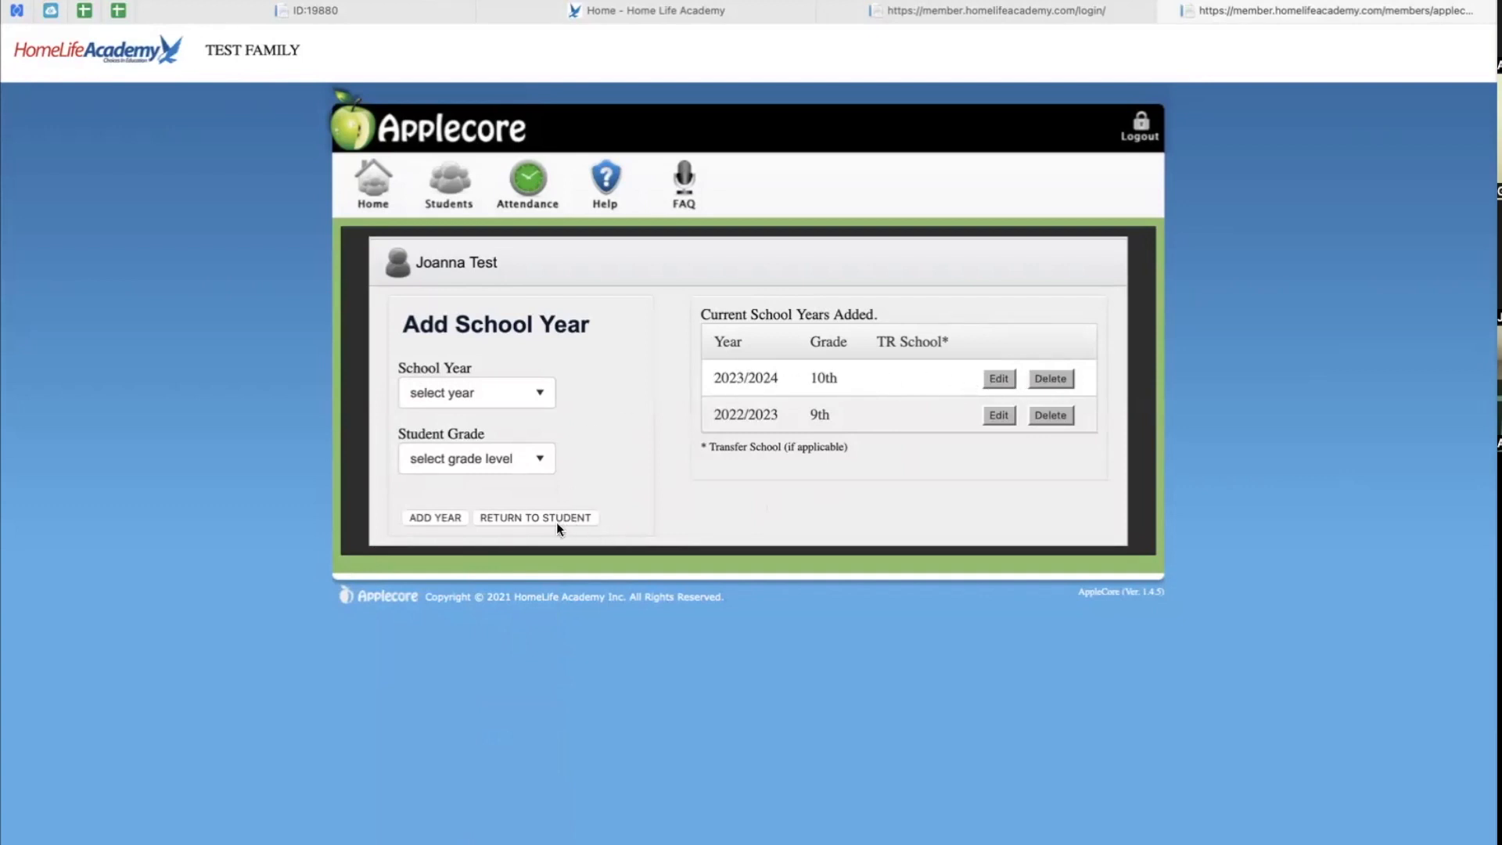
mouse_move(751, 518)
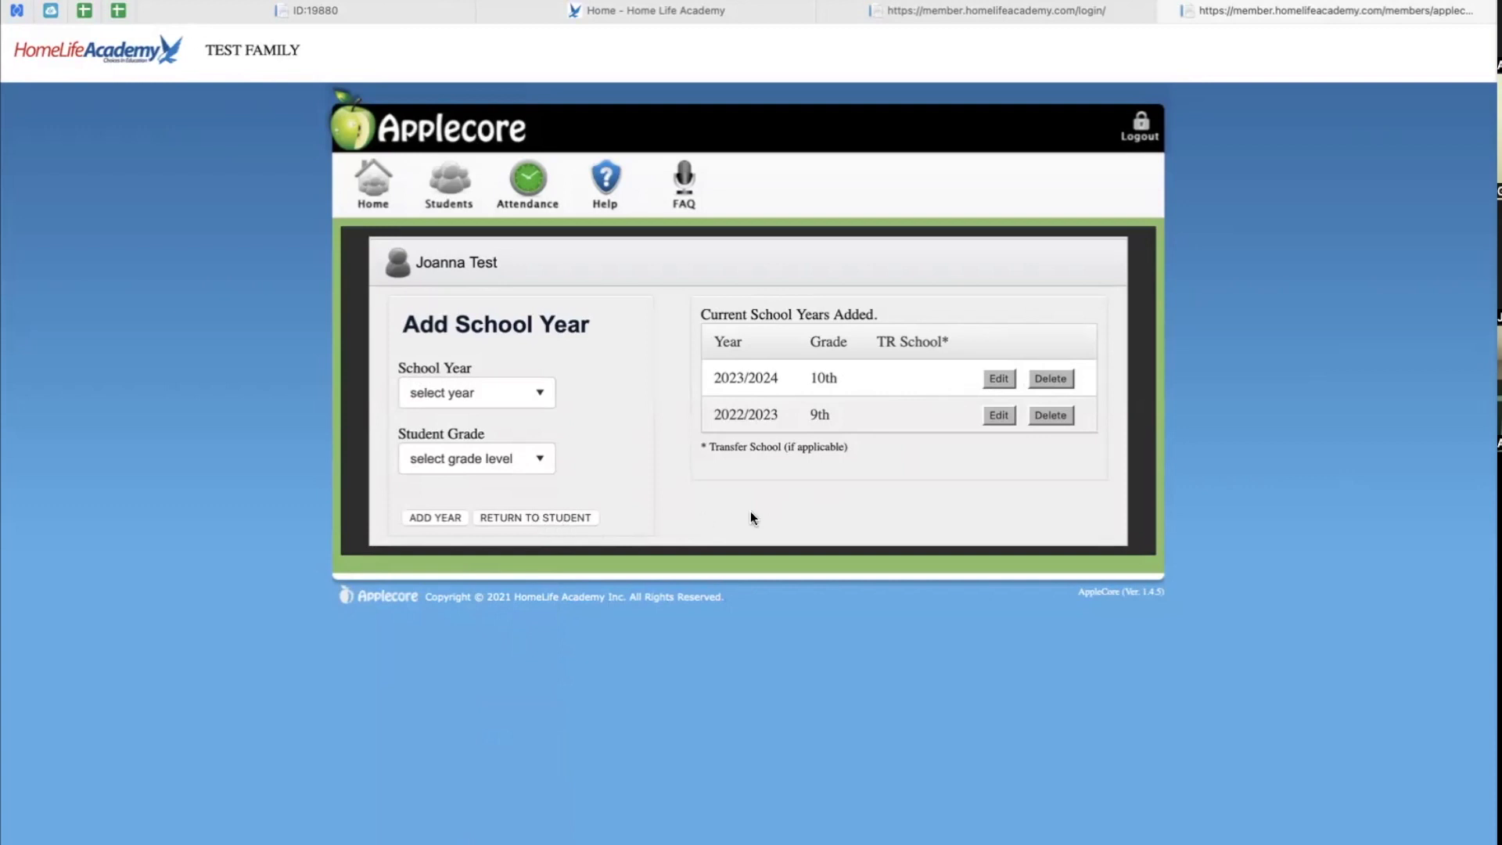
- Add school year 2023/2024 at 7th grade for Joe Test
click(477, 392)
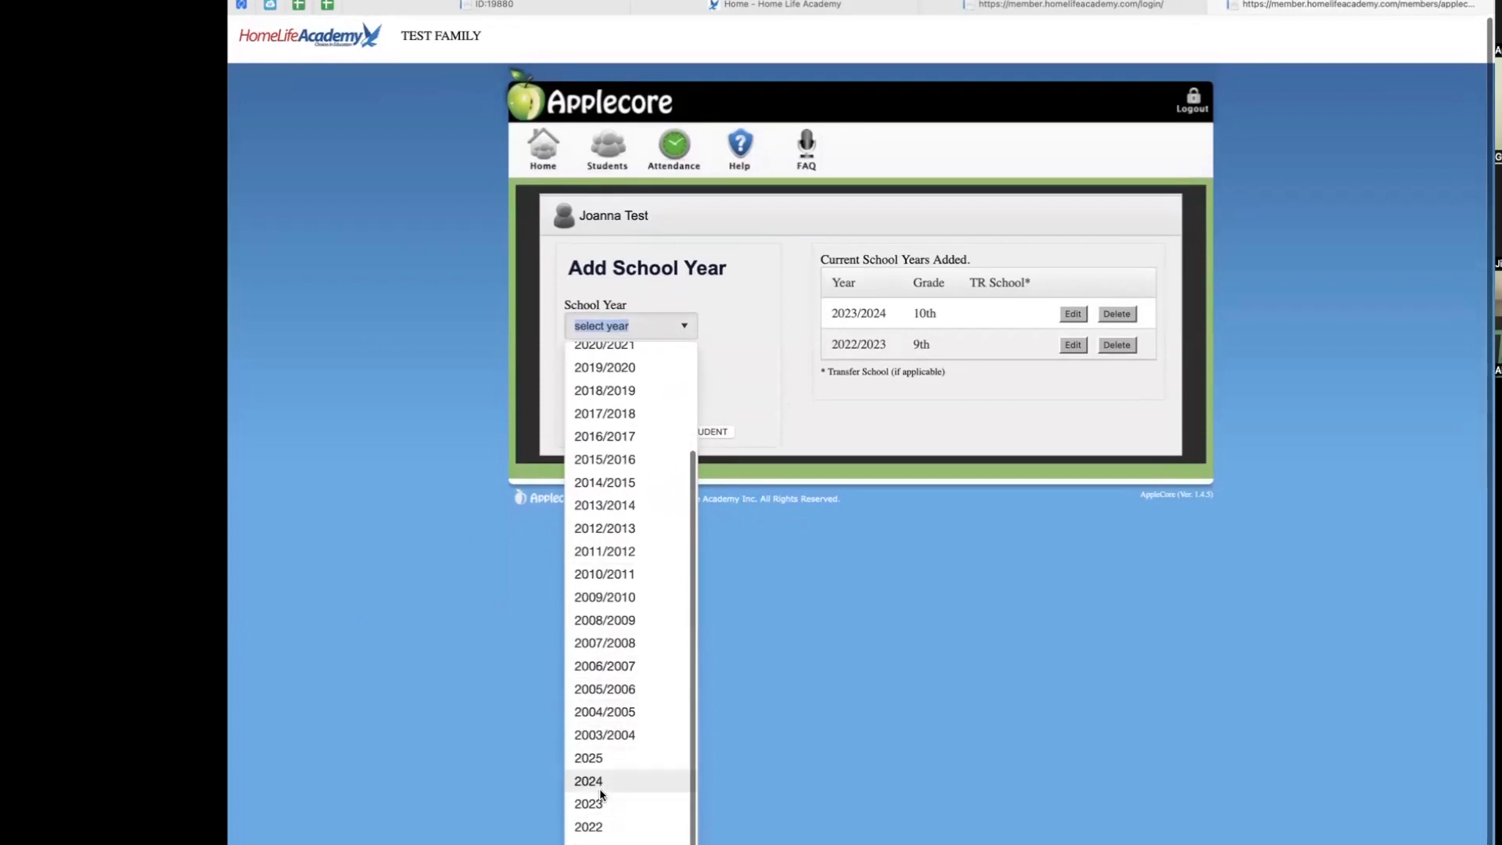
mouse_move(614, 803)
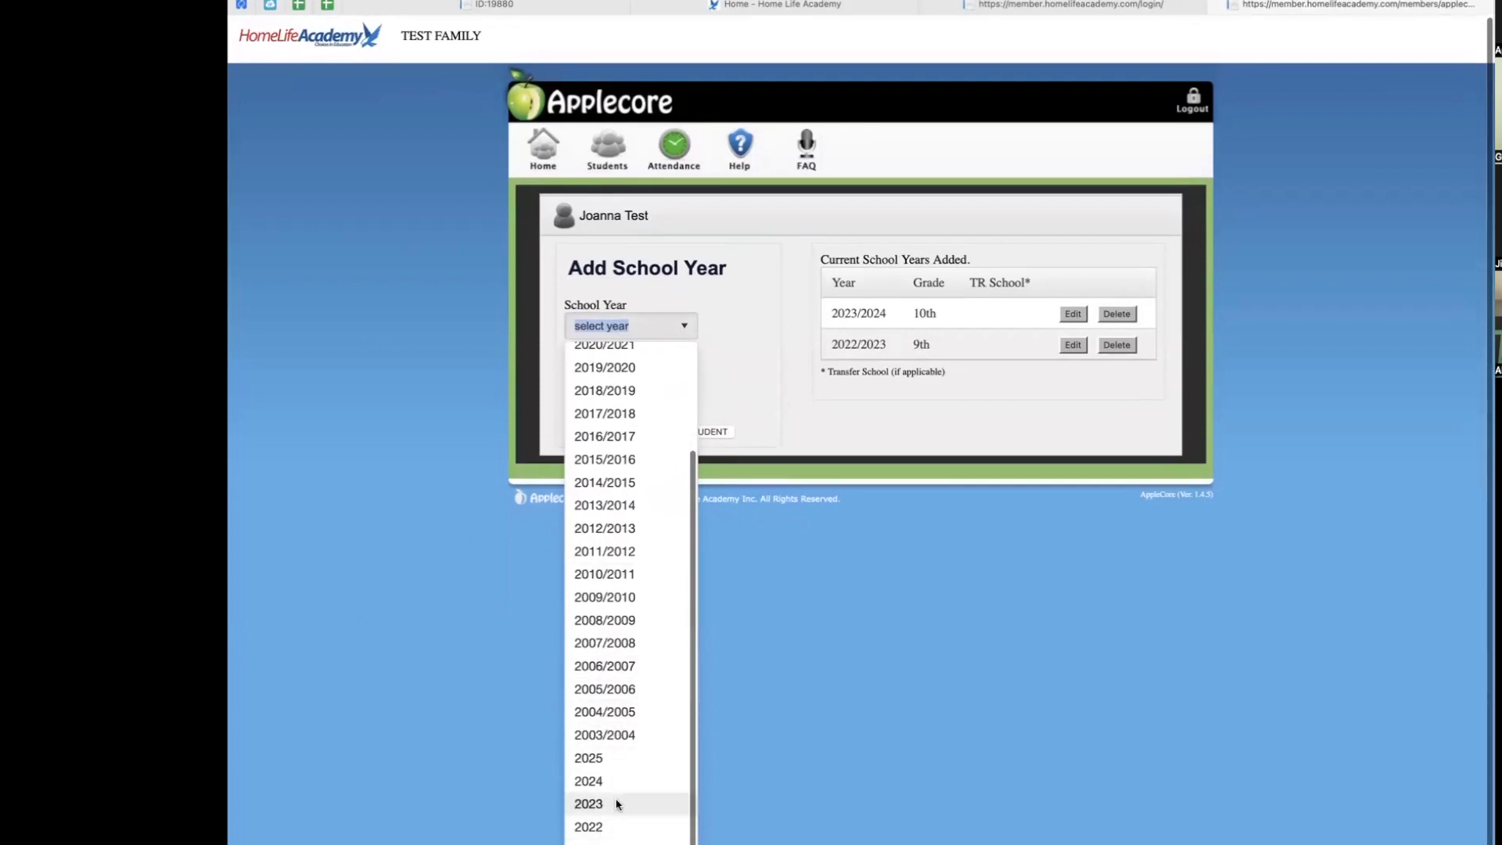
mouse_move(615, 781)
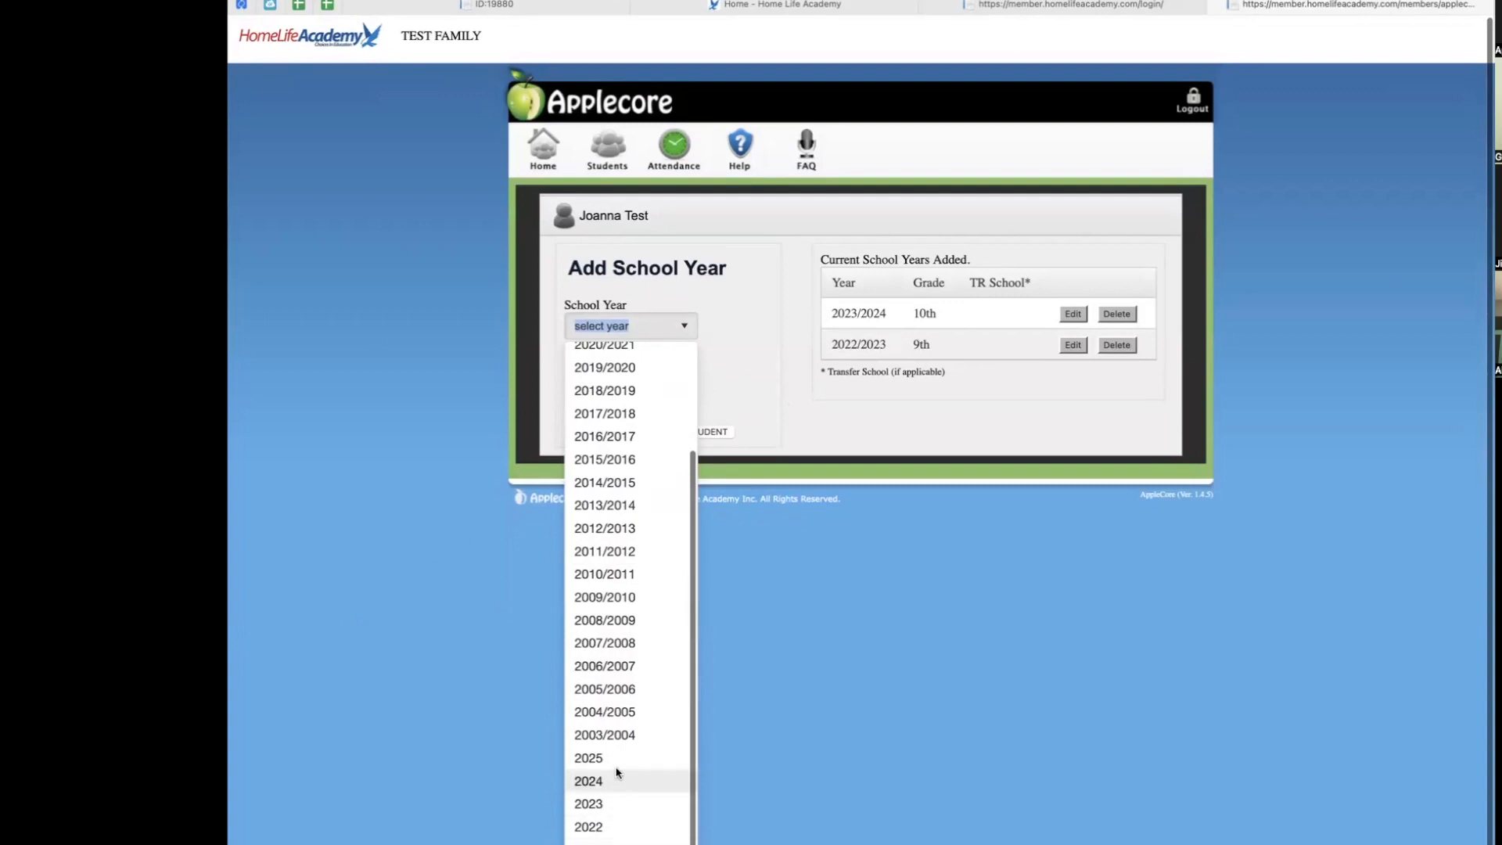
click(588, 781)
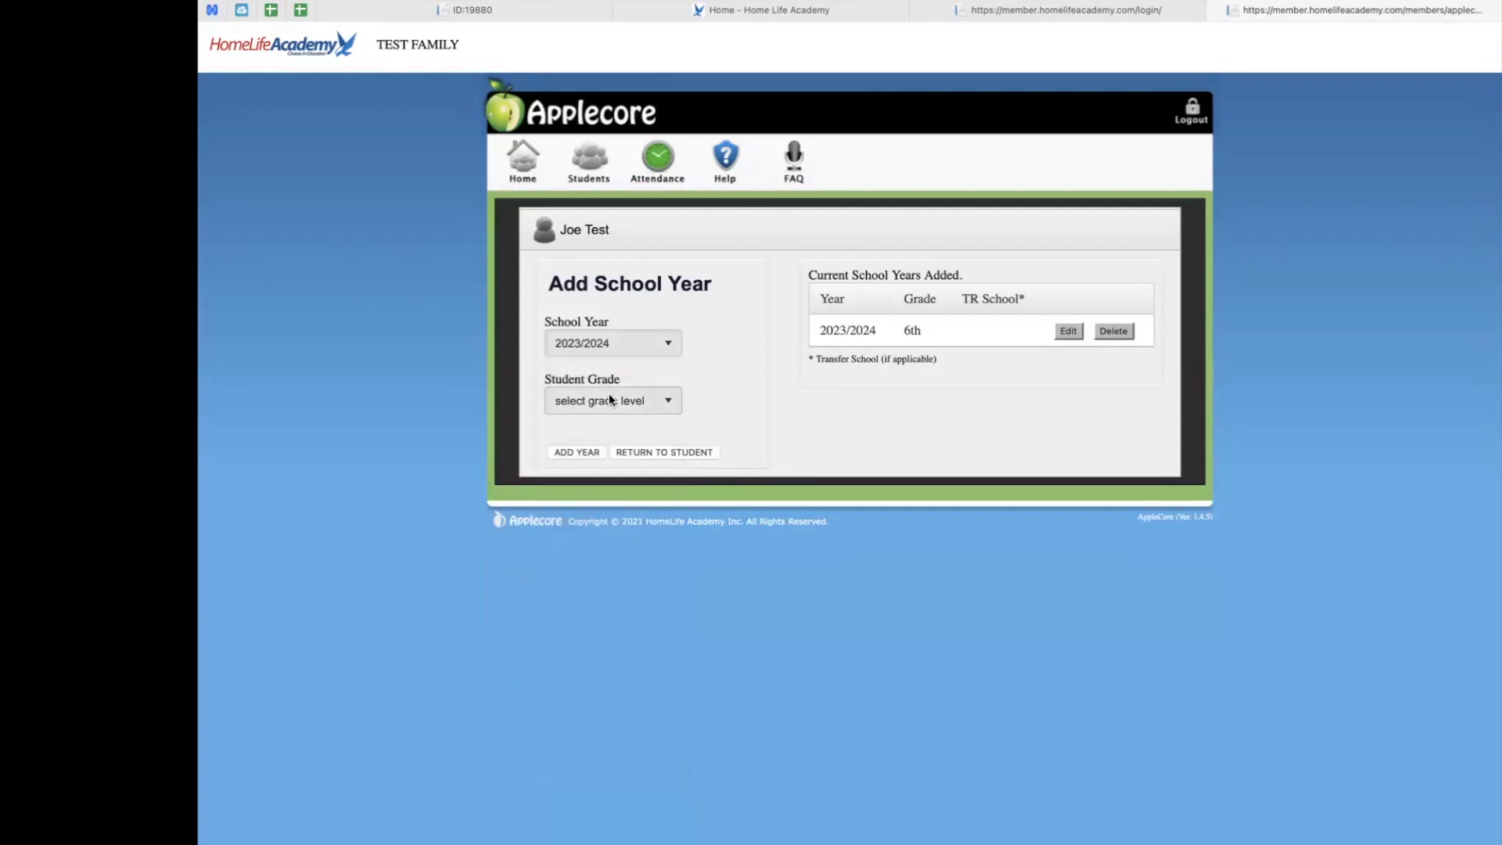
click(611, 400)
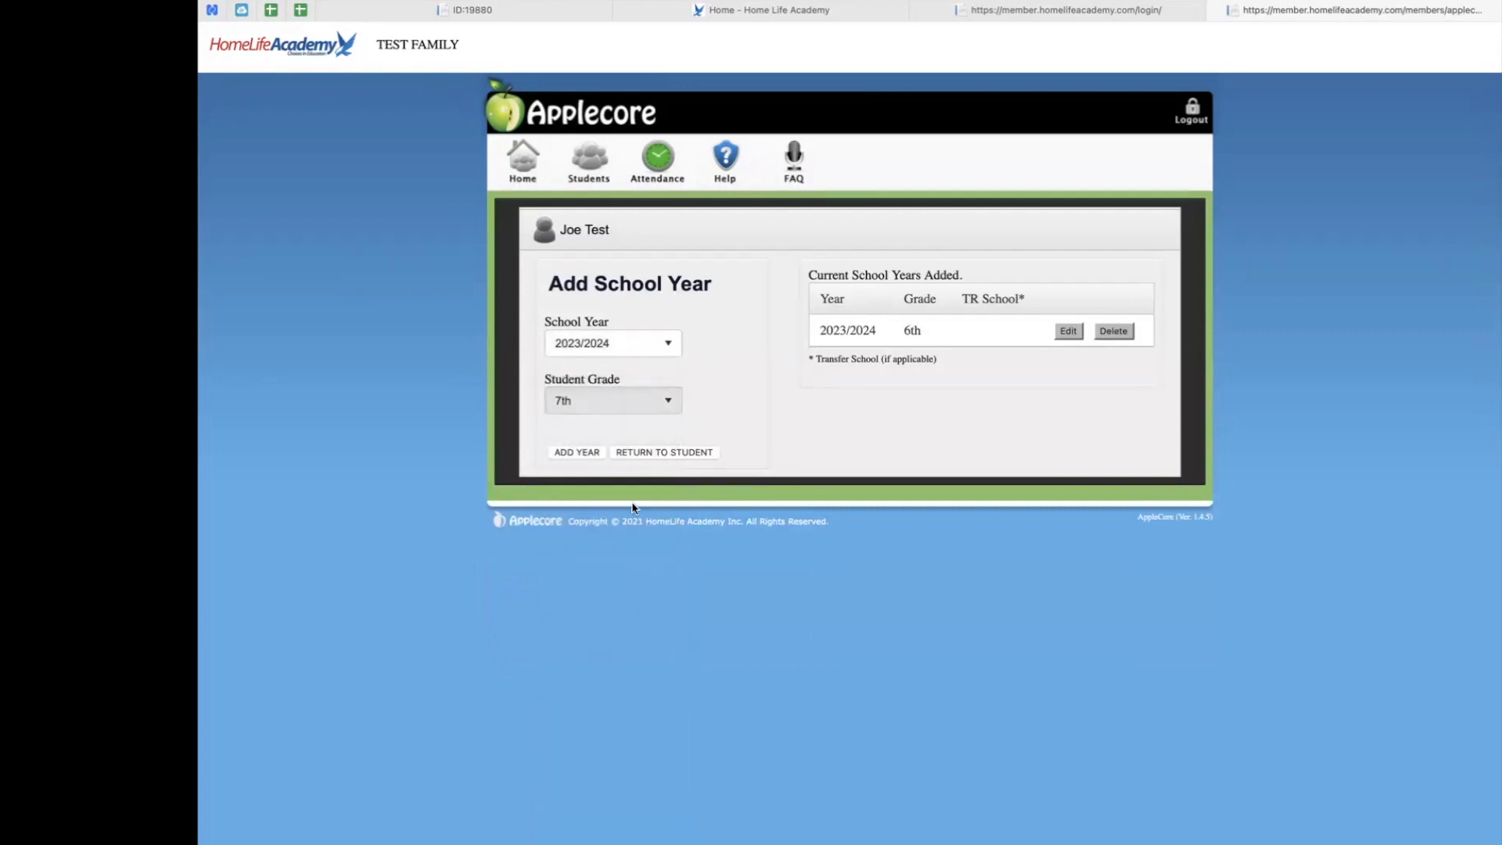
click(576, 451)
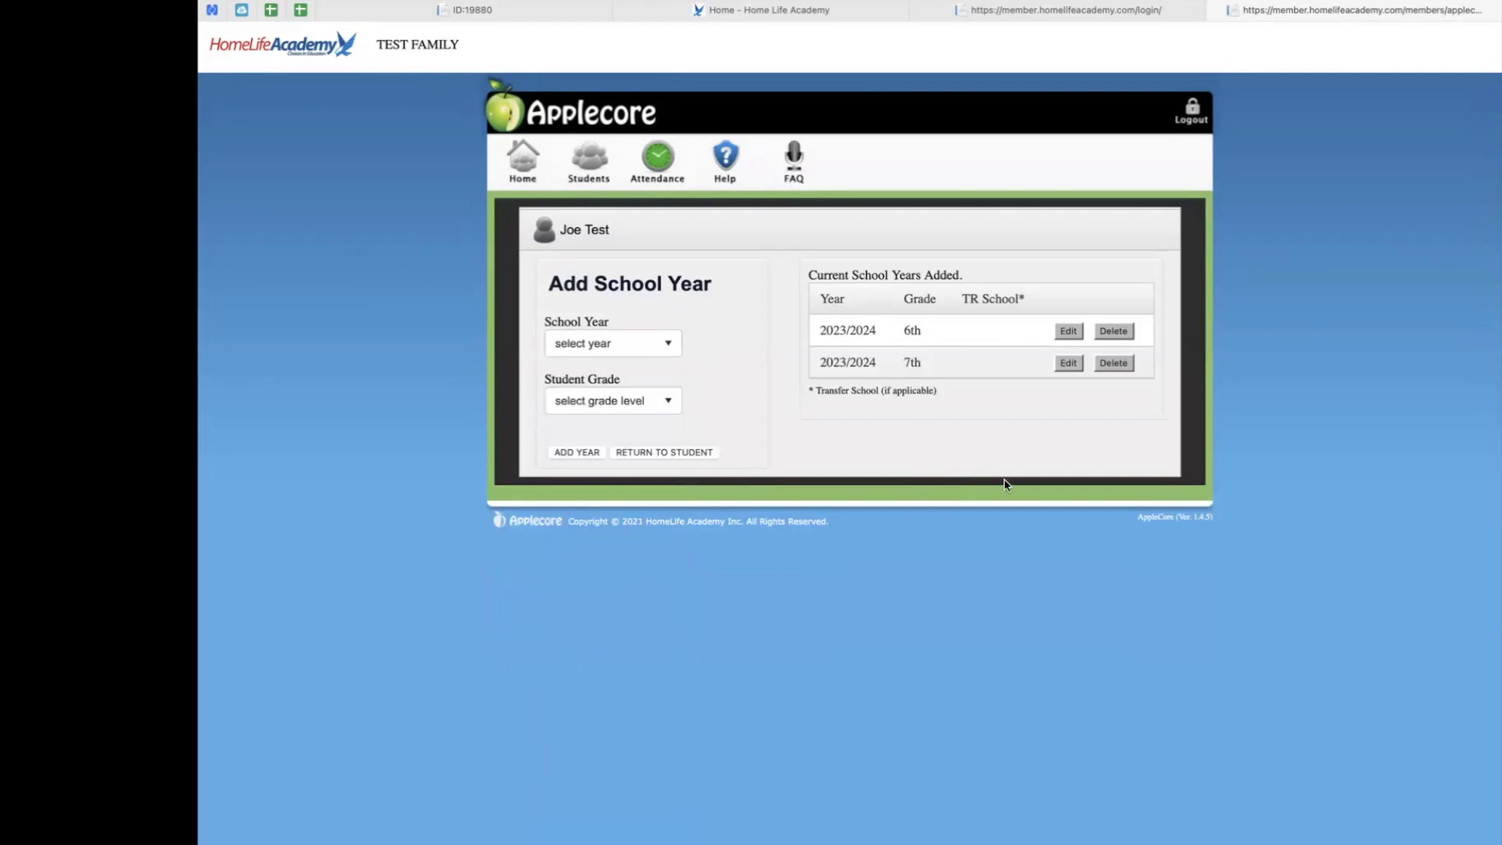
mouse_move(867, 298)
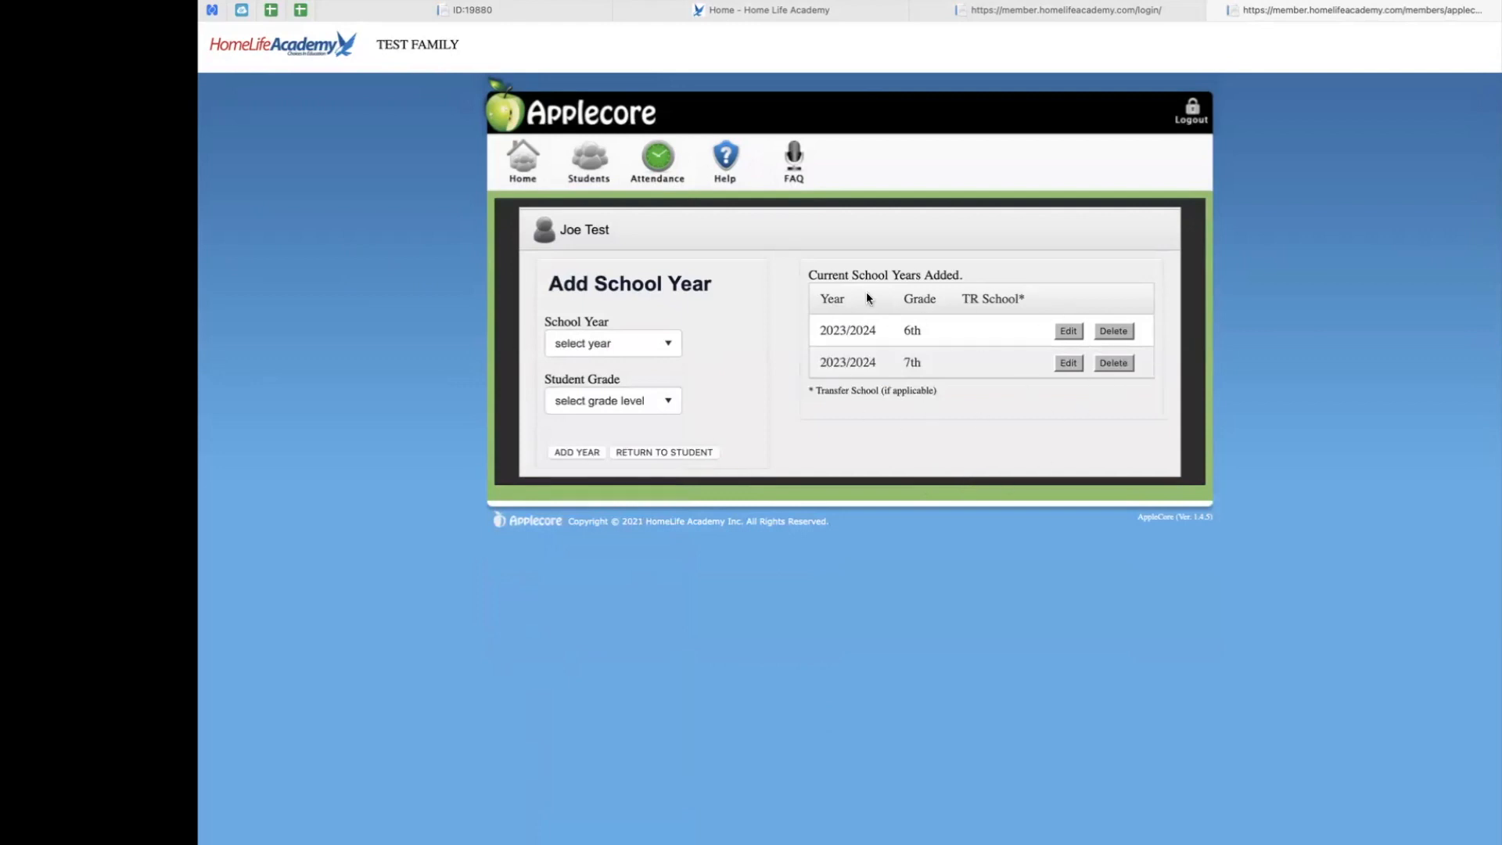
mouse_move(959, 443)
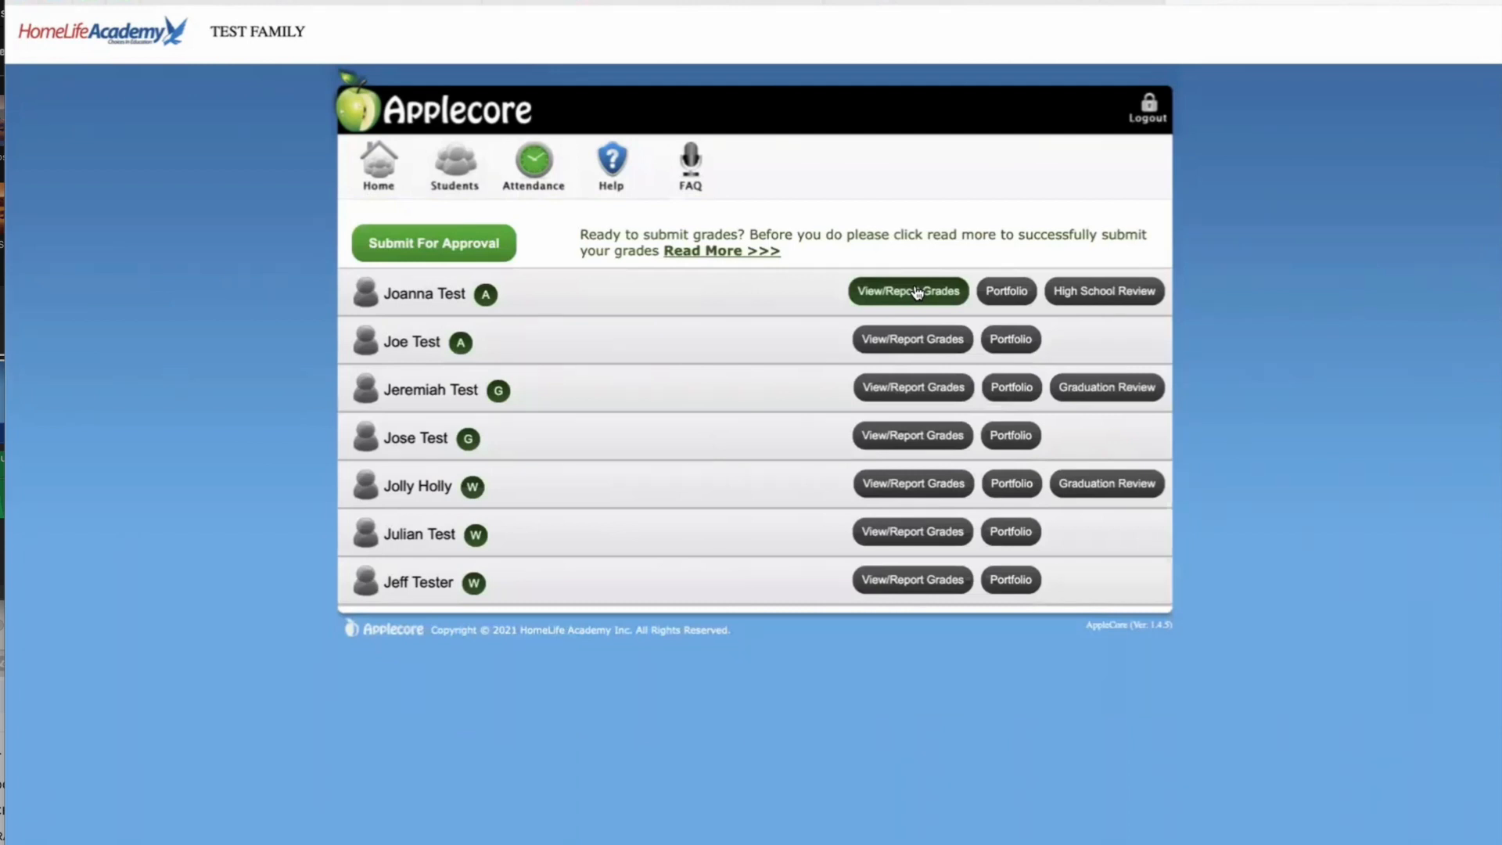
- Open View/Report Grades for Joanna Test again
click(905, 291)
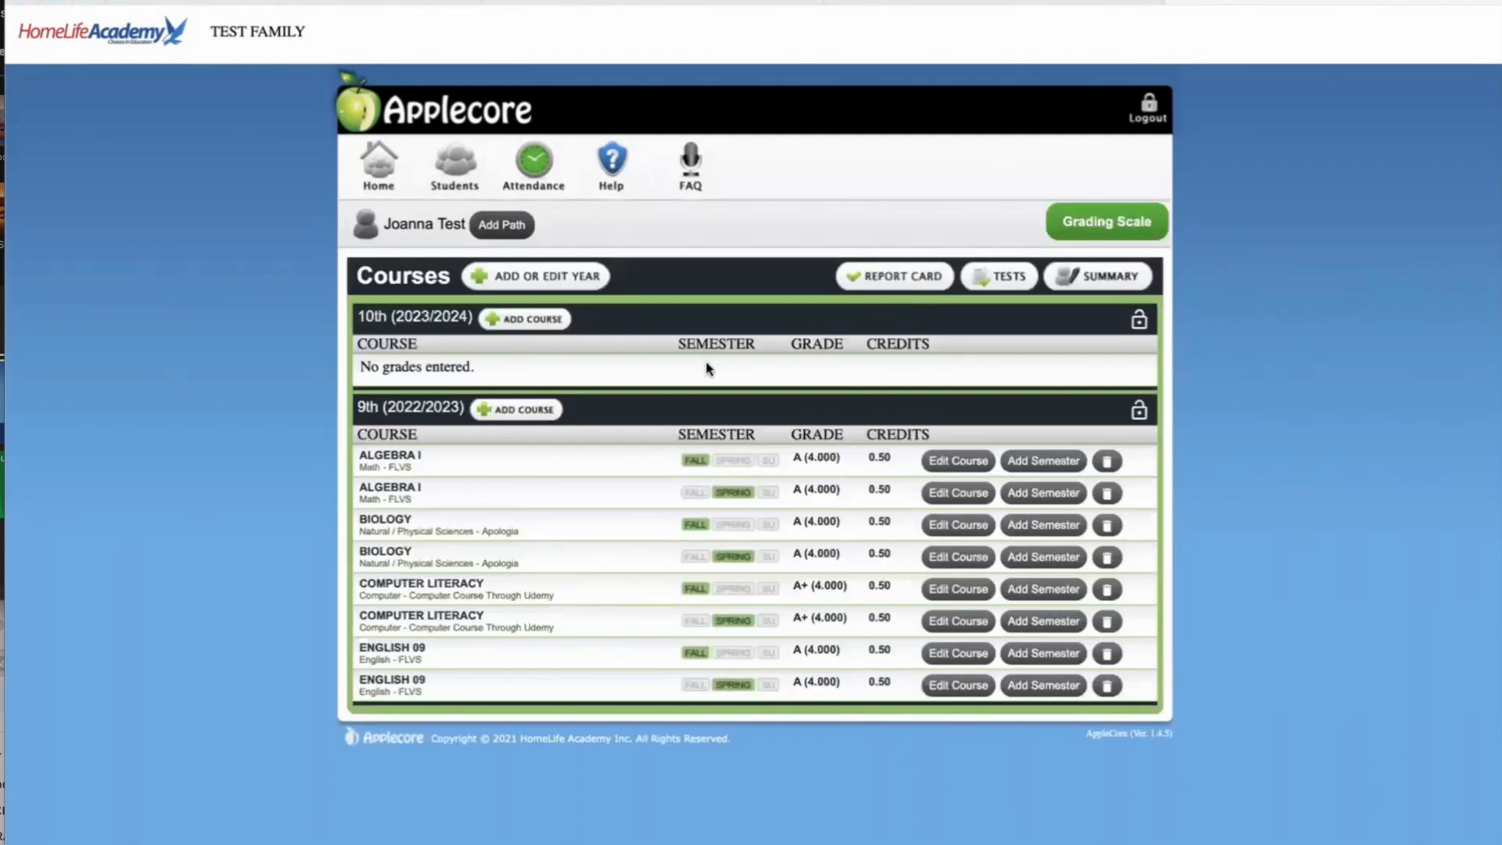
mouse_move(699, 357)
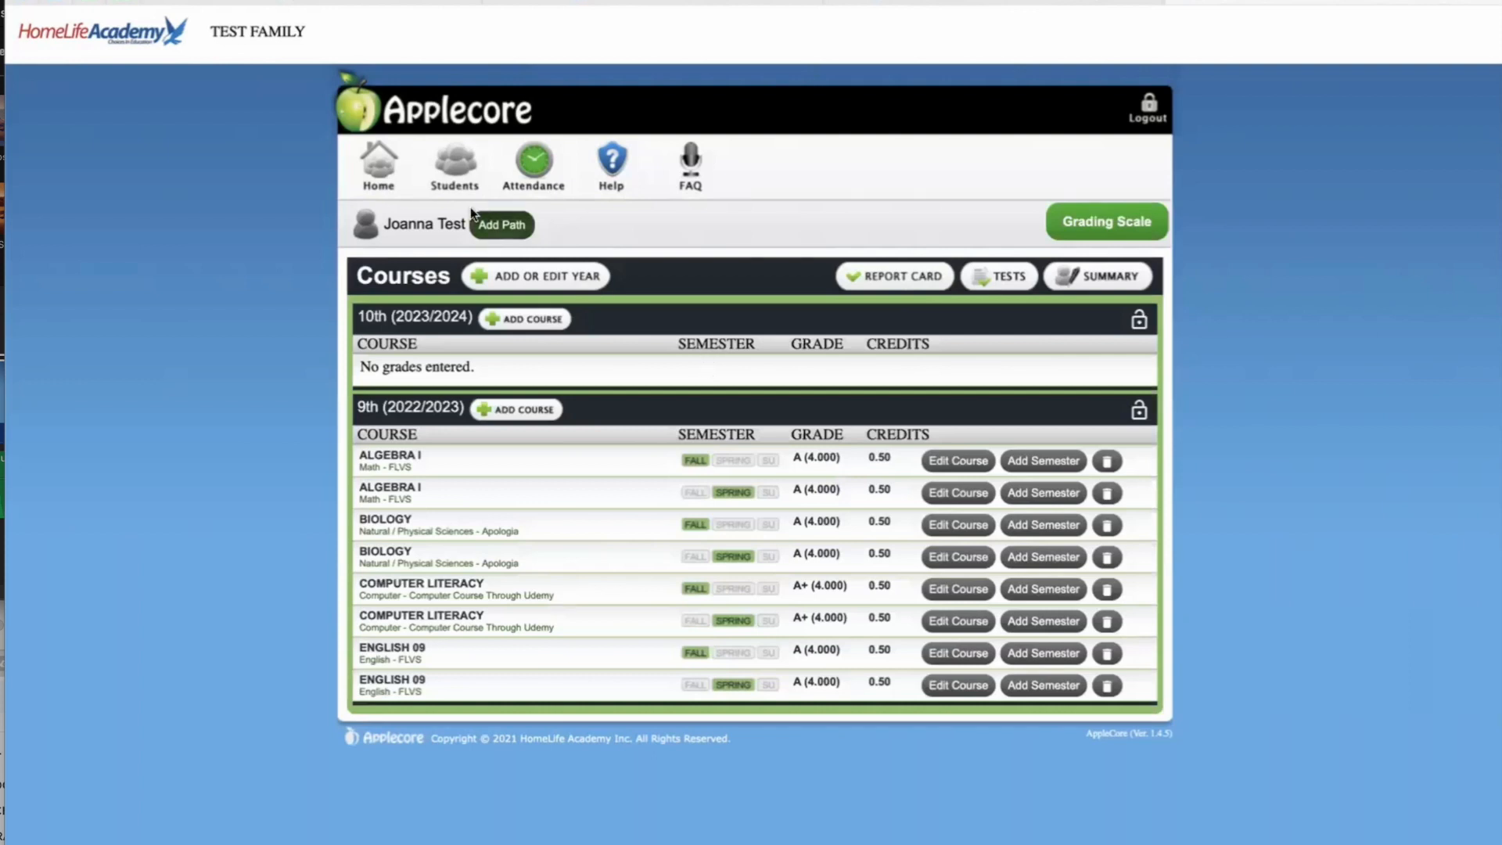
mouse_move(453, 167)
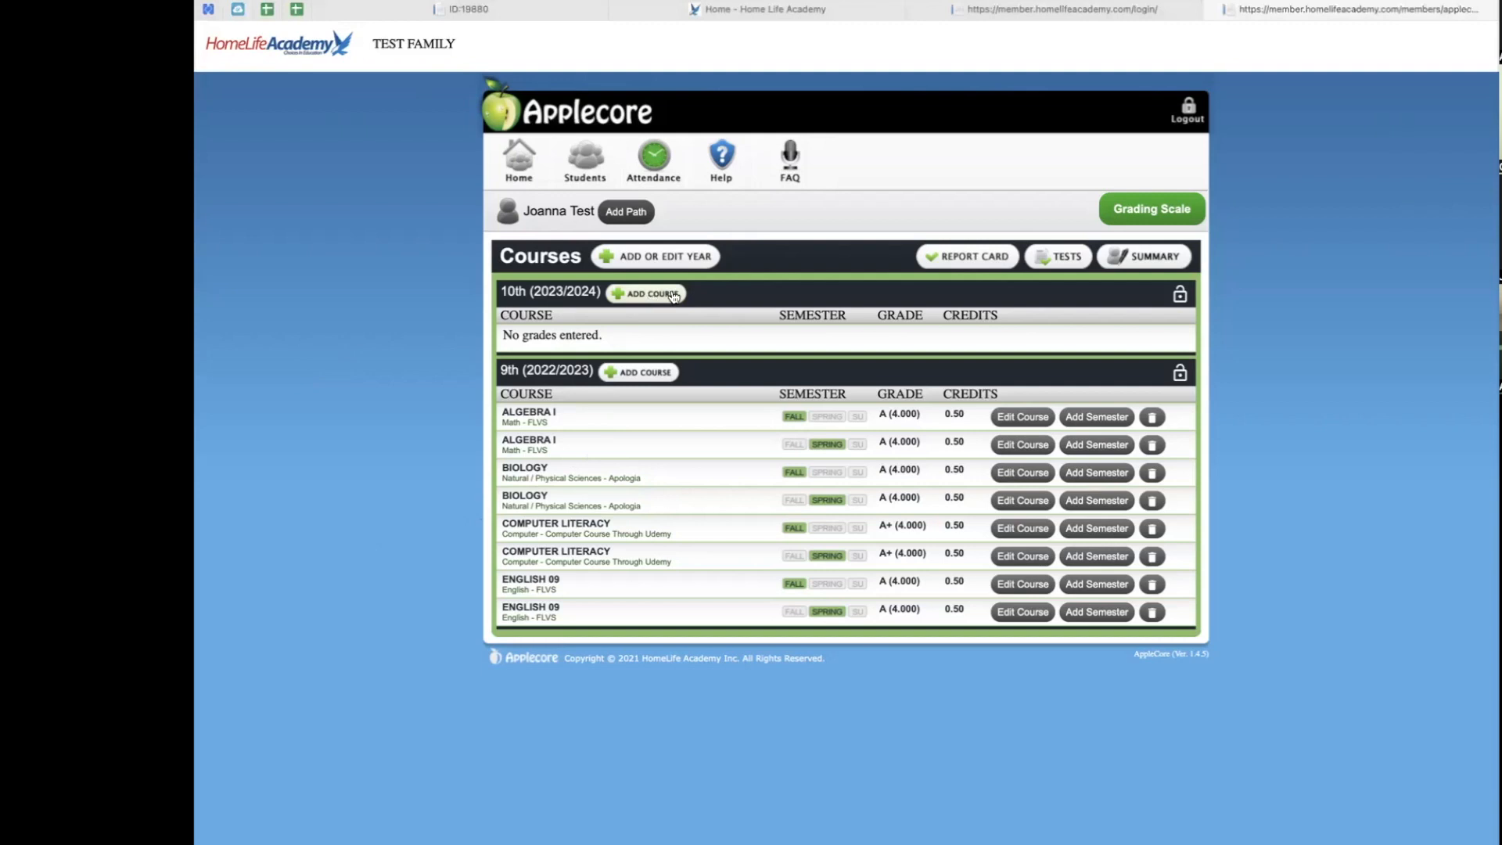
- Start a course in the 10th grade 2023/2024 year and browse categories
click(647, 294)
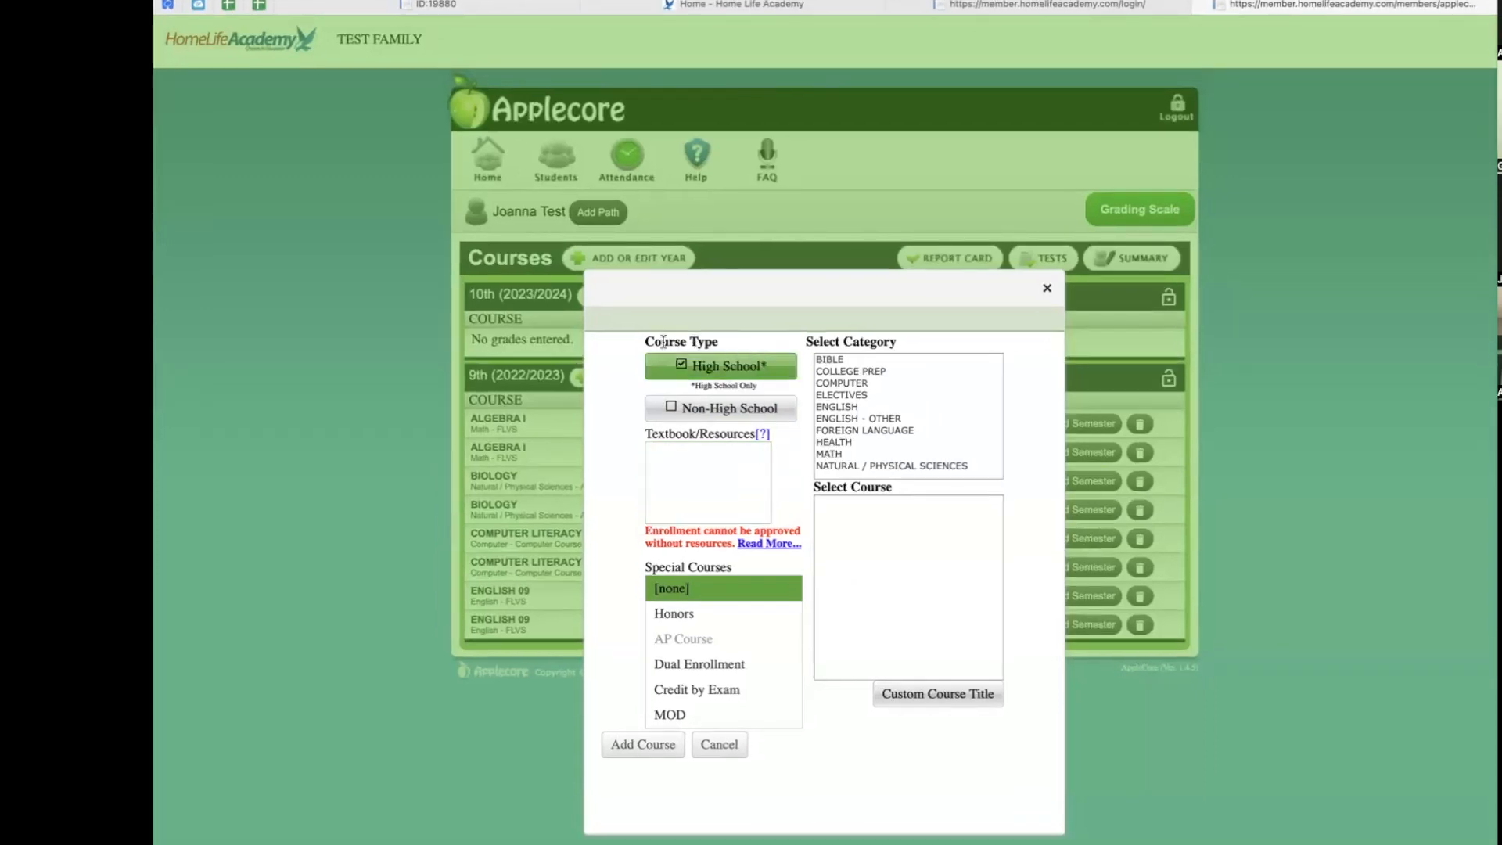
mouse_move(768, 384)
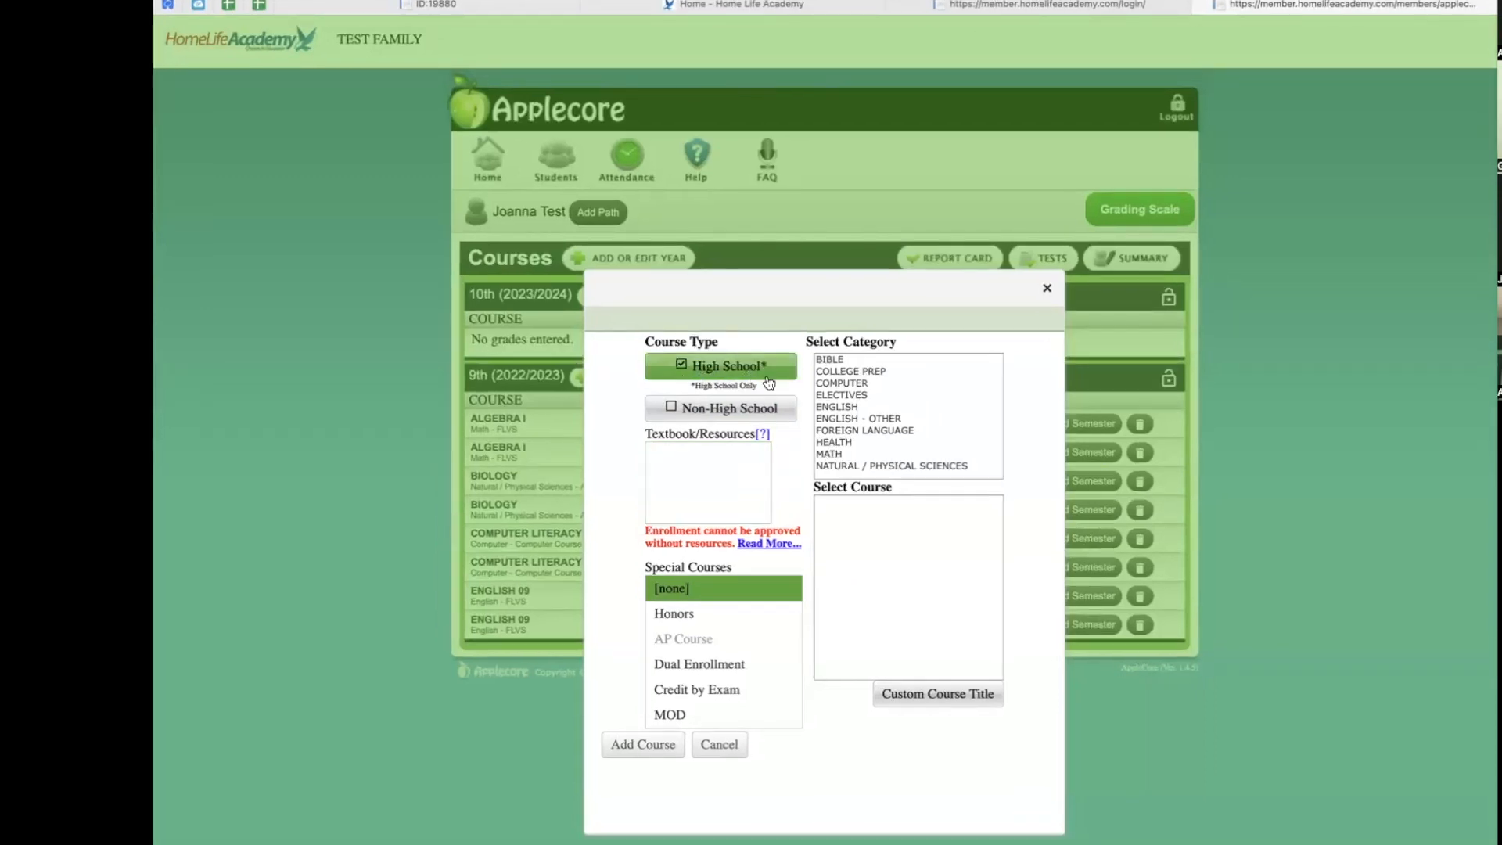
mouse_move(651, 387)
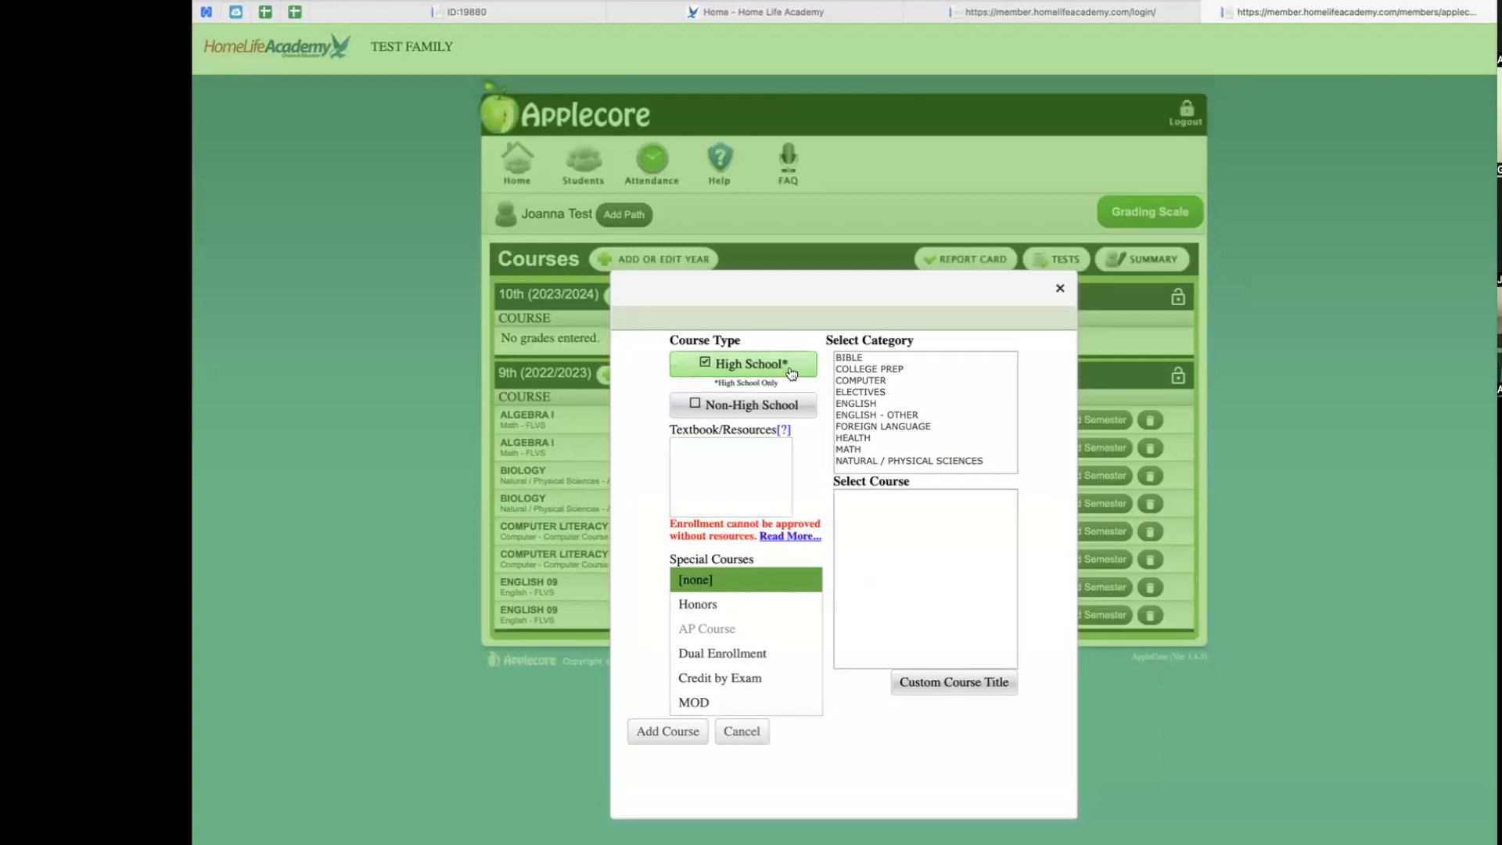
mouse_move(800, 388)
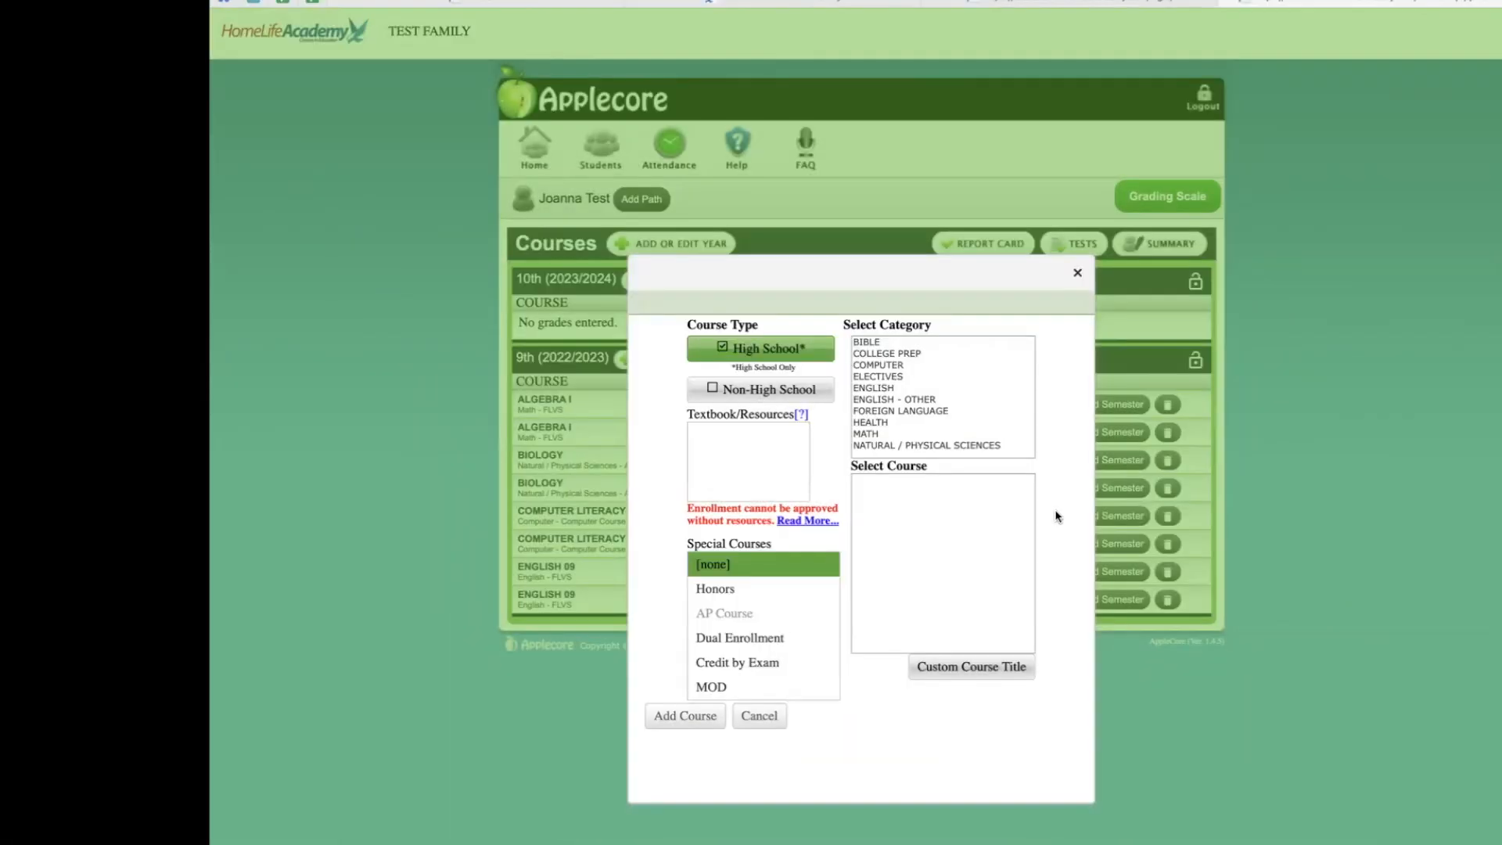
mouse_move(967, 392)
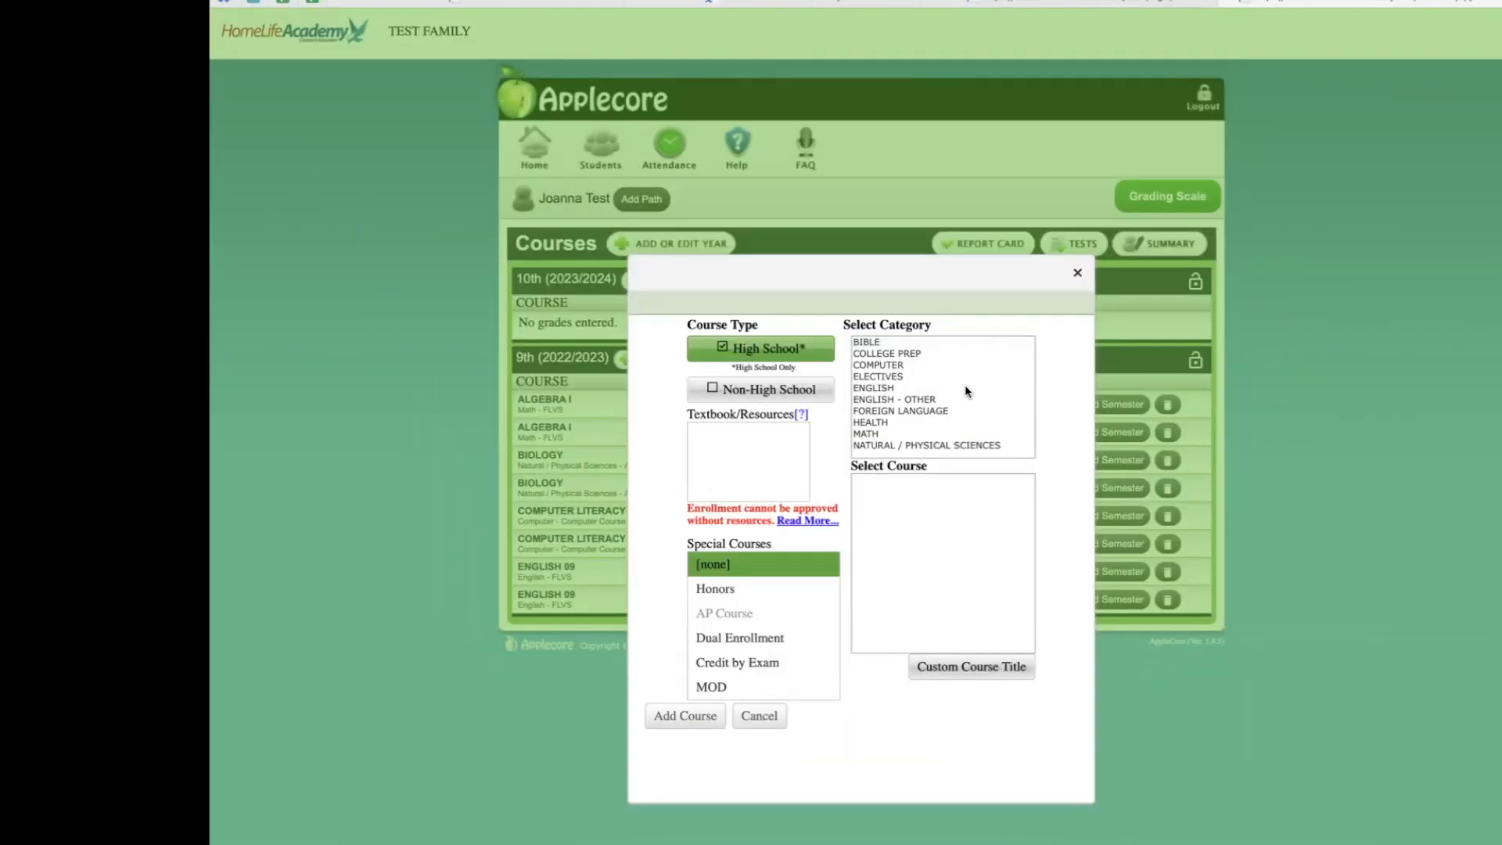
scroll(down, 3)
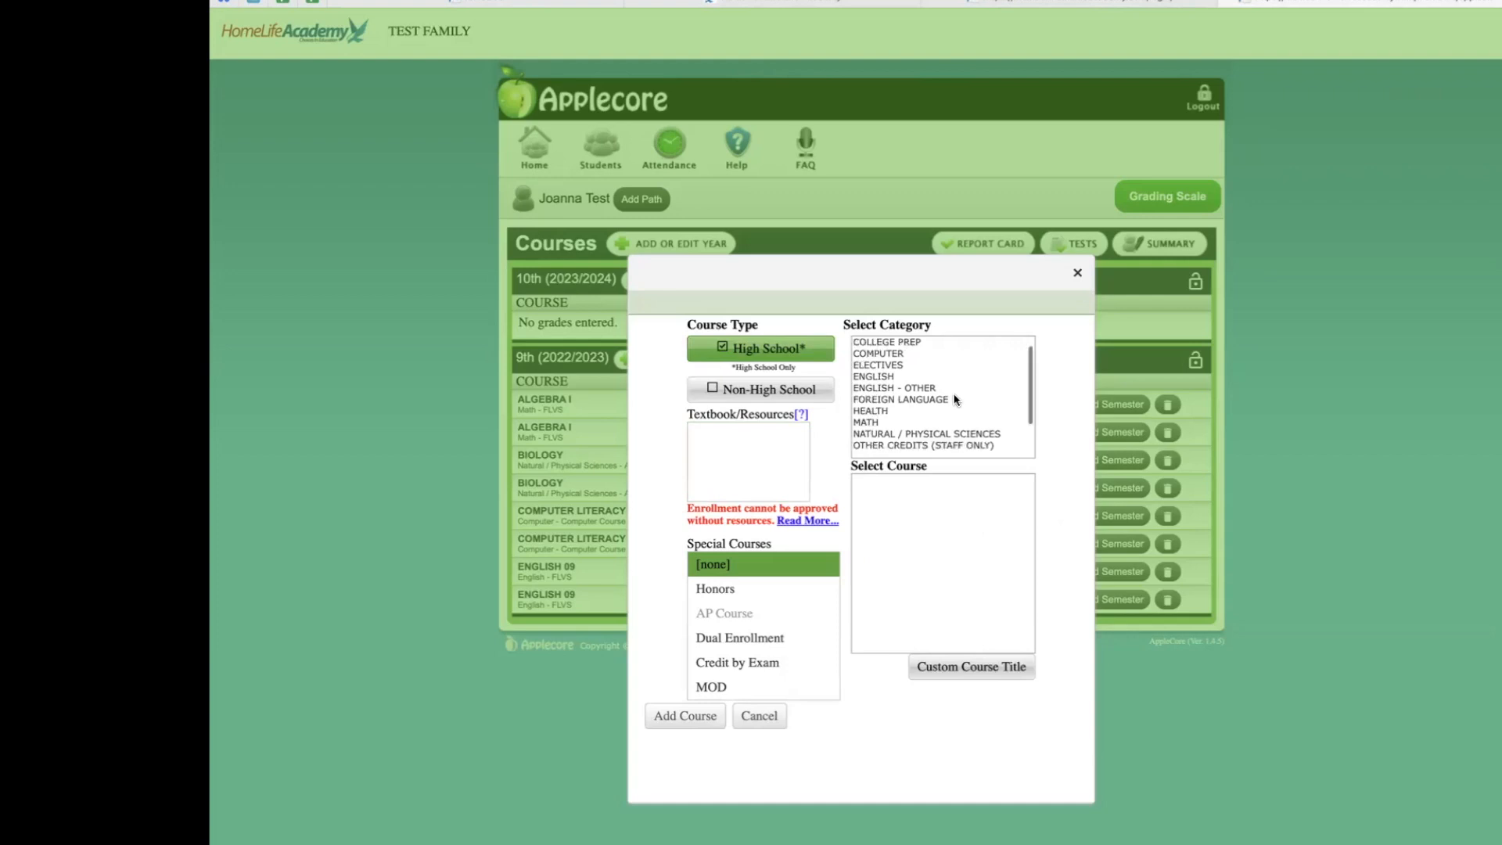
scroll(down, 3)
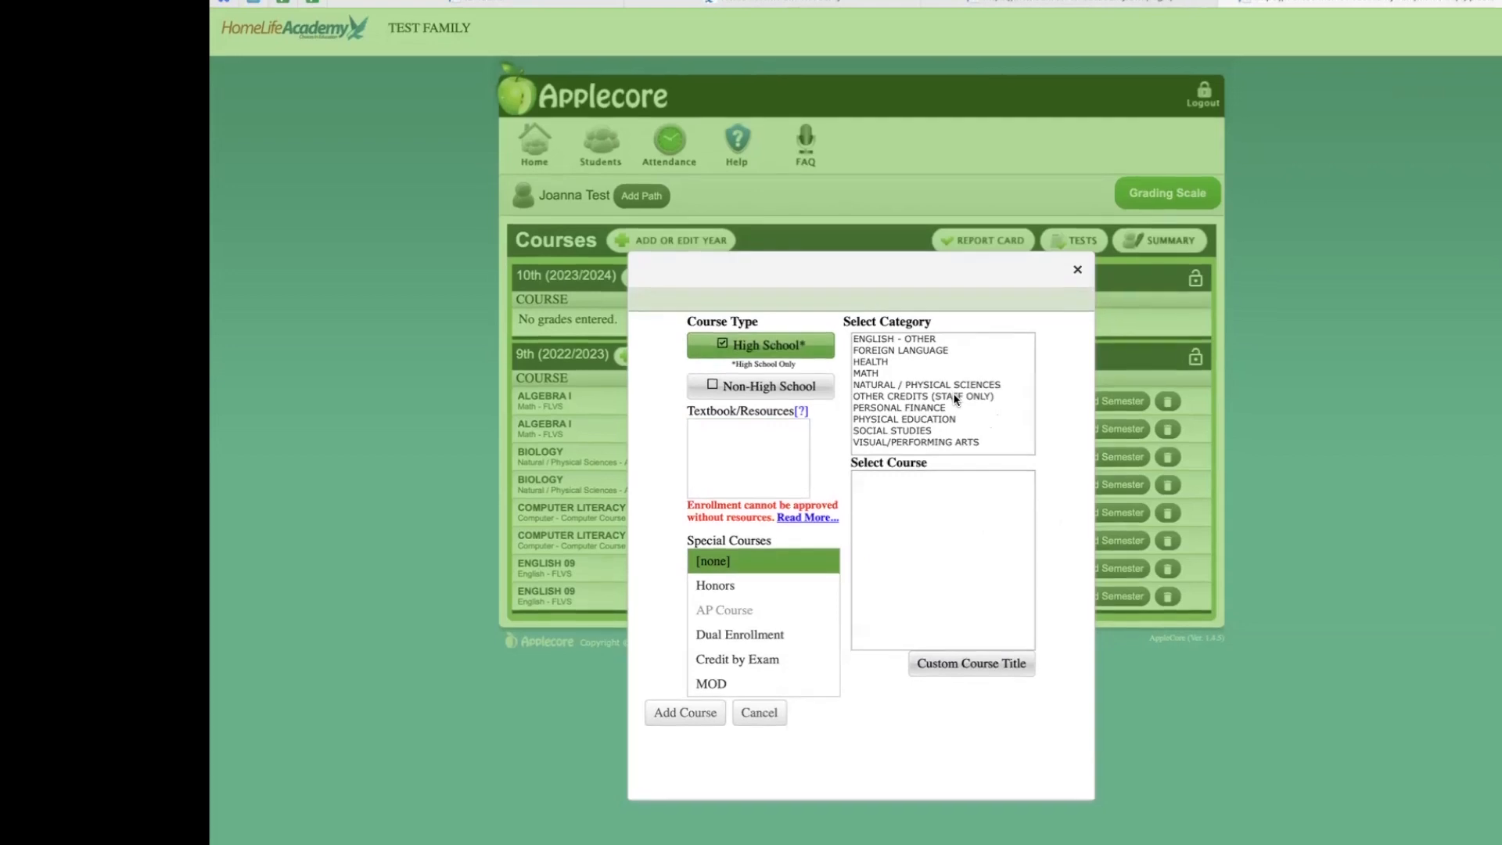
scroll(up, 3)
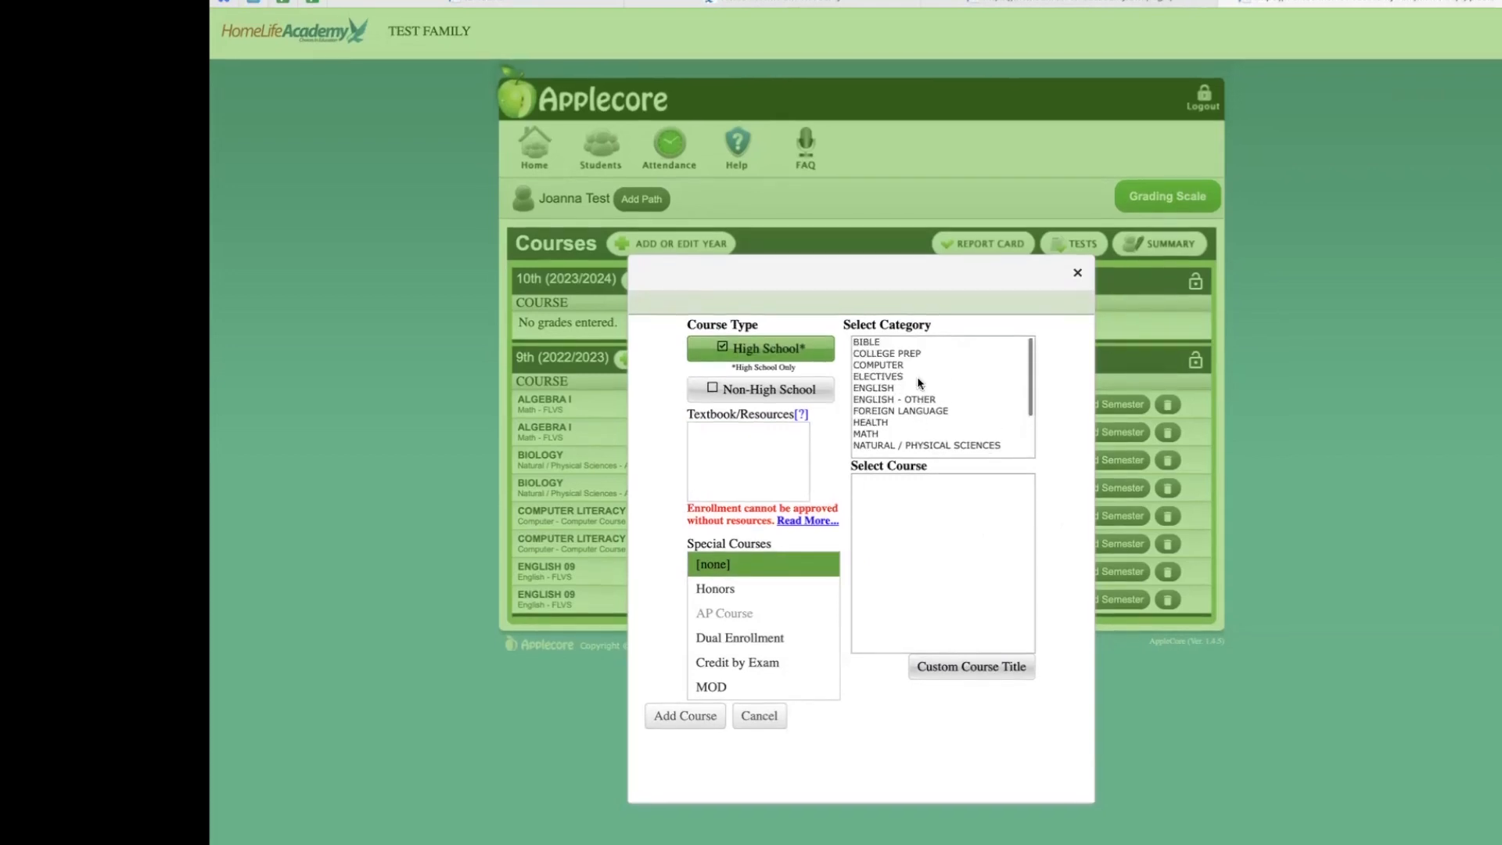
scroll(down, 3)
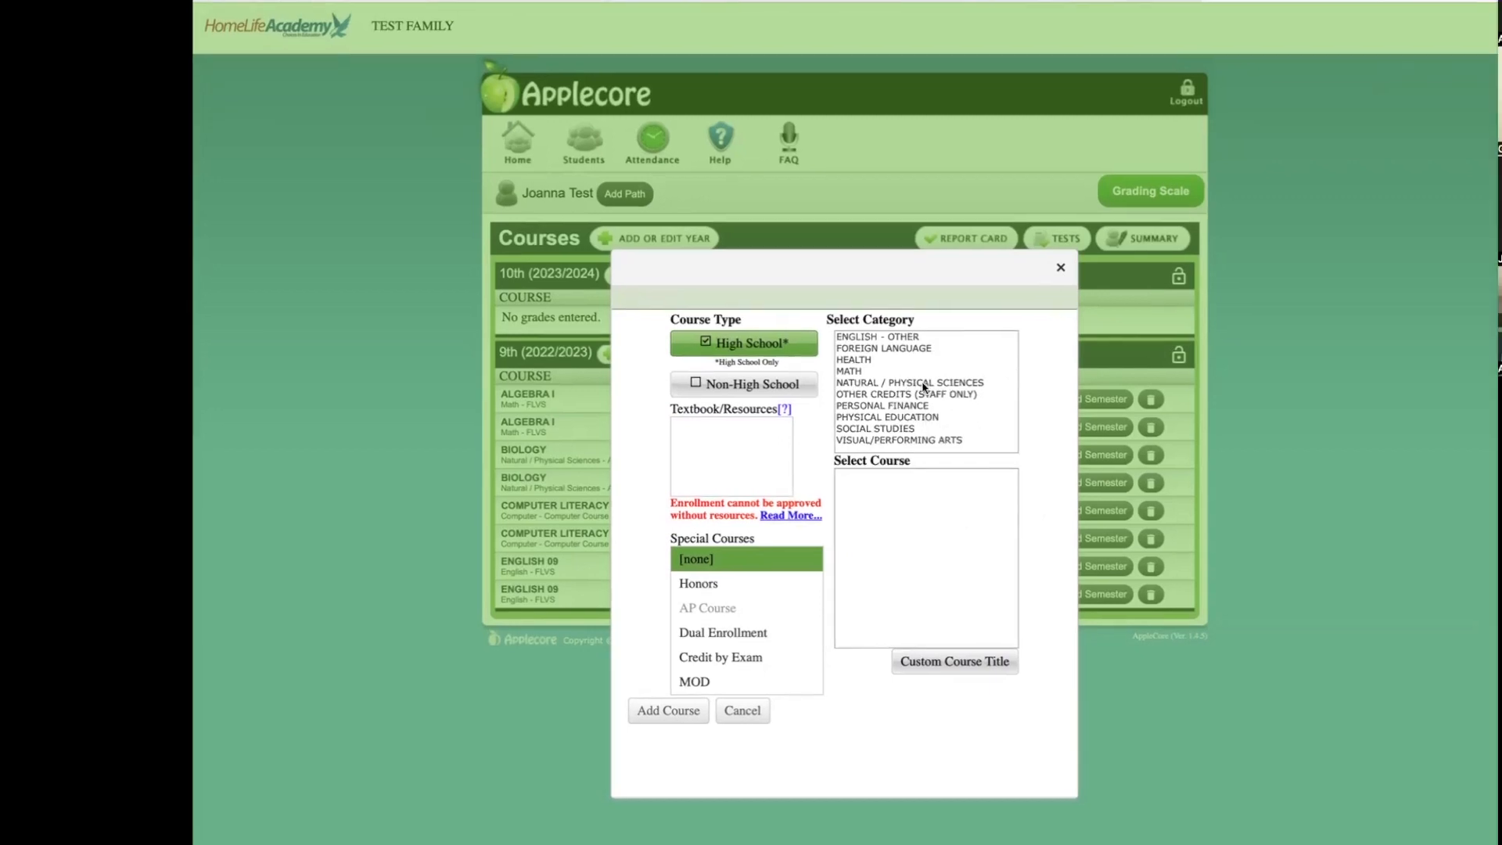
- Choose the Natural / Physical Sciences category and browse its courses
click(908, 383)
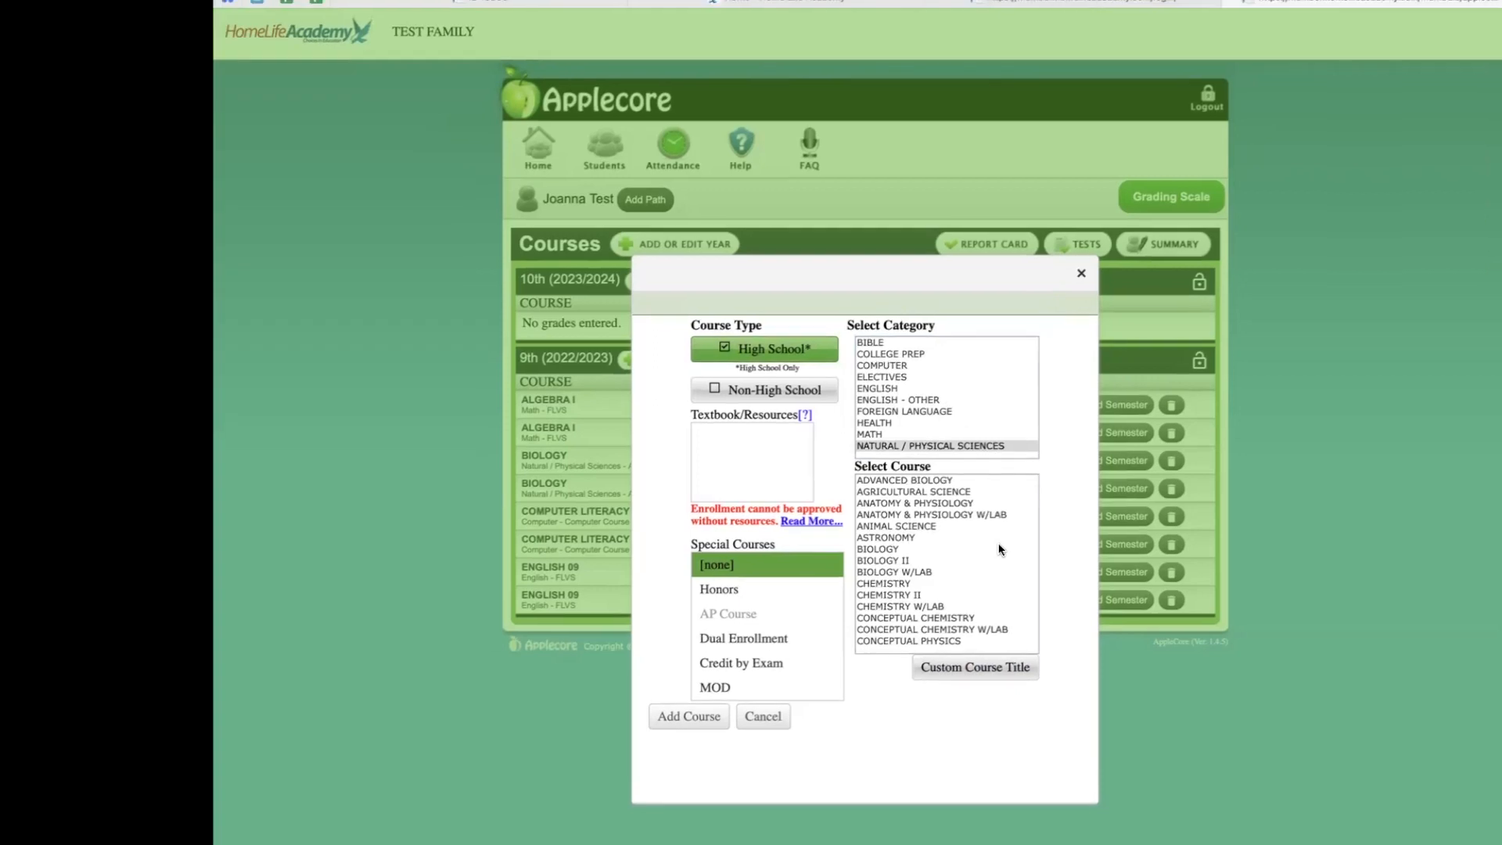
scroll(down, 3)
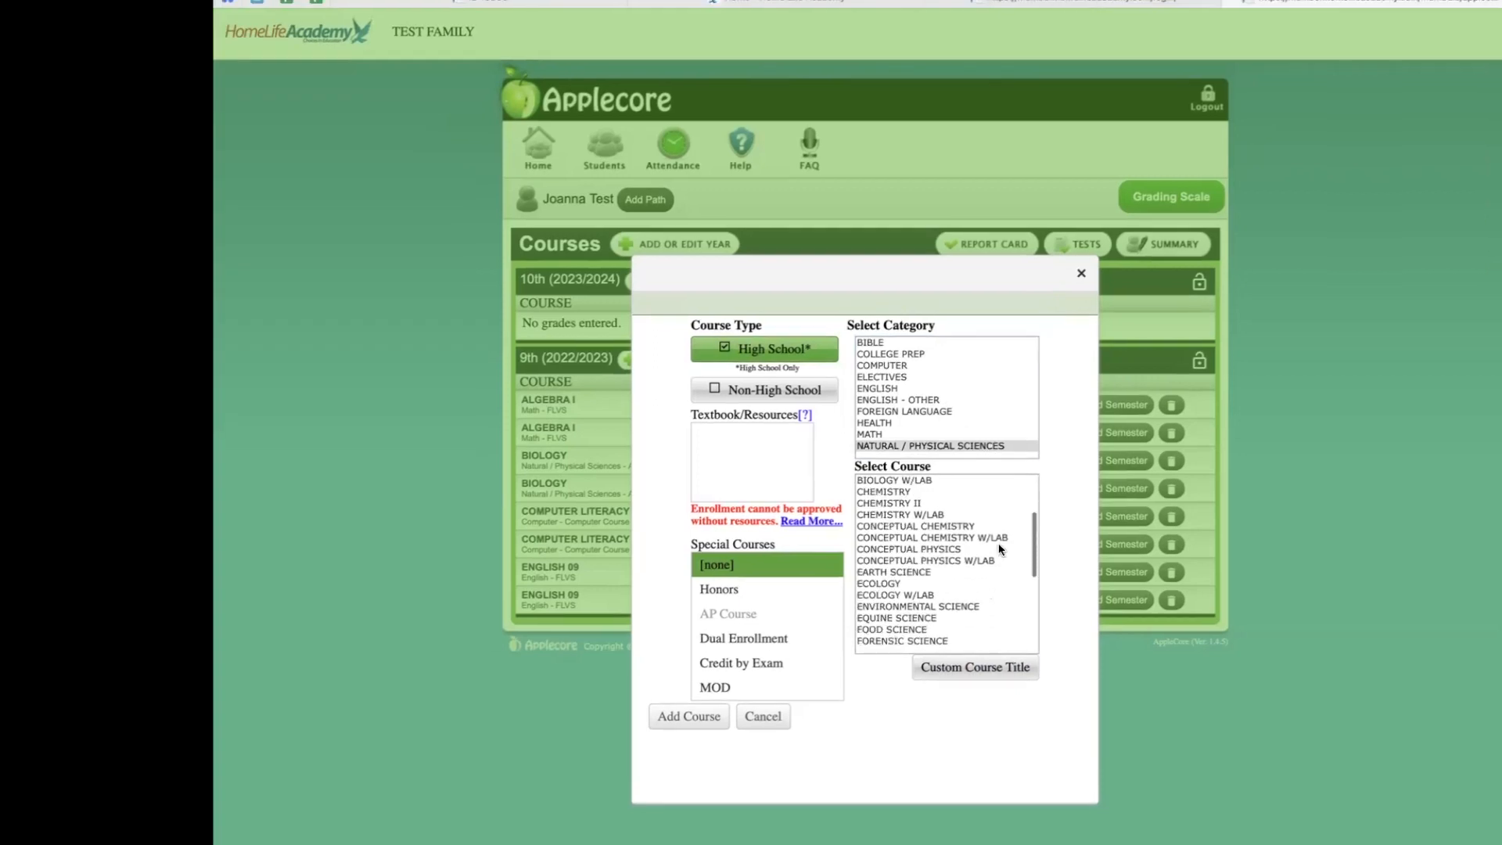
scroll(down, 3)
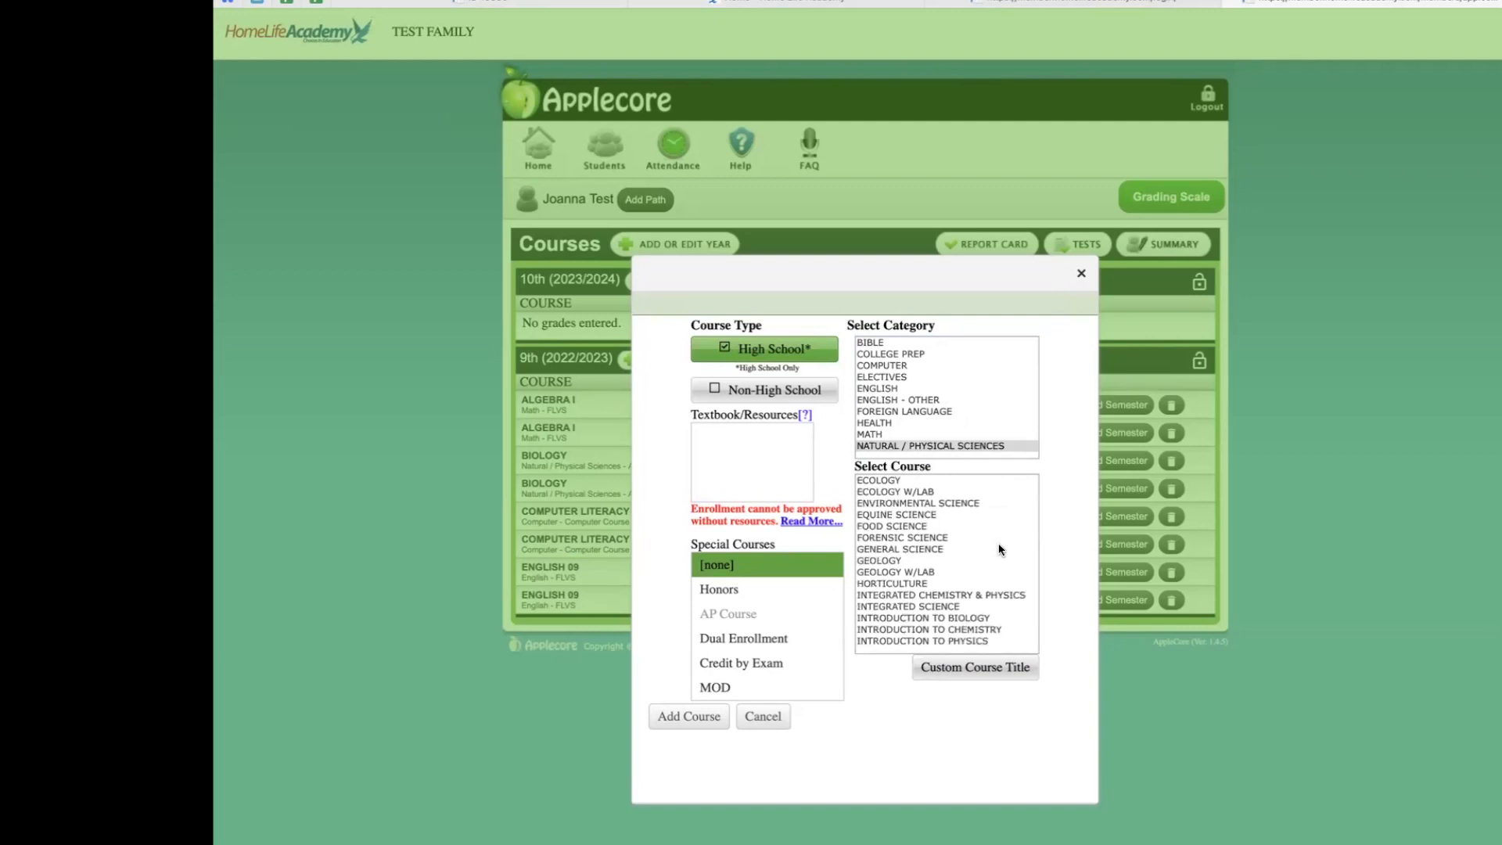
scroll(down, 3)
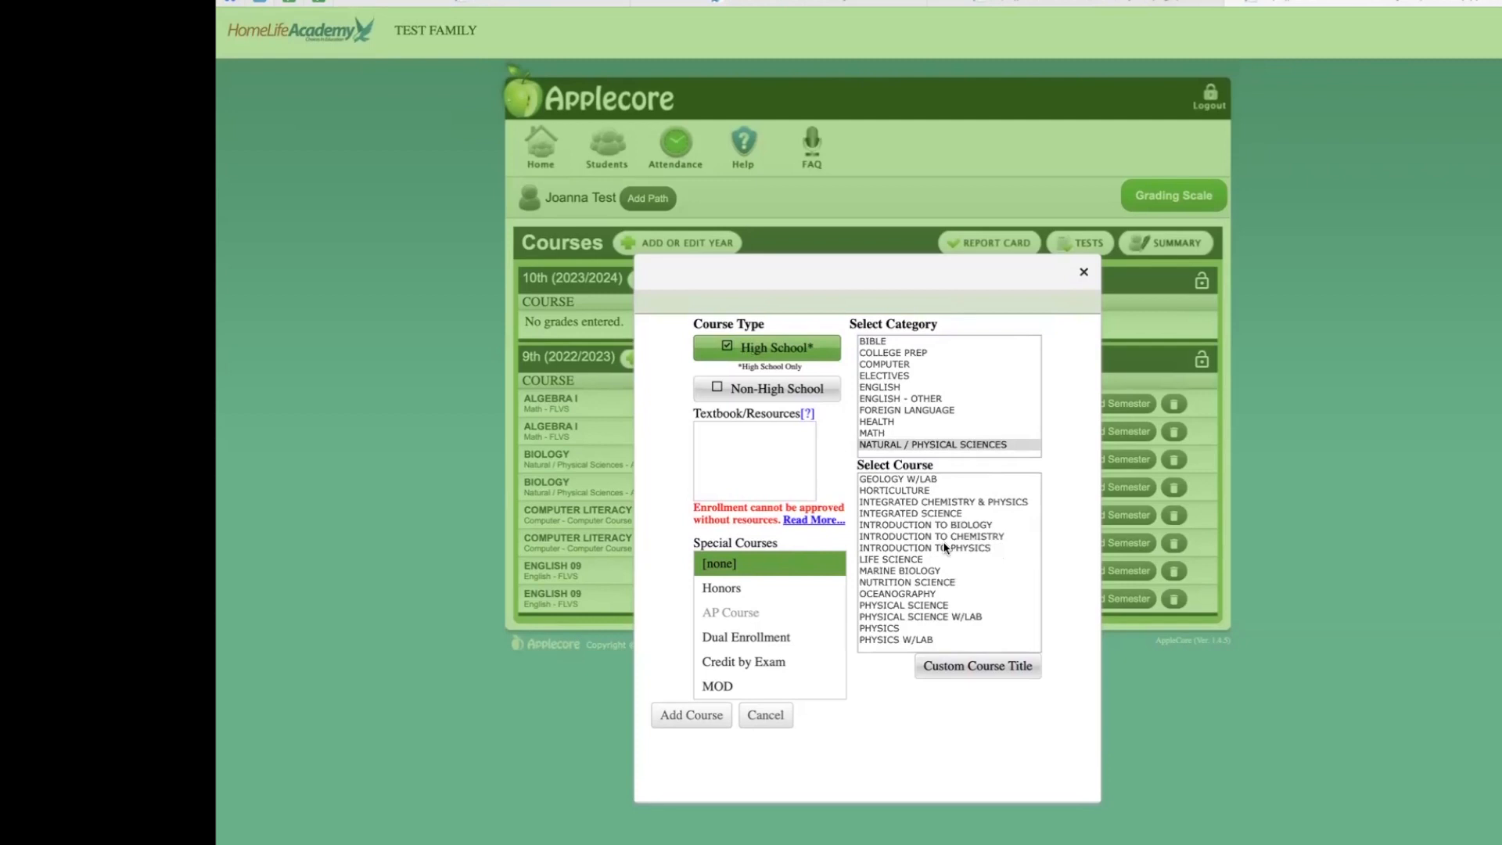
- Enter the custom course name 'Integrated Sciences'
click(976, 666)
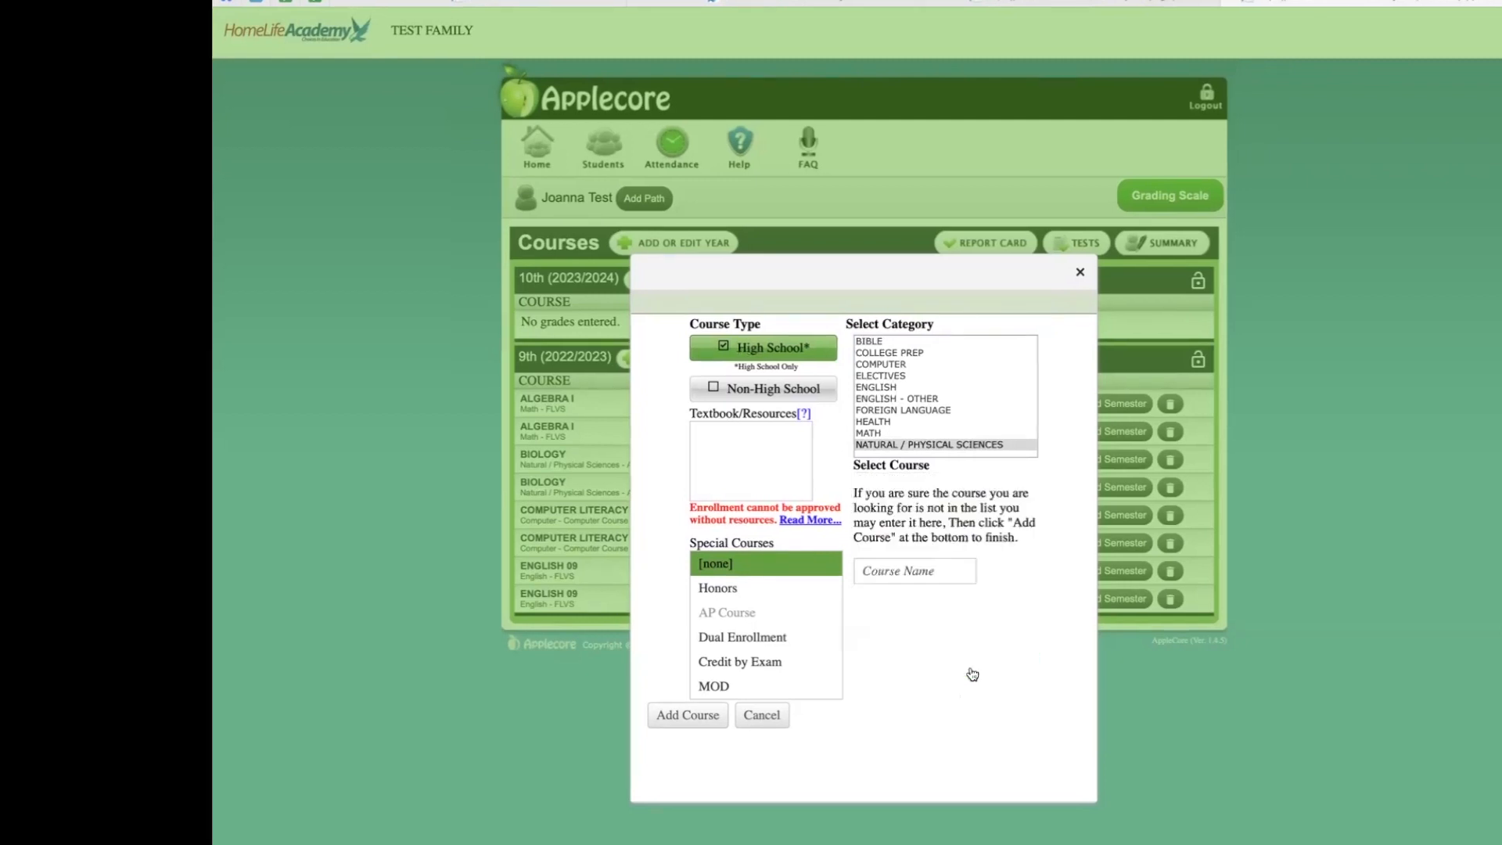
click(913, 570)
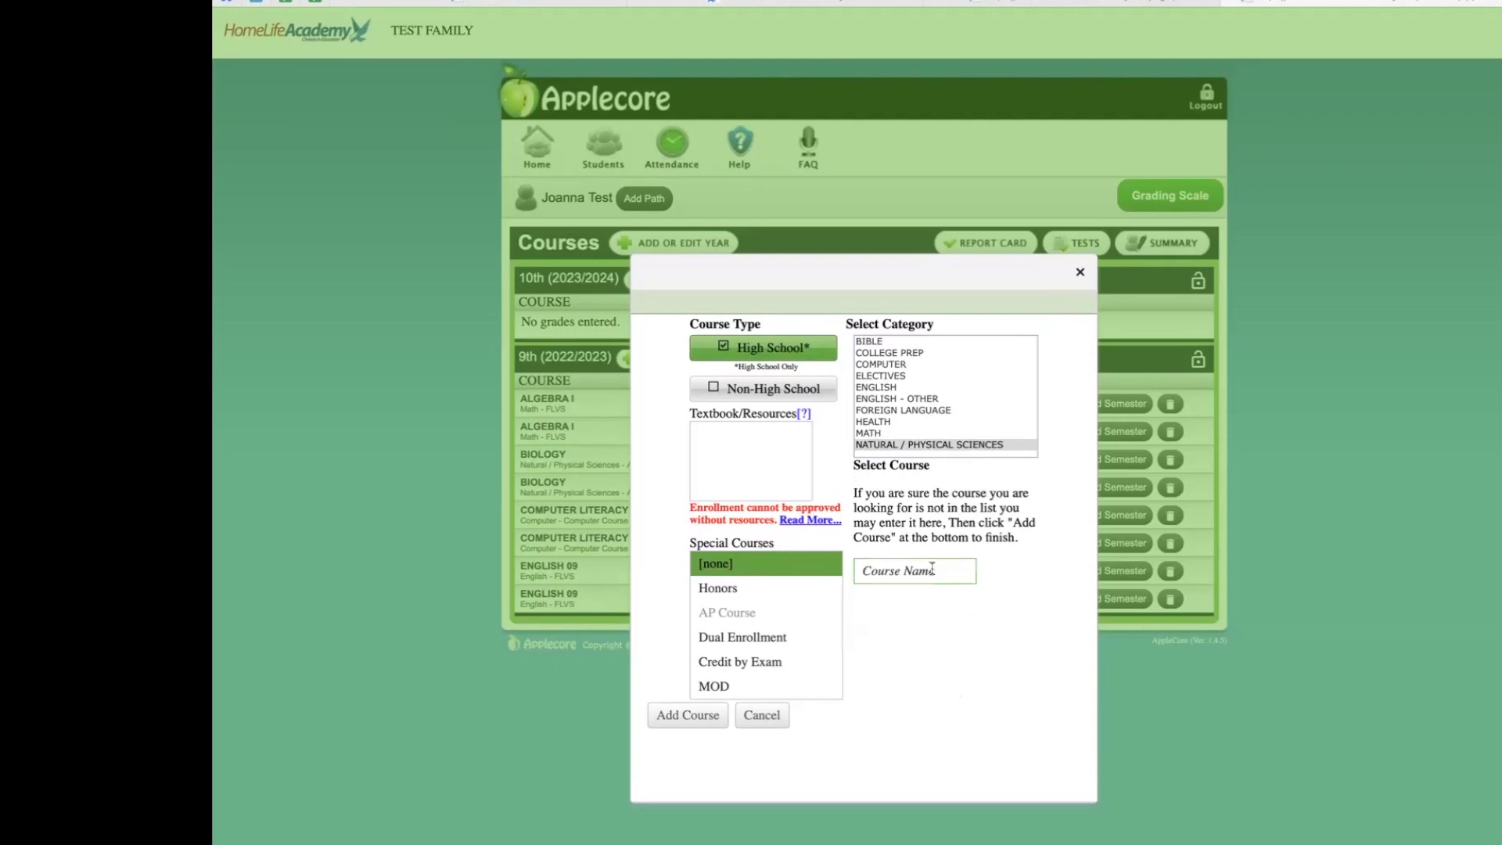
click(912, 570)
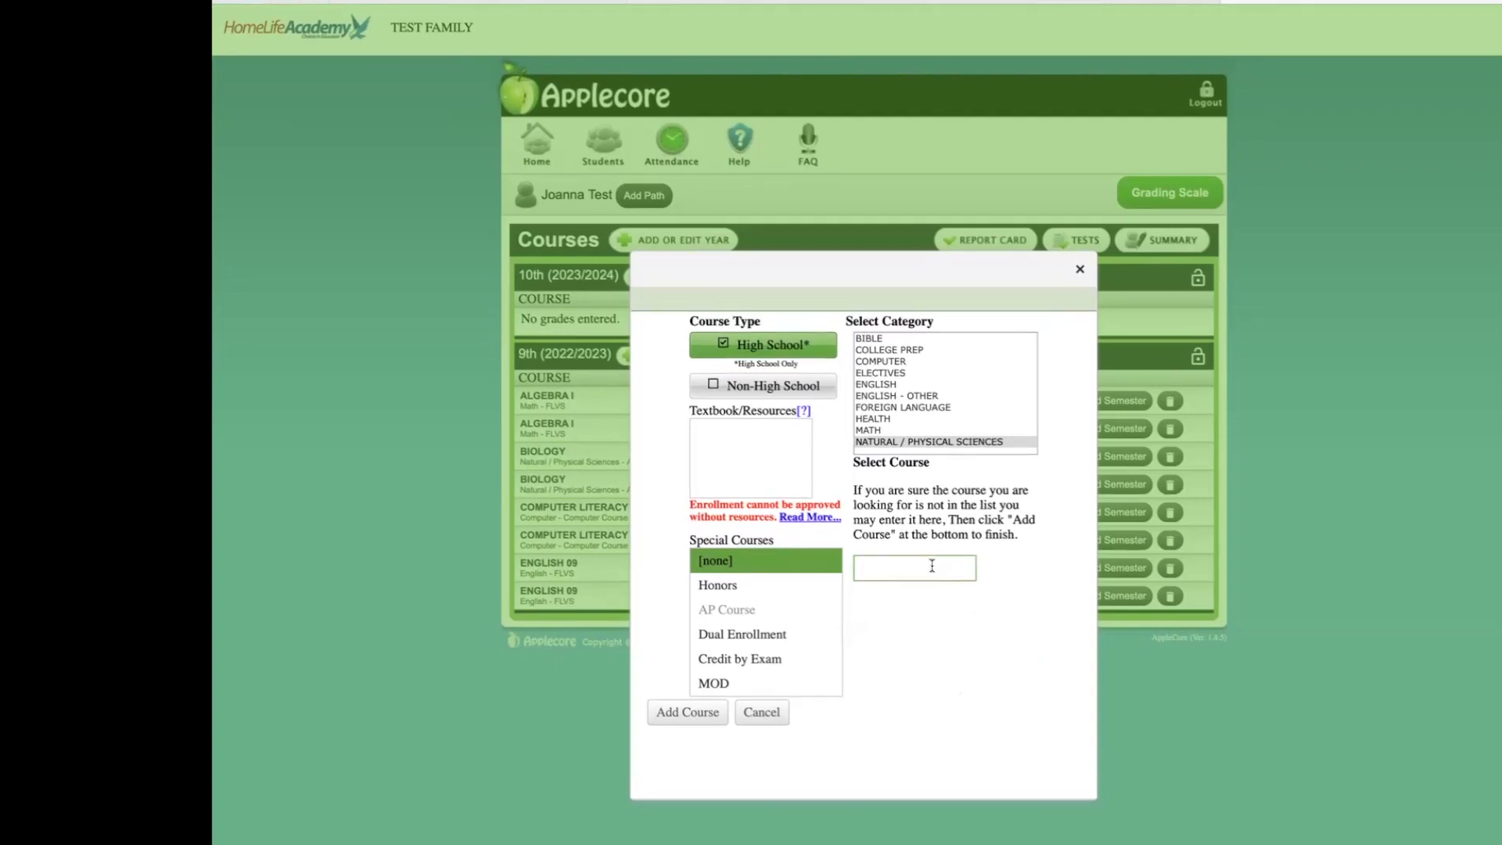
text(Integrated Sciences)
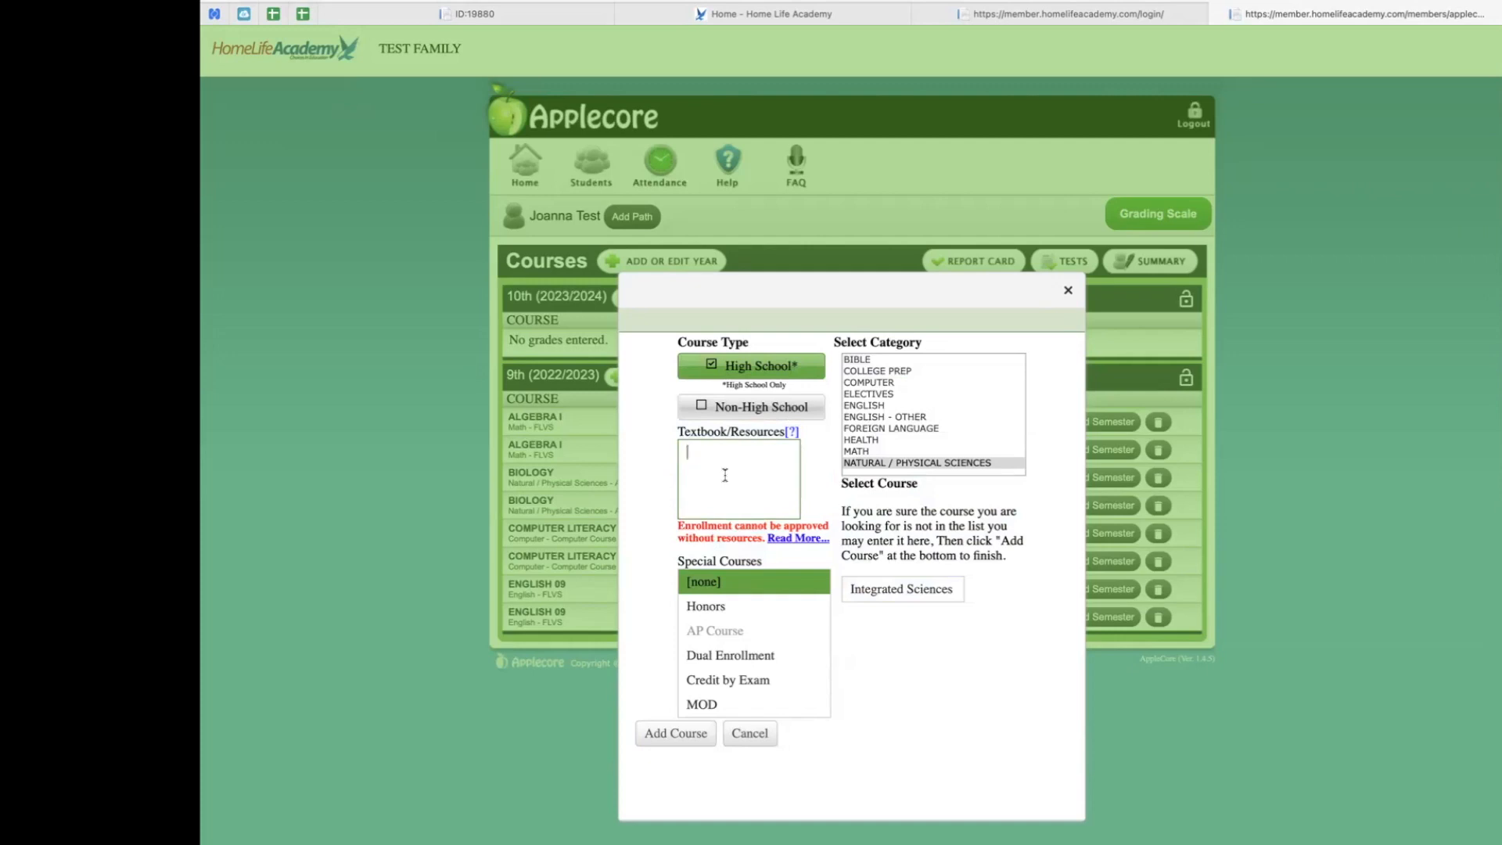
- Enter 'HomeLife Tutorial' as the resource and switch the category to Other Credits (Staff Only)
text(HomeLife Tut)
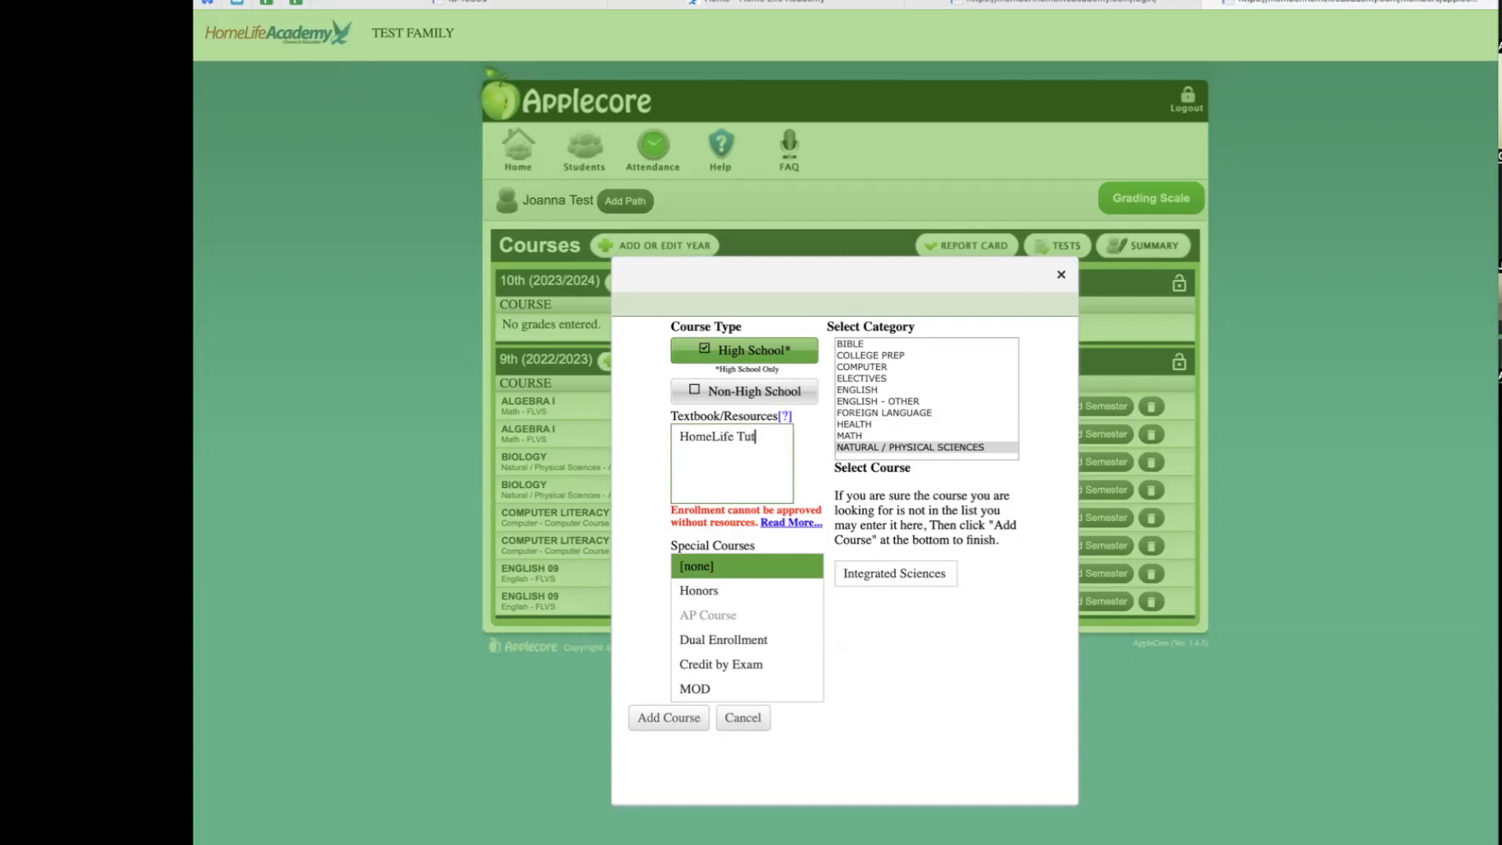
text(orial)
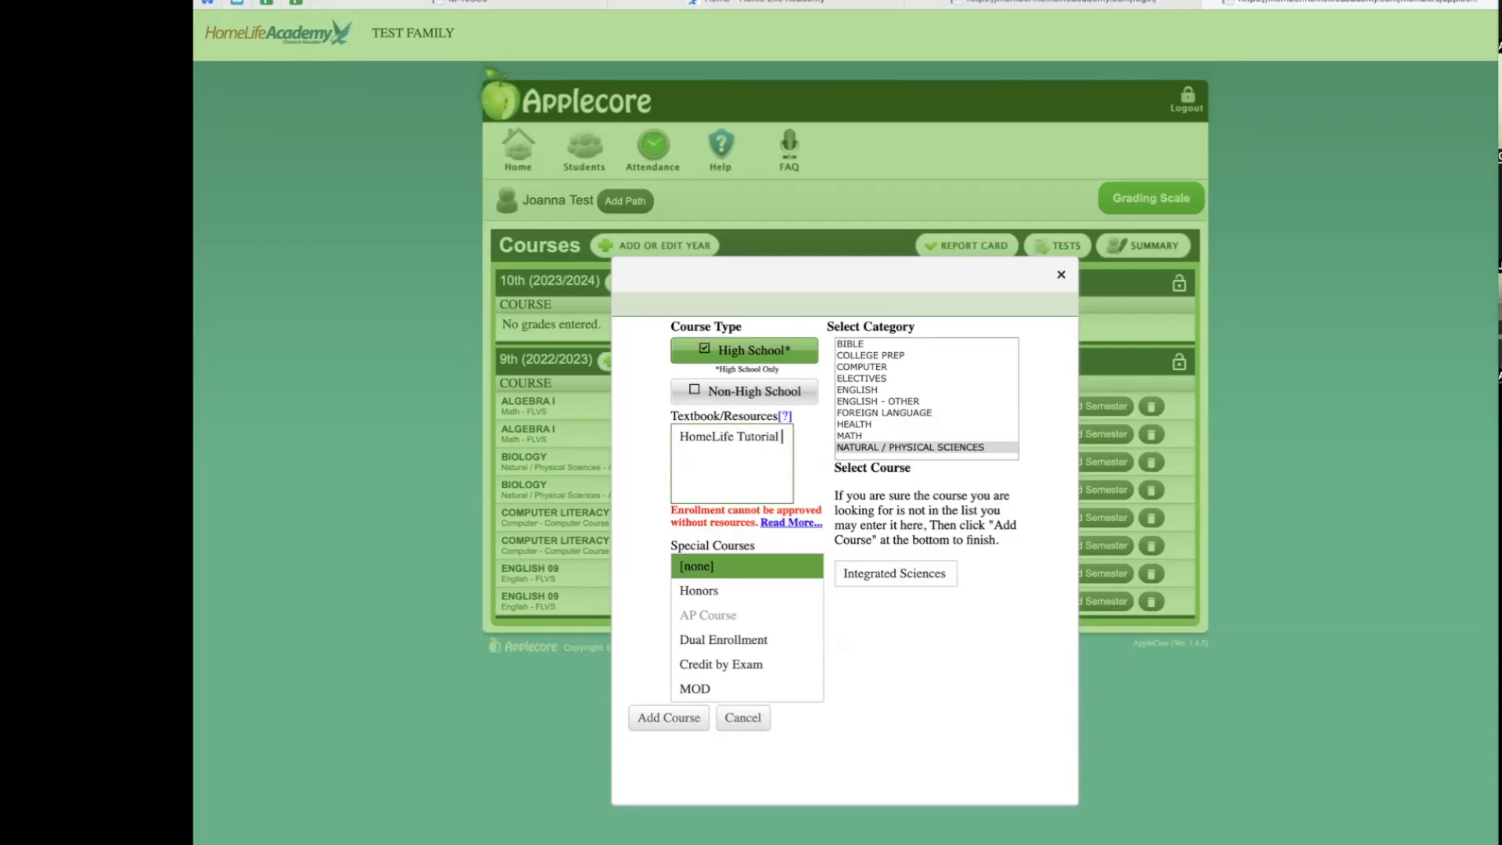
click(909, 446)
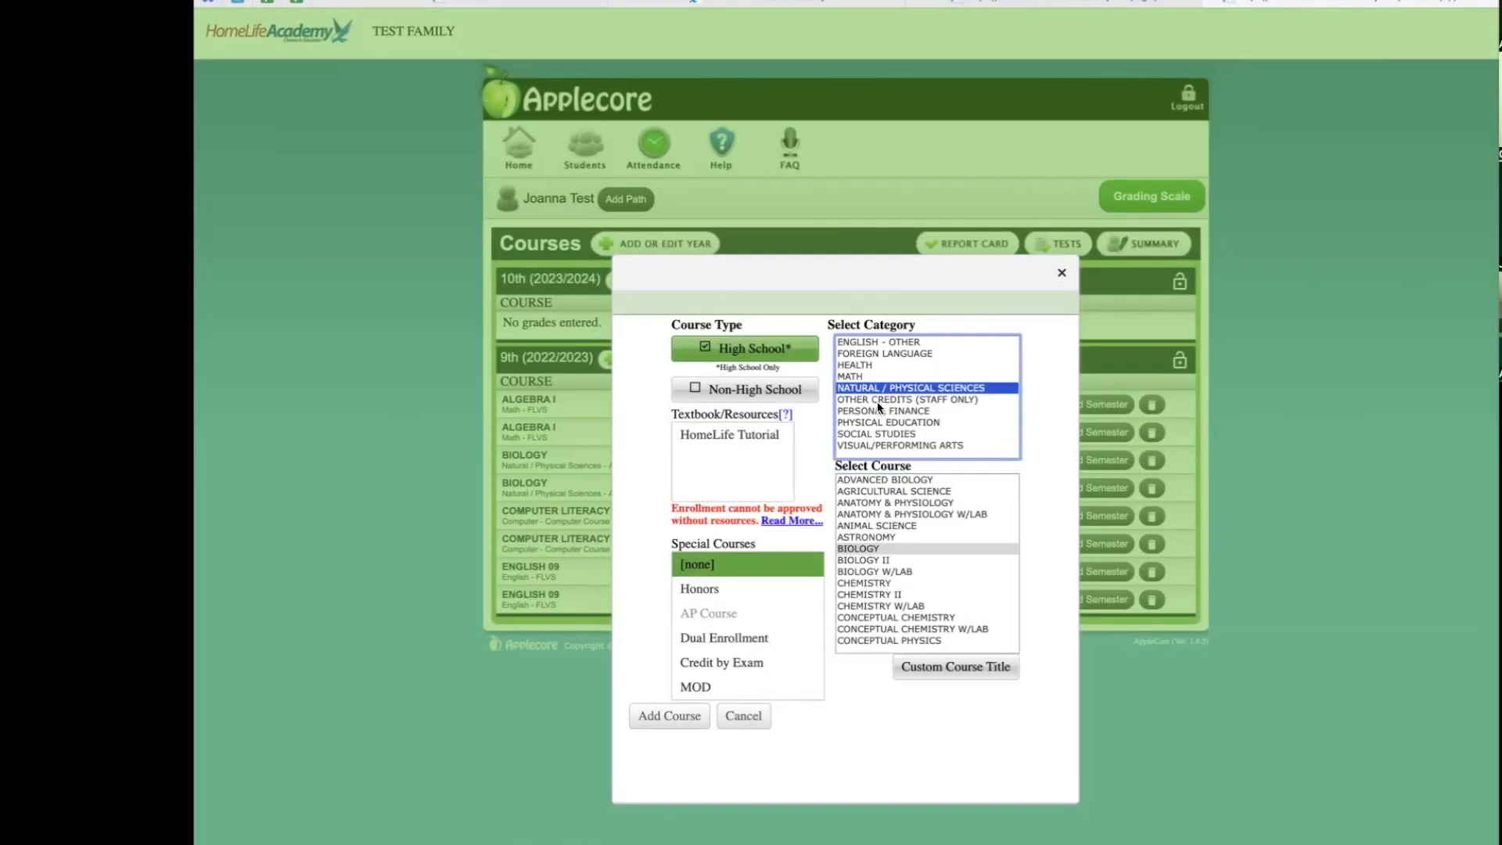
scroll(up, 3)
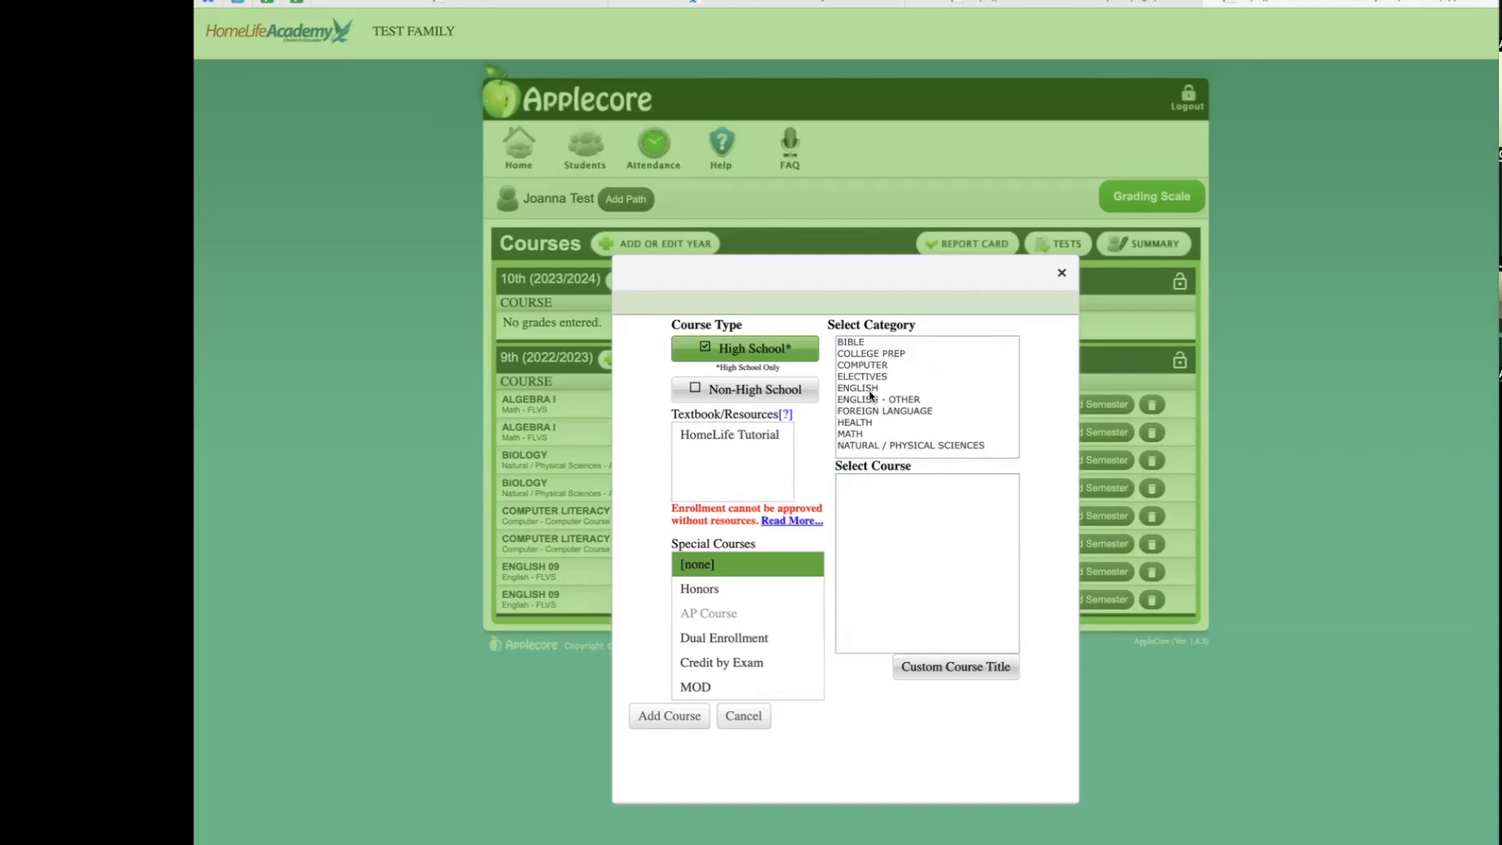
scroll(down, 3)
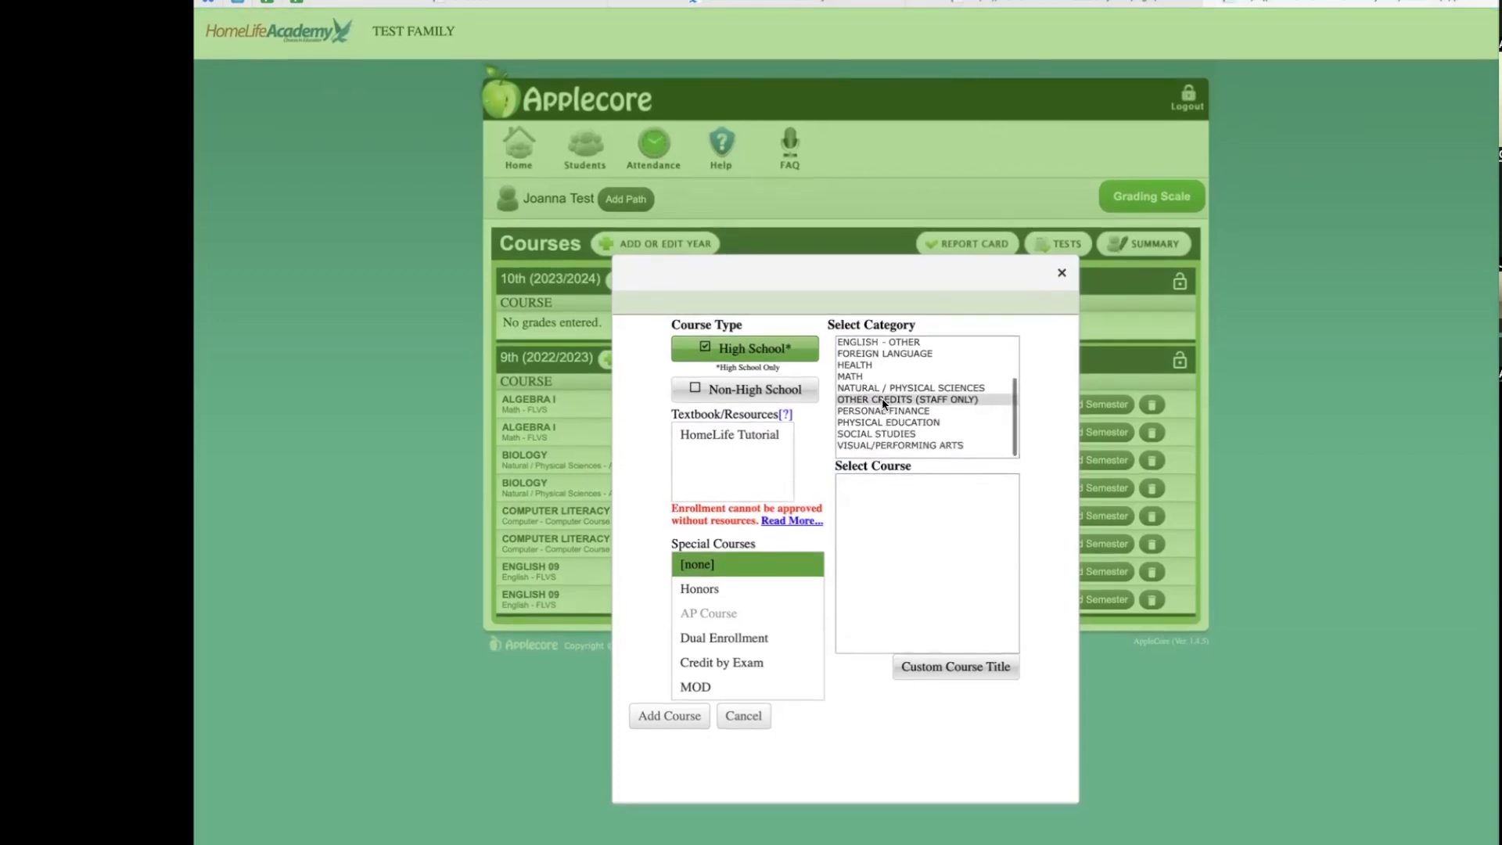
click(905, 400)
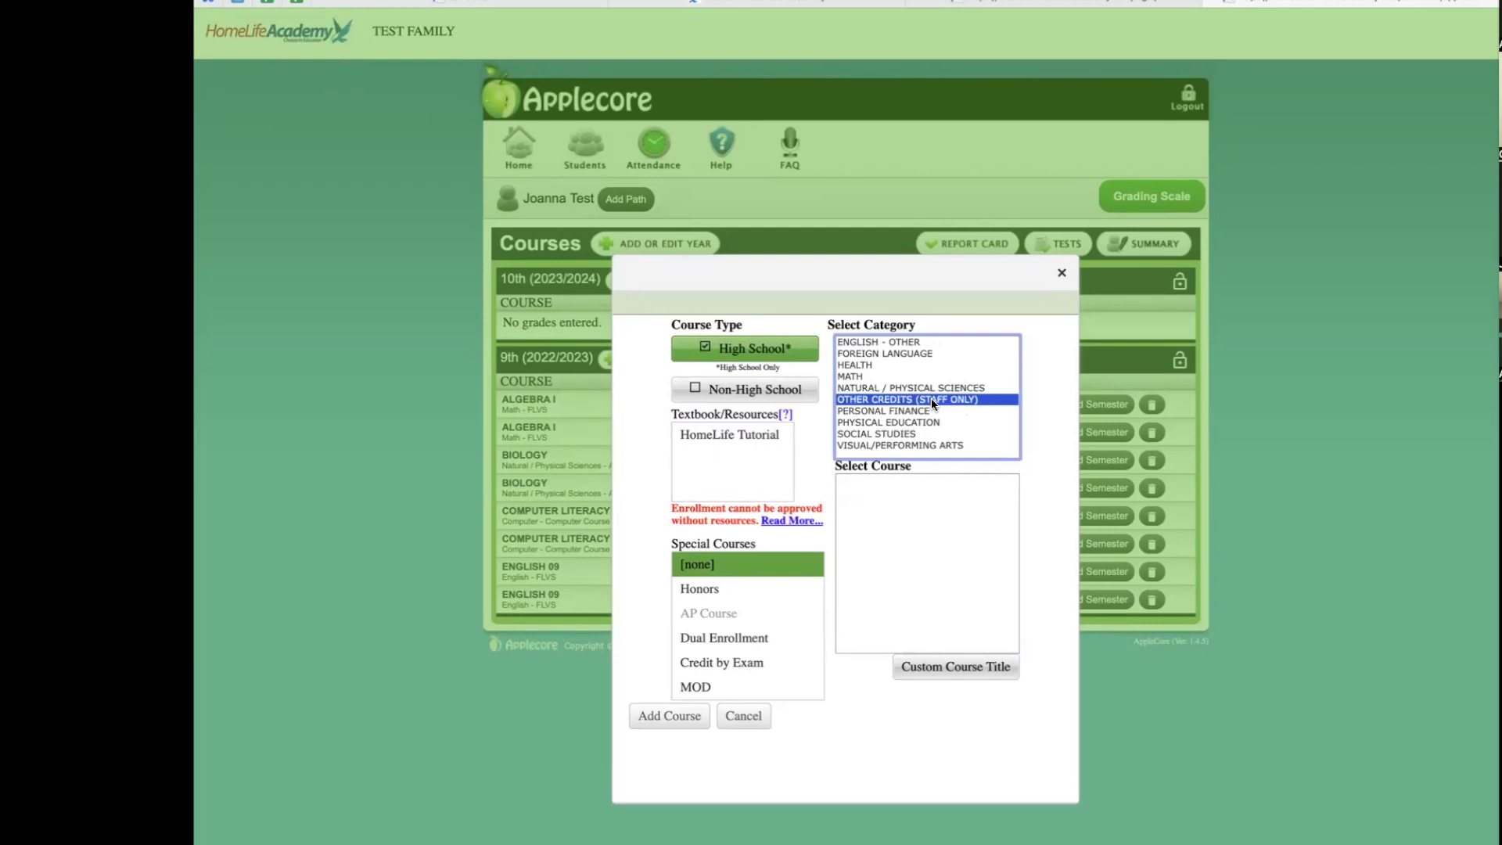
mouse_move(931, 405)
text(Integrated Science)
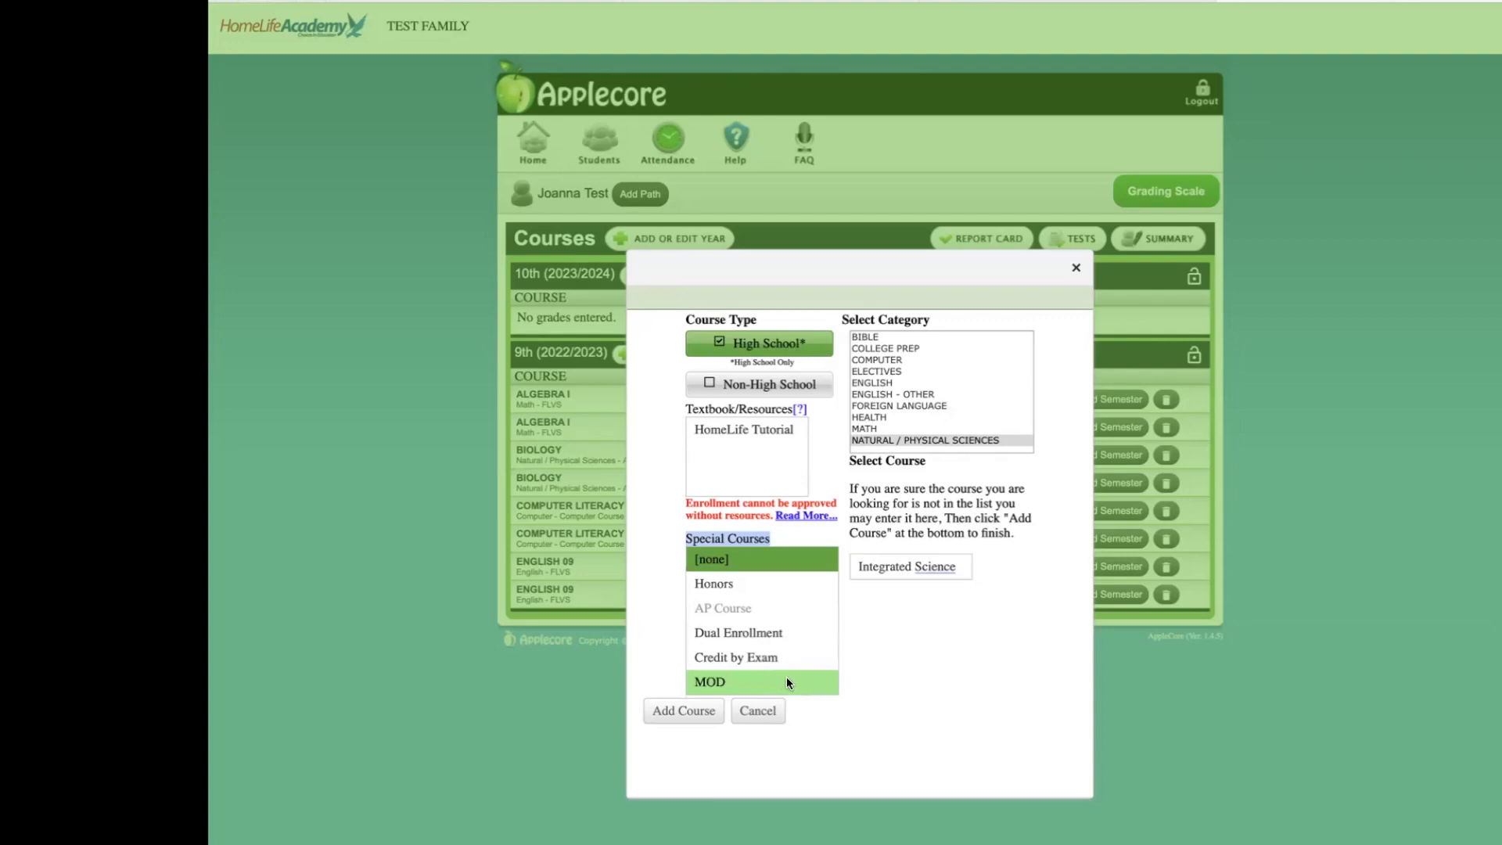
click(805, 515)
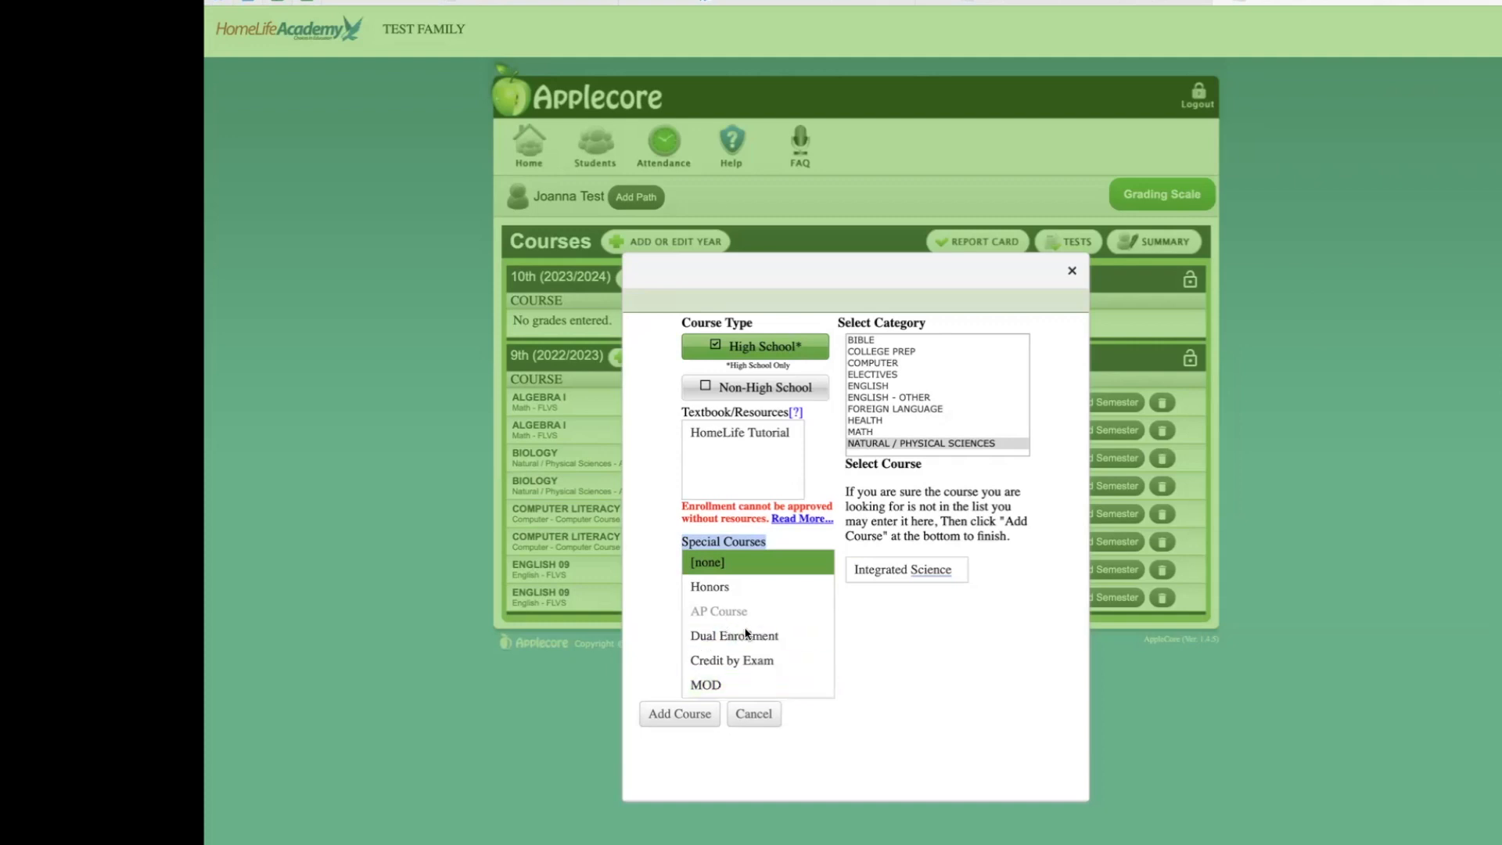
click(734, 635)
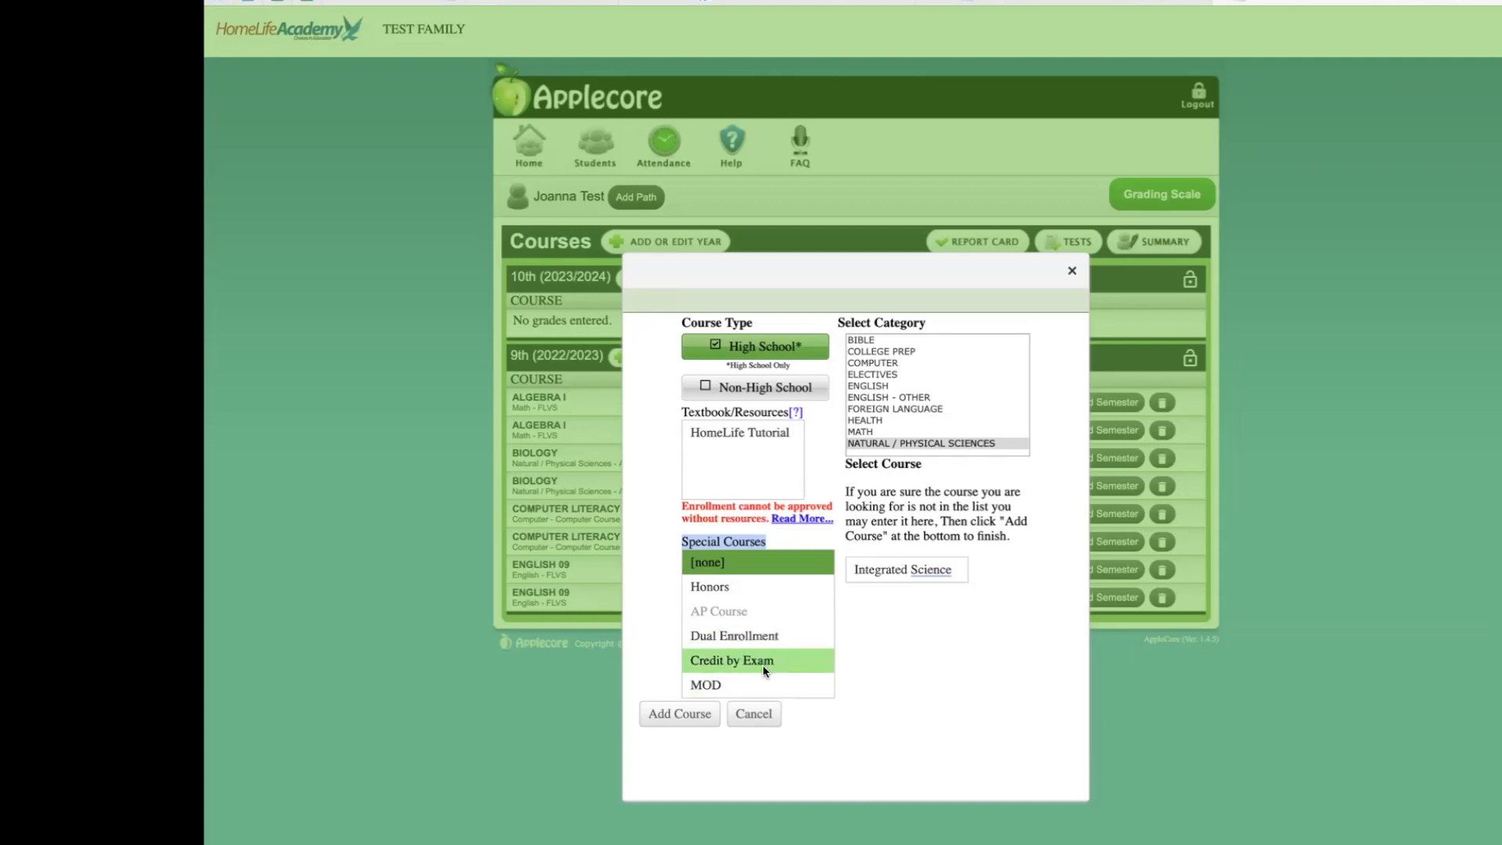
click(705, 686)
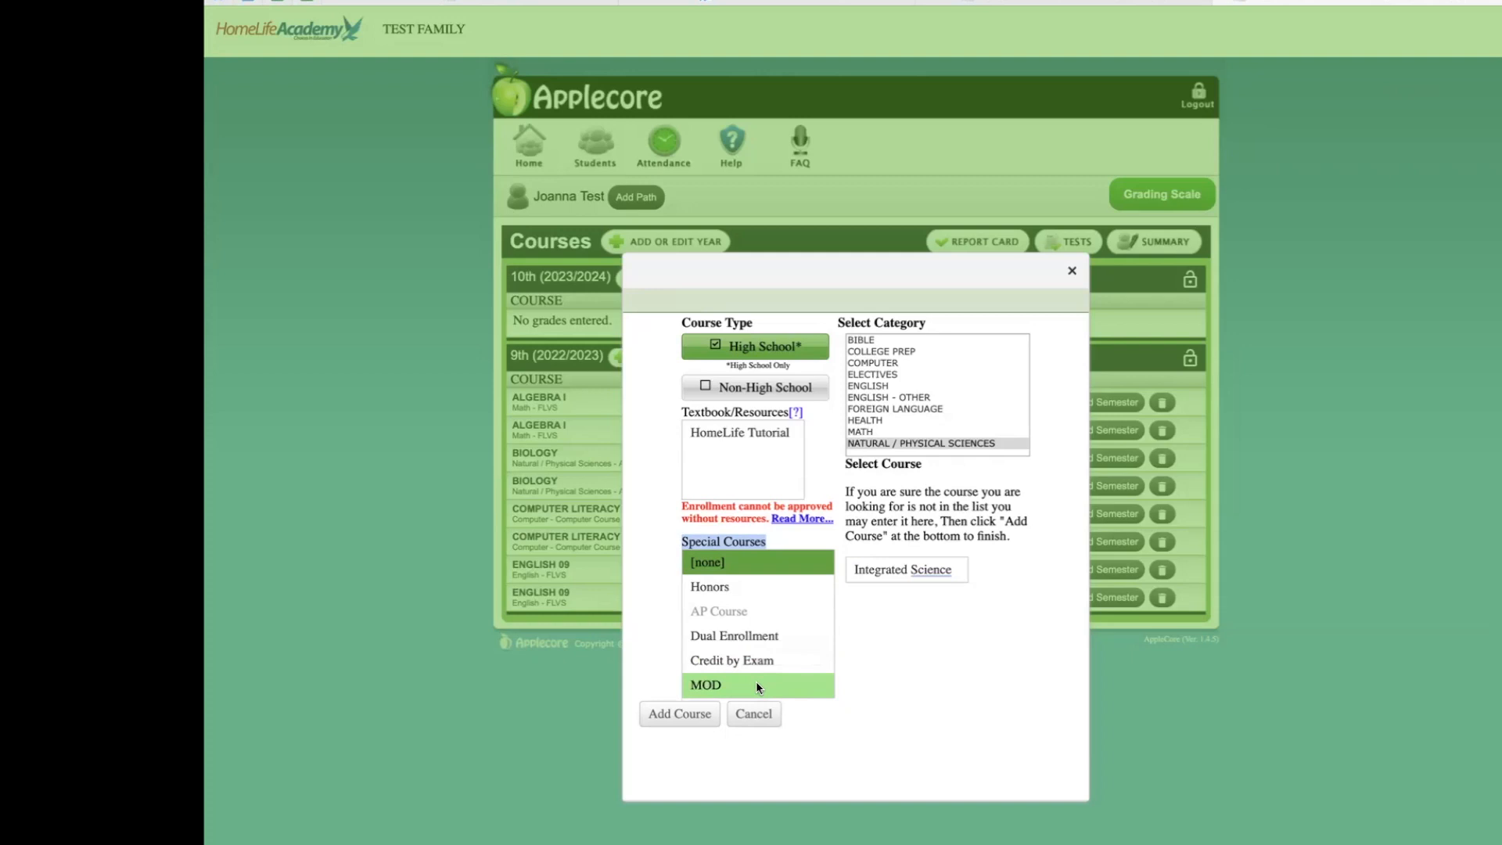
mouse_move(737, 691)
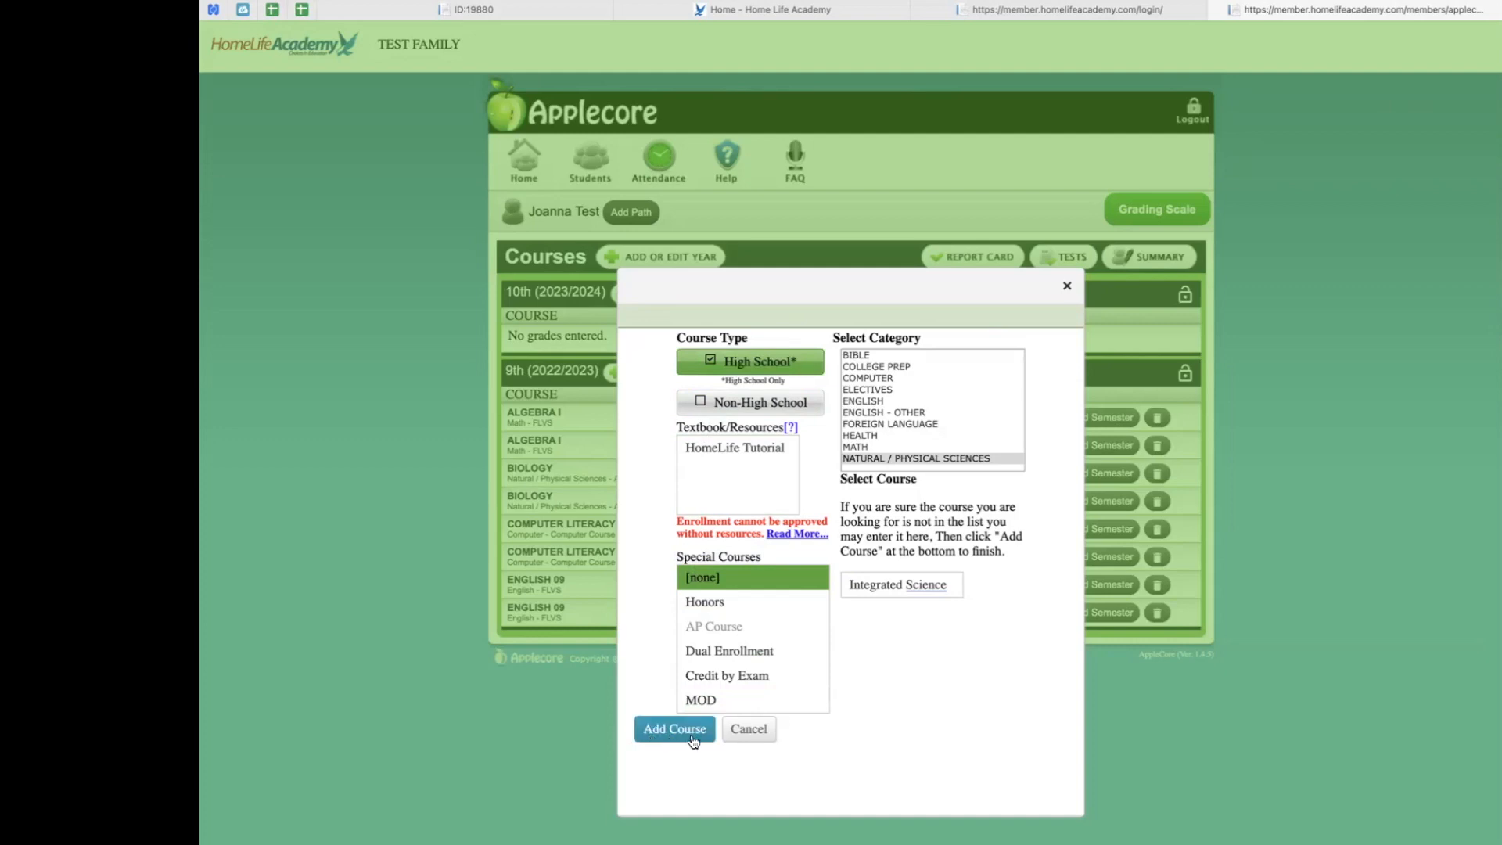
- Save Integrated Science as an in-progress 10th-grade course and begin a new course form
click(673, 729)
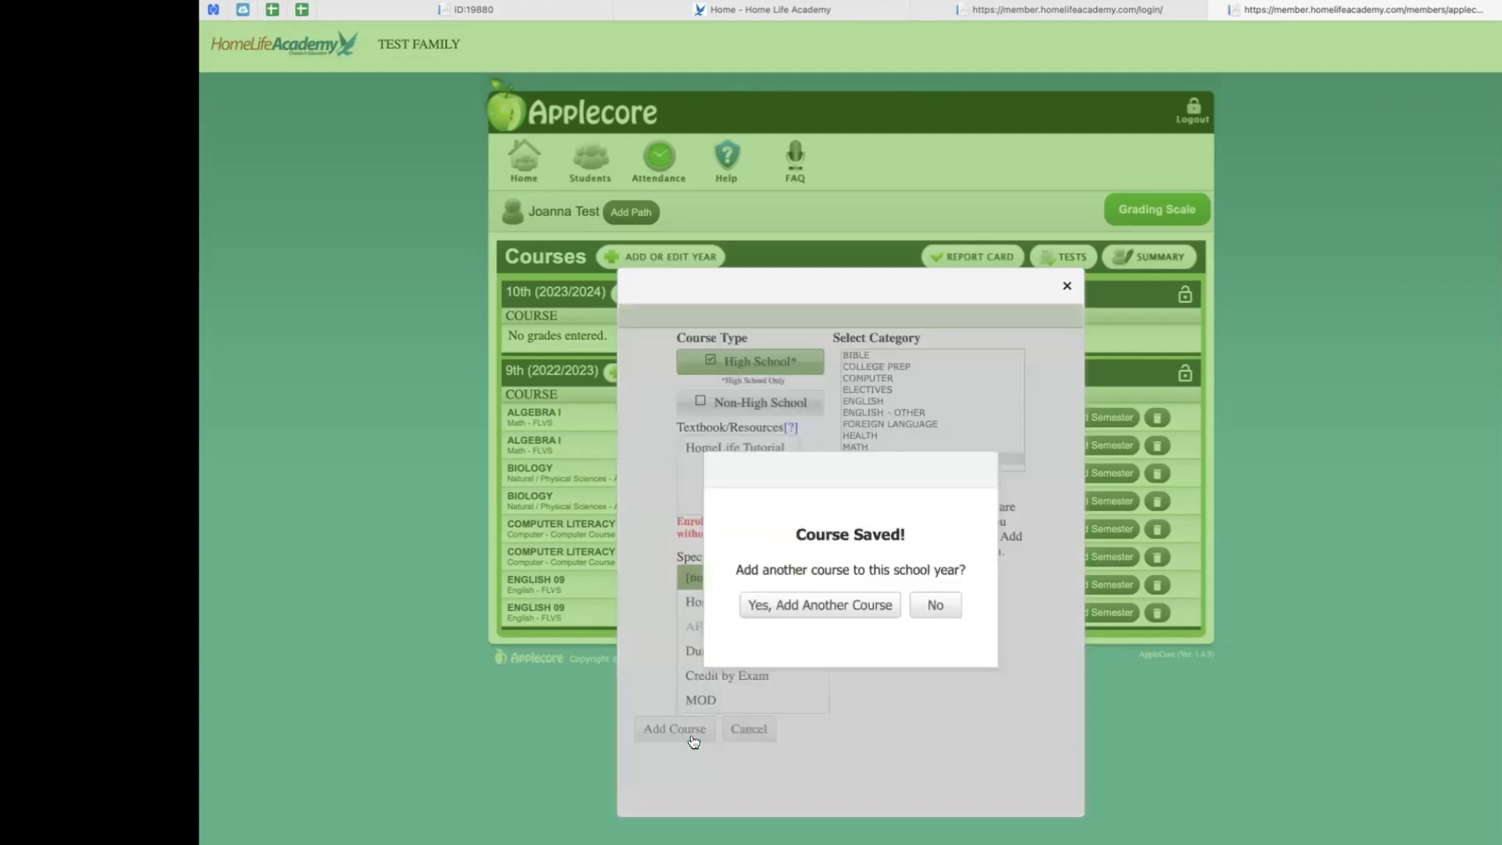
mouse_move(946, 730)
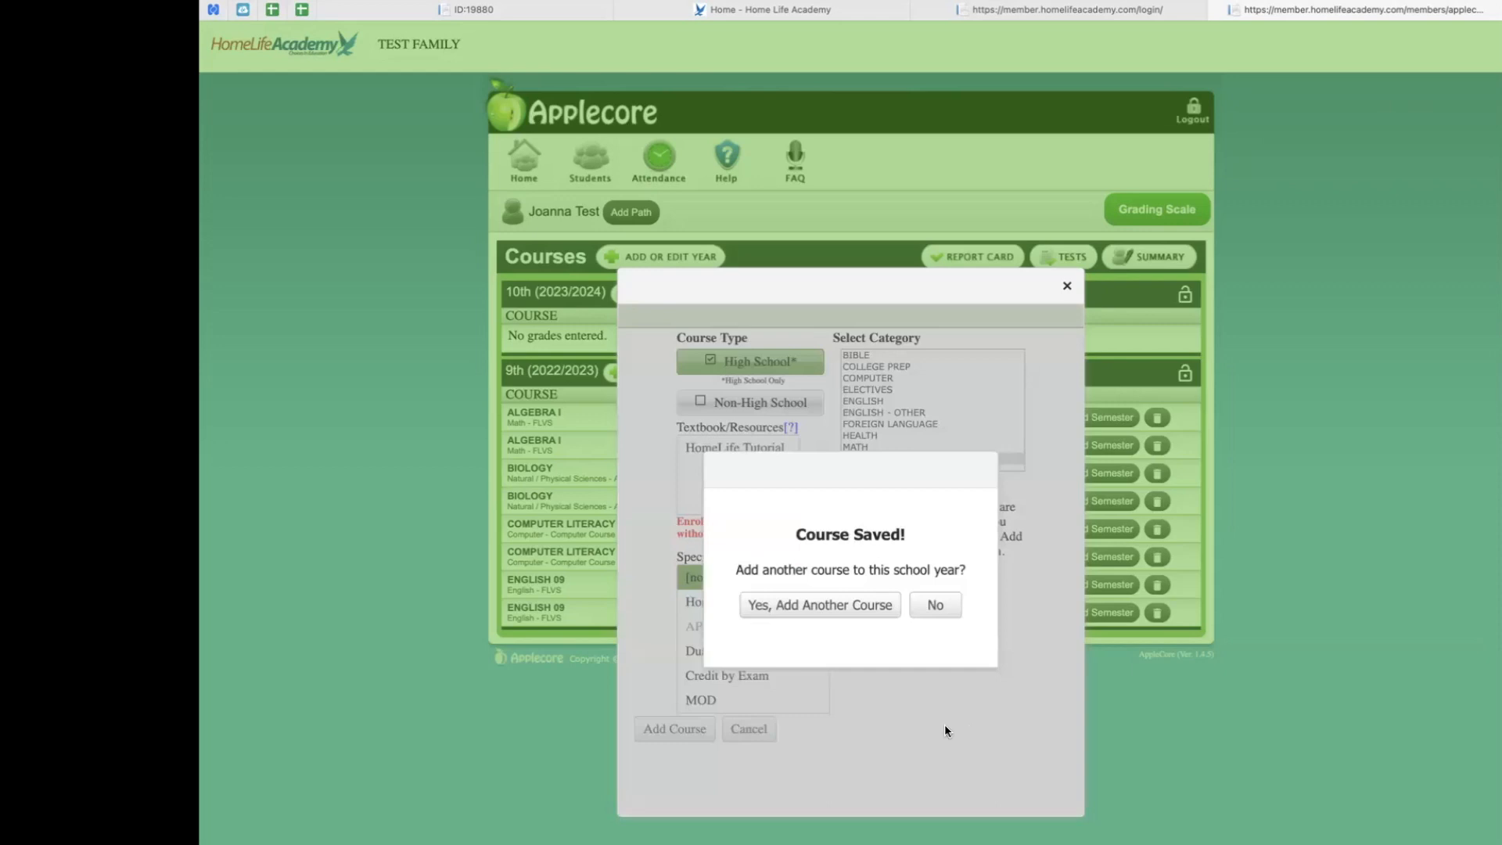
mouse_move(934, 681)
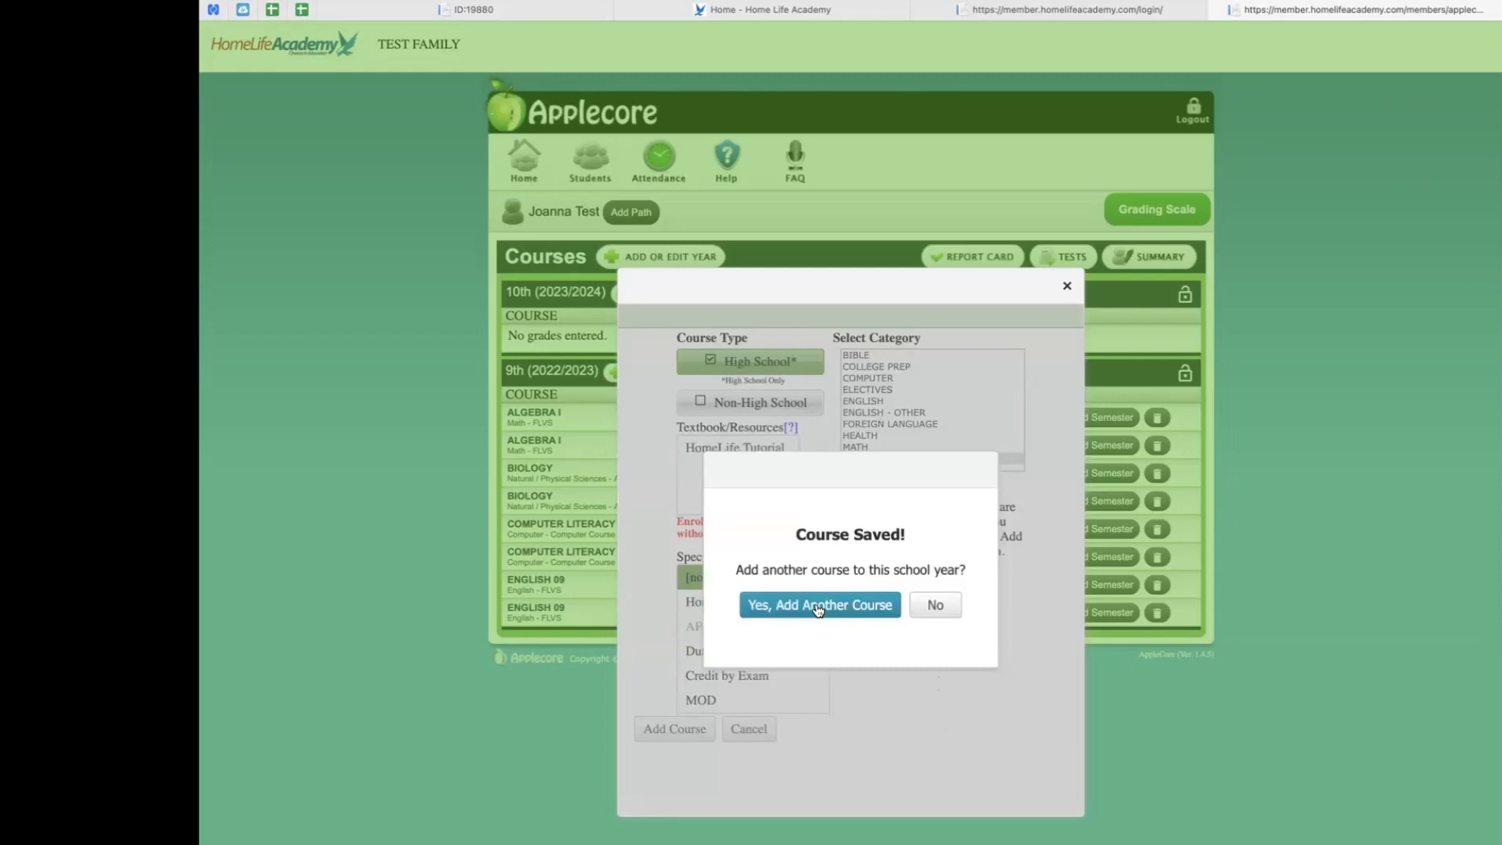
click(819, 604)
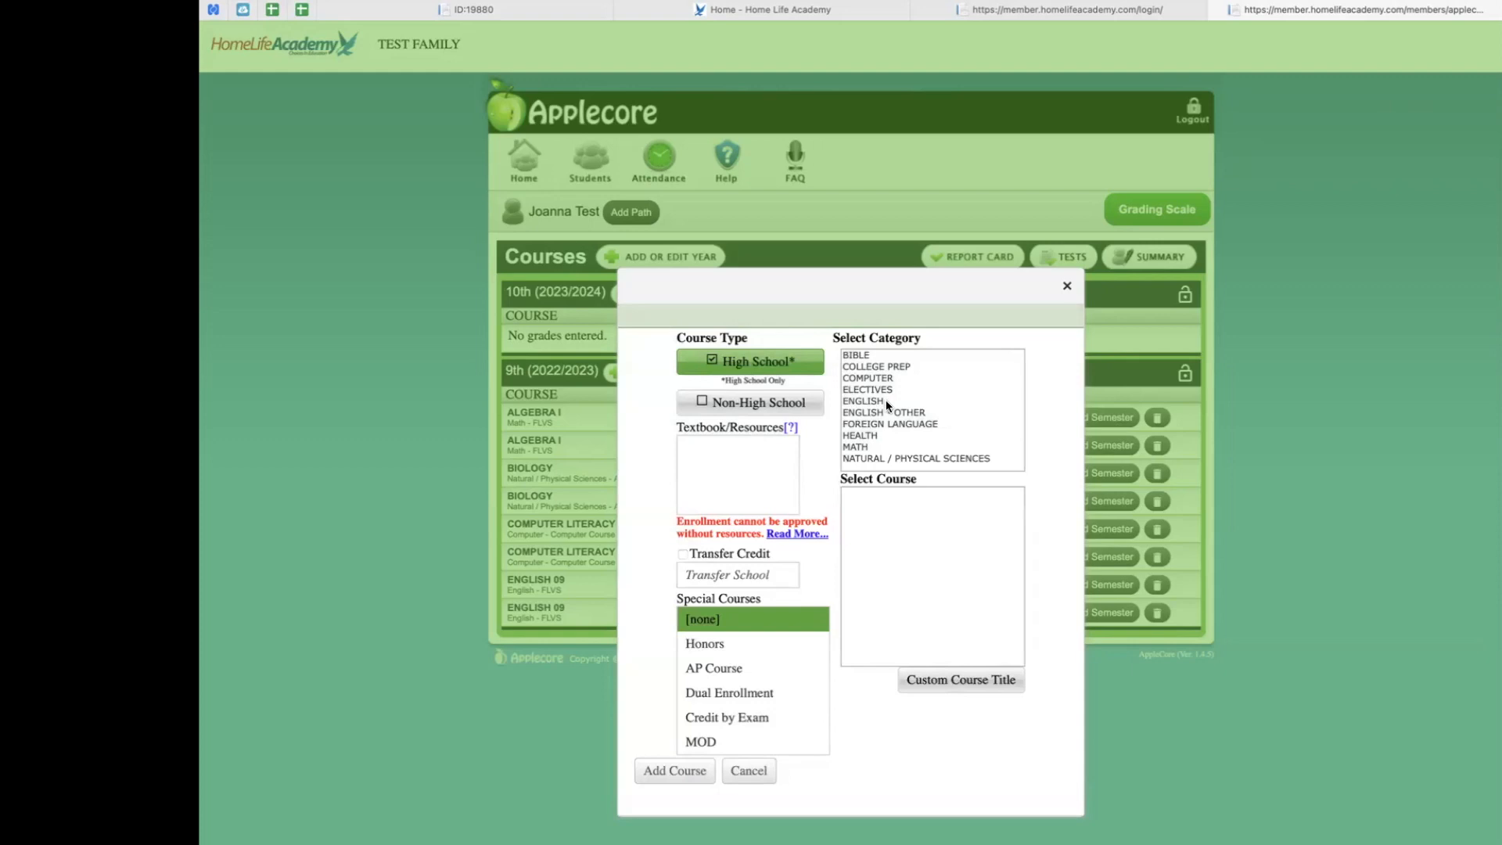
click(674, 770)
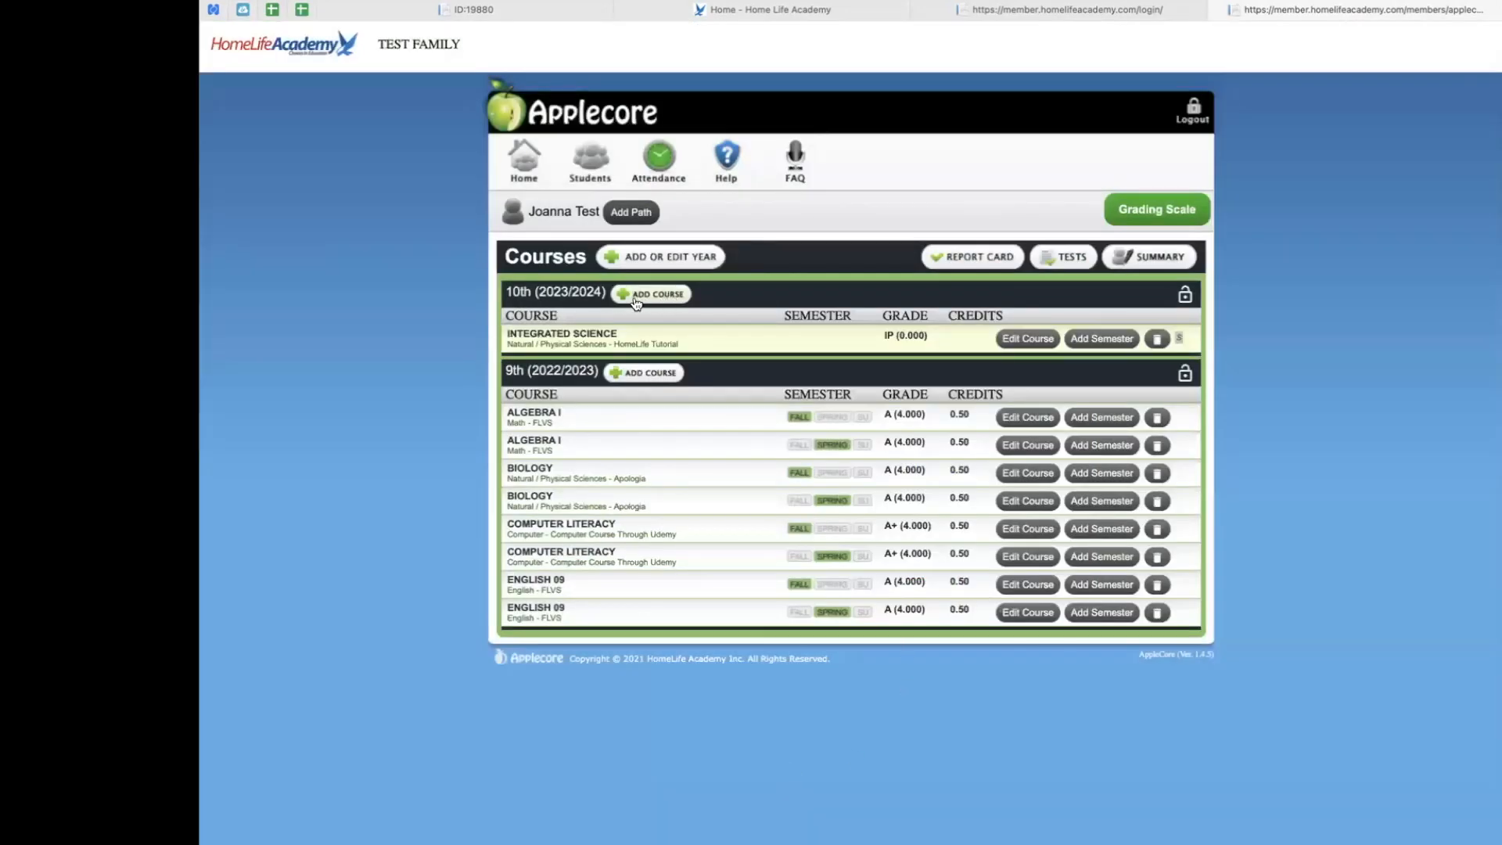
mouse_move(665, 299)
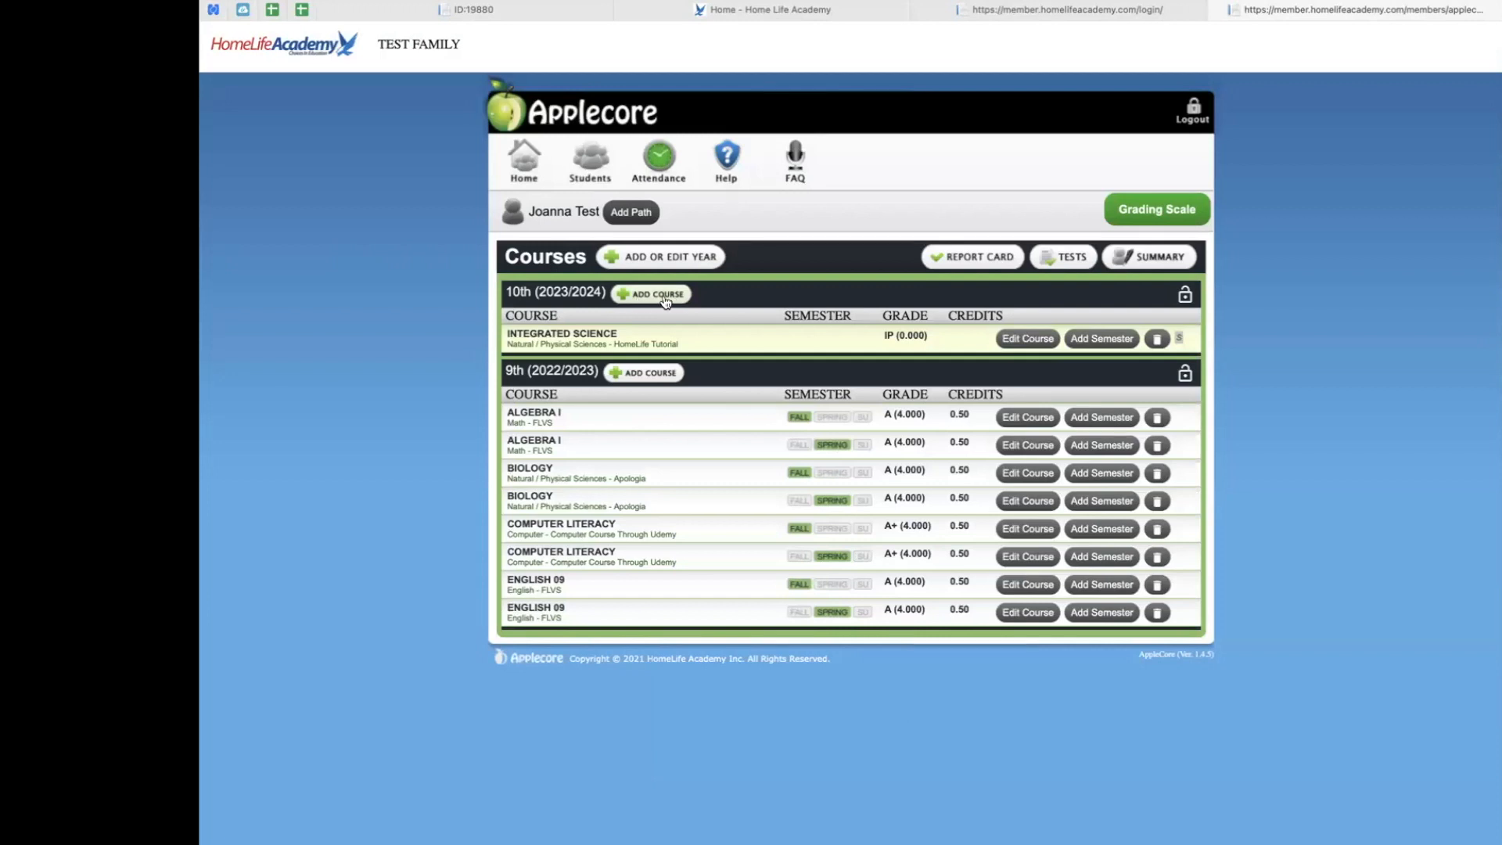
- Add English 10, Geometry and Health to 10th grade 2023/2024, then open English 10's grades
click(649, 294)
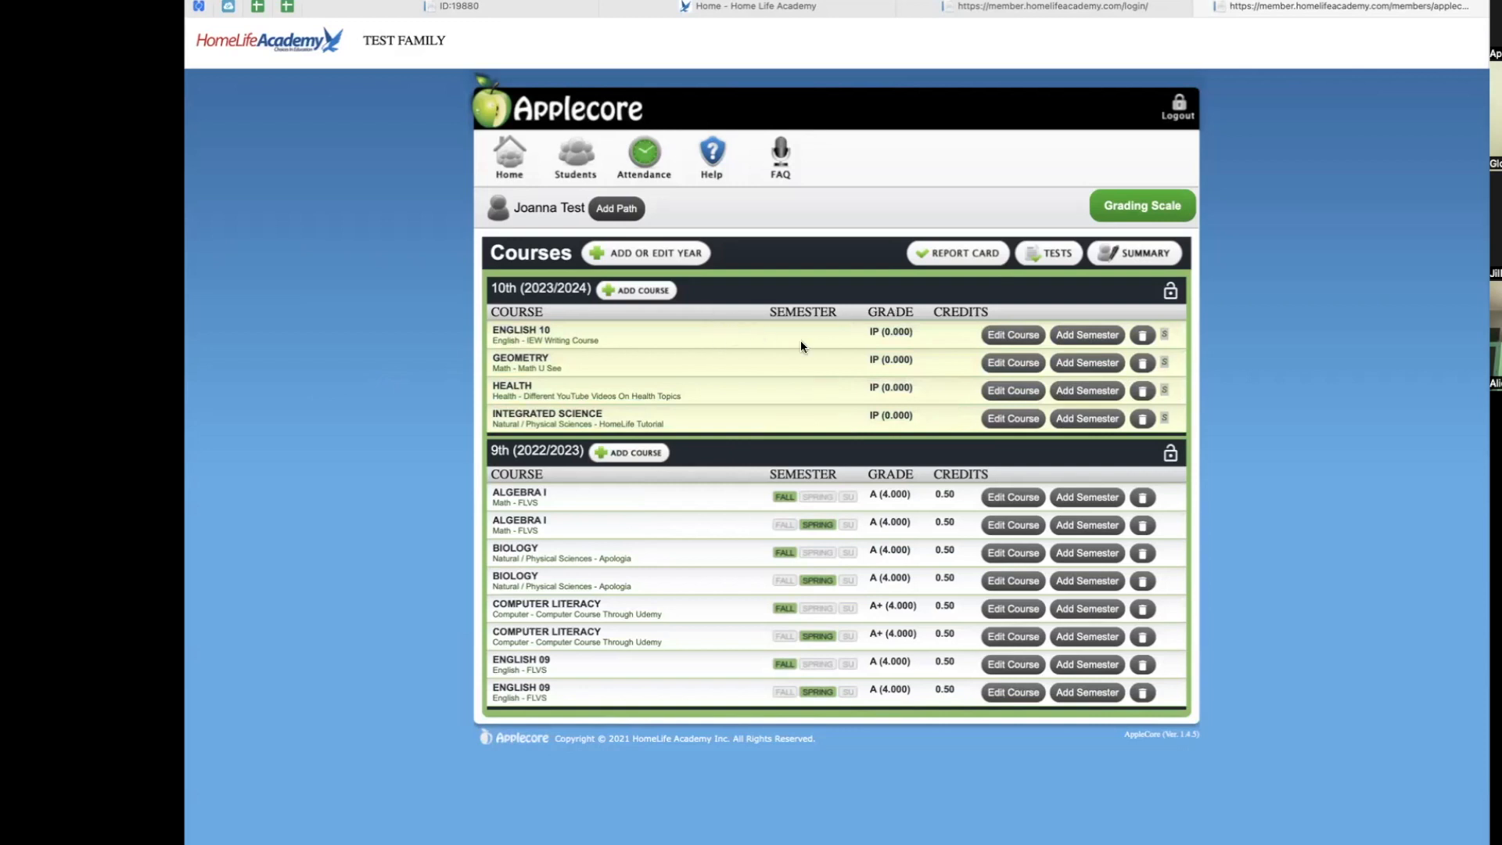
double_click(890, 331)
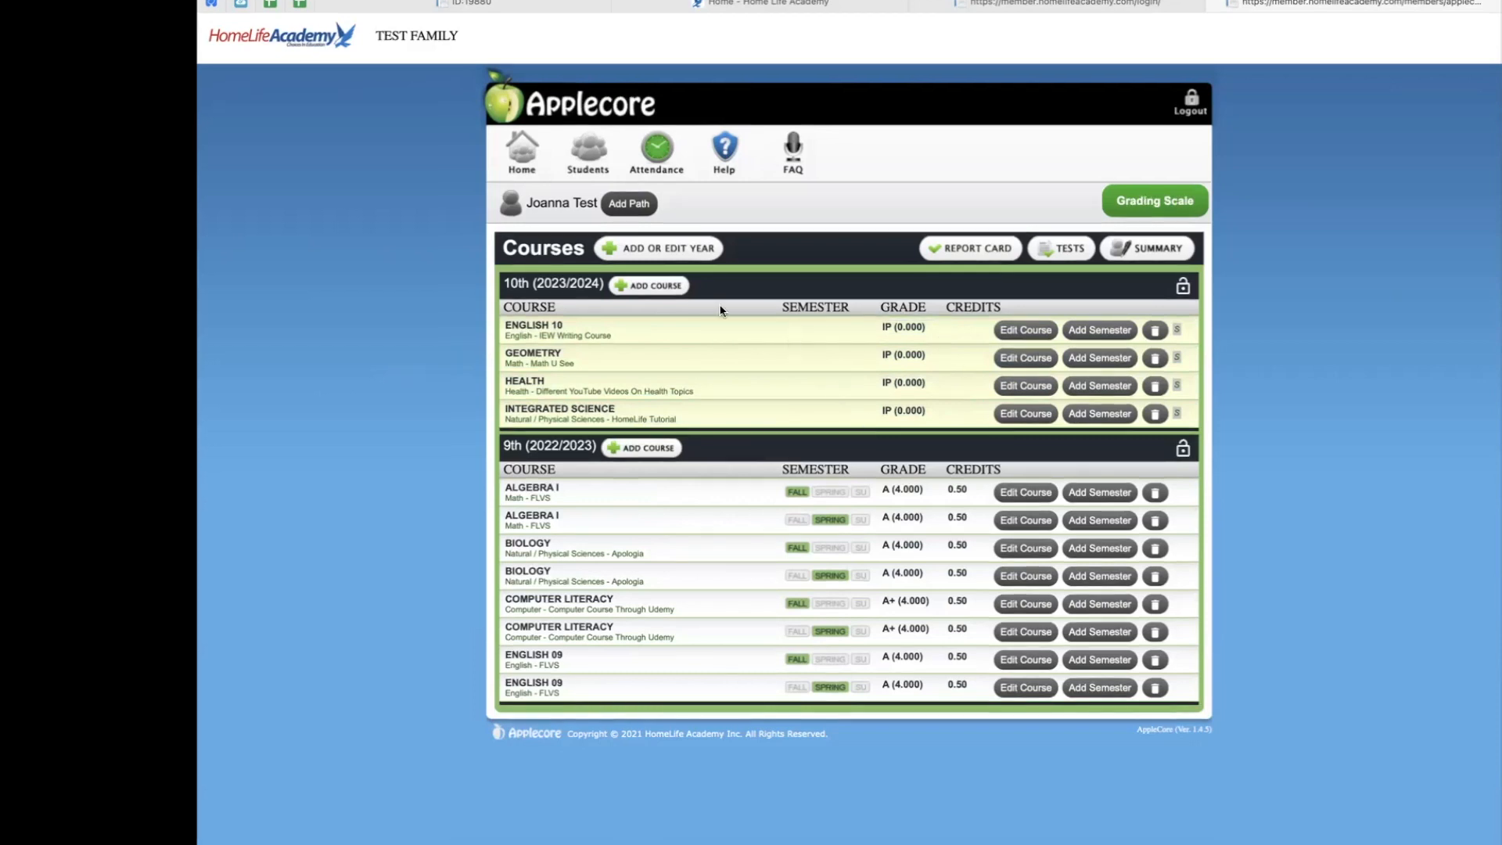
mouse_move(879, 332)
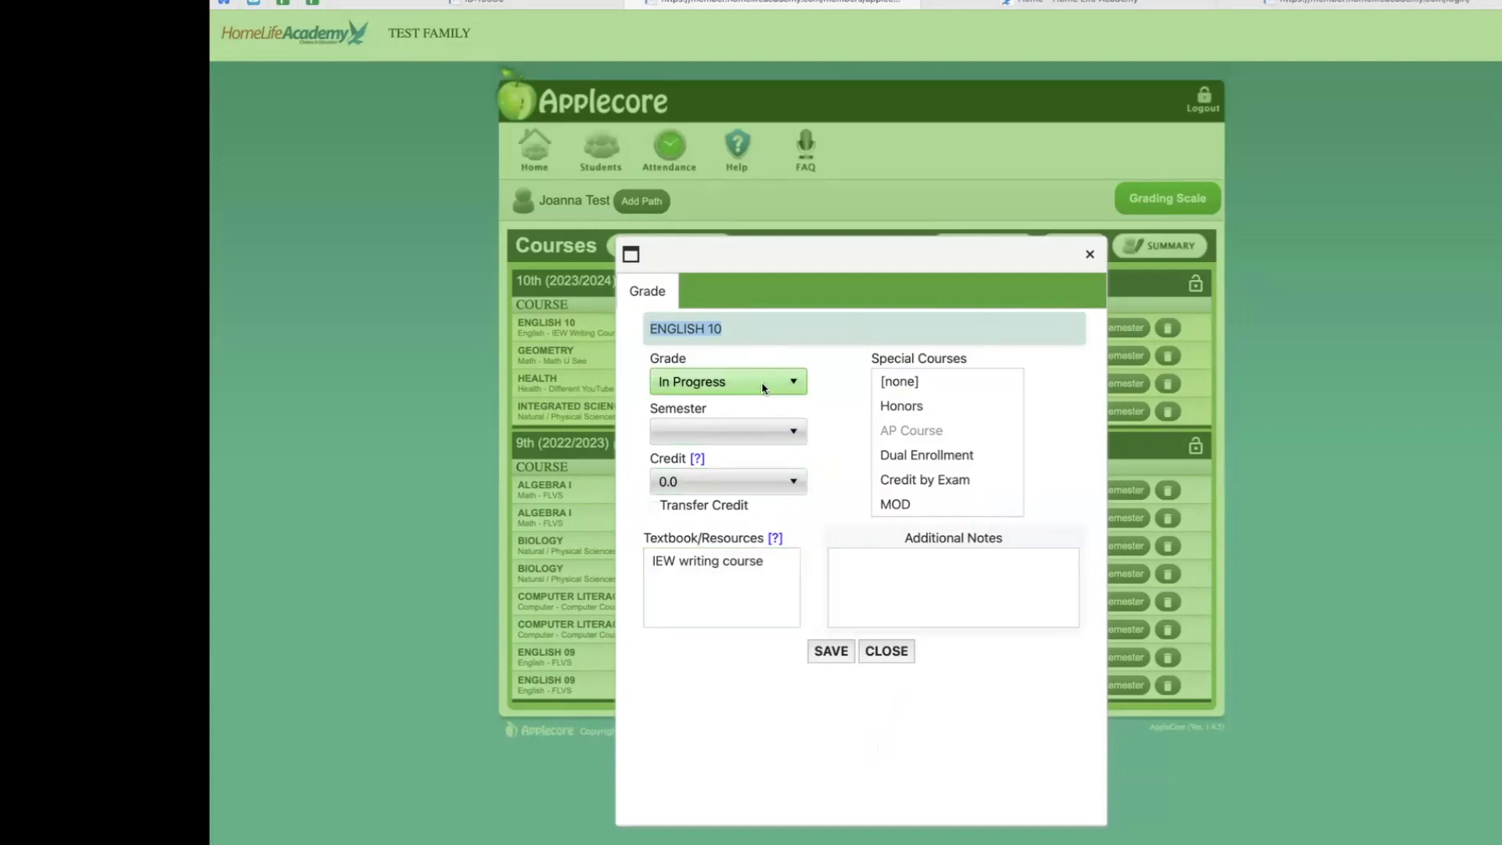
- Give English 10 a B grade in the Fall Semester with 0.50 credit
click(727, 381)
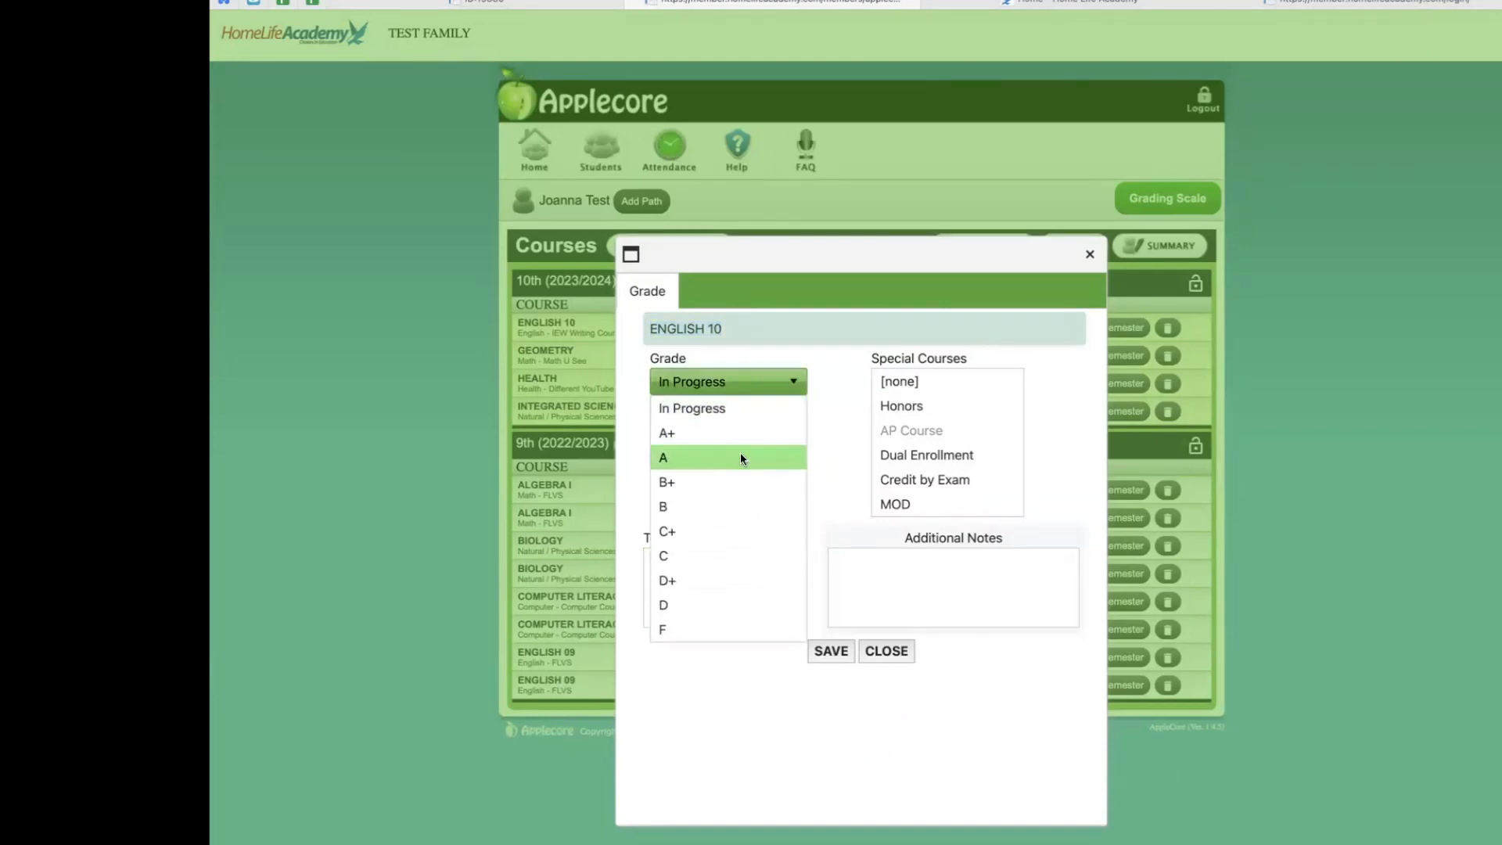
mouse_move(722, 581)
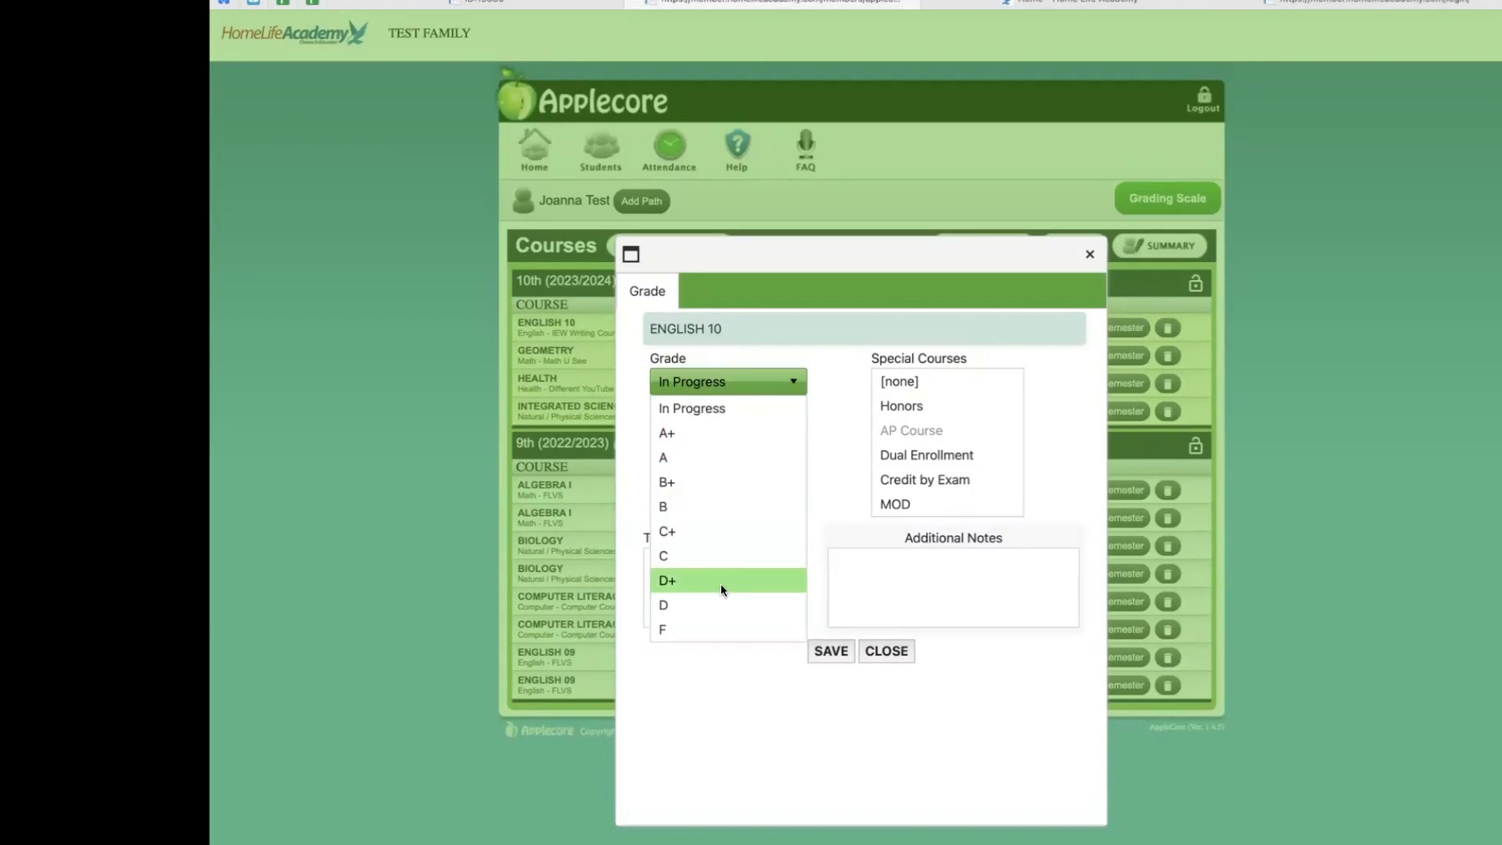
mouse_move(722, 457)
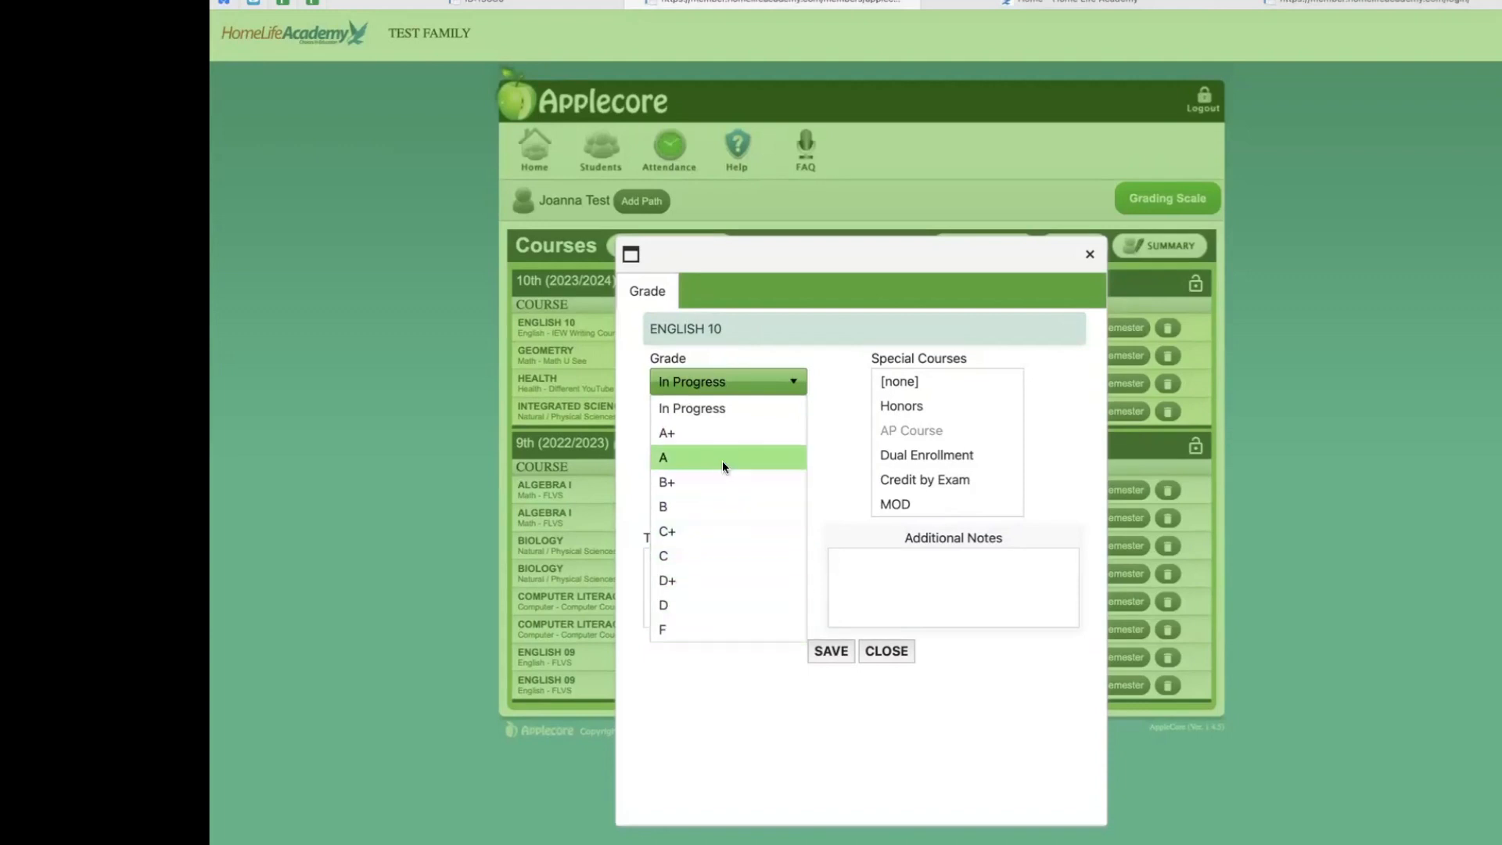
mouse_move(851, 444)
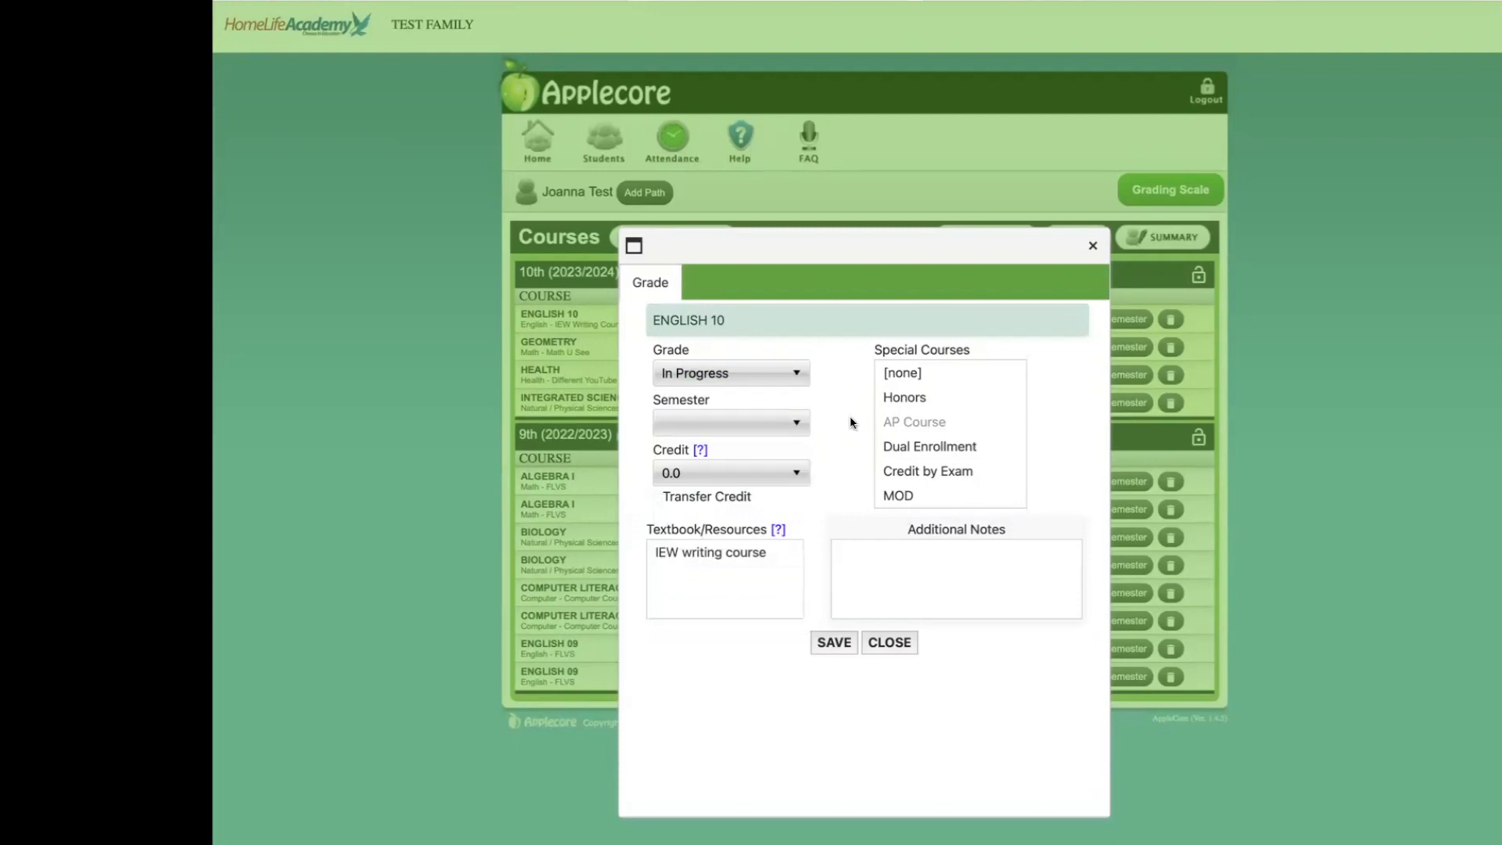
mouse_move(1092, 247)
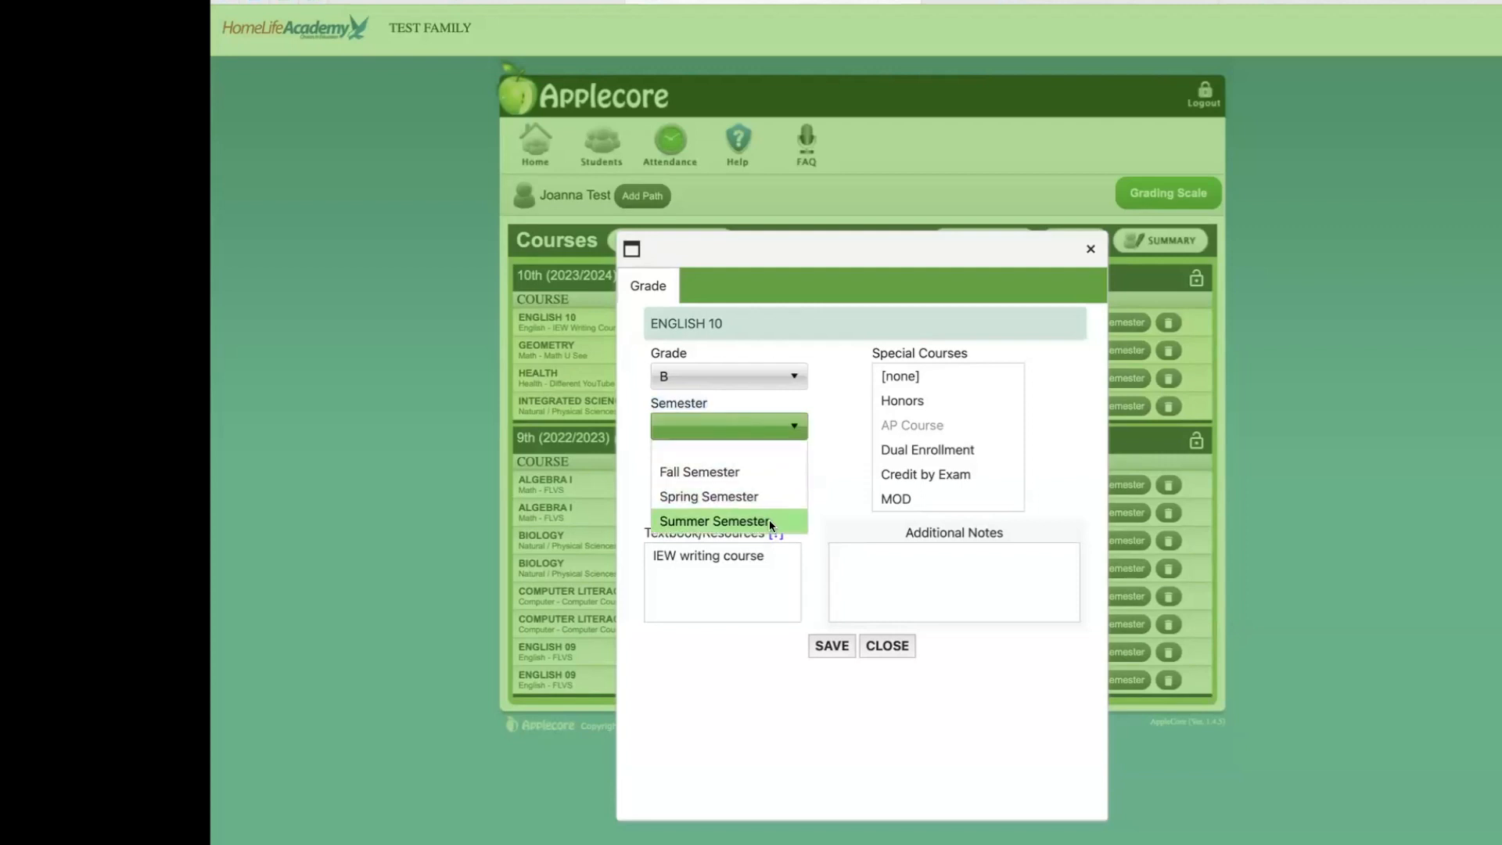
mouse_move(771, 503)
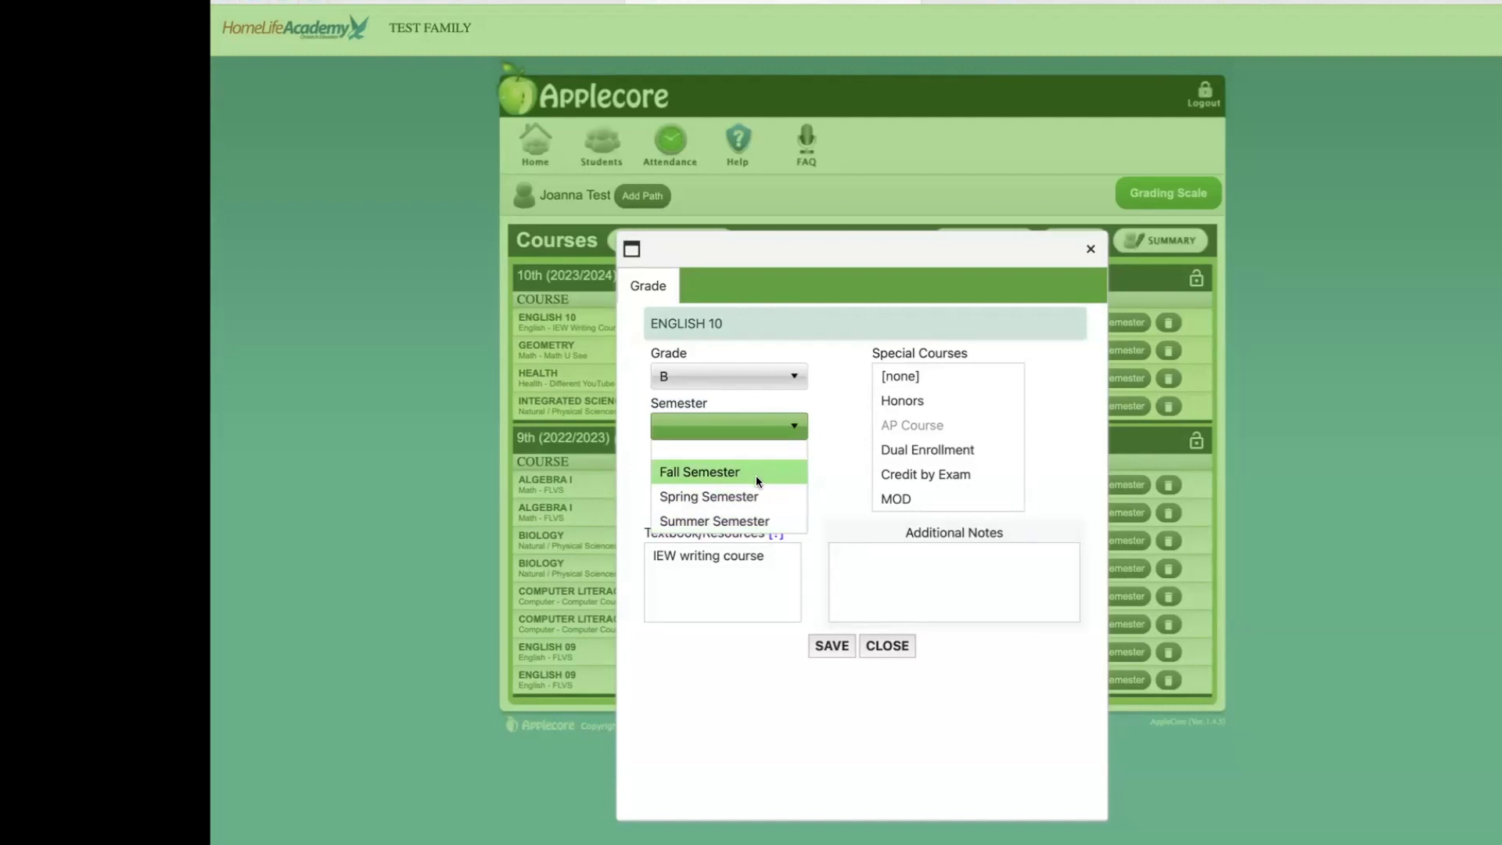
mouse_move(756, 495)
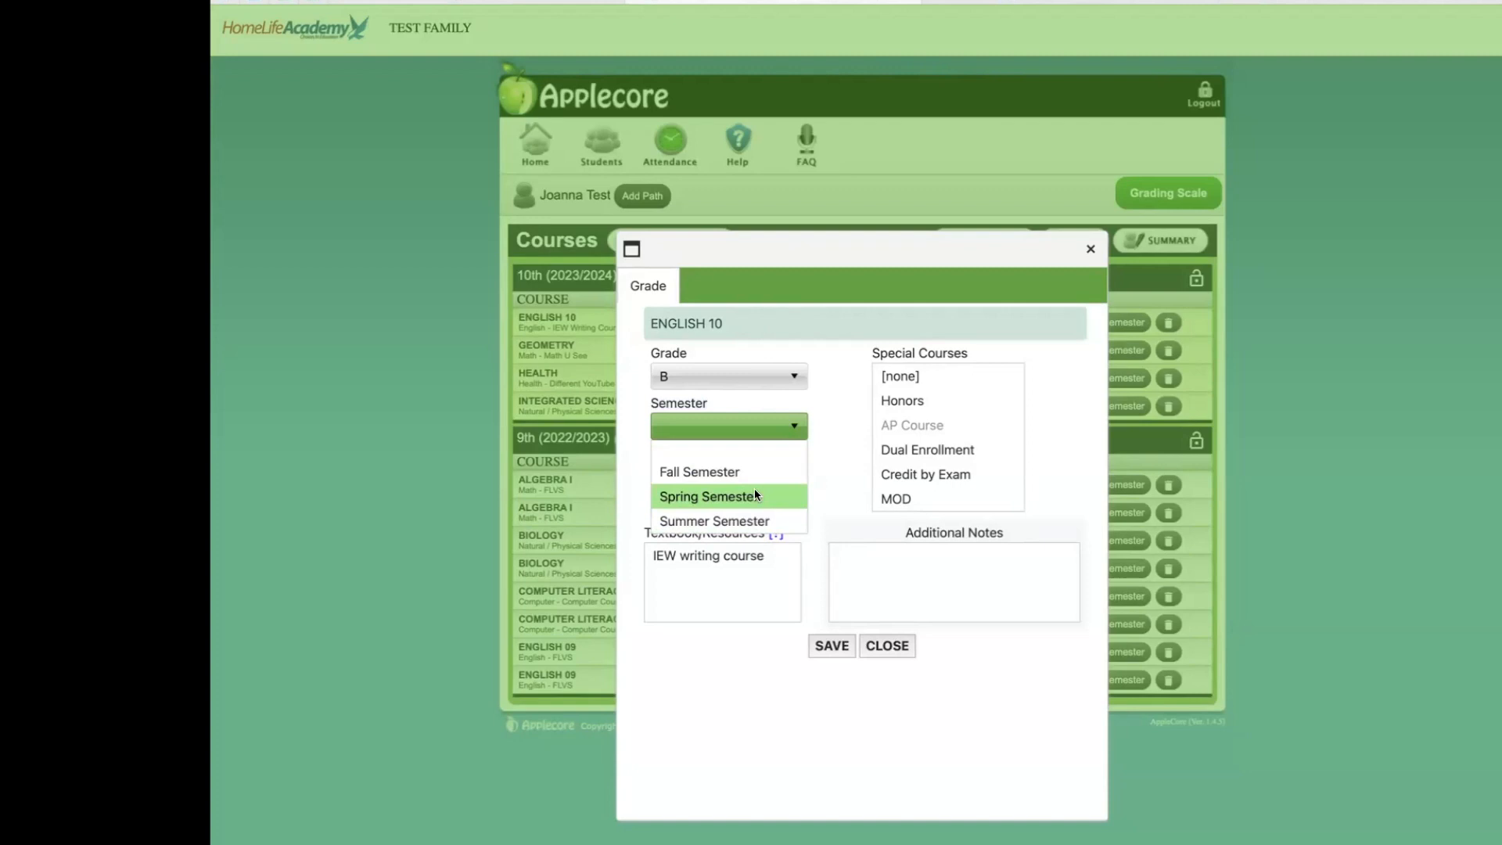
mouse_move(699, 471)
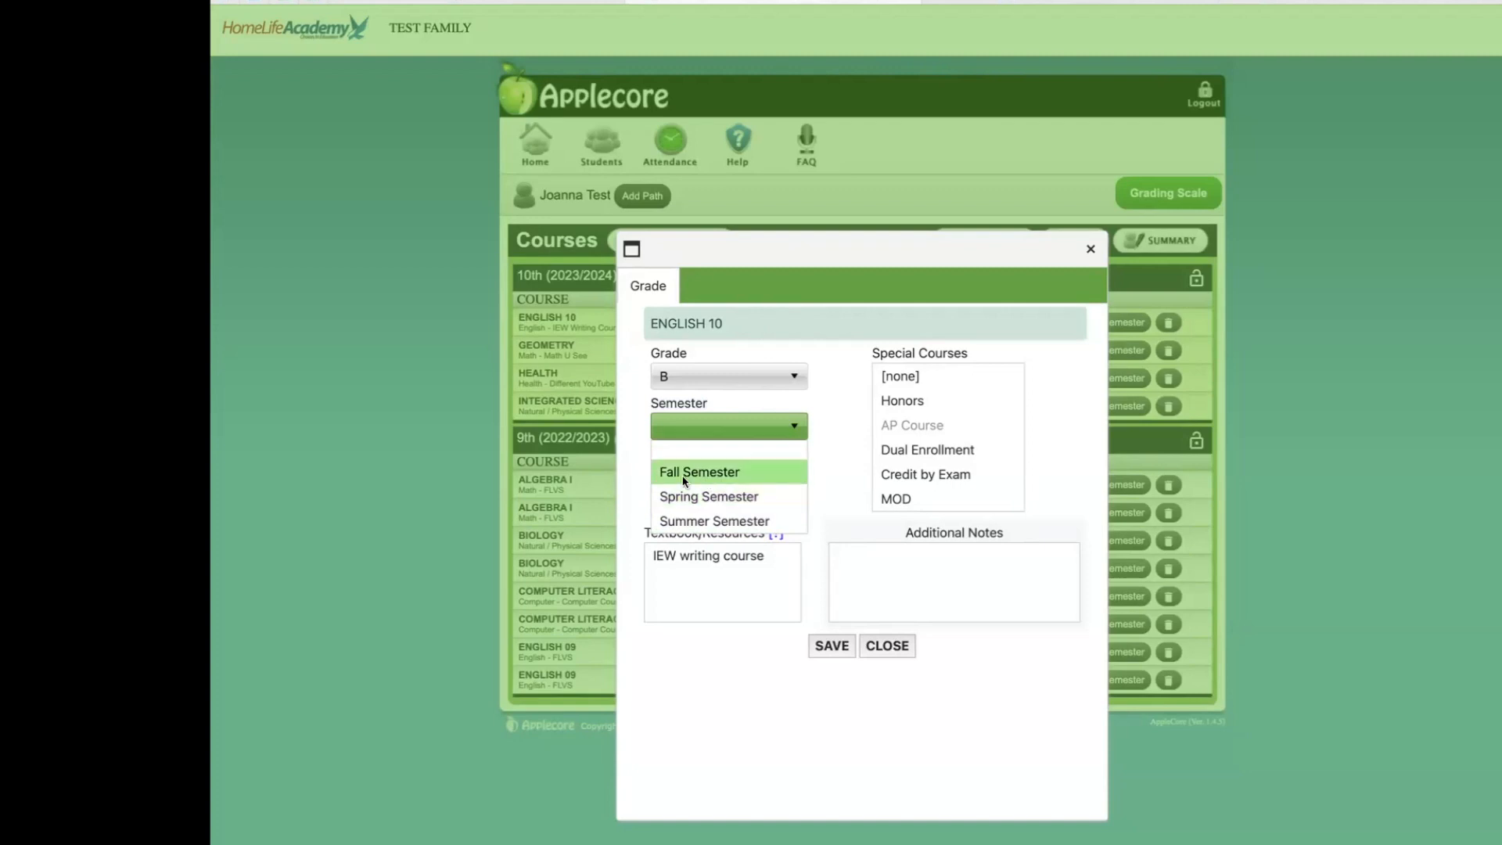
mouse_move(709, 495)
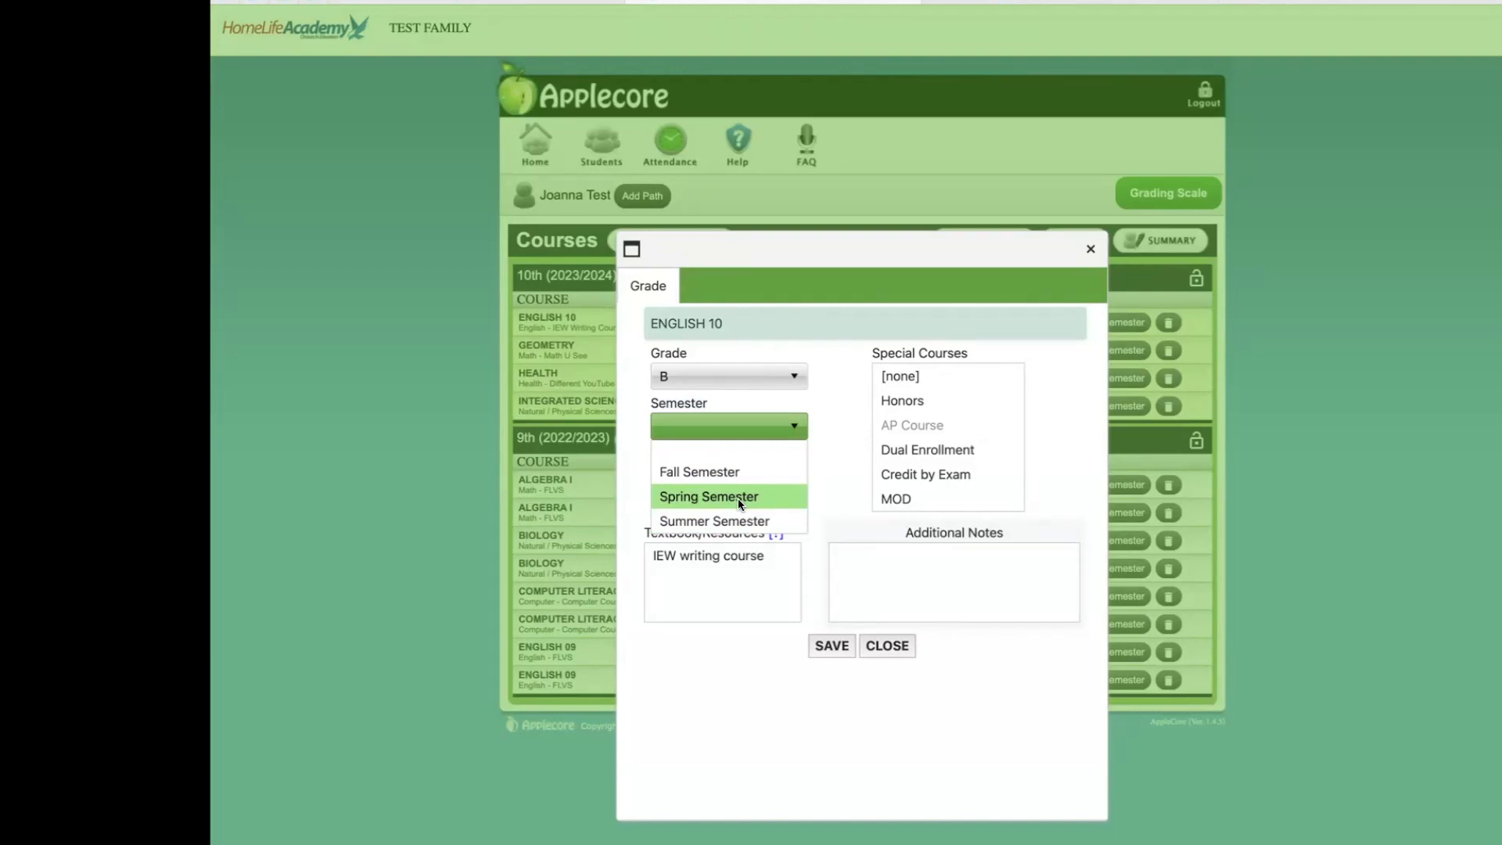
mouse_move(713, 520)
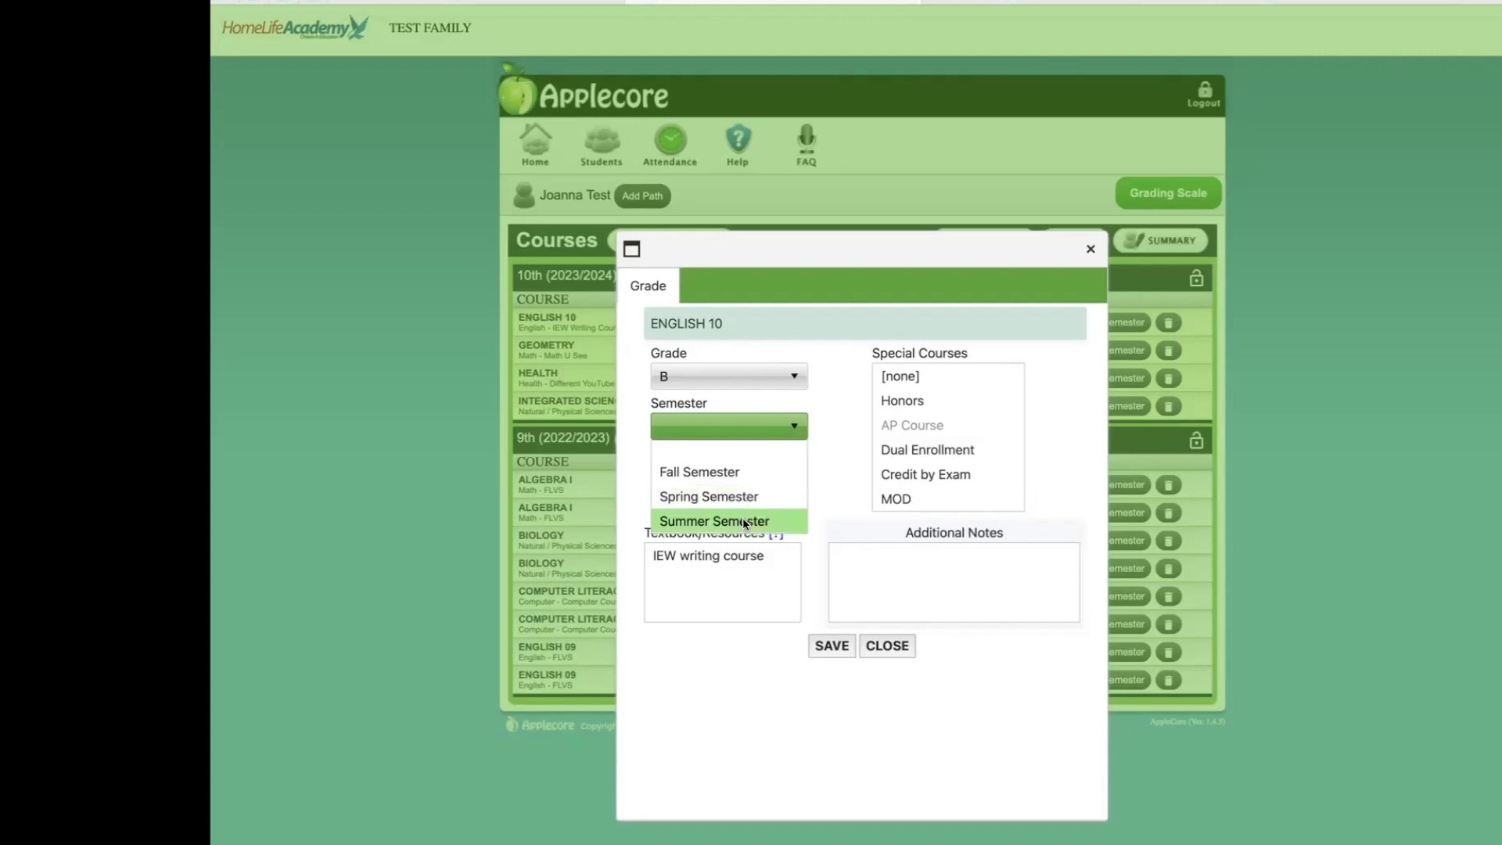
mouse_move(706, 524)
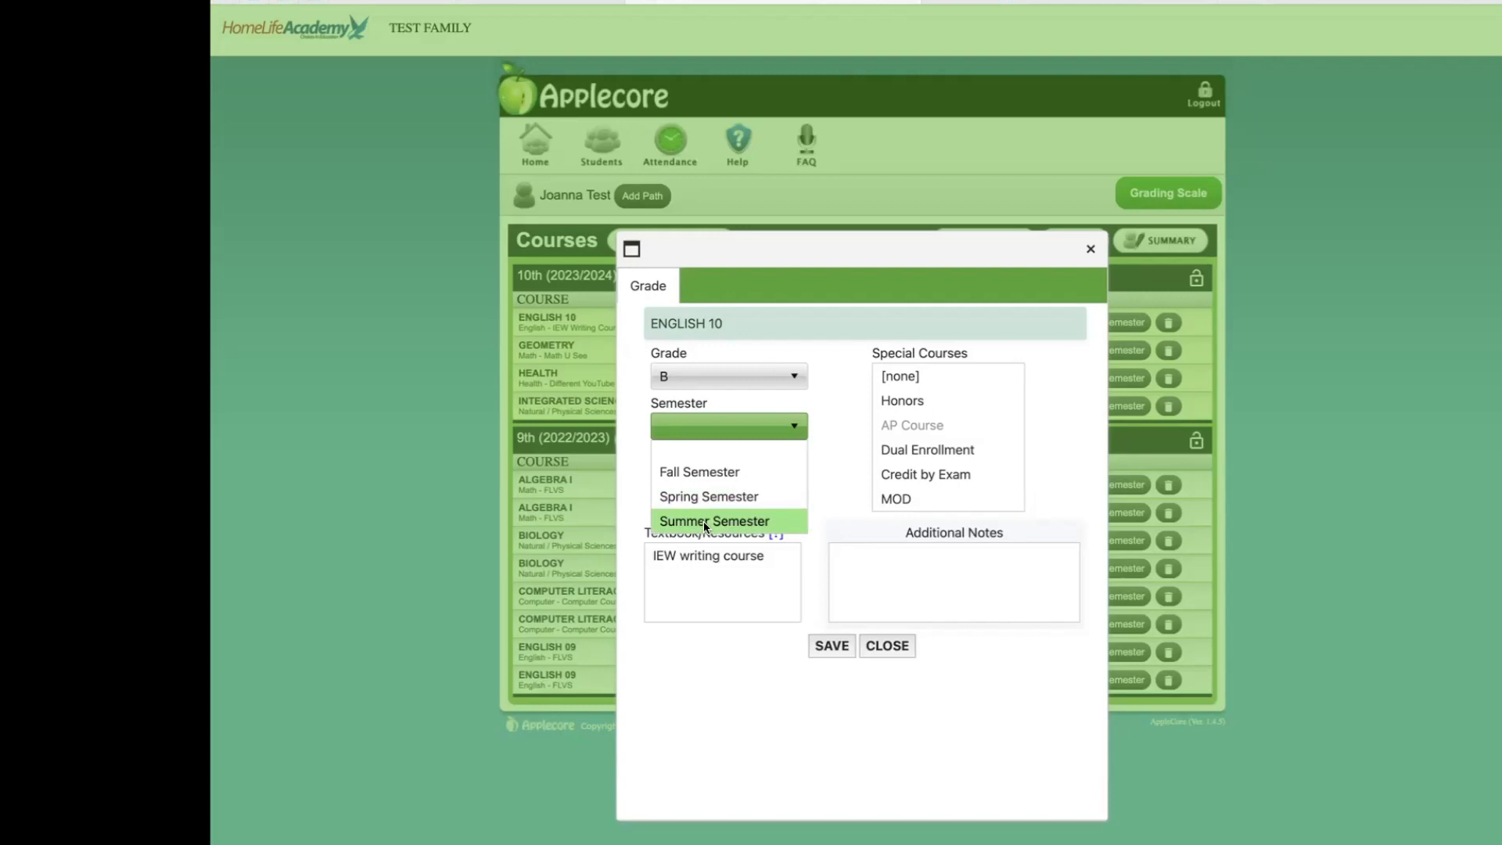
click(700, 471)
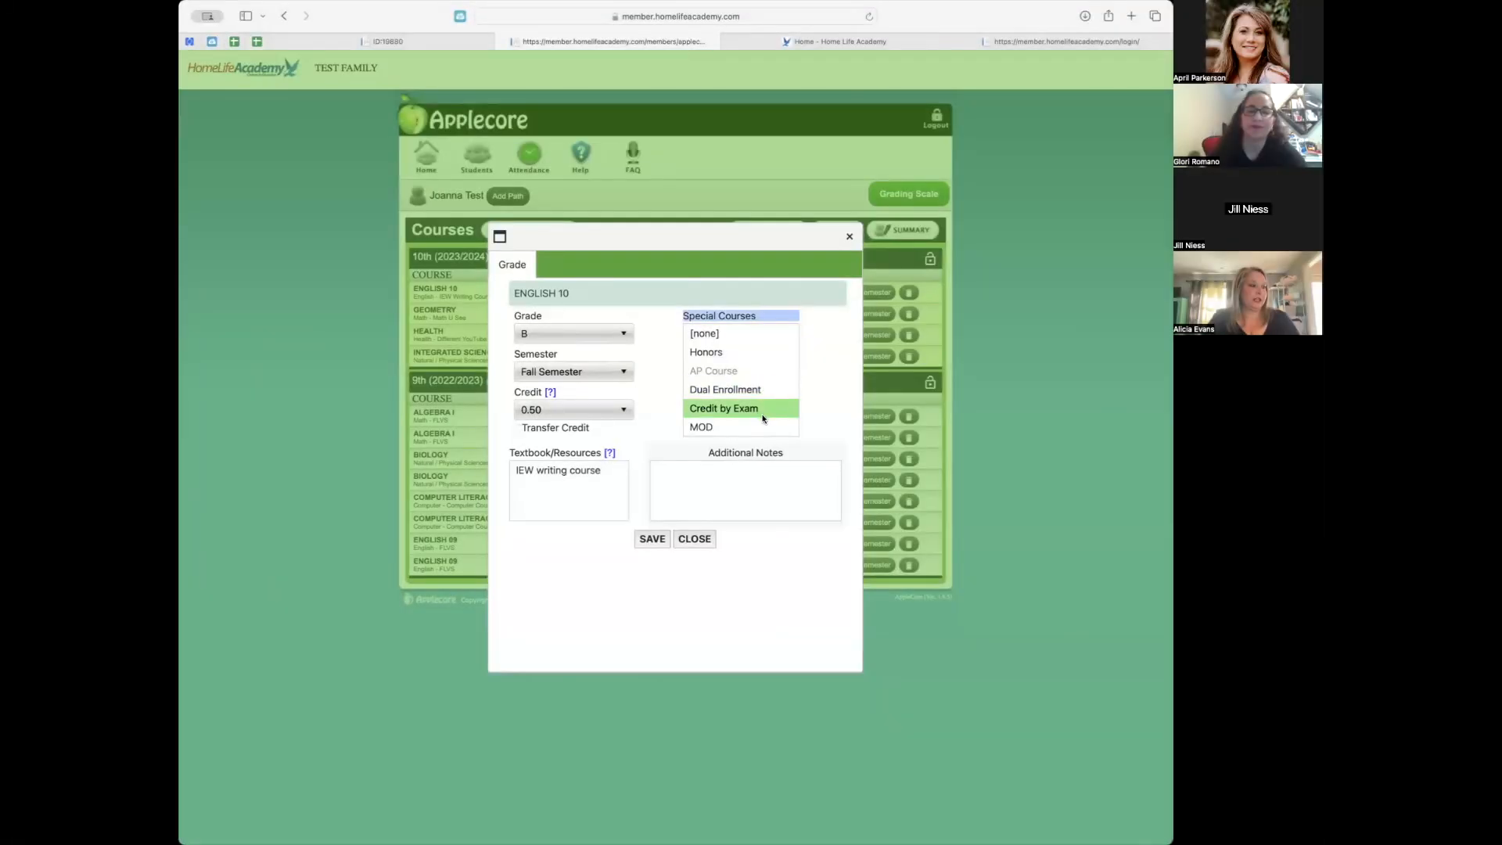
mouse_move(758, 317)
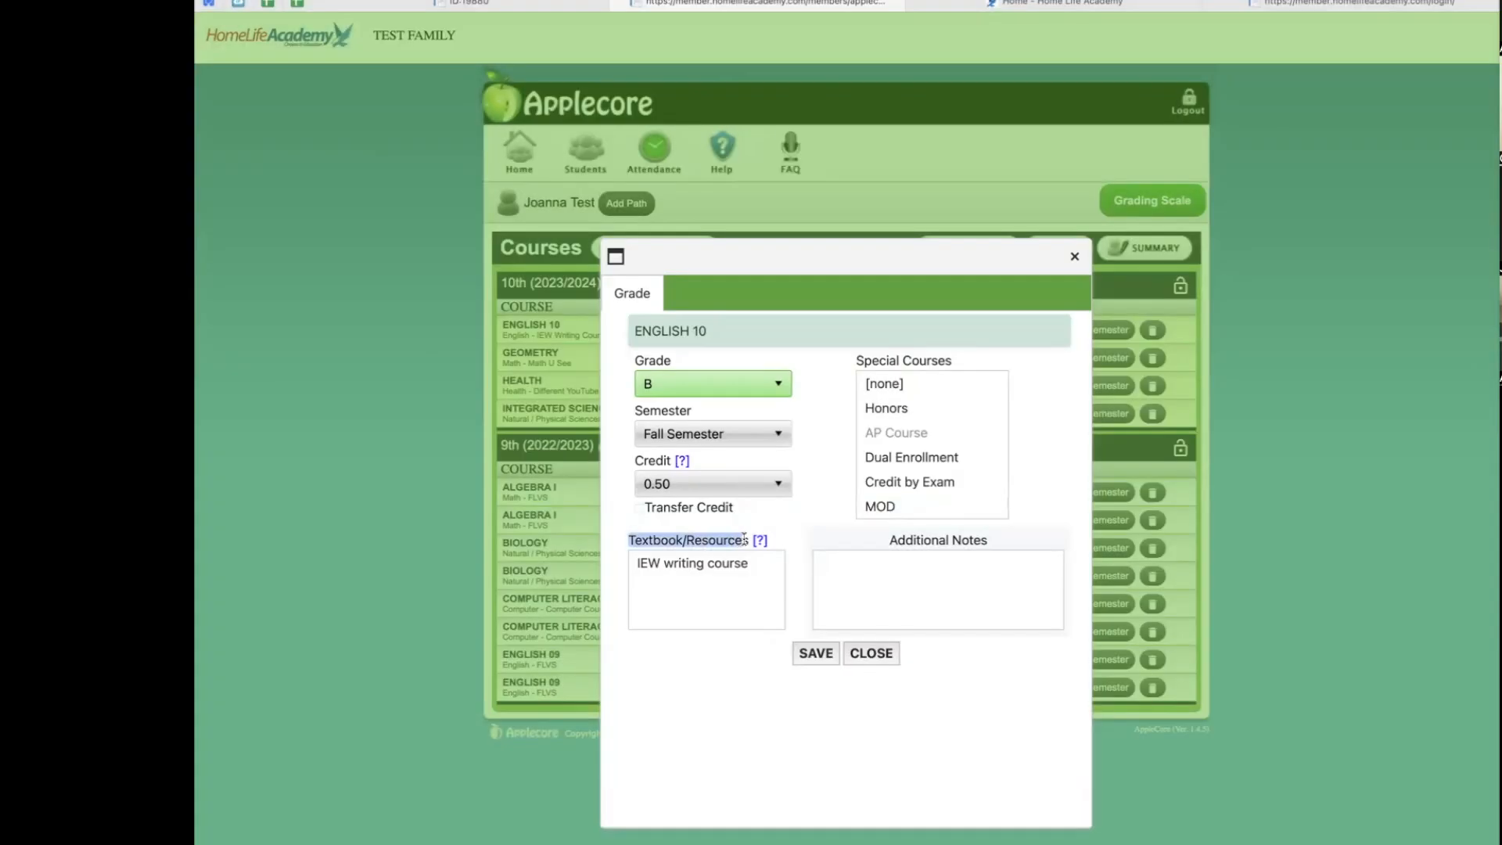
mouse_move(759, 539)
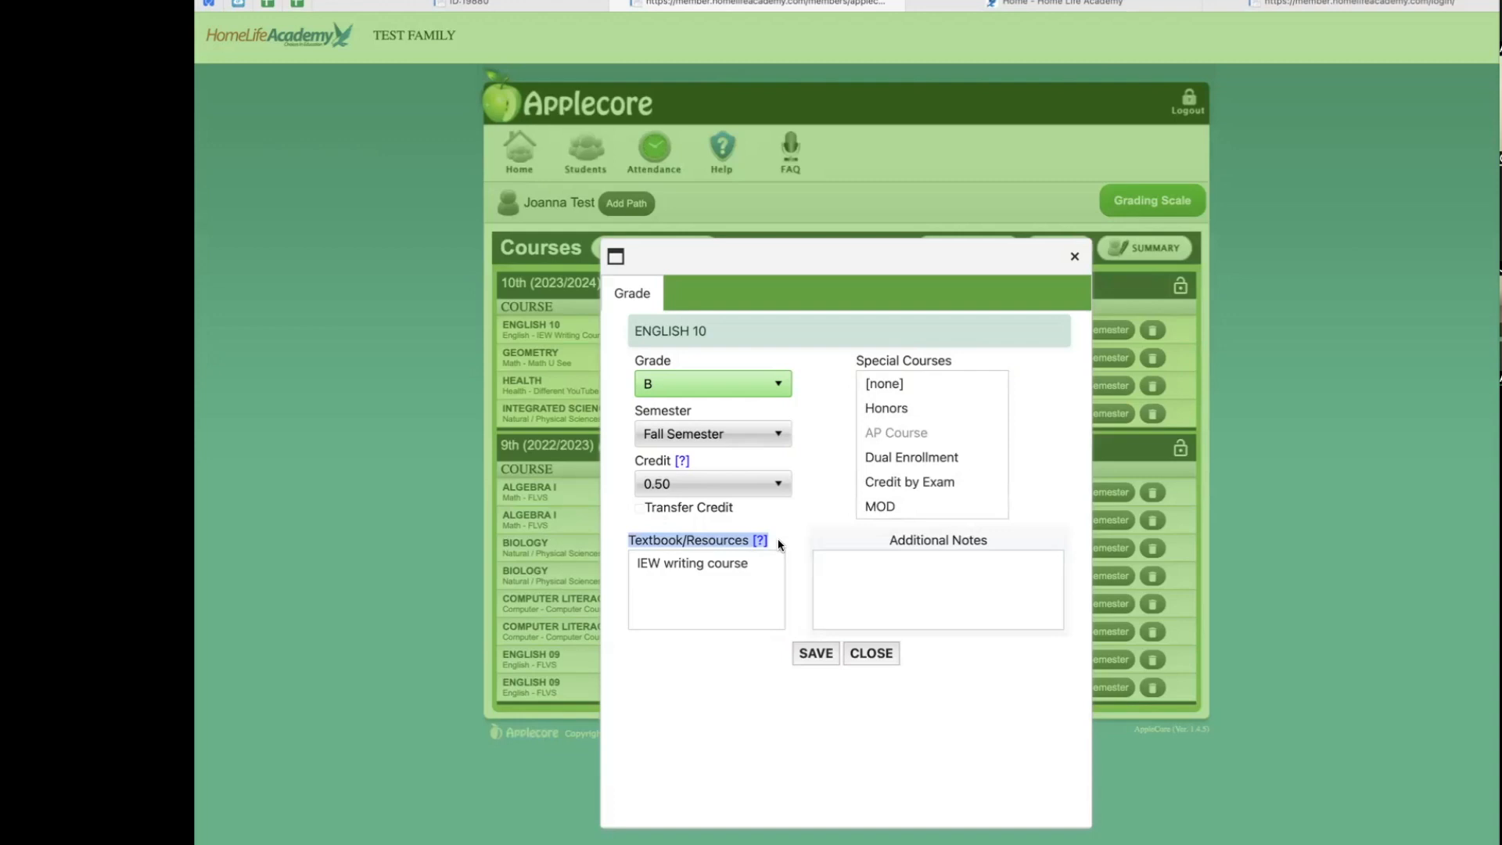
- Change English 10's resources to '88% IEW writing course AND local writing class'
text(AND local writing class)
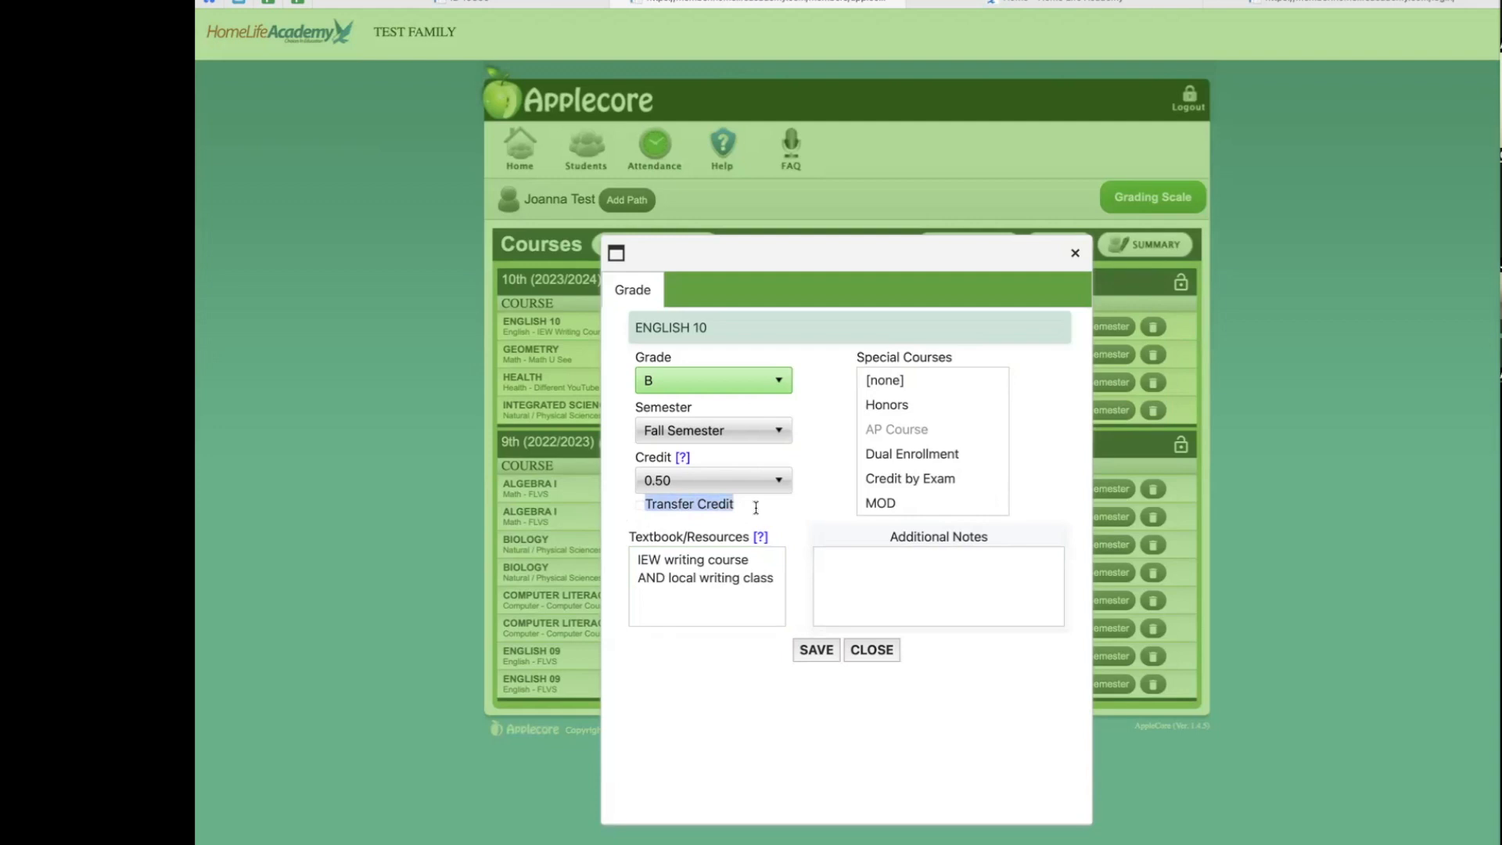
mouse_move(755, 512)
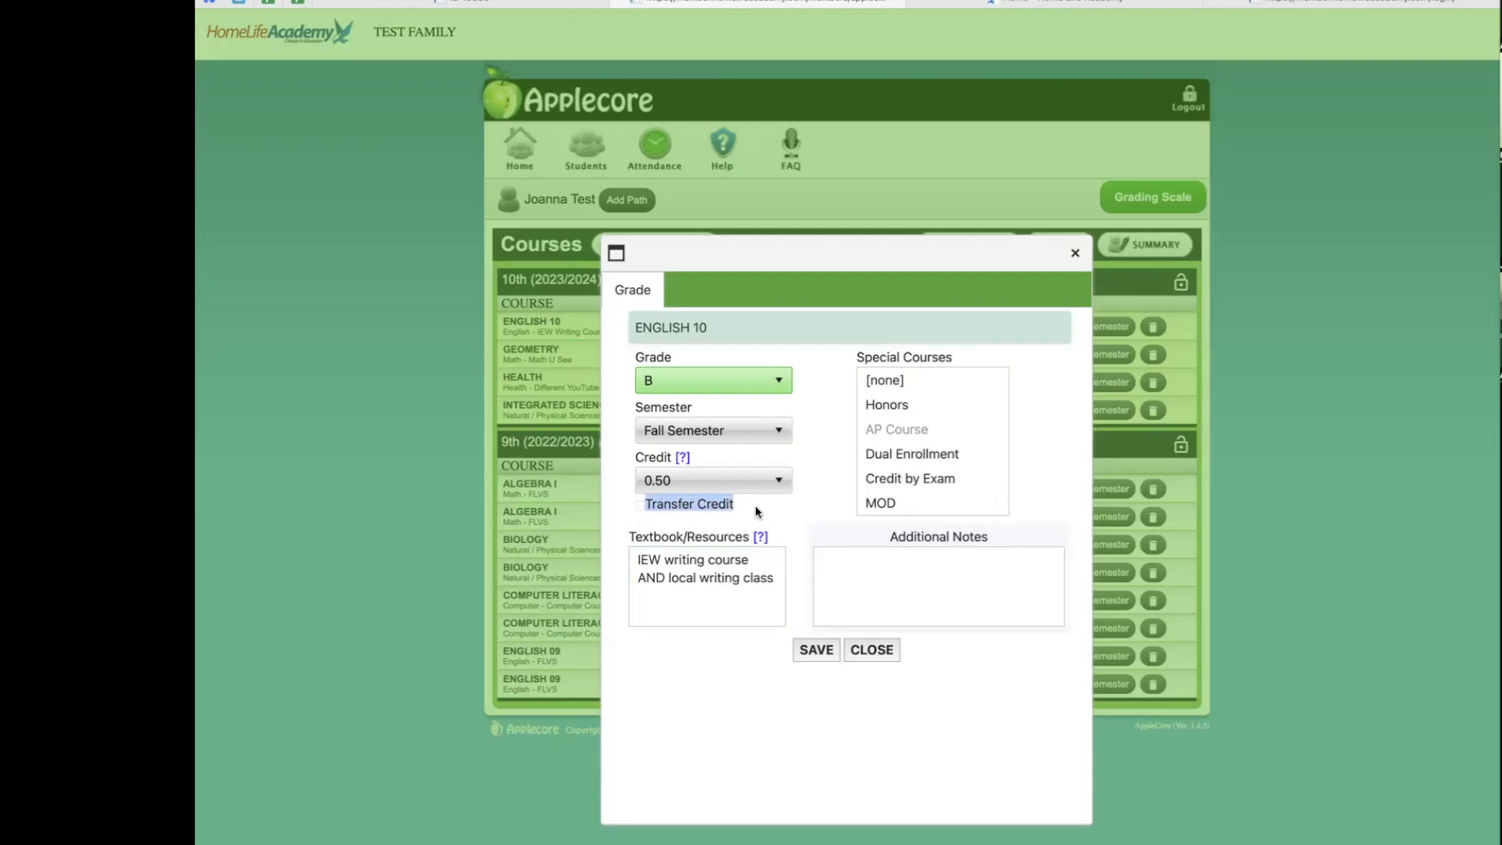
mouse_move(645, 507)
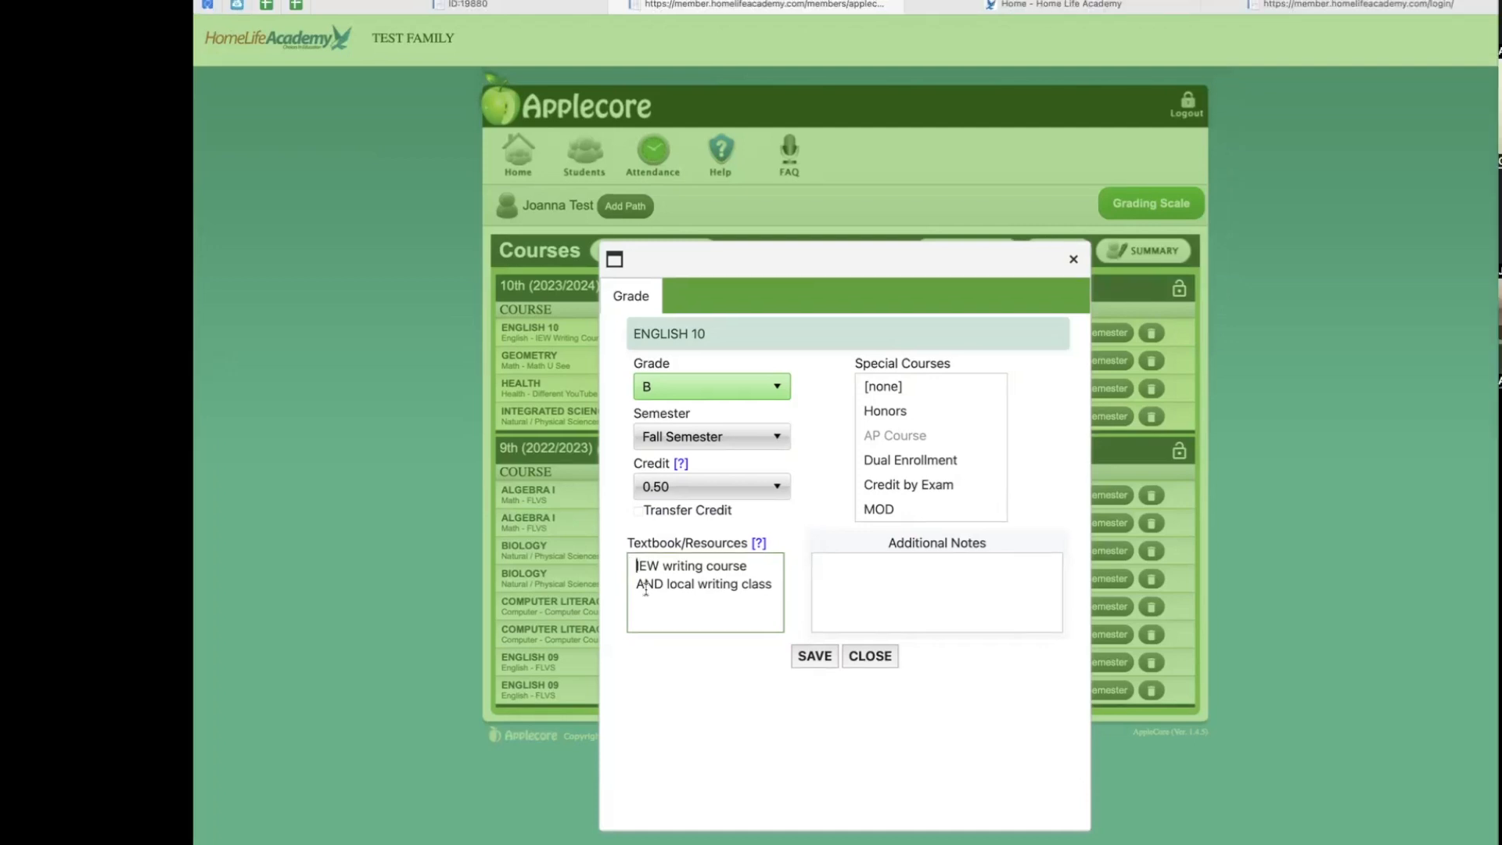
text(88)
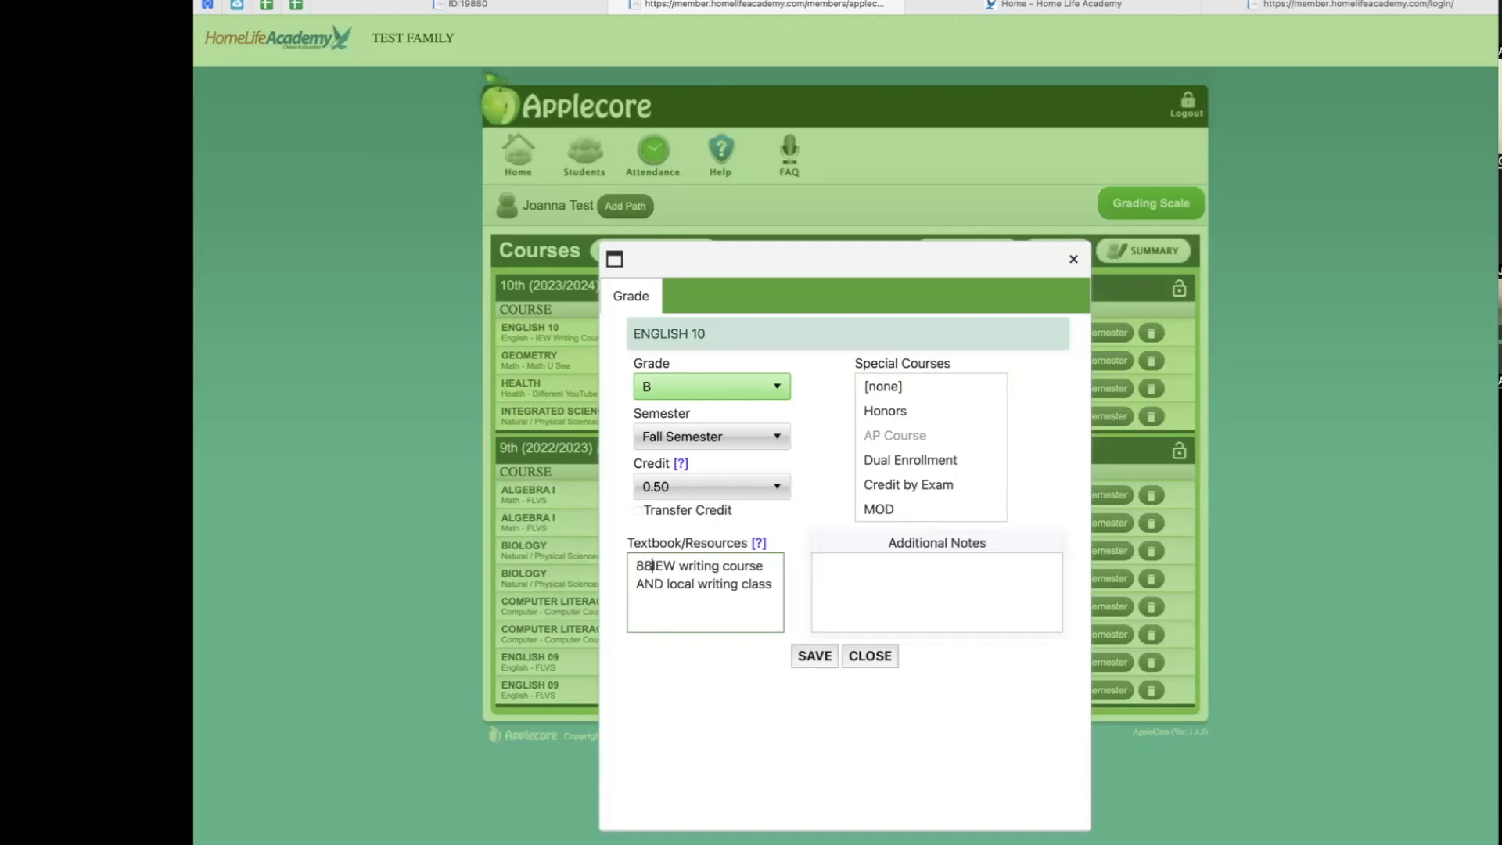
text(%)
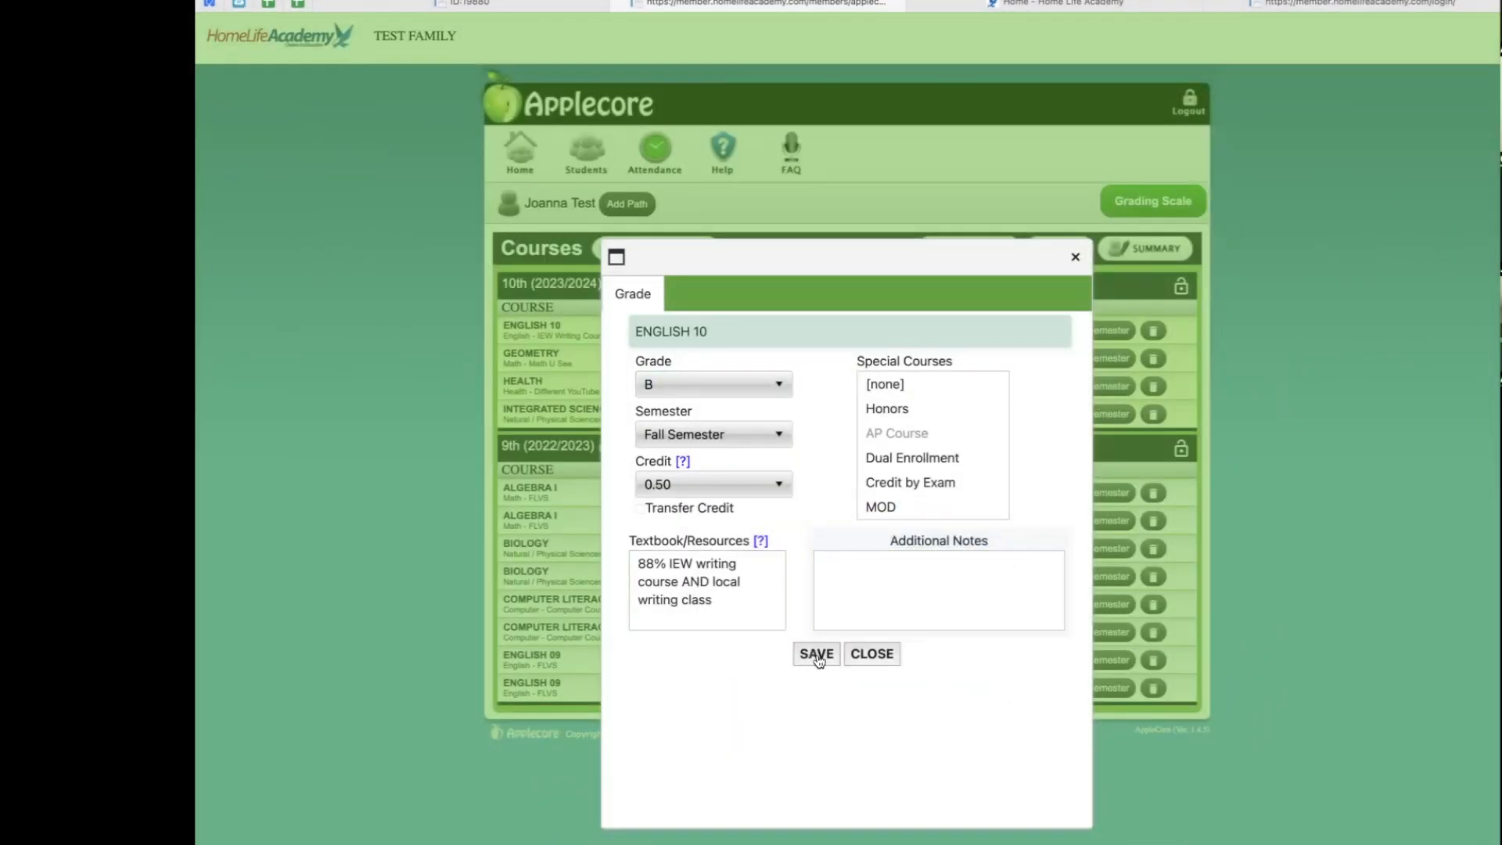
- Save English 10's fall grade, then grade Geometry A for fall with 0.50 credit
click(815, 653)
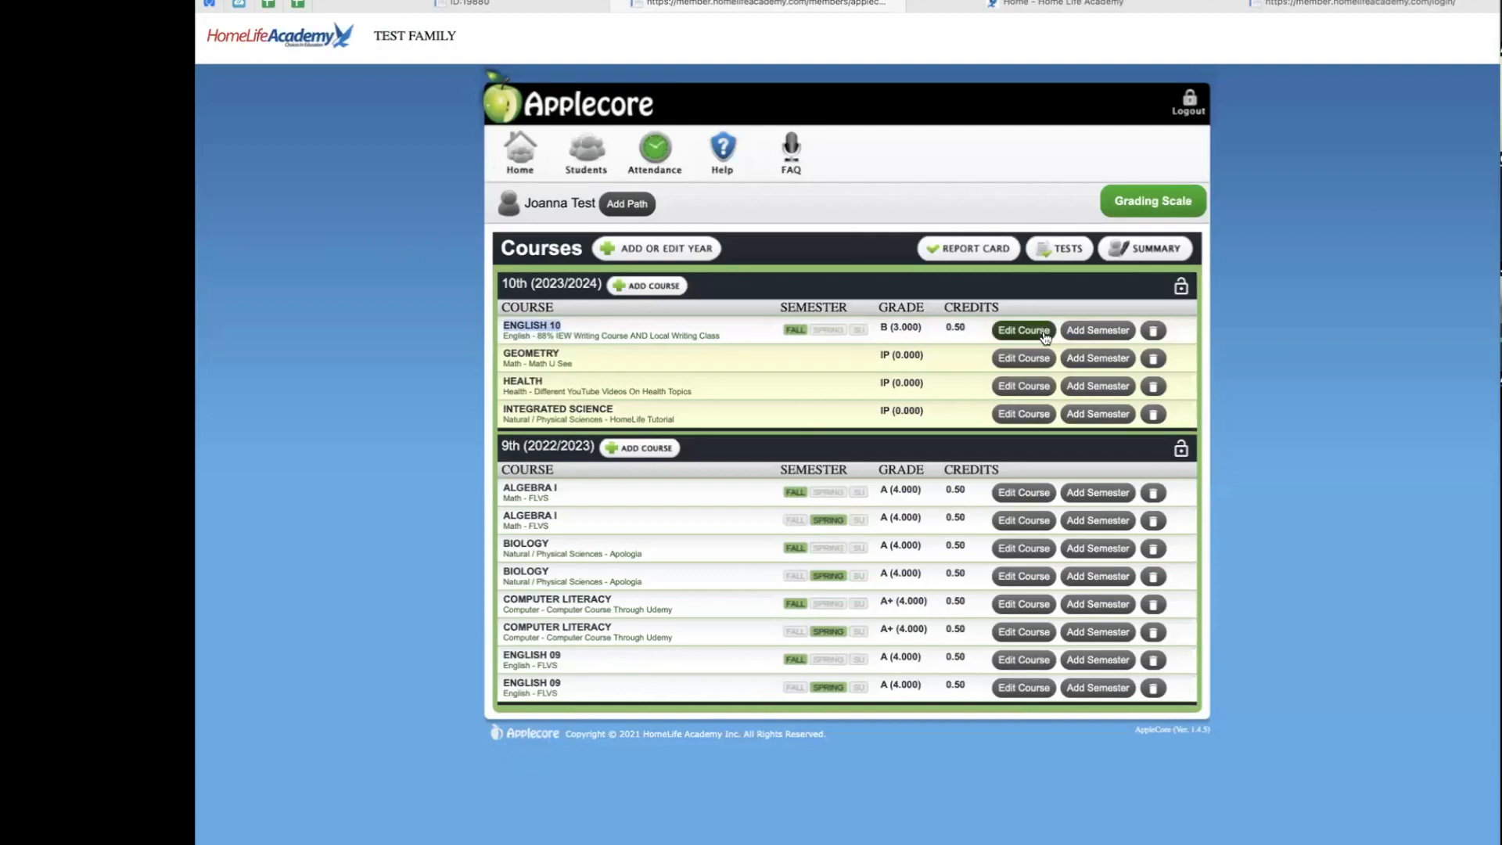
click(1023, 357)
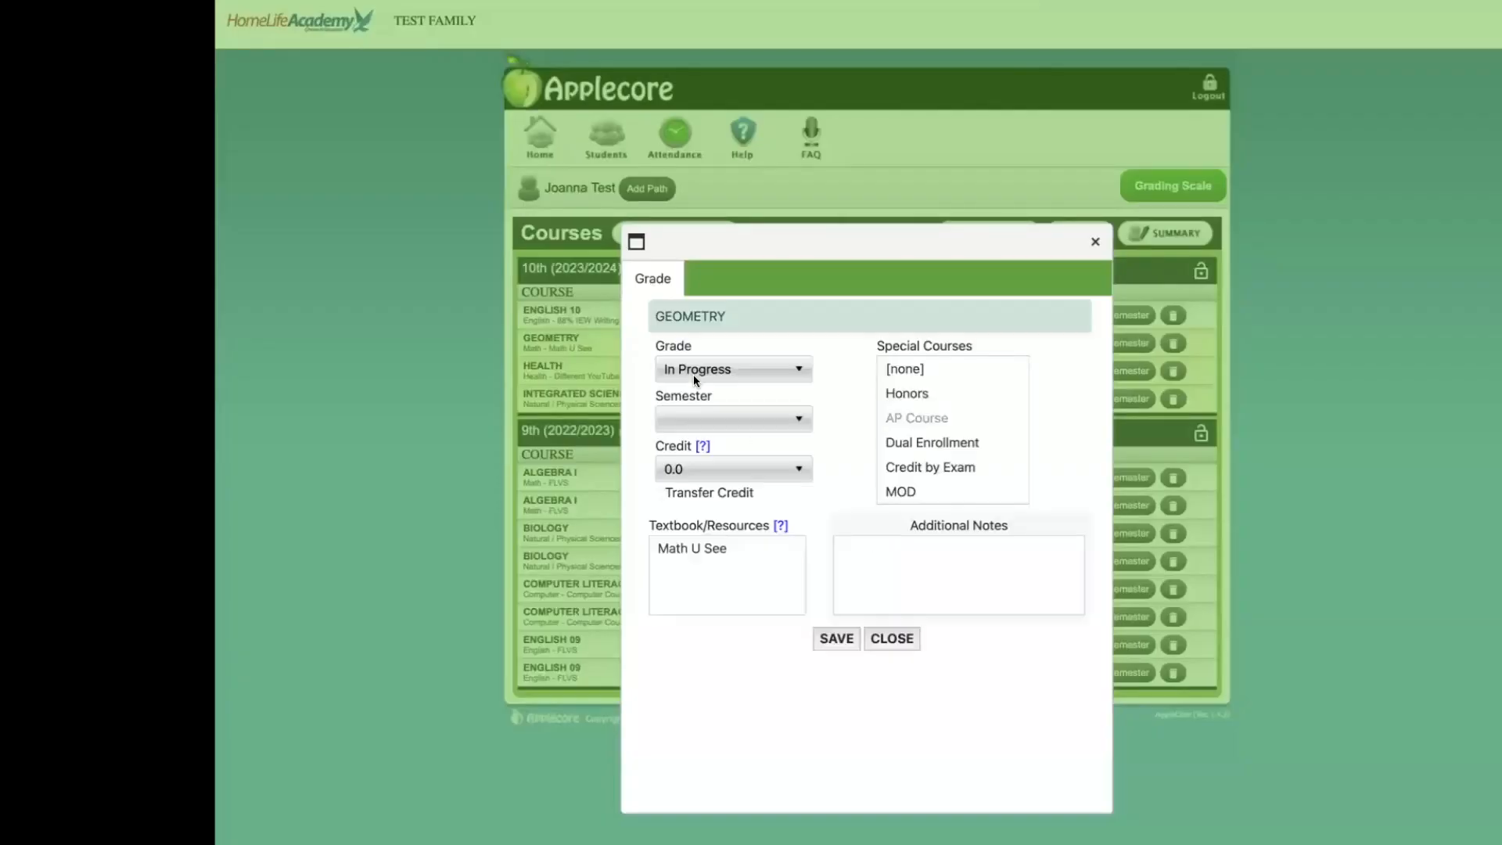
click(730, 369)
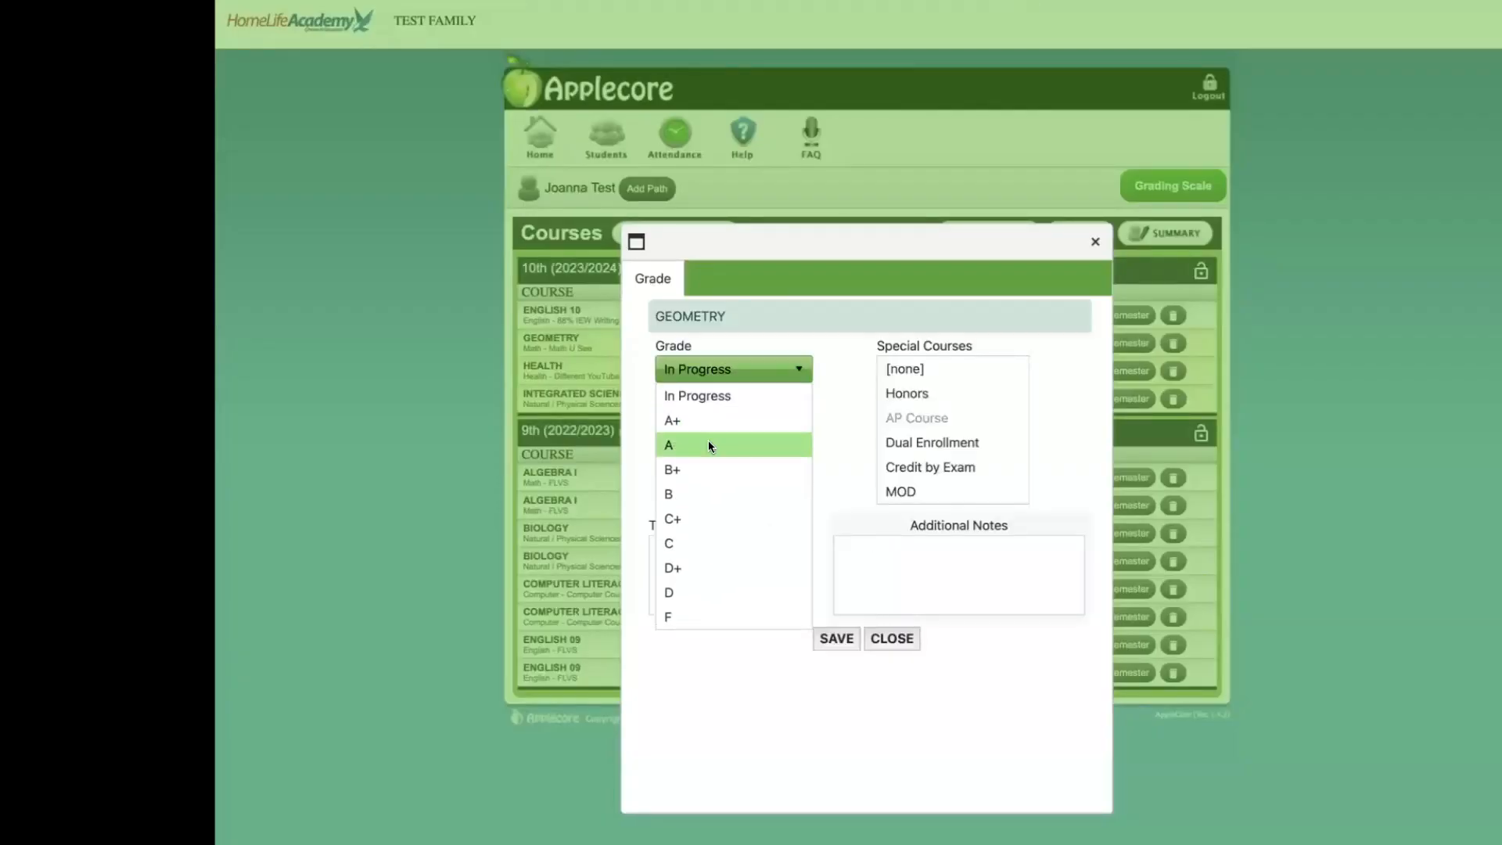
click(667, 445)
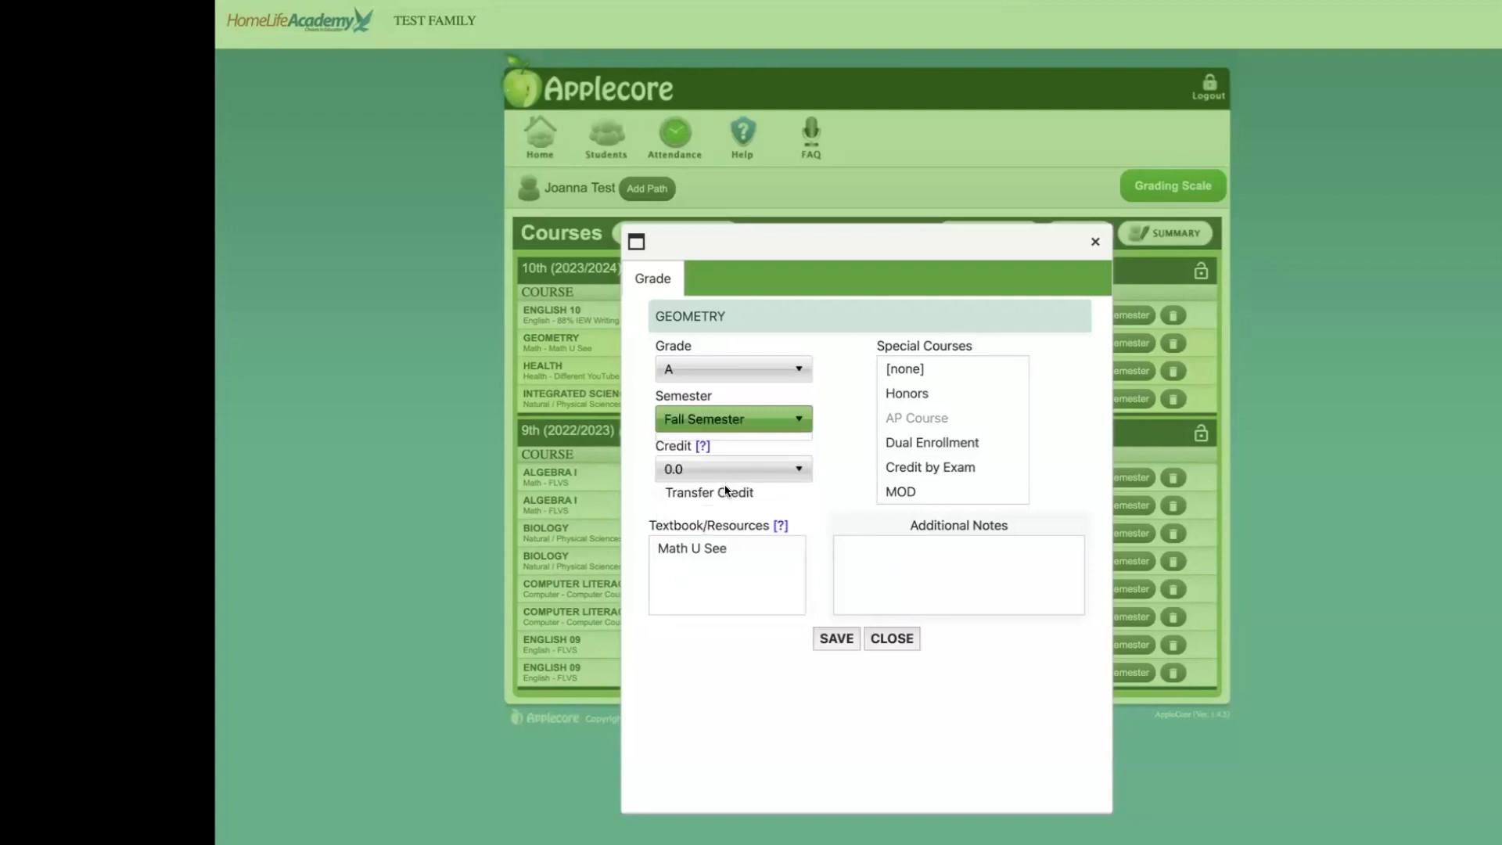
click(732, 469)
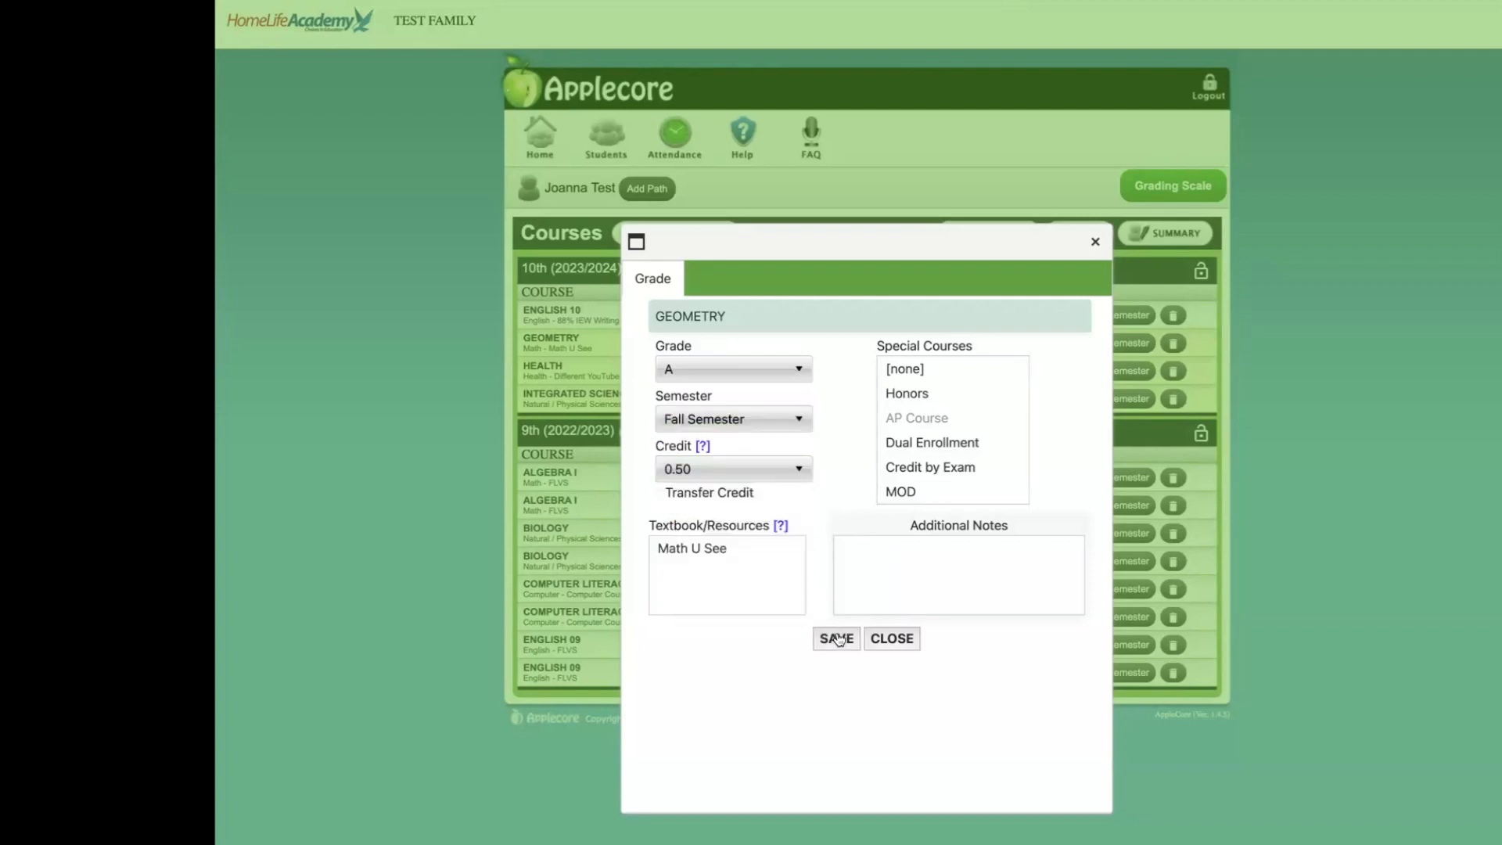
click(834, 639)
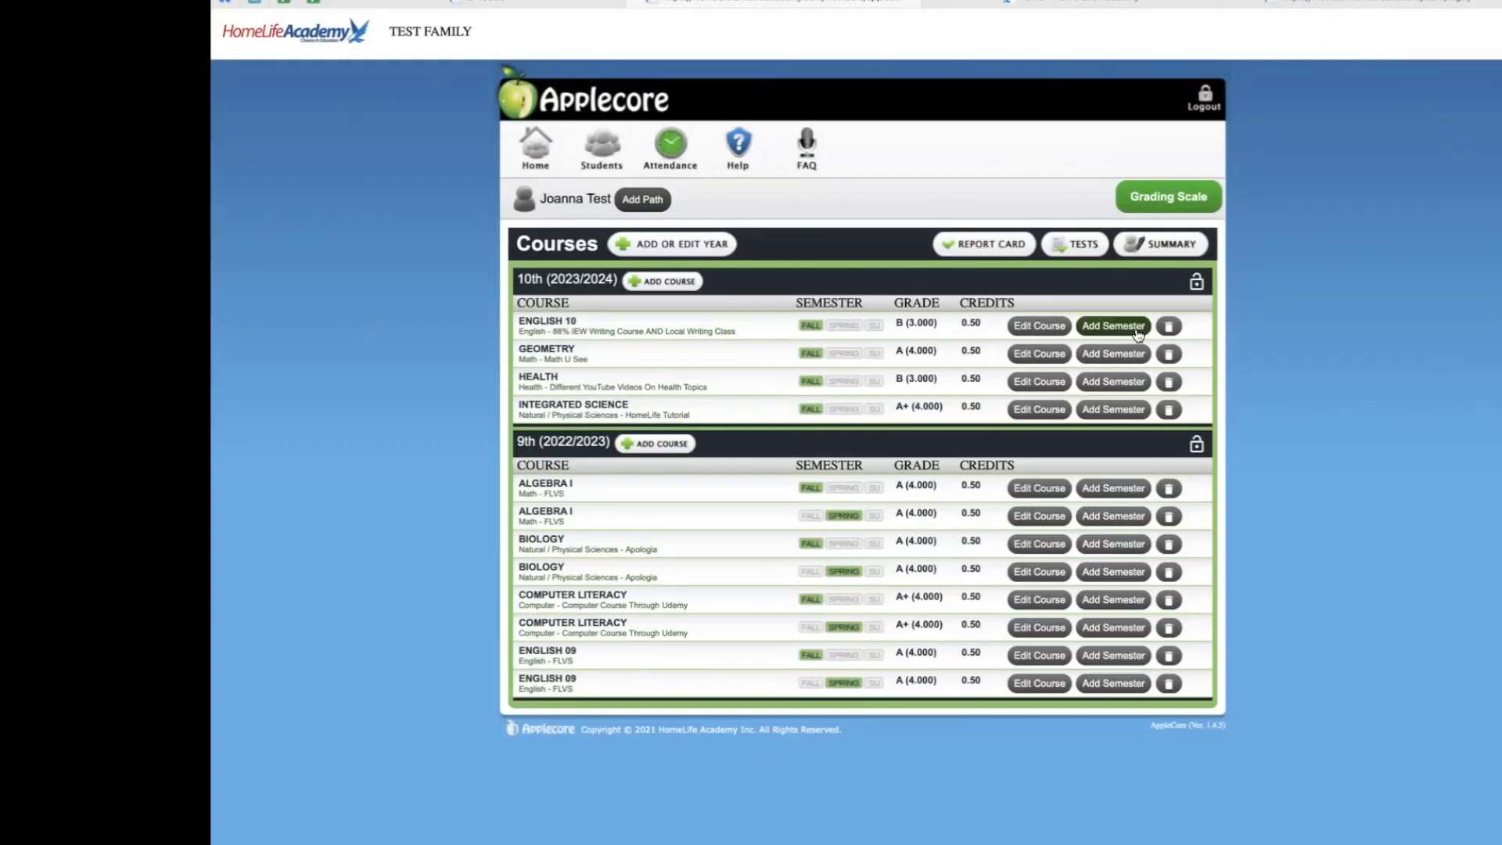
mouse_move(1126, 338)
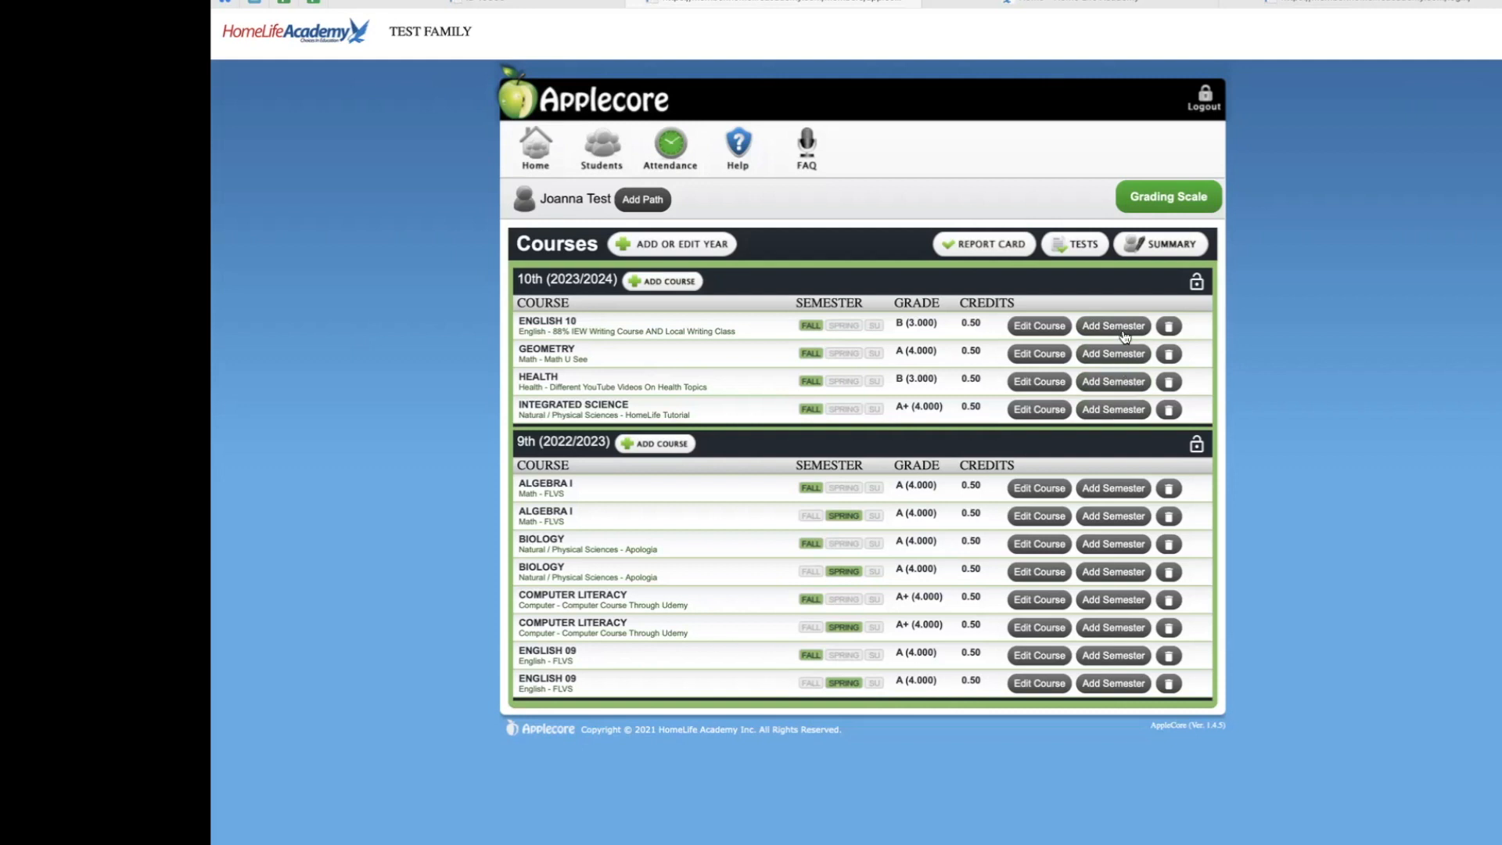
- Add a Spring Semester English 10 entry graded A, with resources changed to 92%
click(1112, 325)
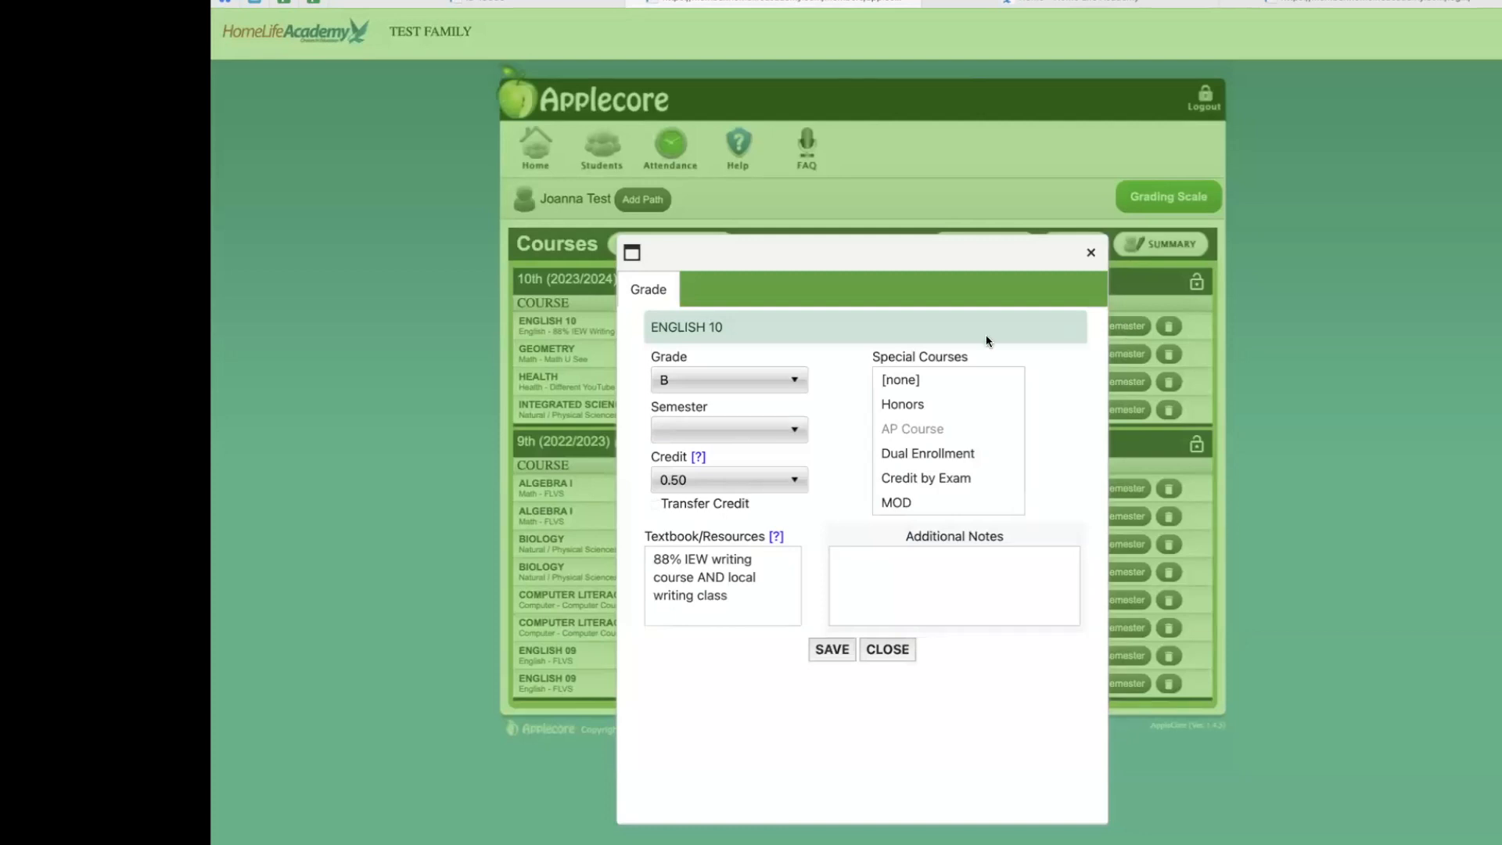
click(728, 428)
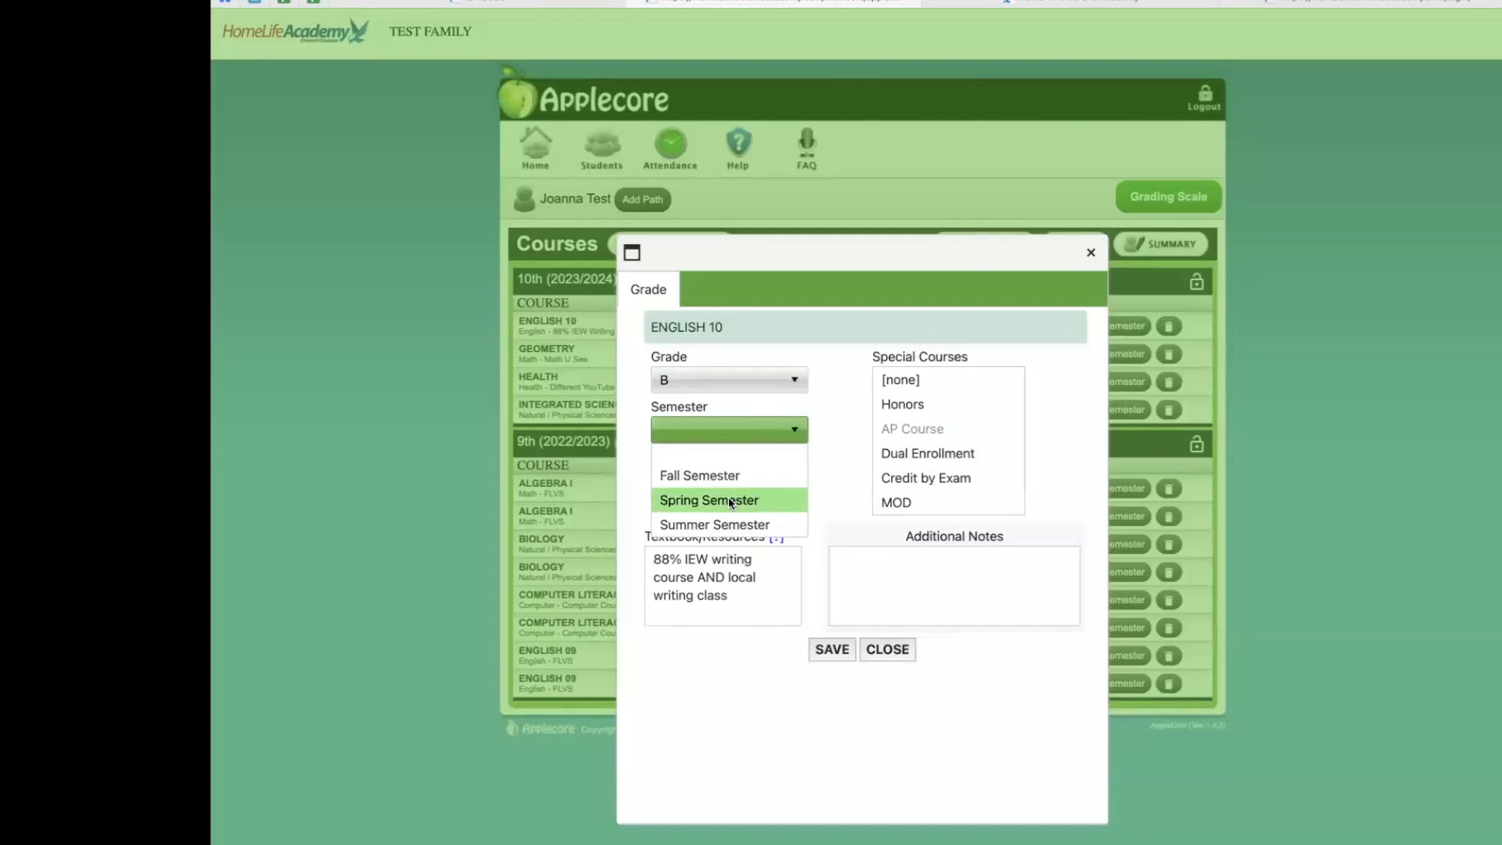
click(709, 499)
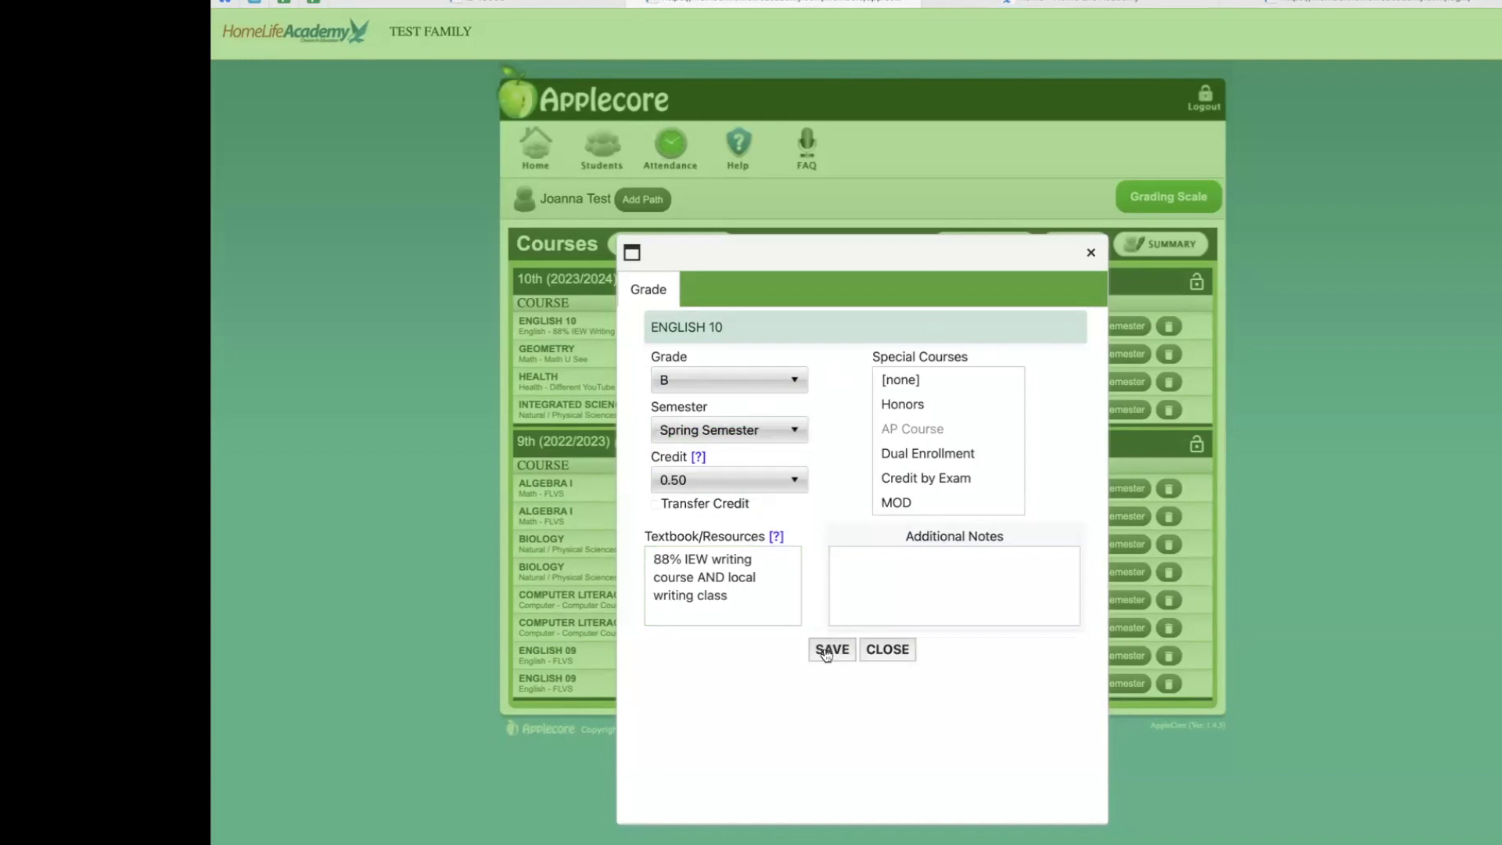
click(790, 379)
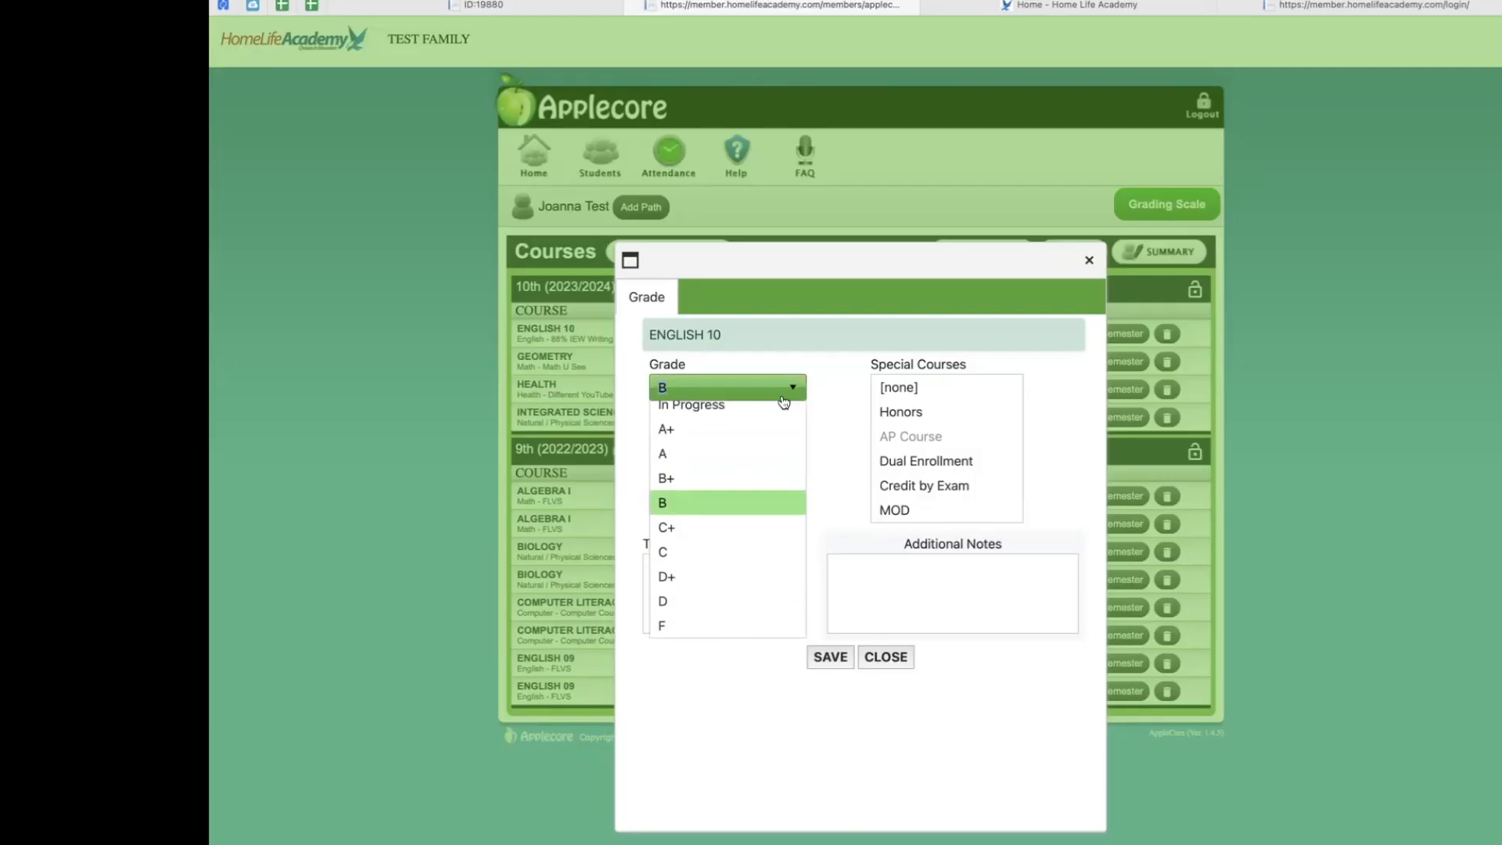
click(662, 453)
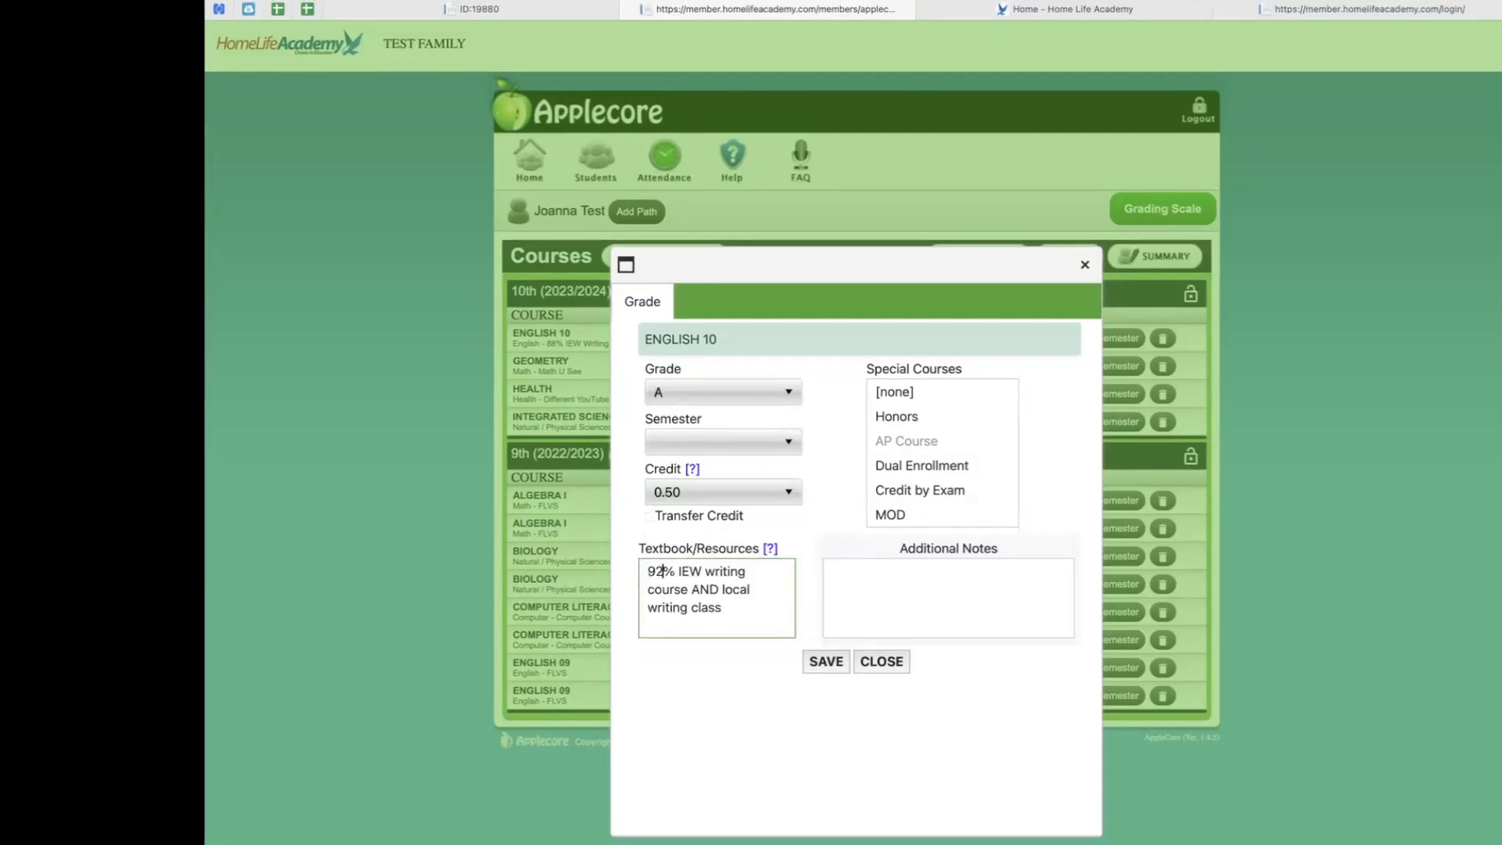
click(721, 441)
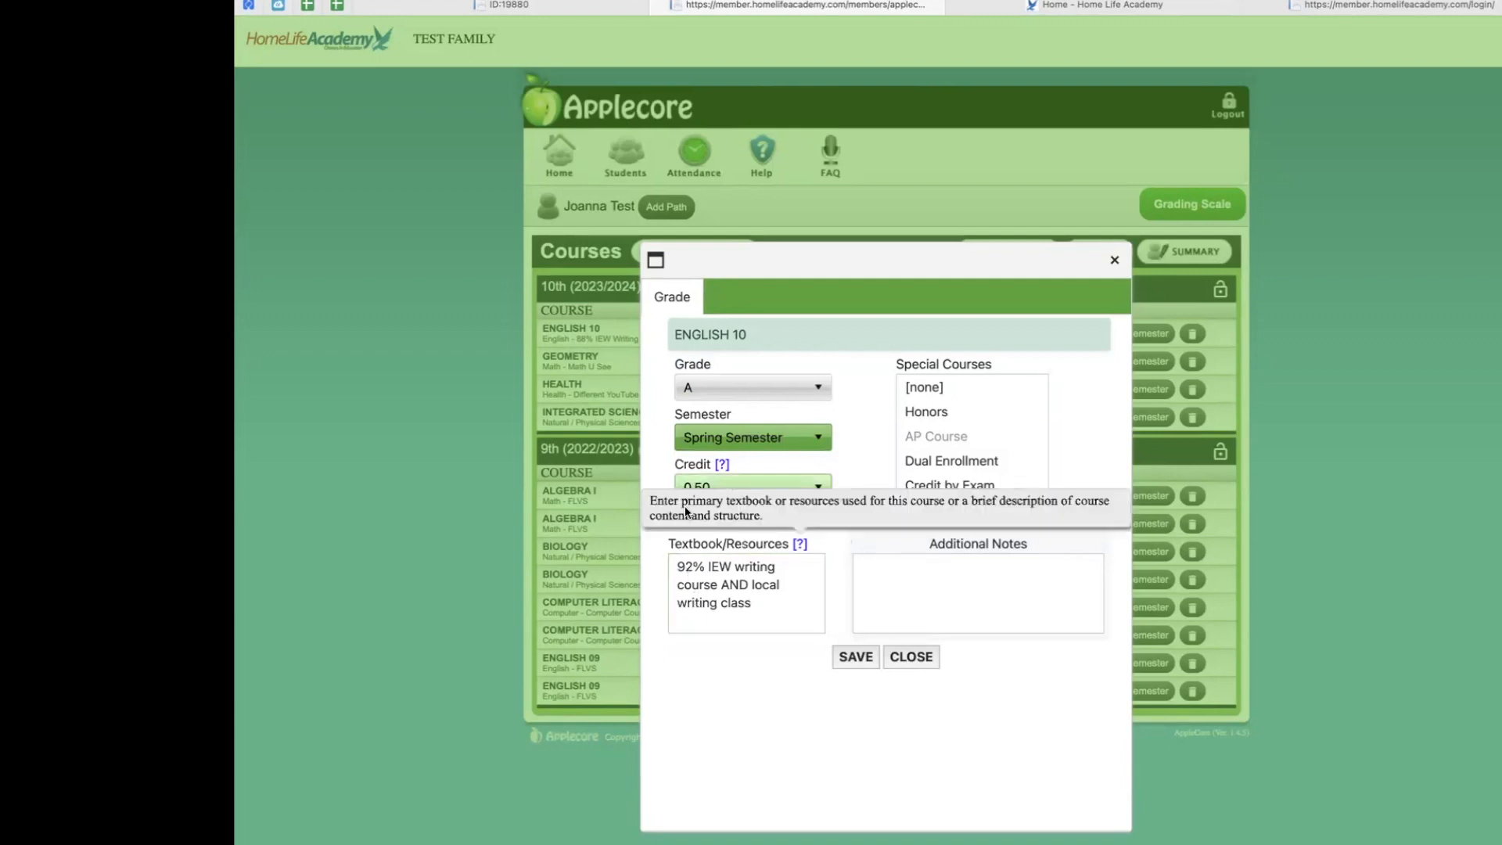
mouse_move(843, 648)
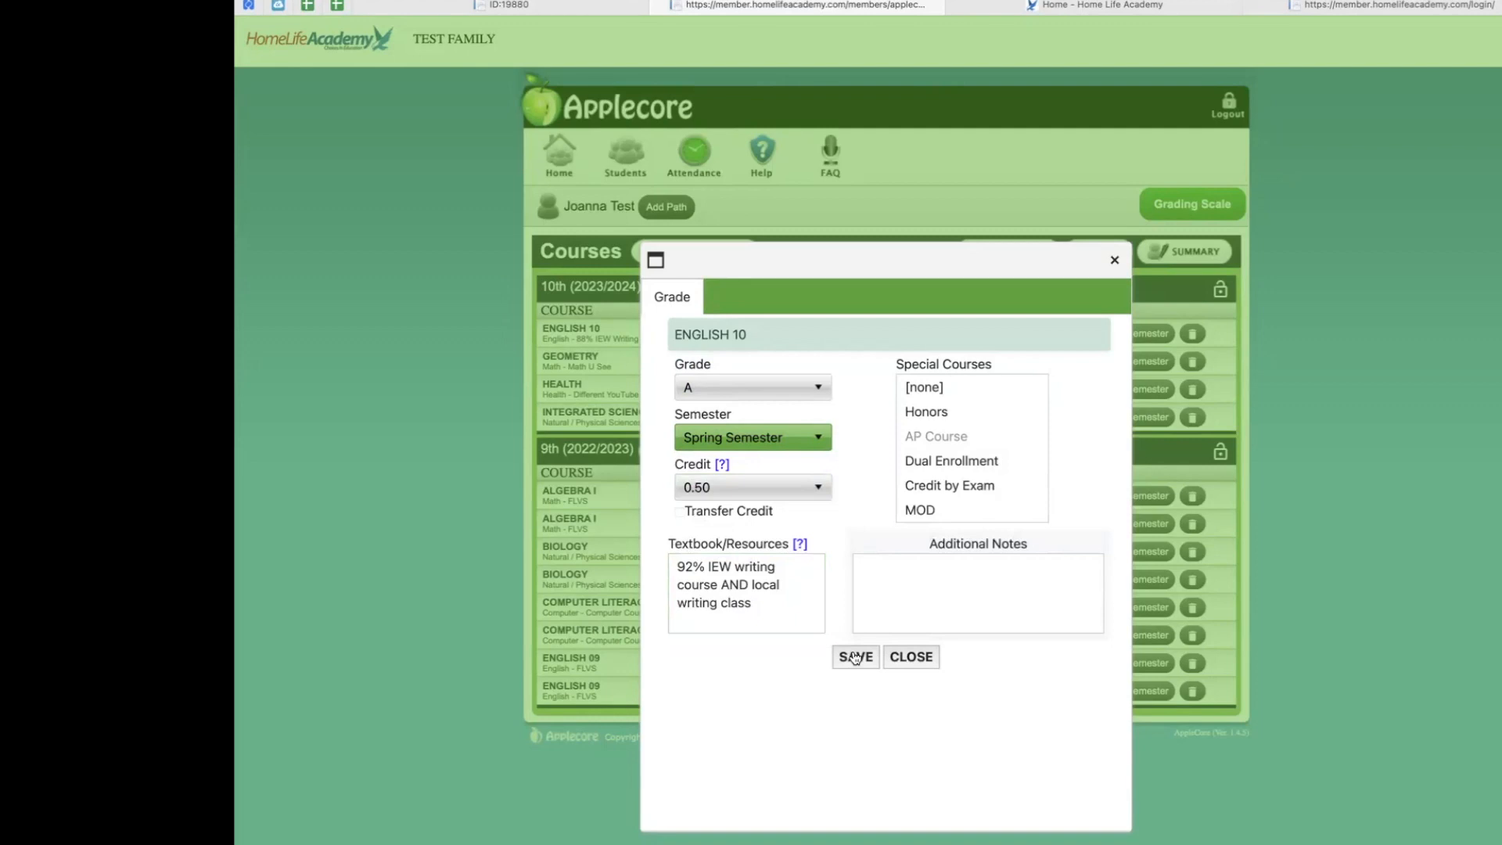
click(853, 657)
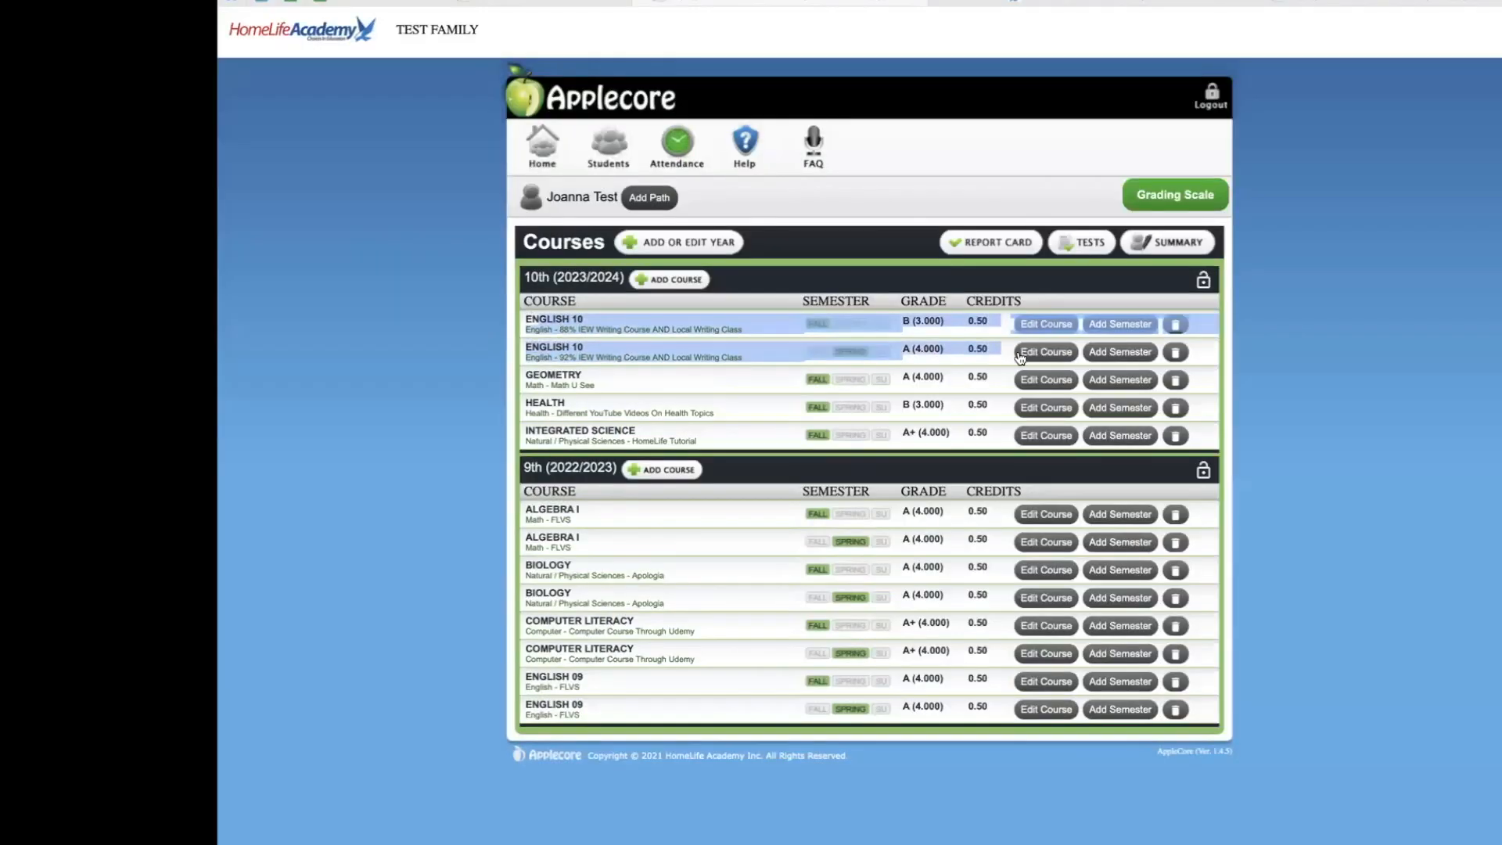
mouse_move(659, 357)
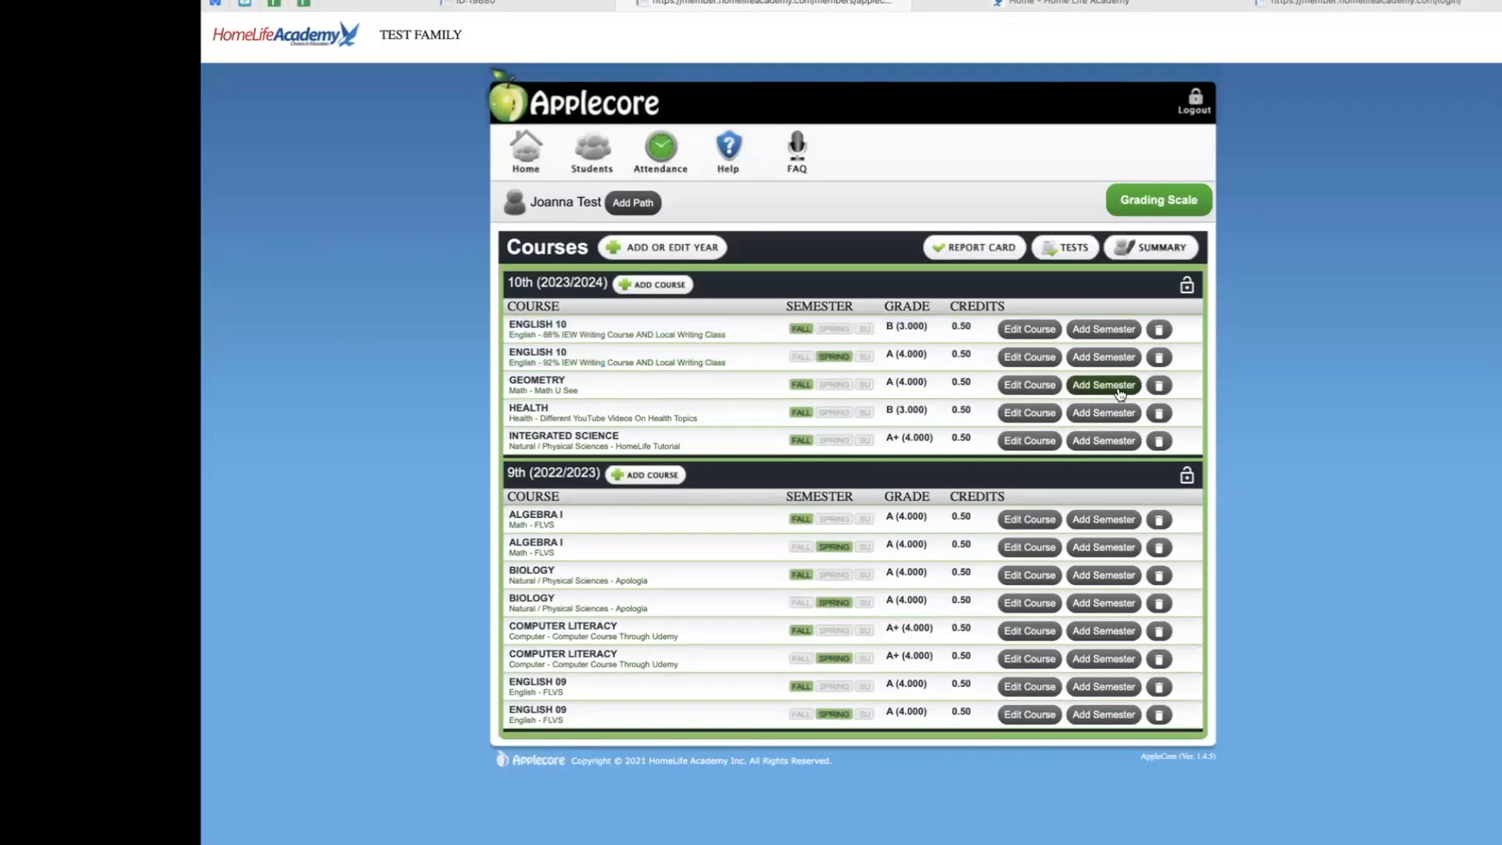
- Add a Spring Semester entry for Geometry and save it
click(1102, 384)
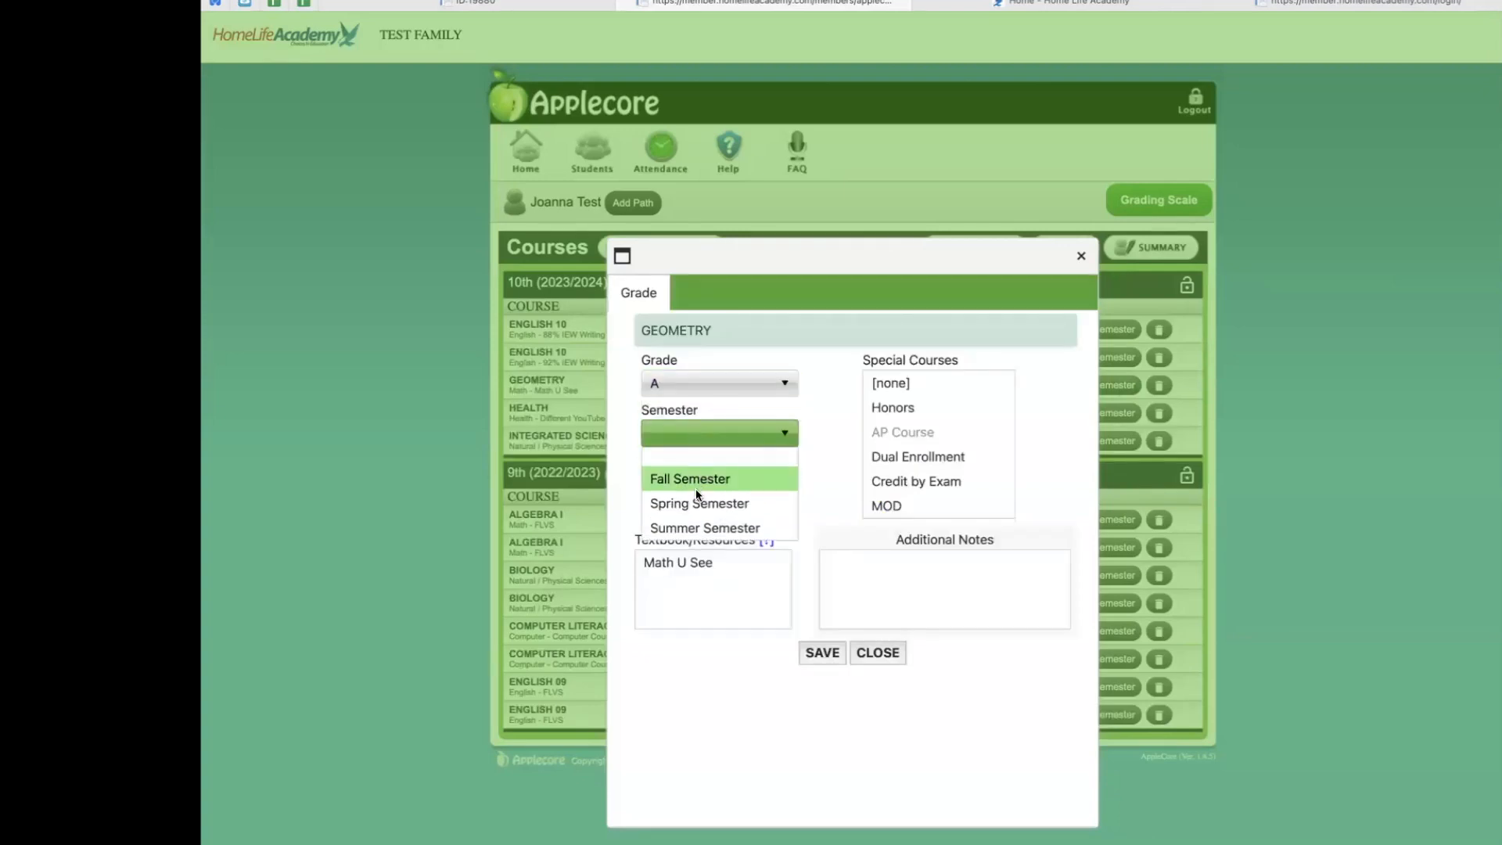
click(700, 503)
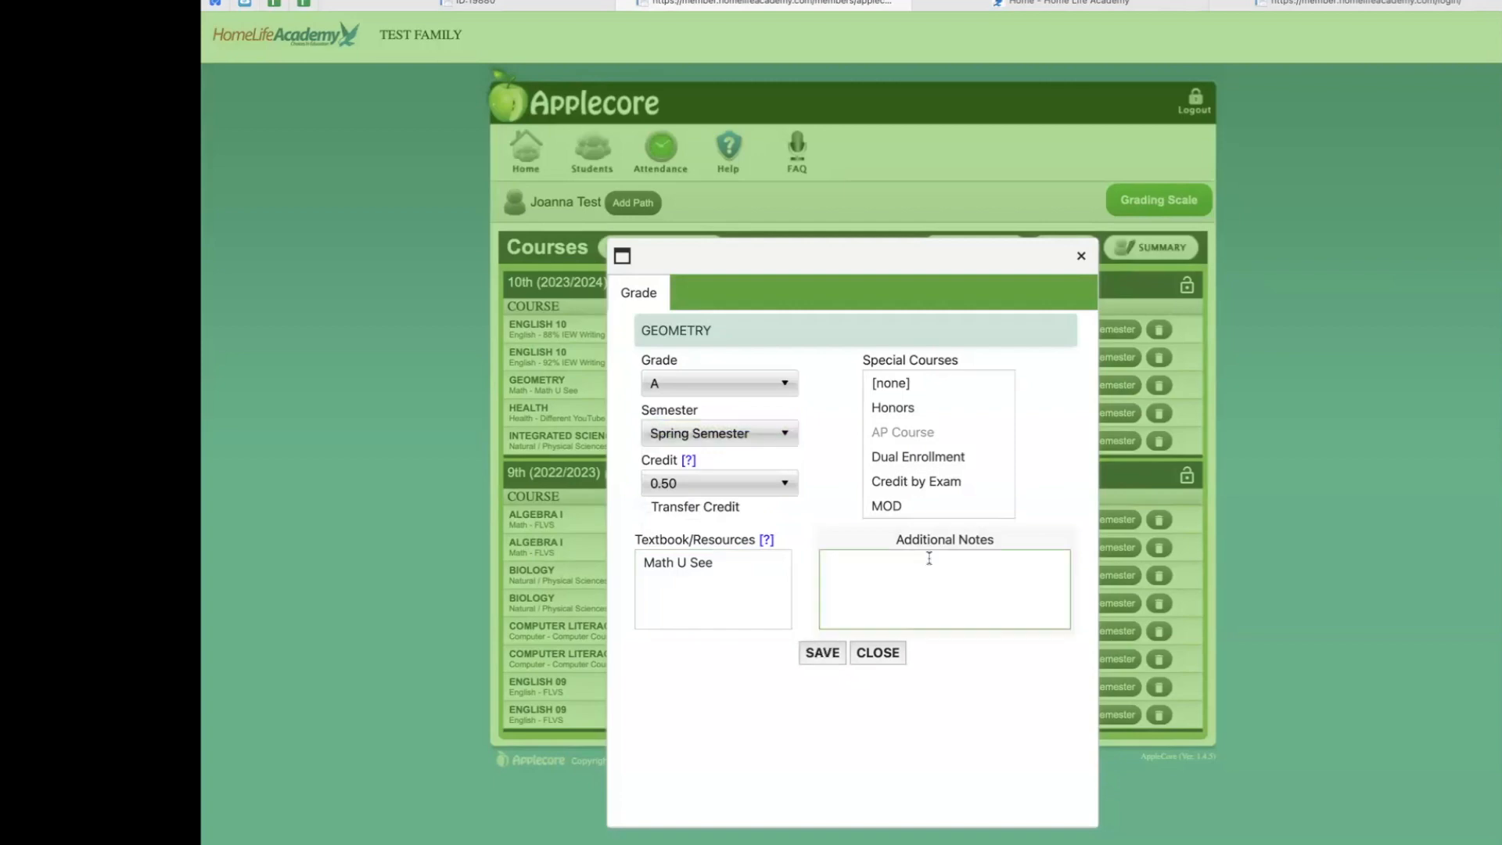
click(875, 652)
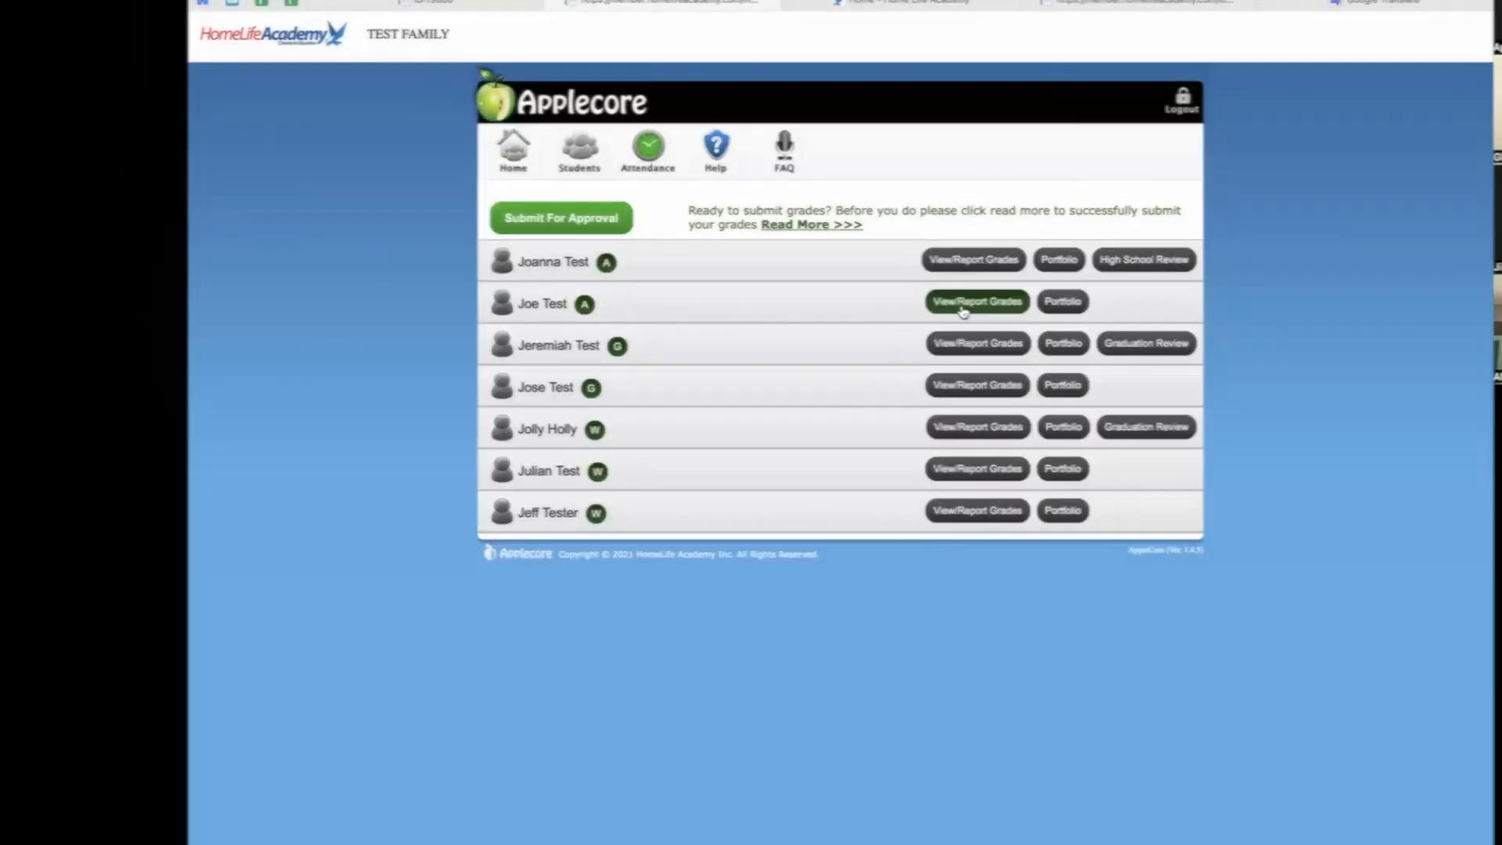
- Open Joe Test's 2023/2024 courses and start a K-8 Math course with a custom title
click(976, 301)
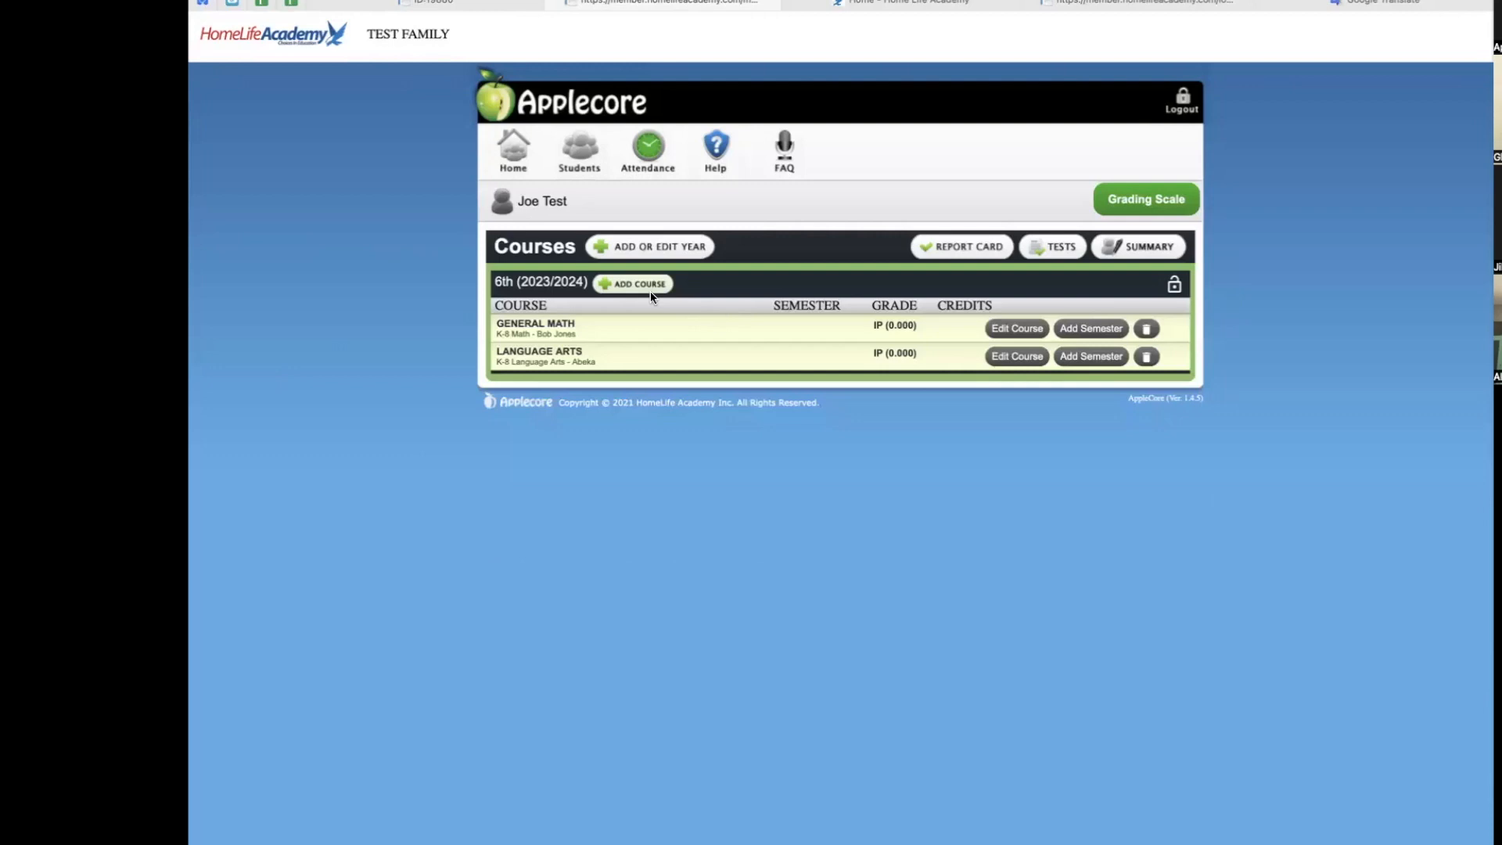
click(632, 282)
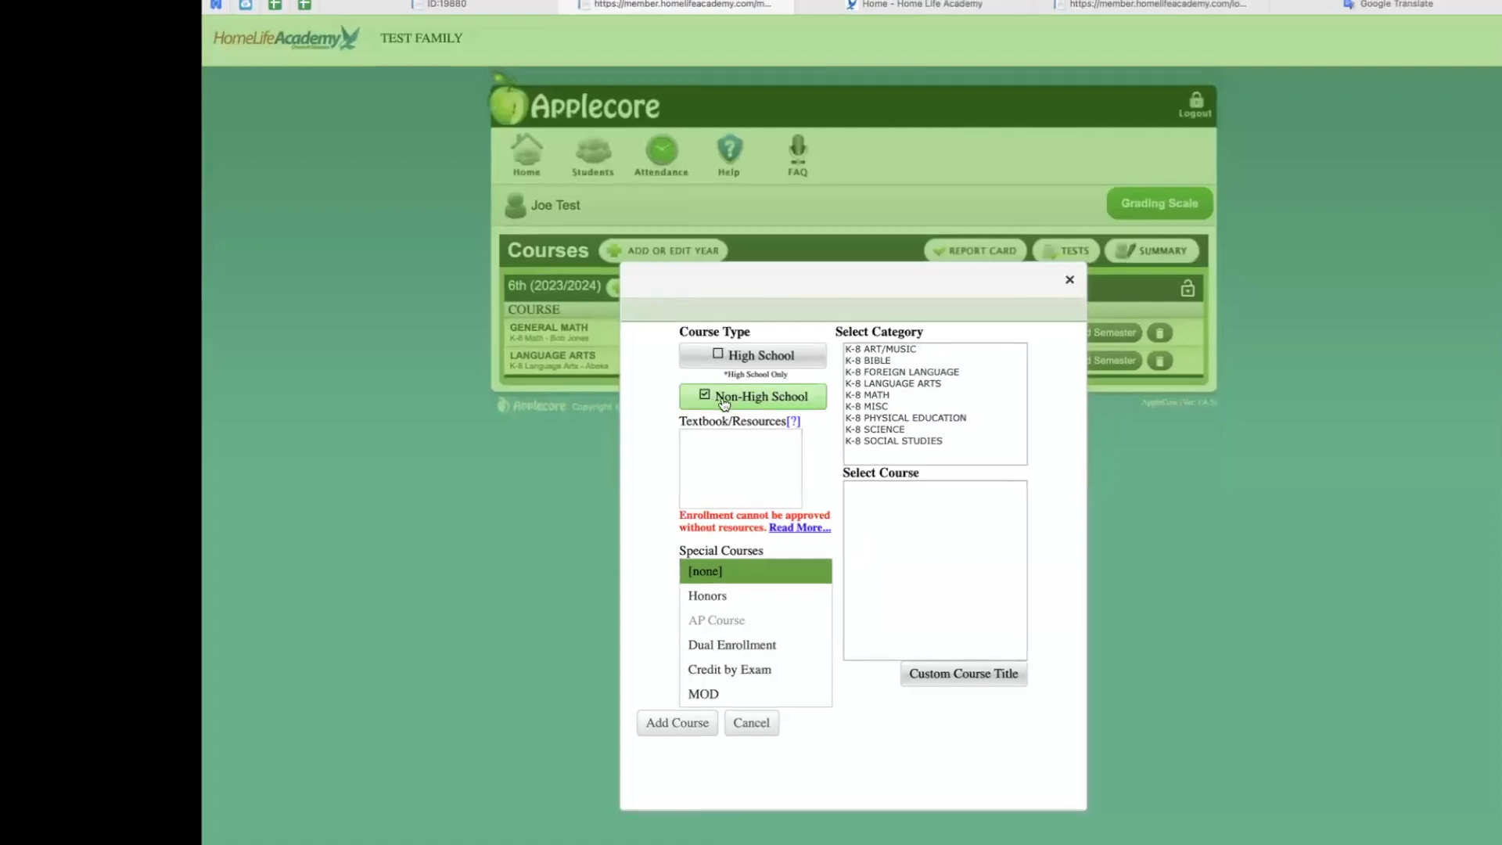
mouse_move(786, 406)
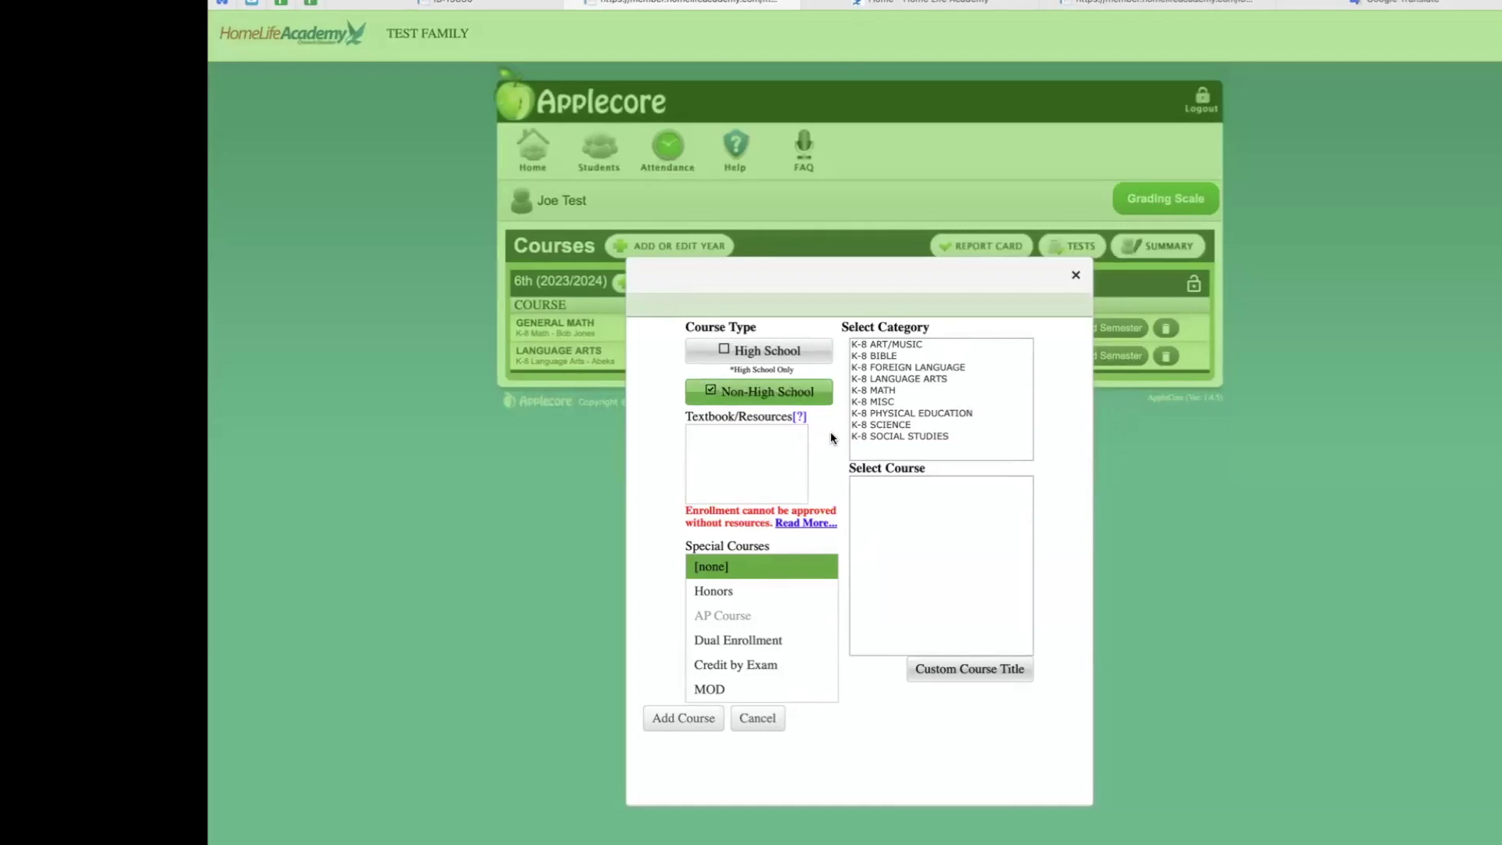
mouse_move(882, 368)
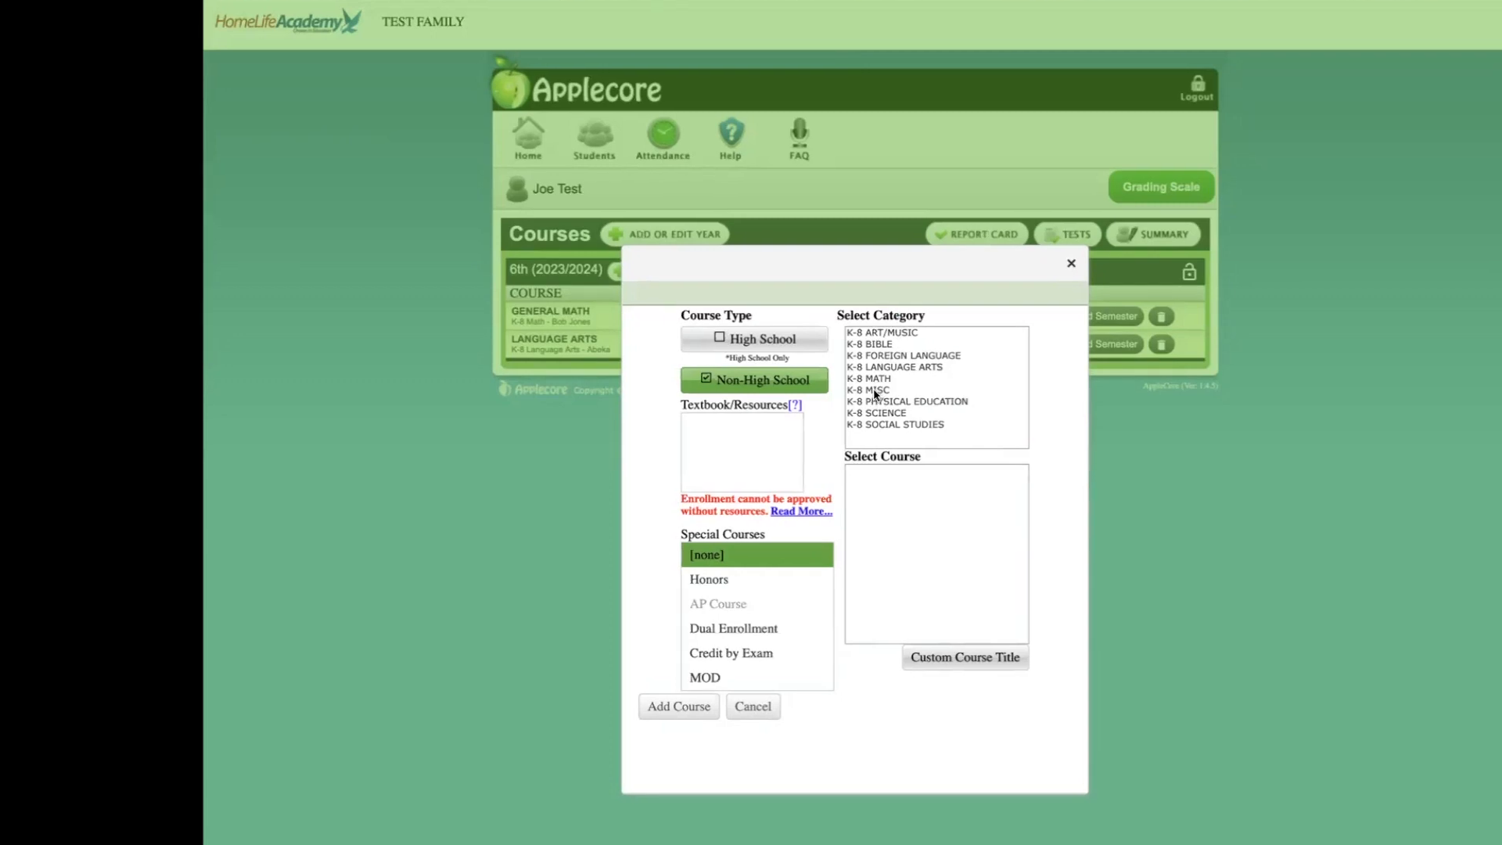
mouse_move(893, 396)
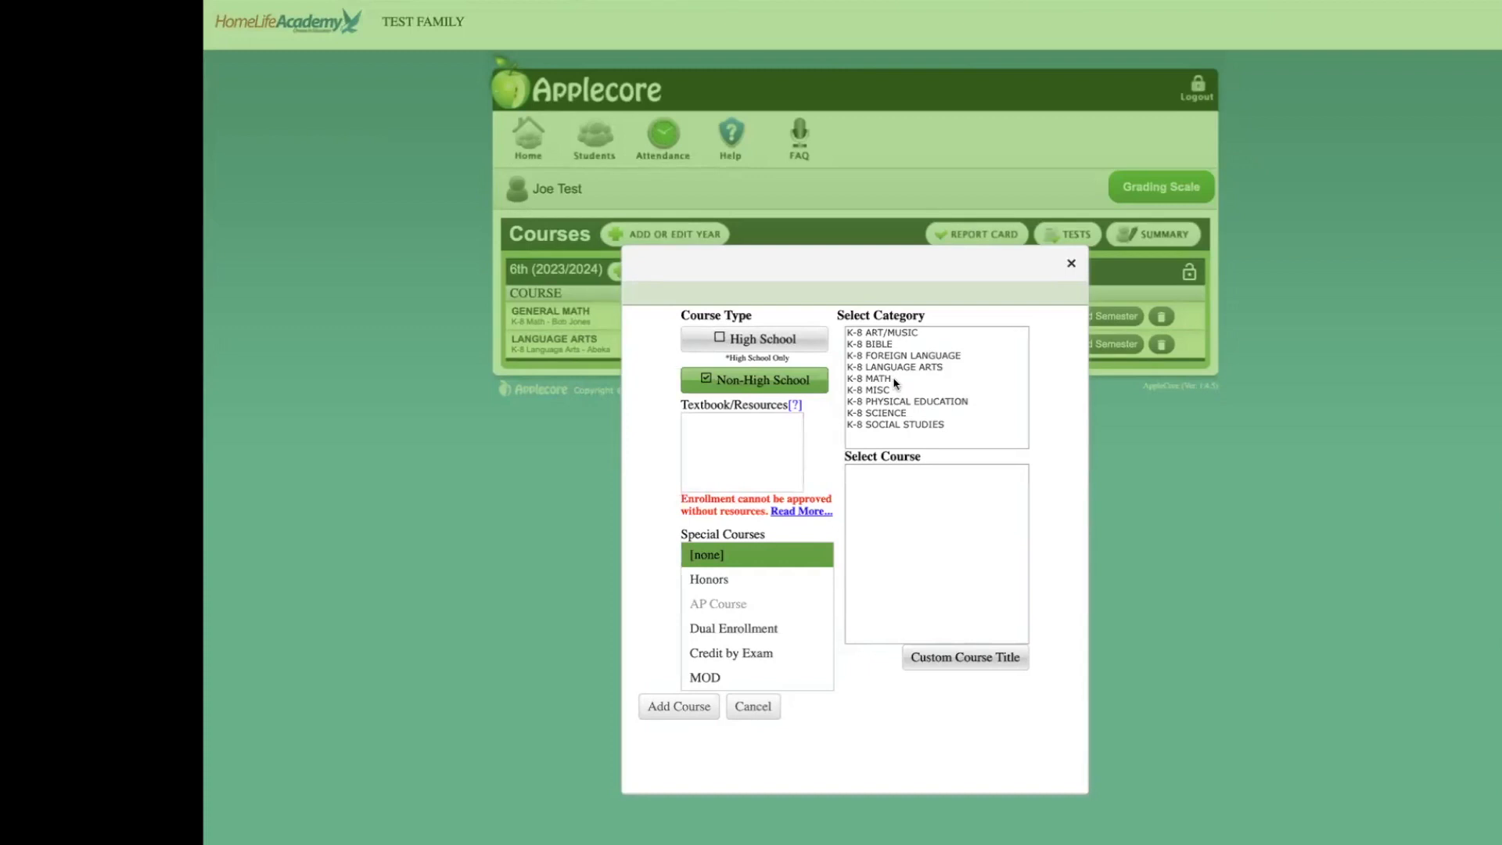
mouse_move(888, 383)
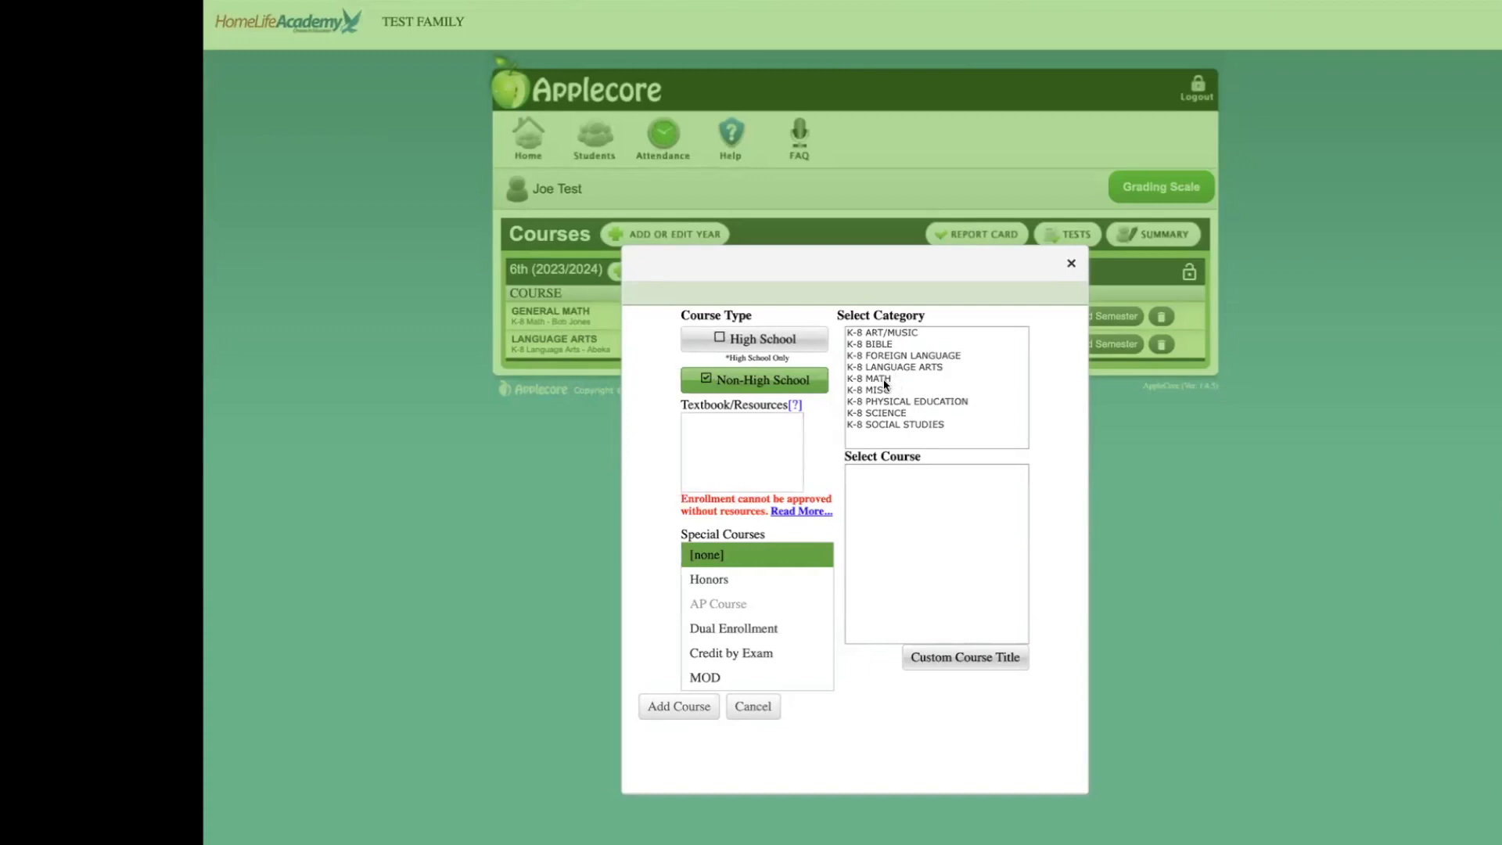
click(869, 379)
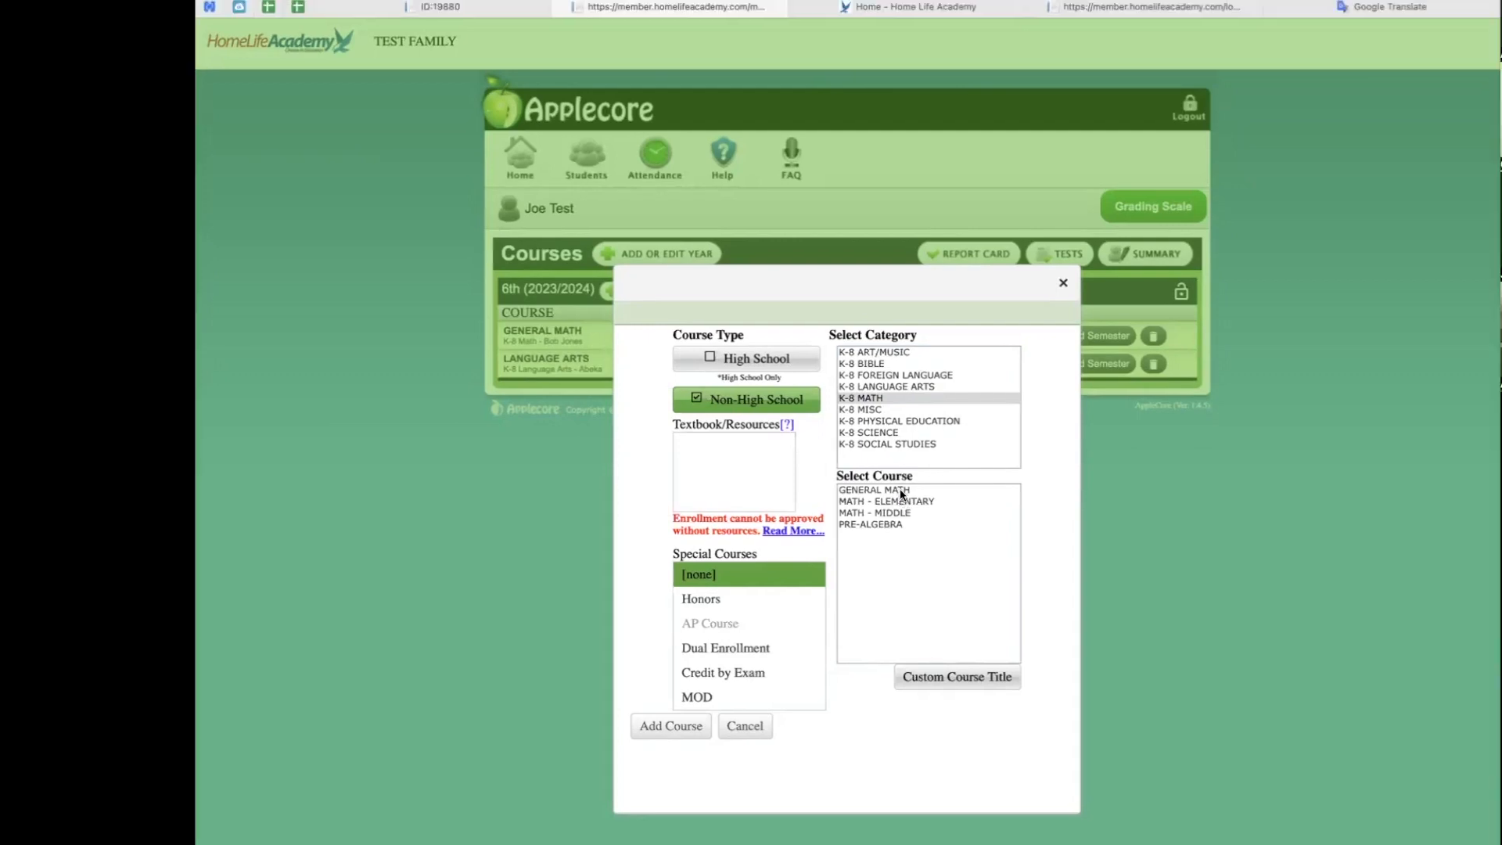
click(873, 490)
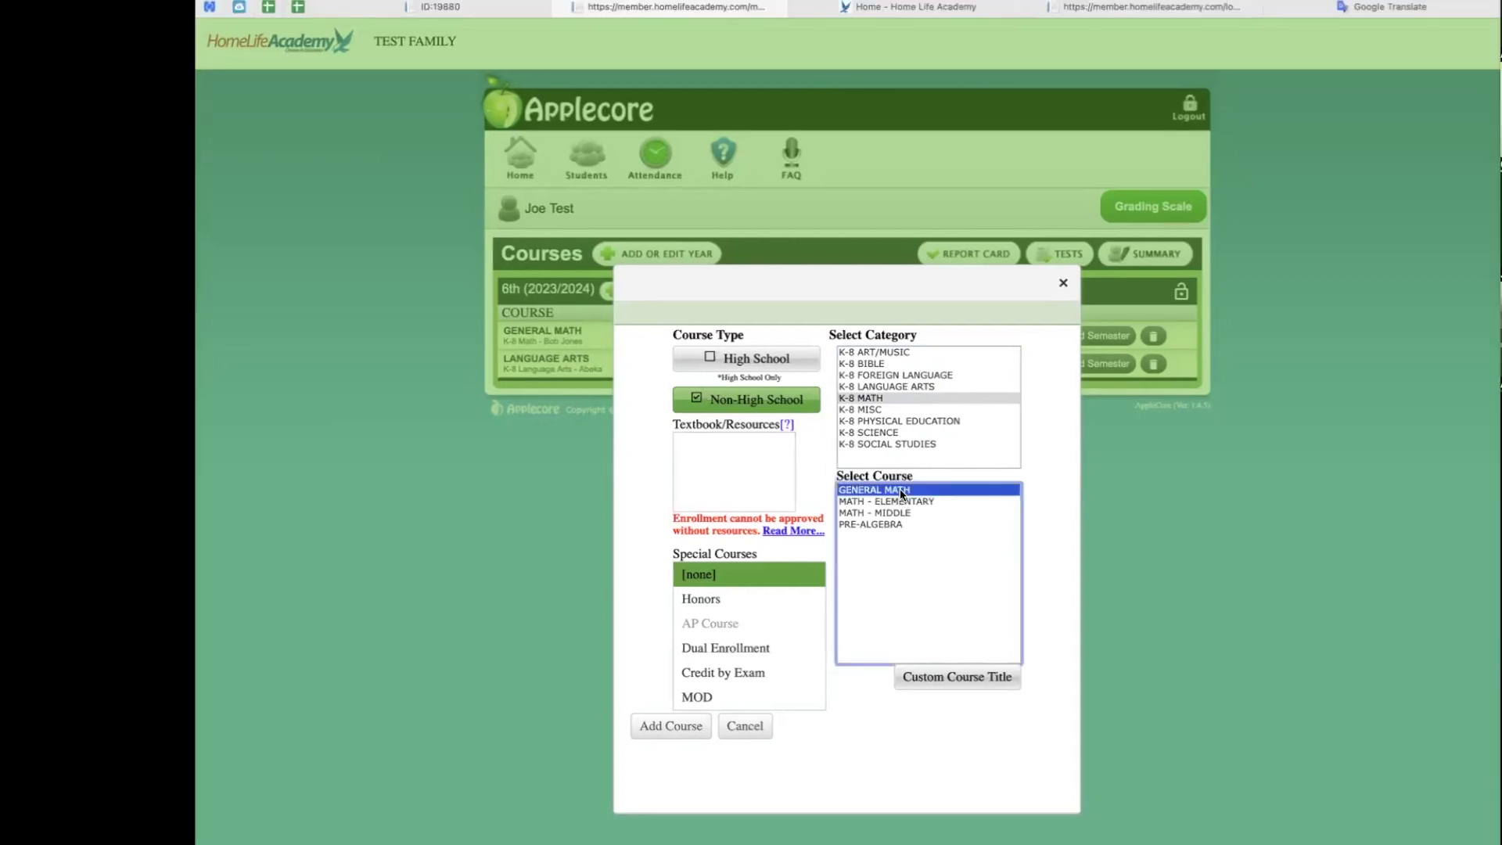
click(867, 432)
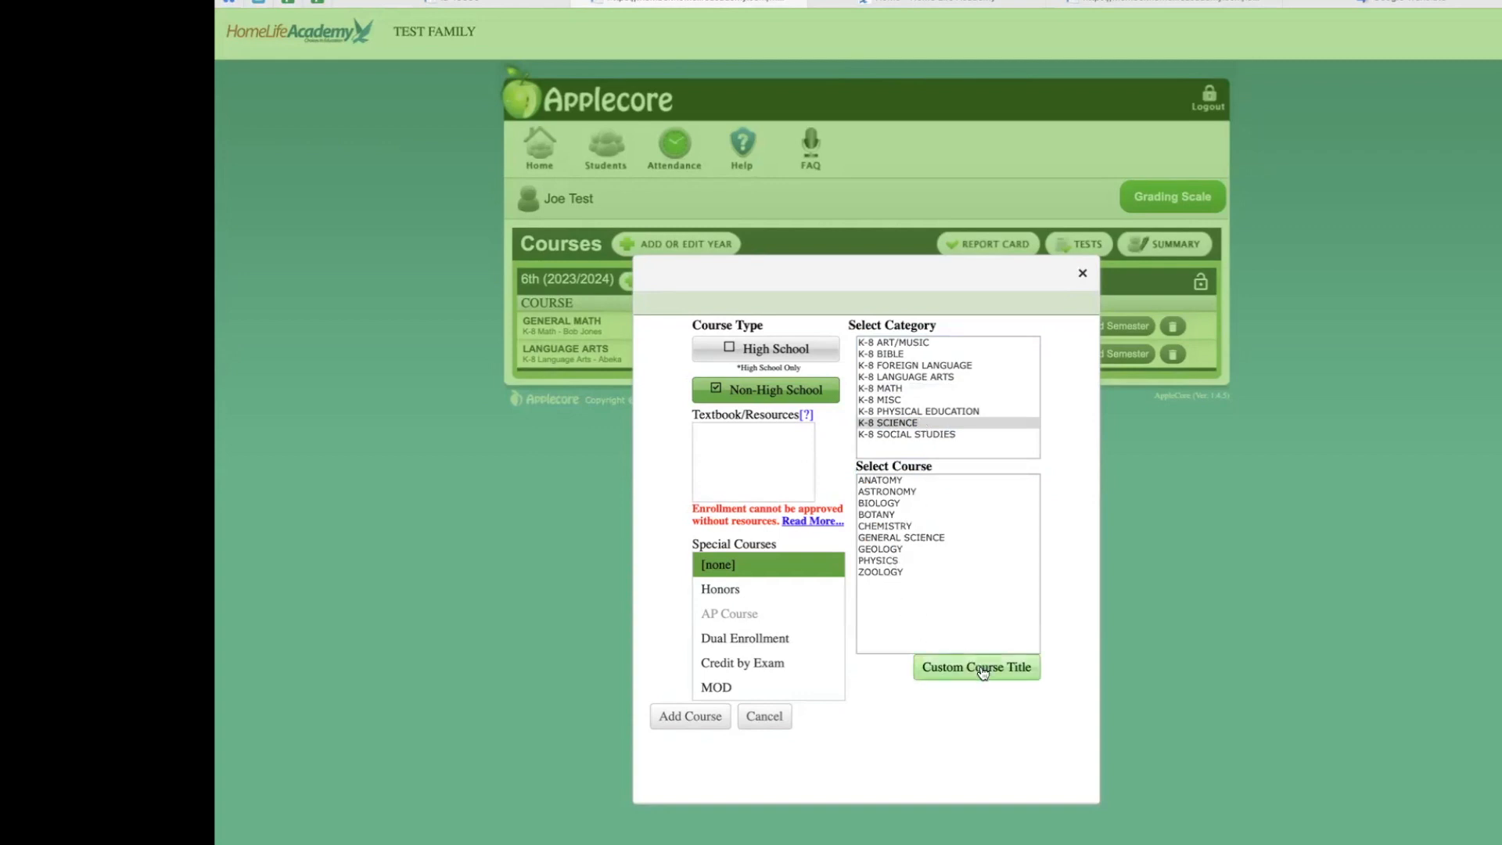
mouse_move(893, 396)
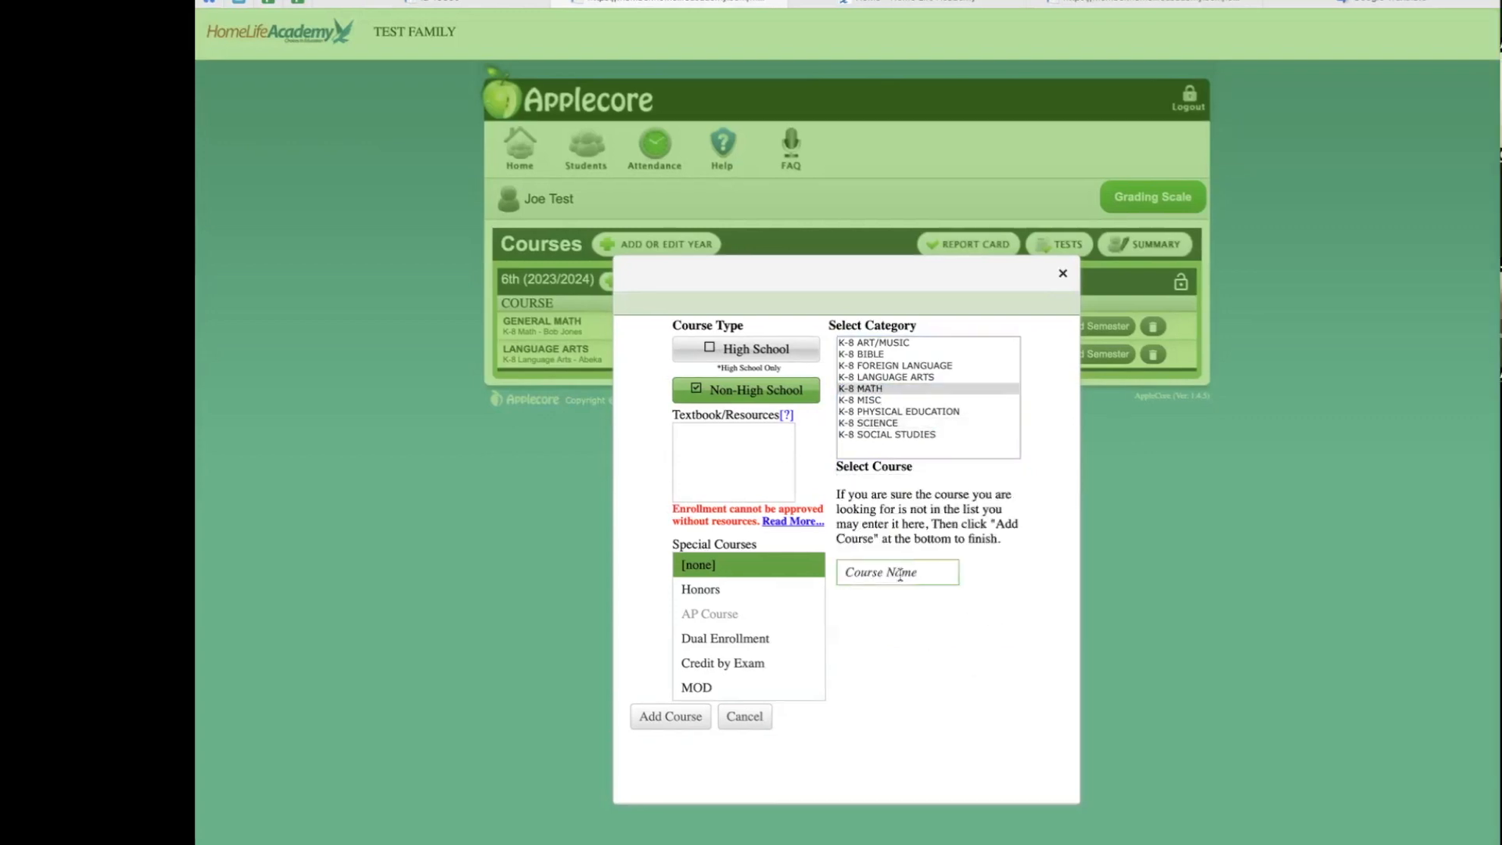
- Name the course 'Integrated Math' with resource 'Khan Academy', save it, and add no more
text(Integrated)
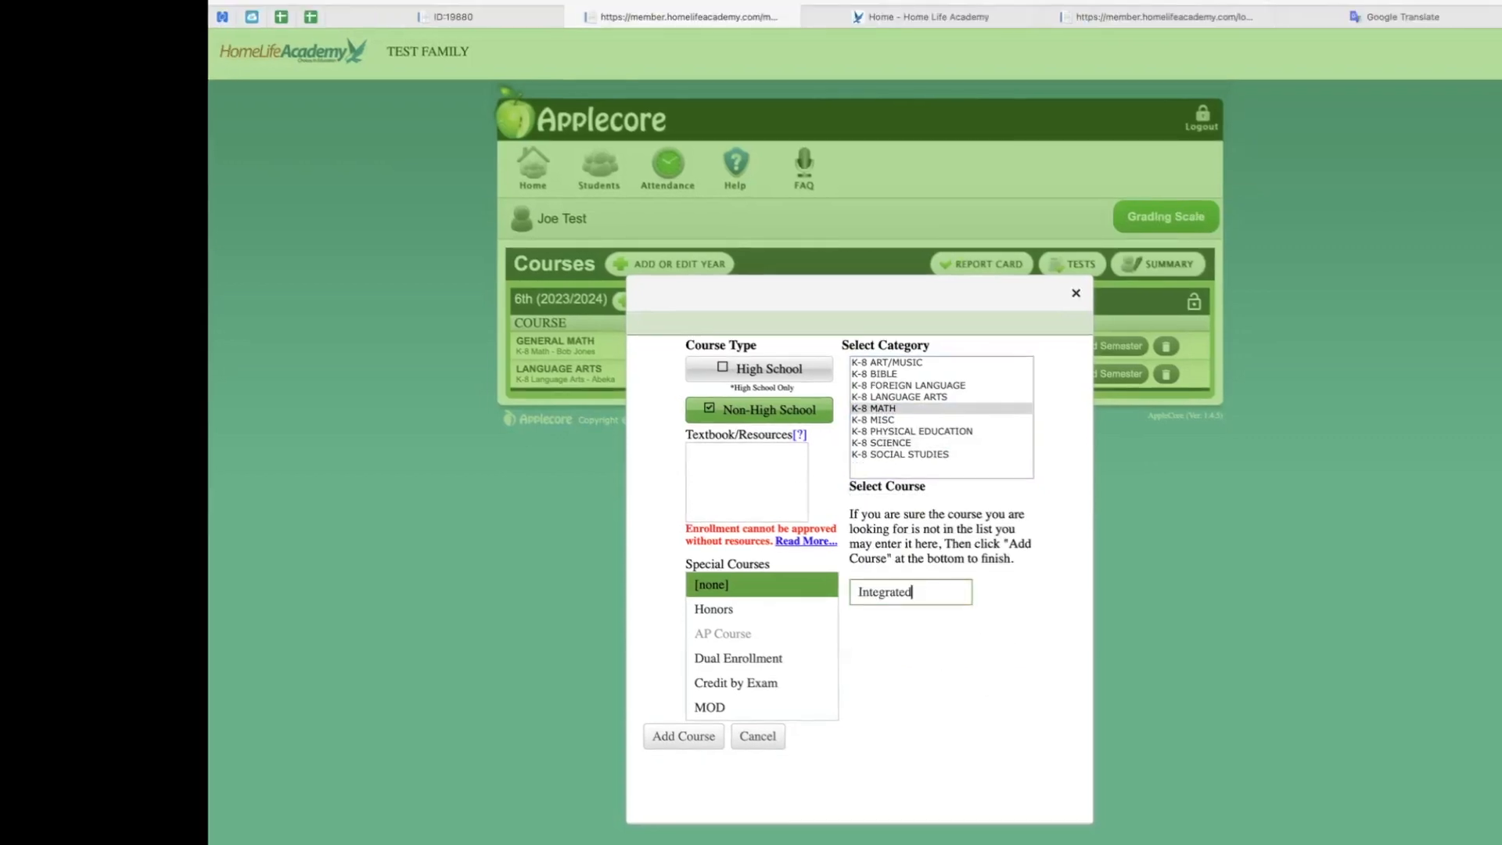
text(Math)
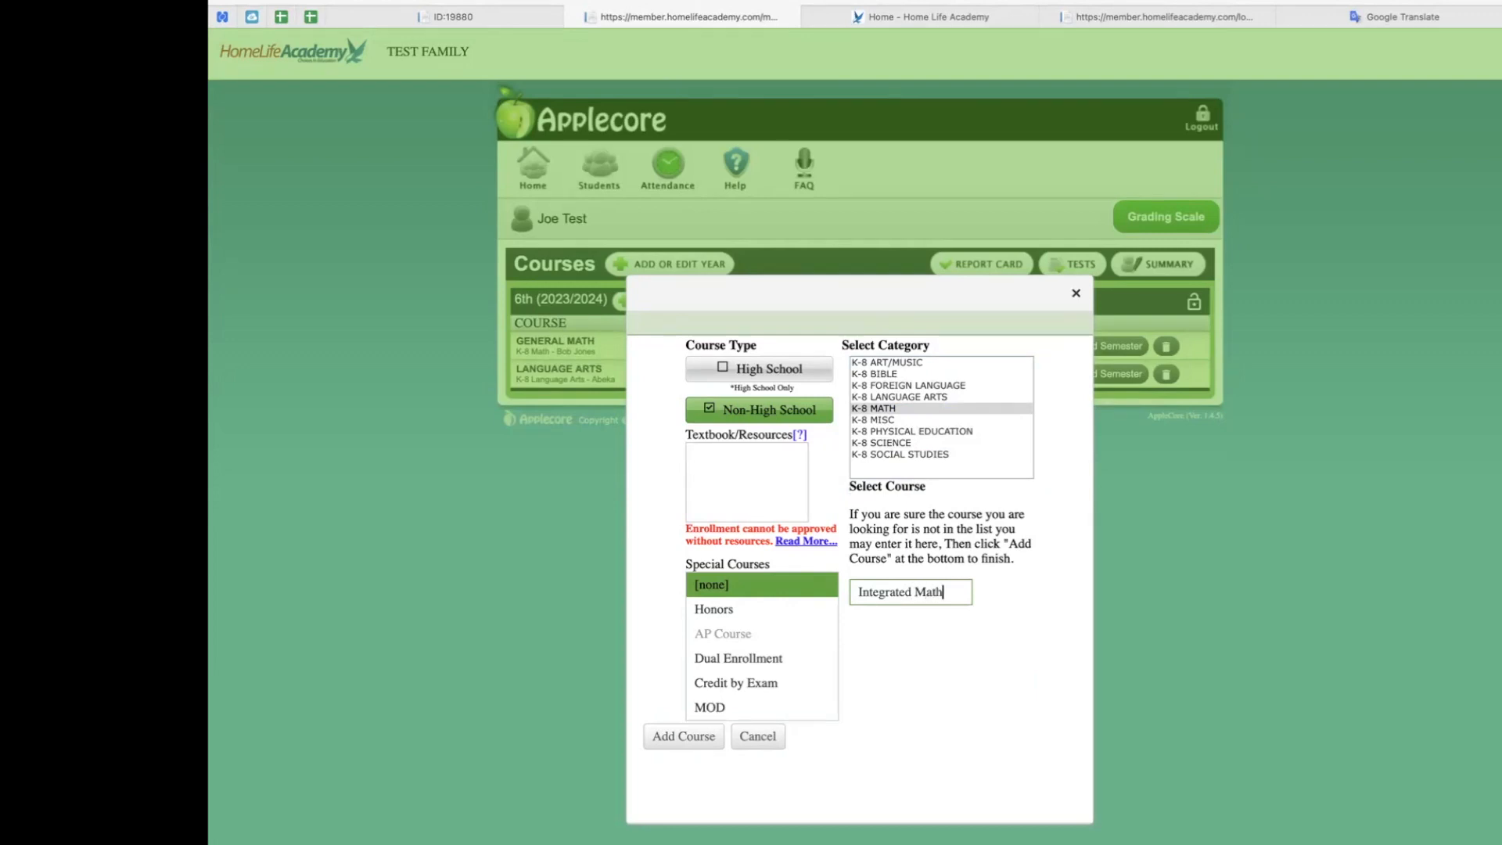
click(746, 482)
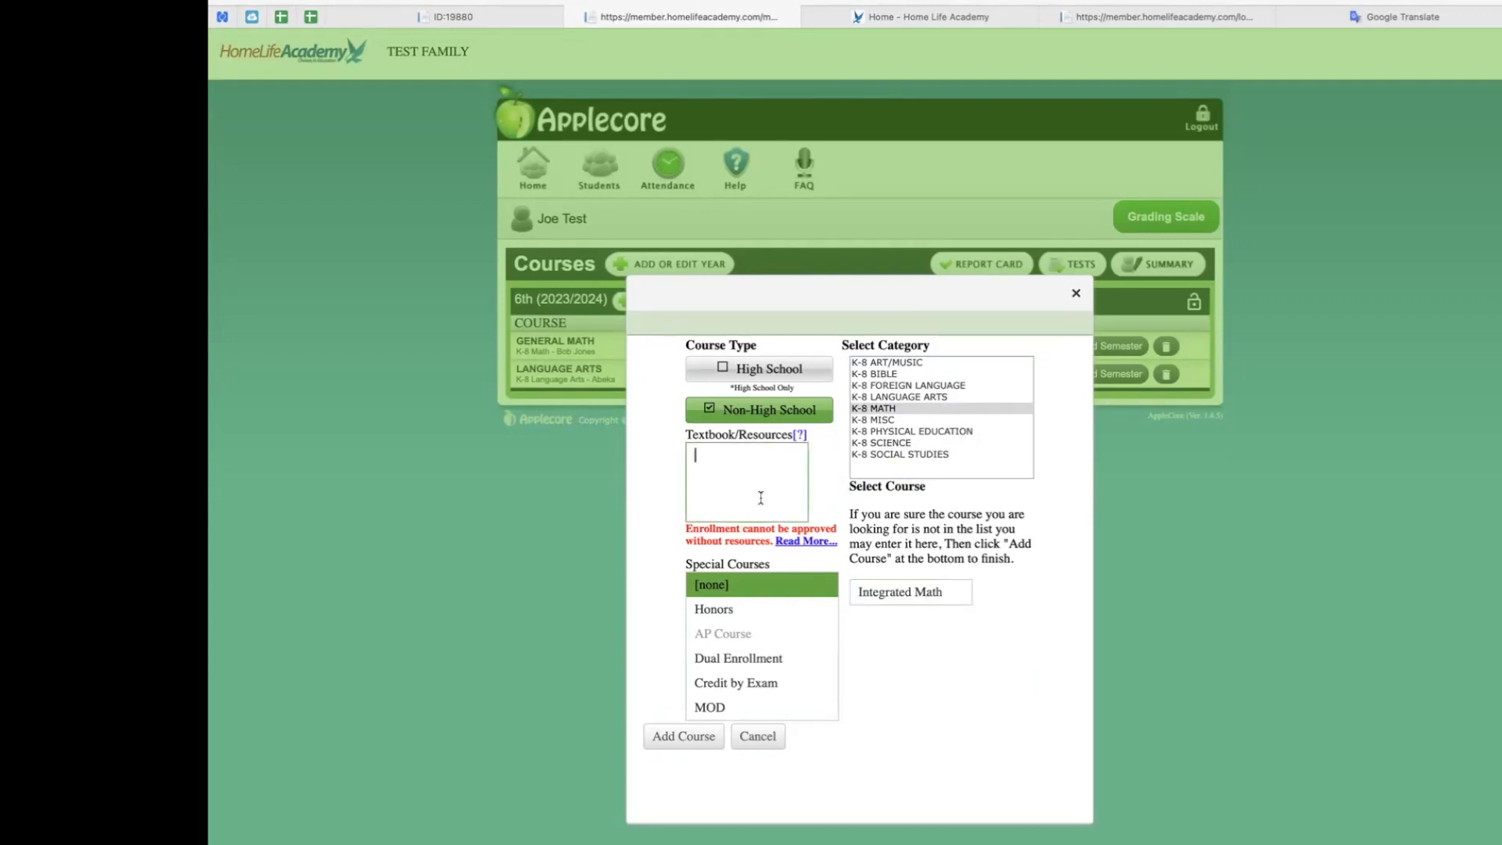
text(Khan)
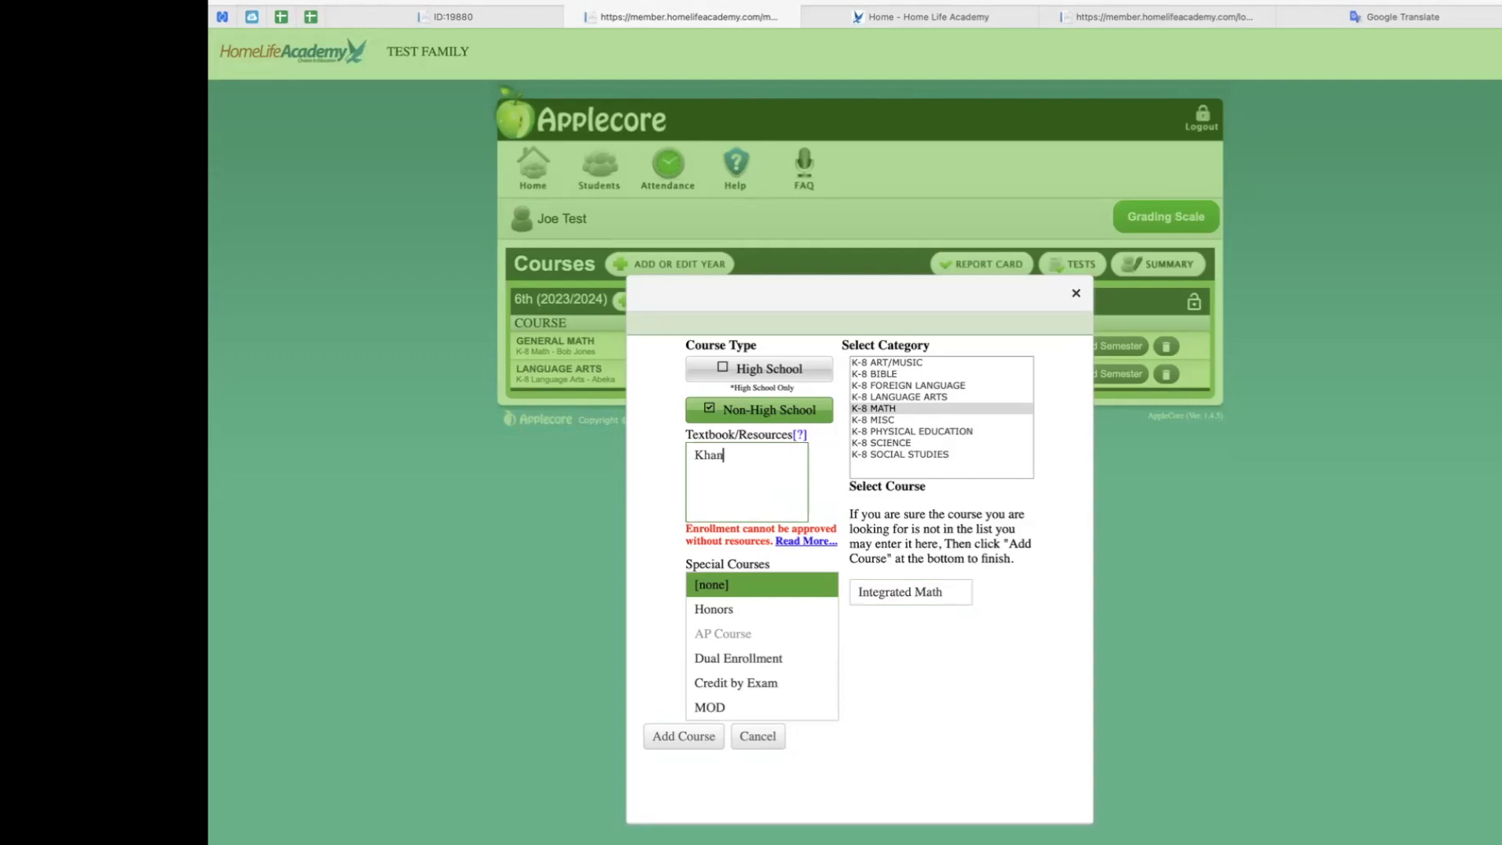
text(Academy)
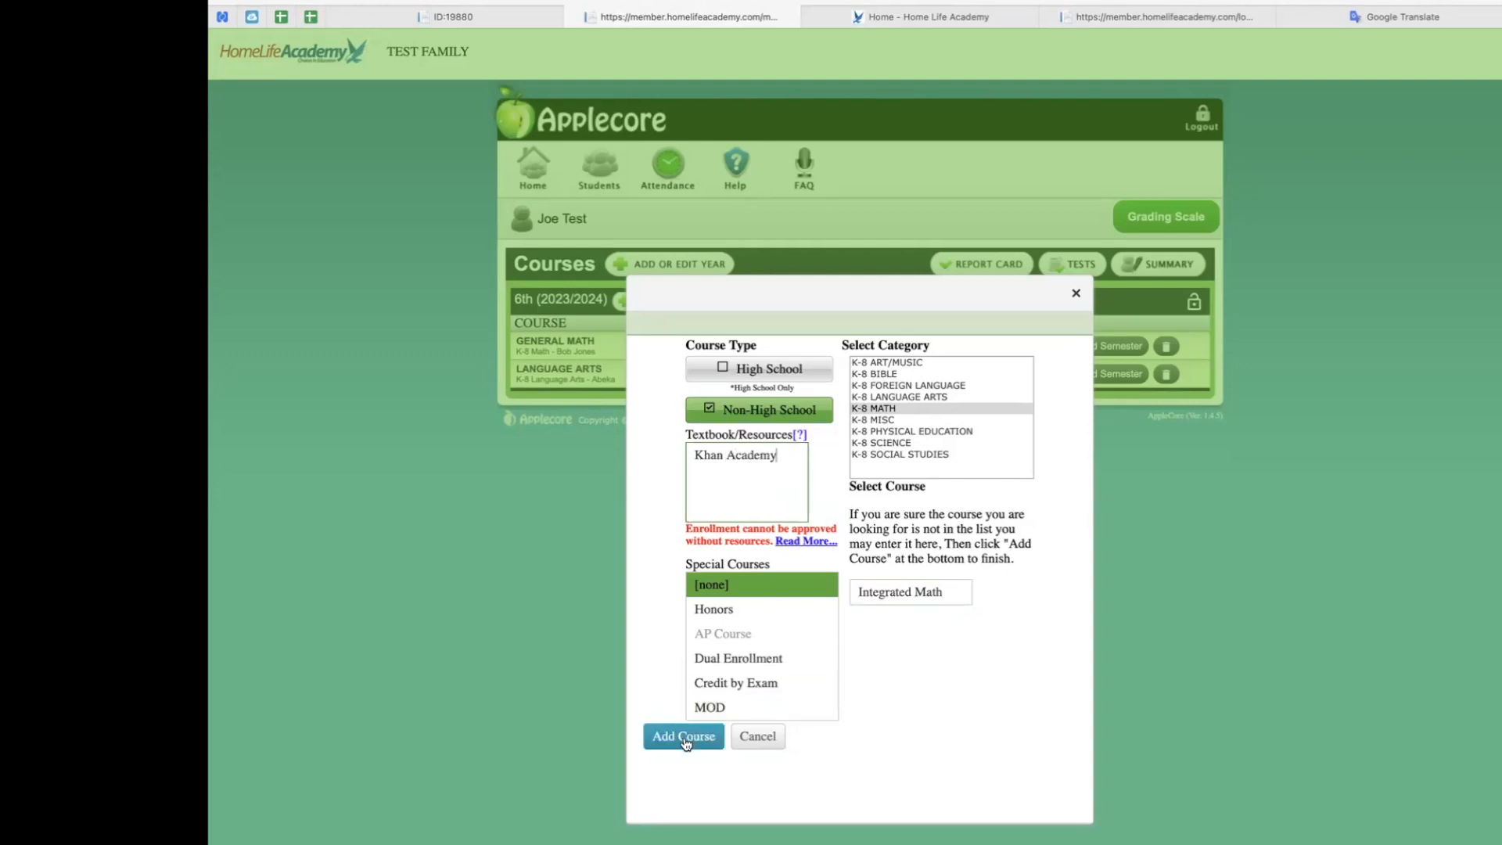
click(683, 735)
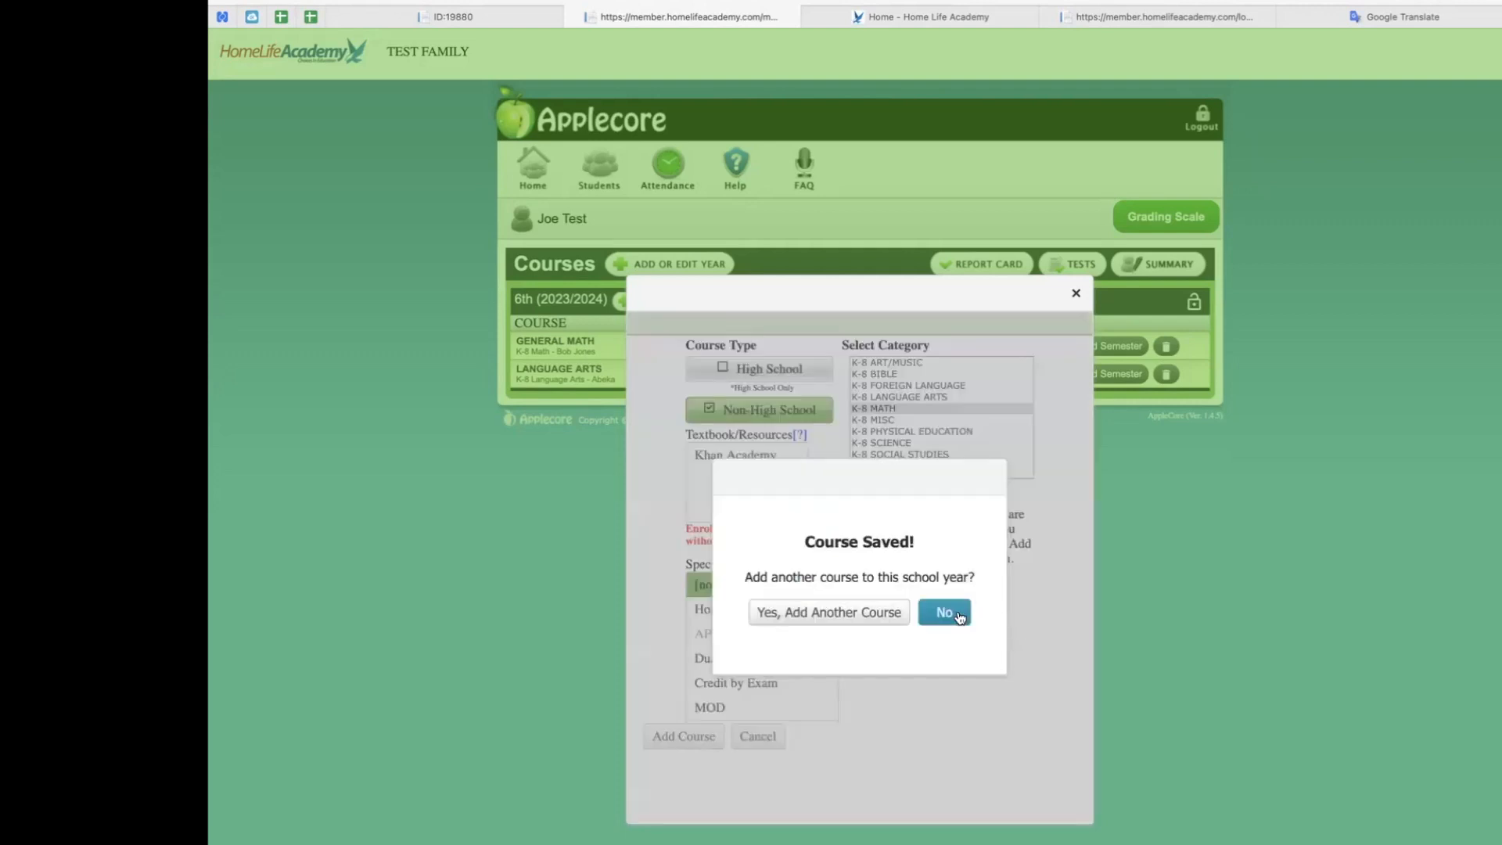
click(943, 611)
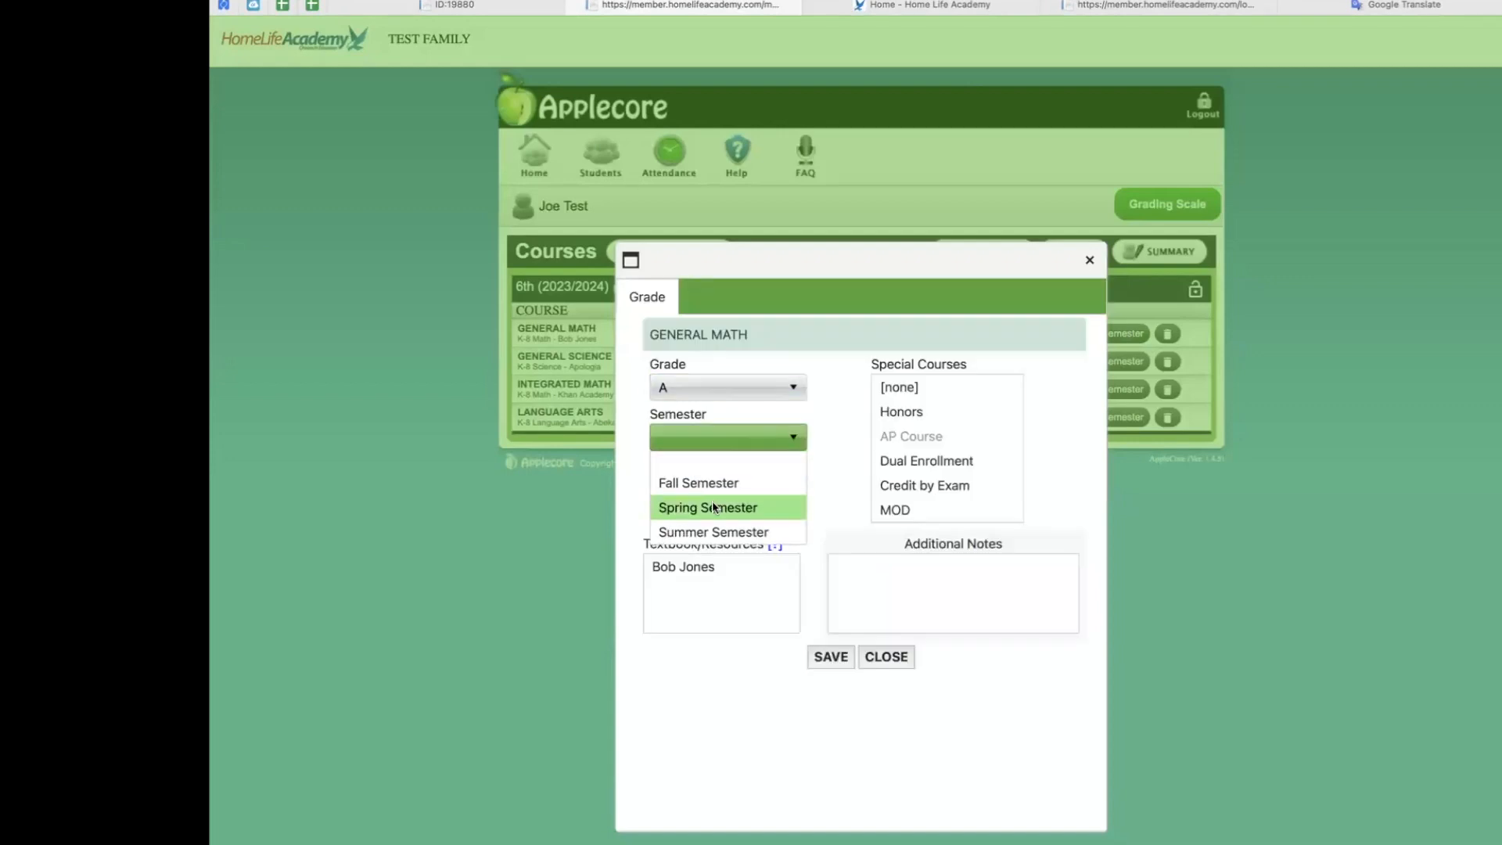
- Add Spring Semester entries for General Math and General Science and save them
click(708, 507)
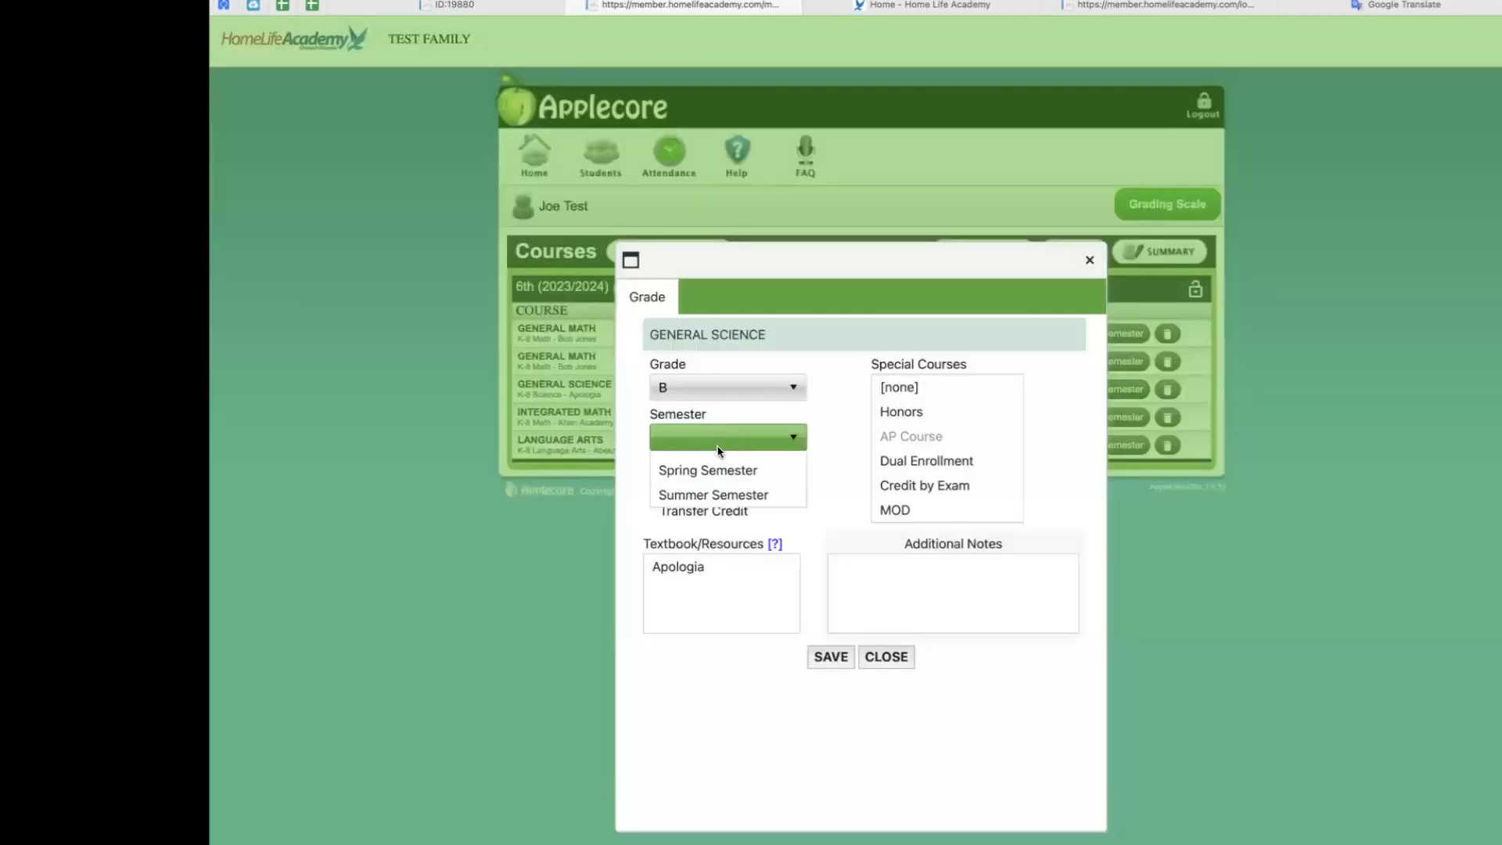
click(707, 470)
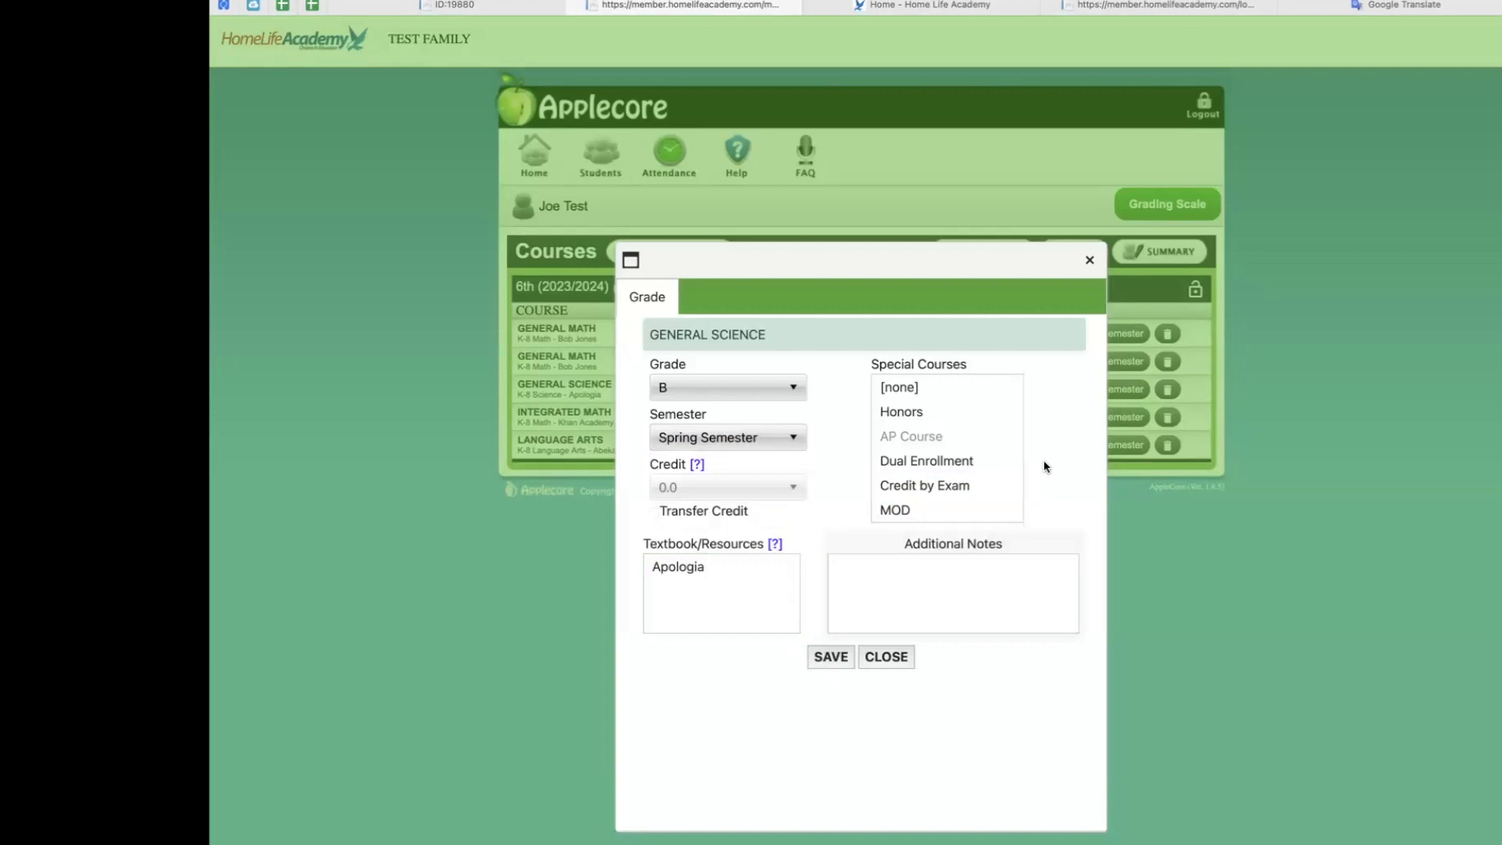
click(829, 657)
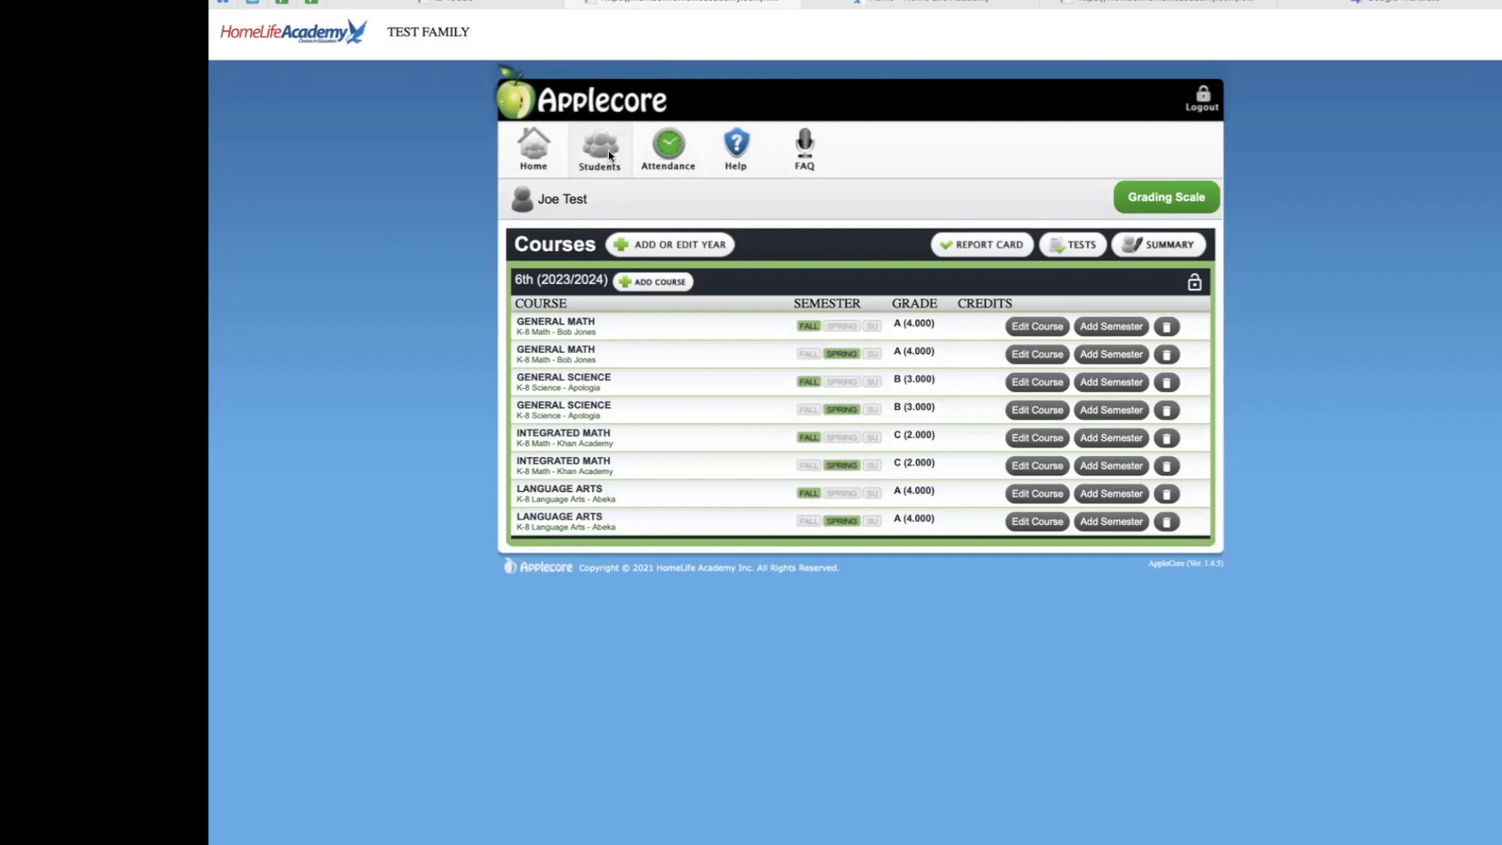
- Leave Joe Test's courses for the Students list and open the Attendance page
click(598, 149)
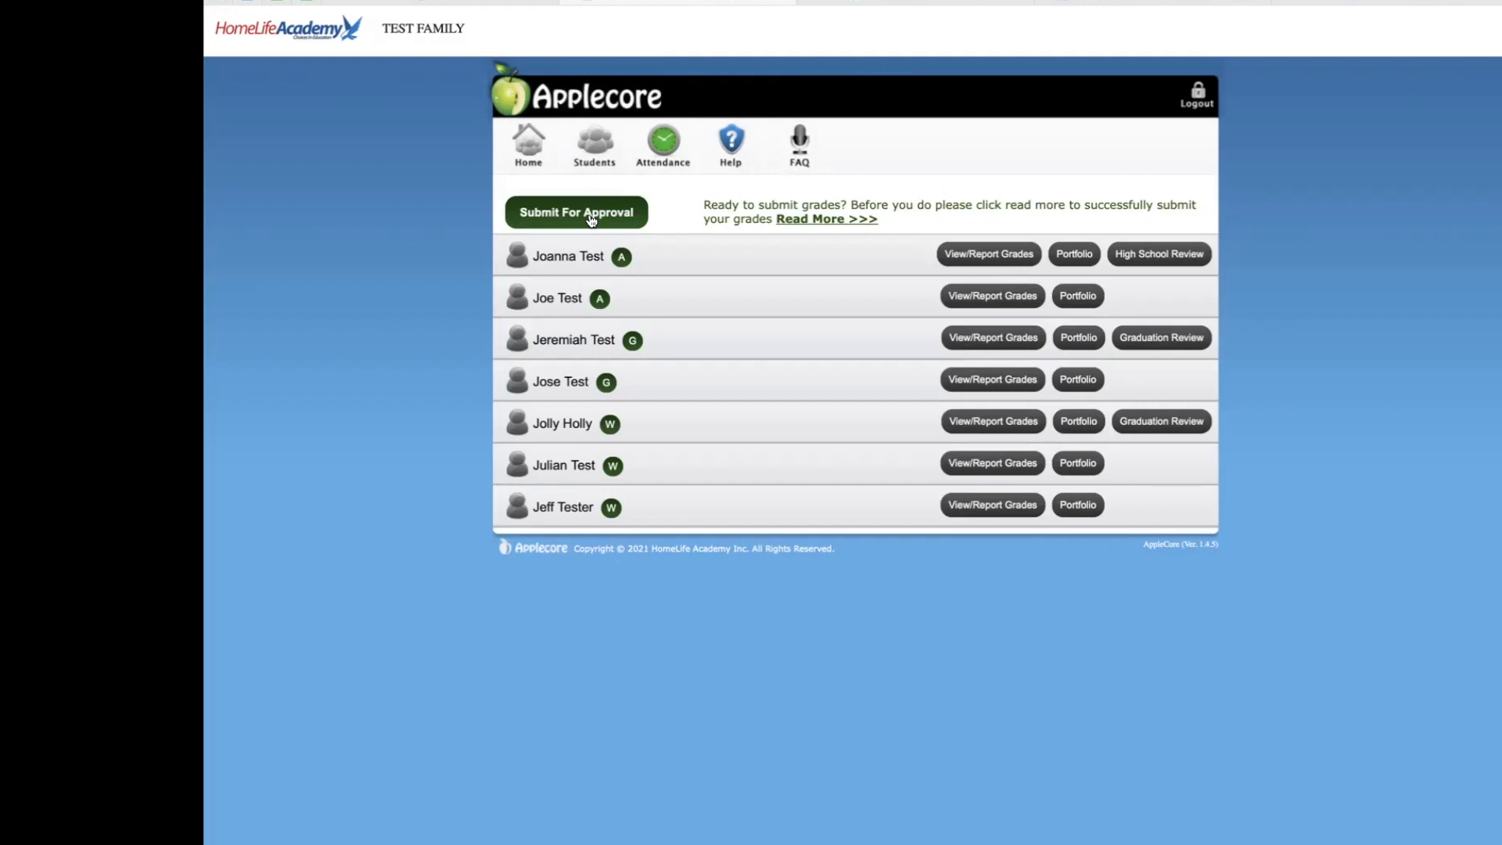
scroll(up, 3)
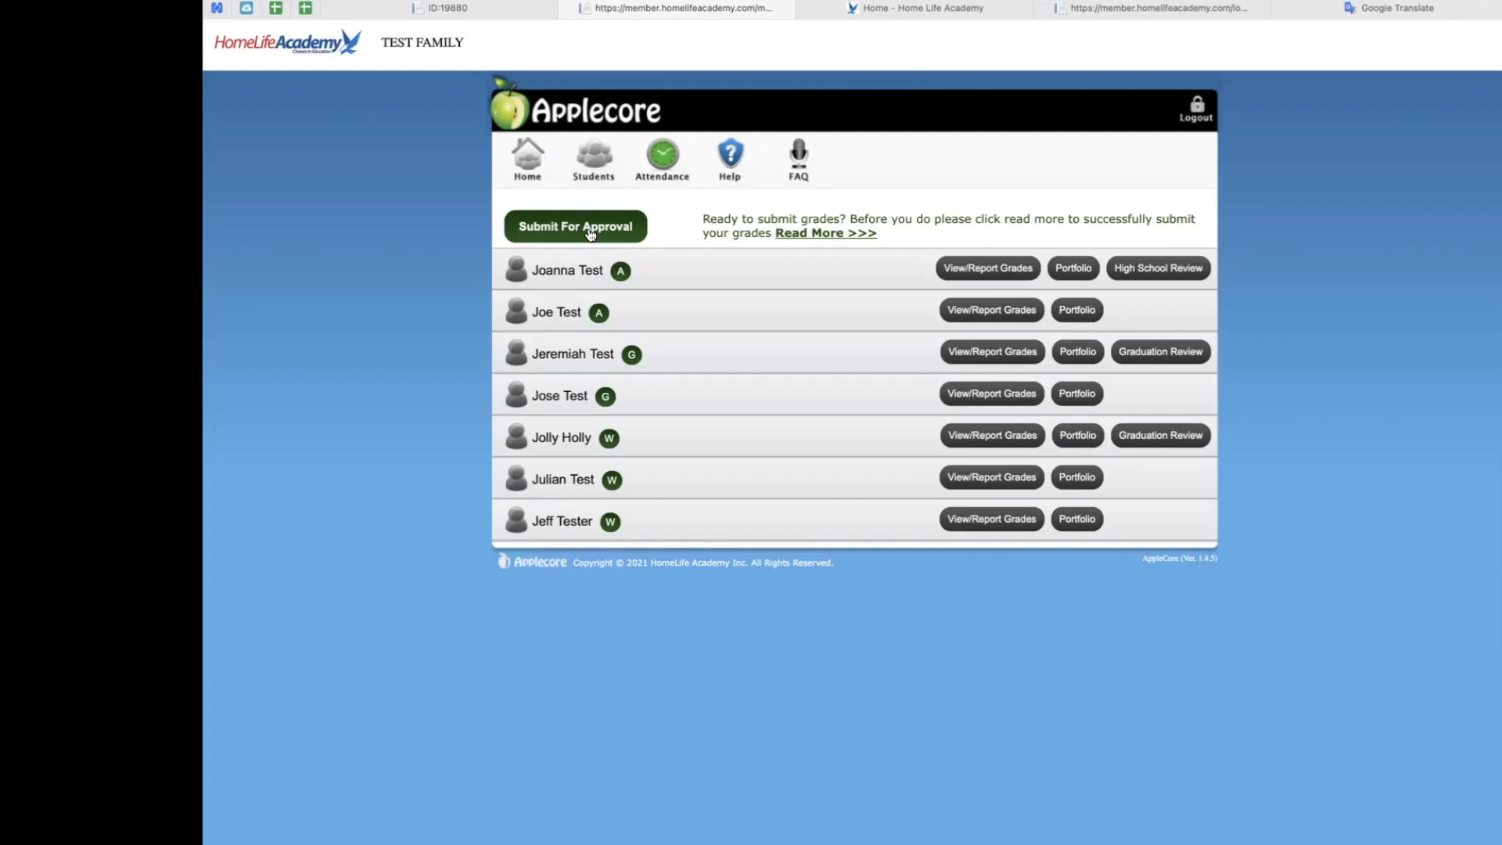
mouse_move(565, 236)
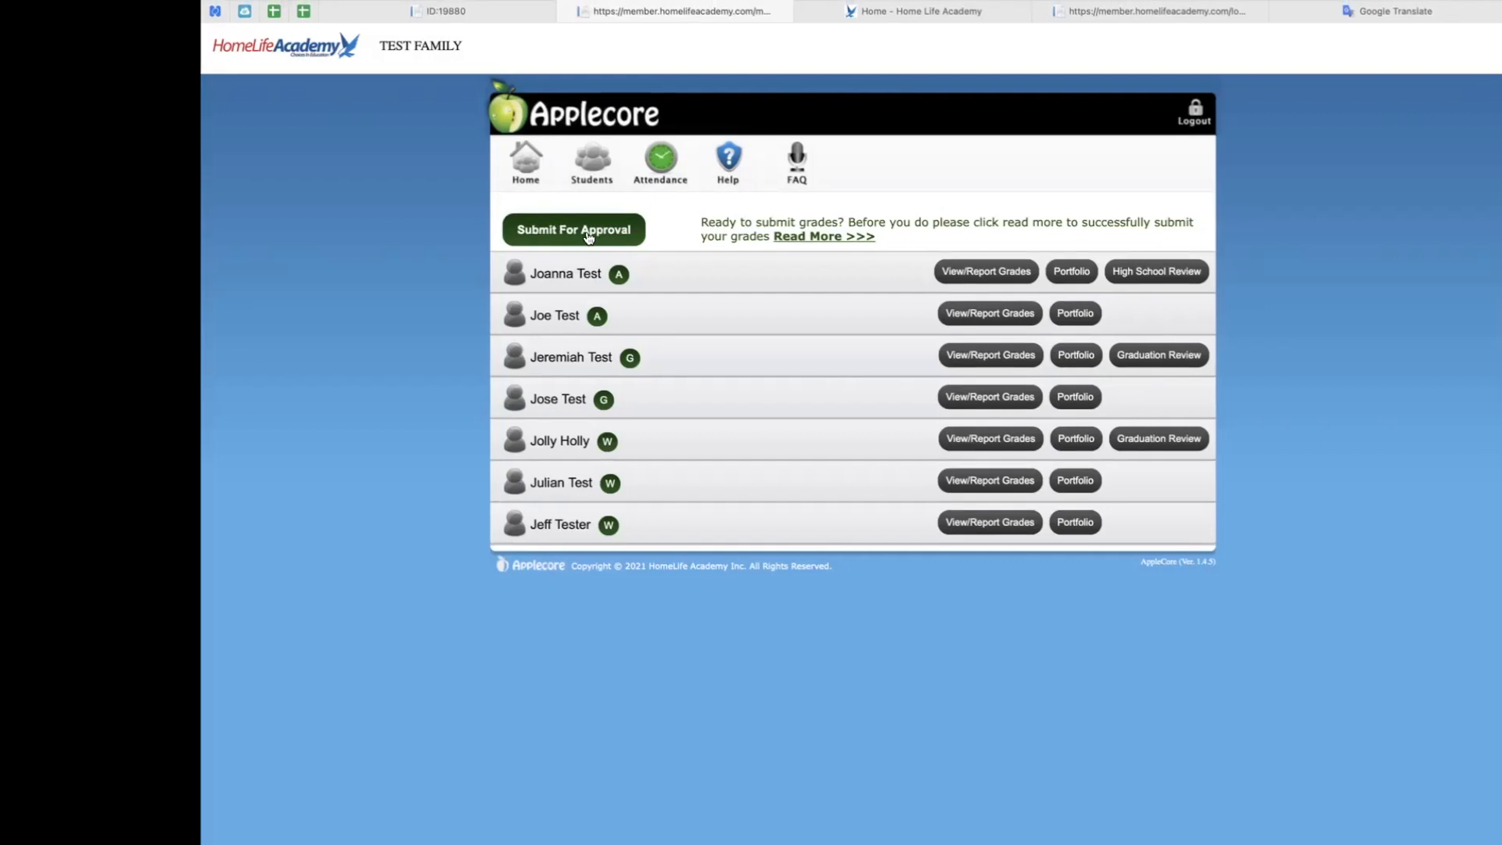
mouse_move(550, 247)
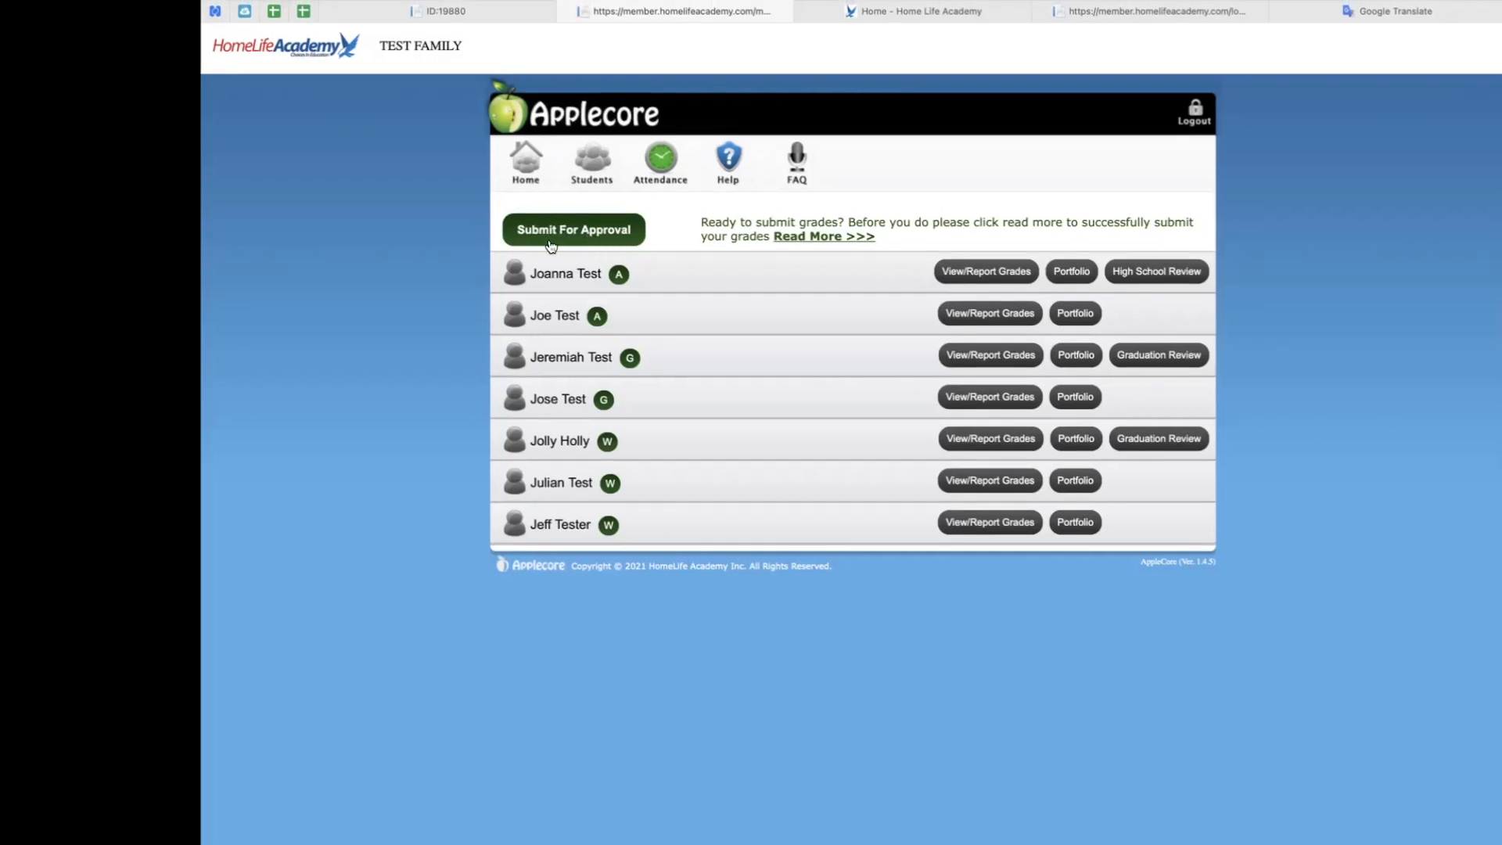
mouse_move(615, 246)
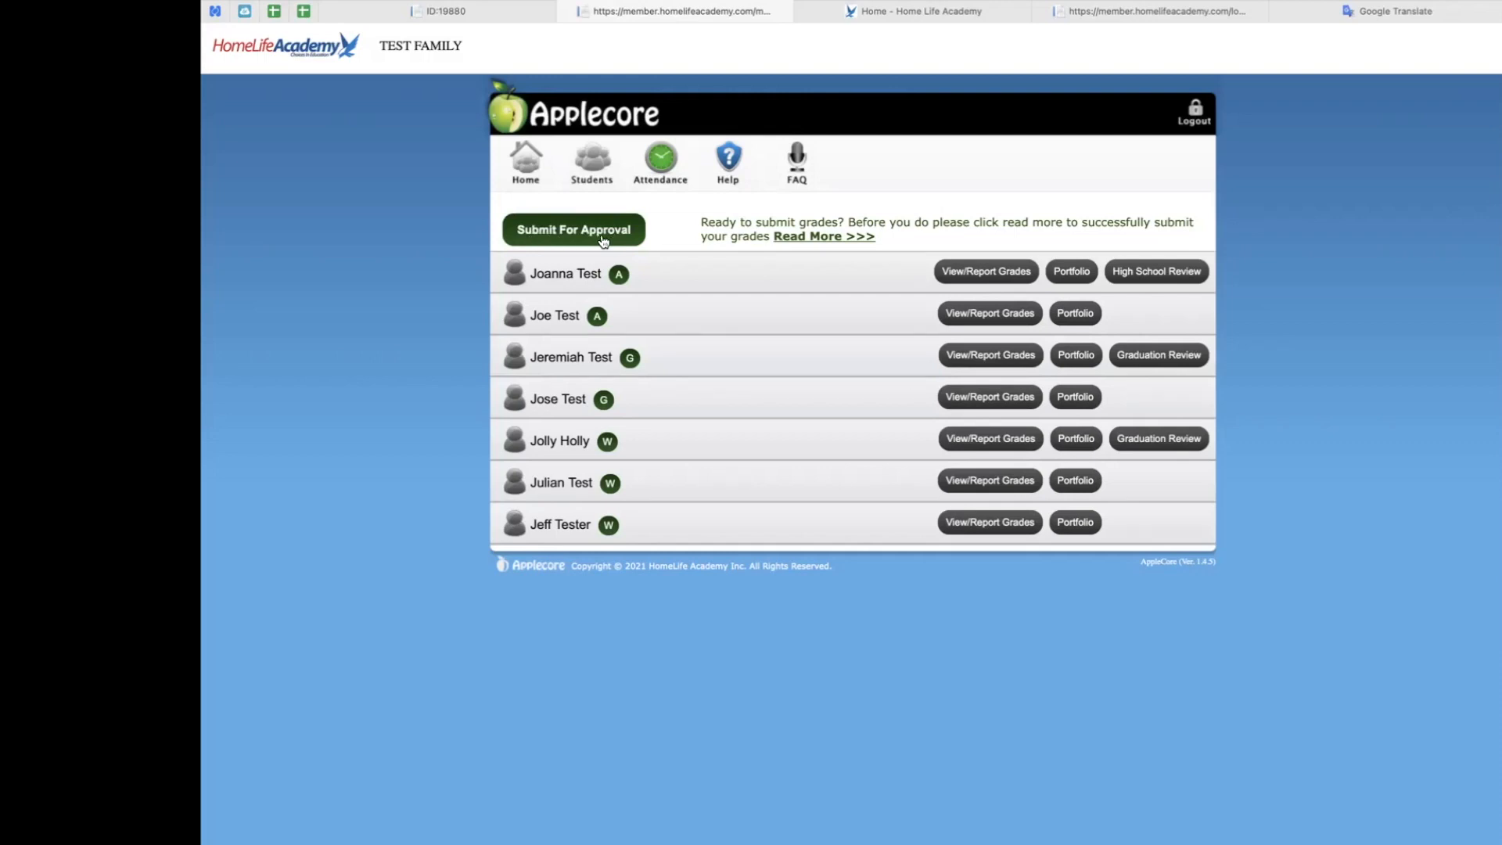
mouse_move(727, 259)
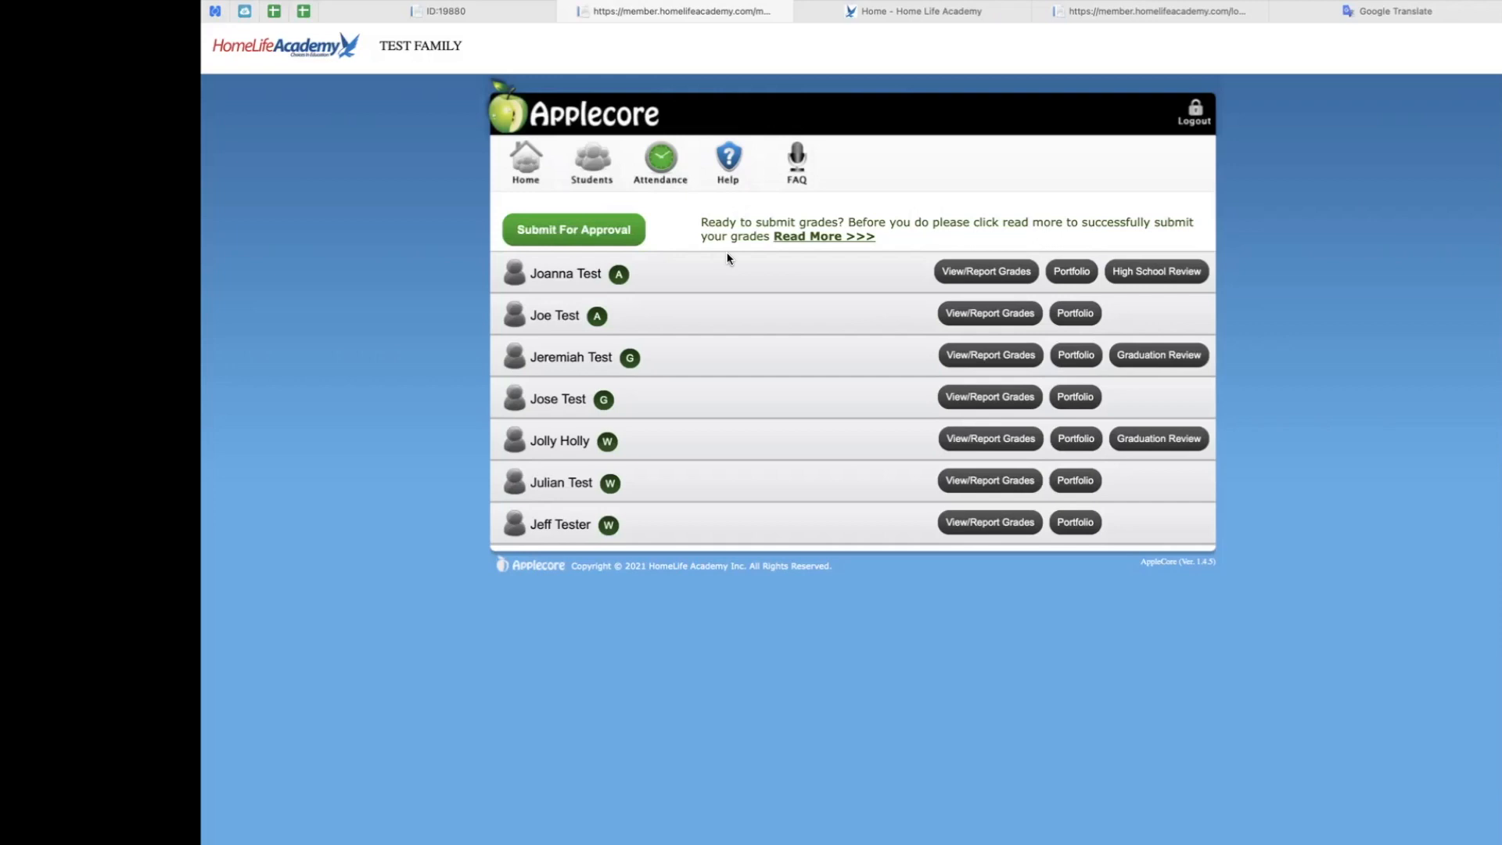
click(660, 158)
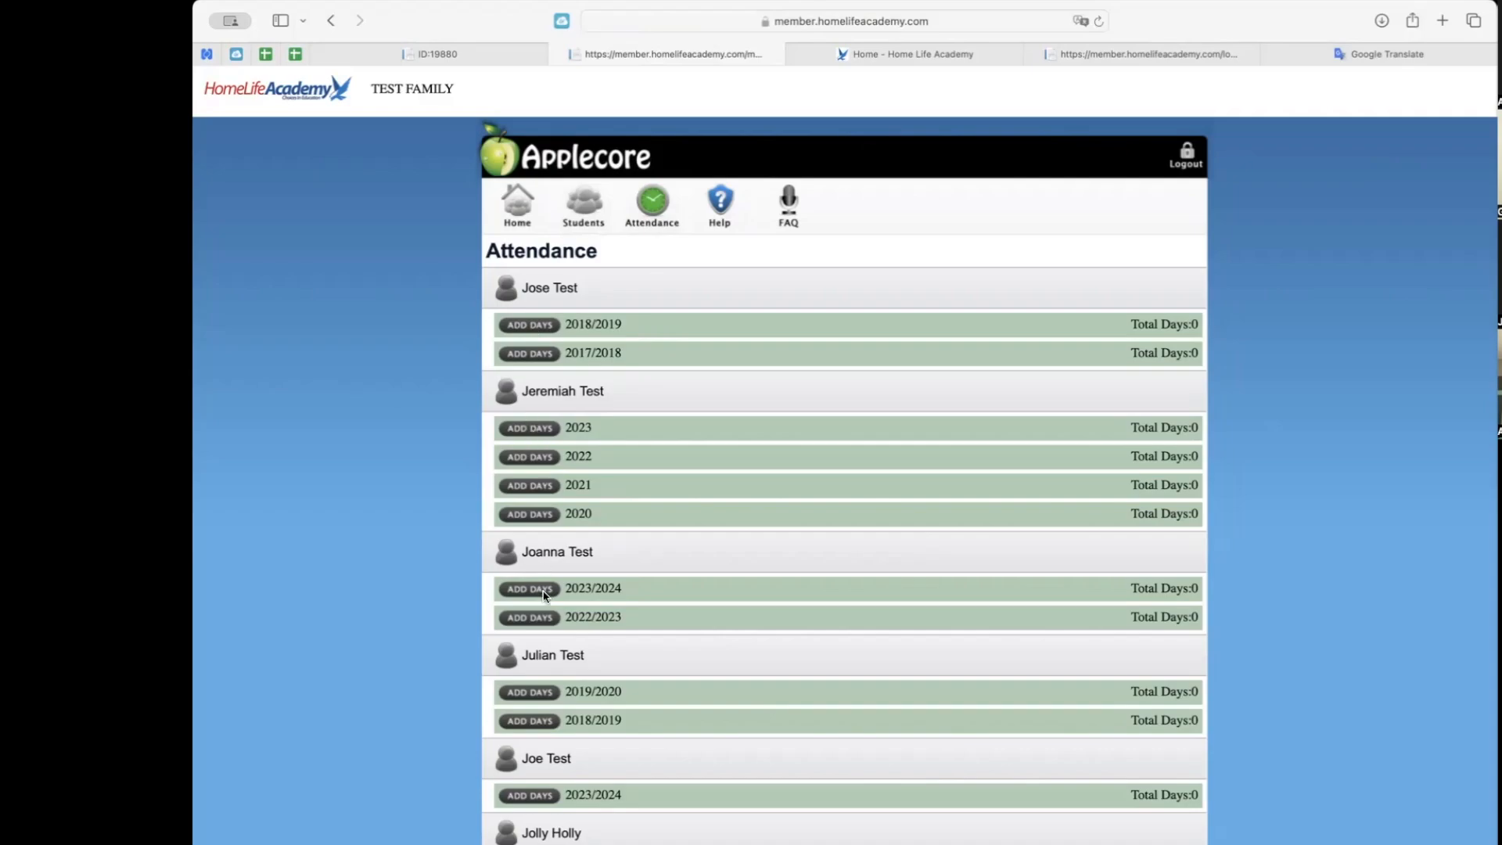
click(529, 588)
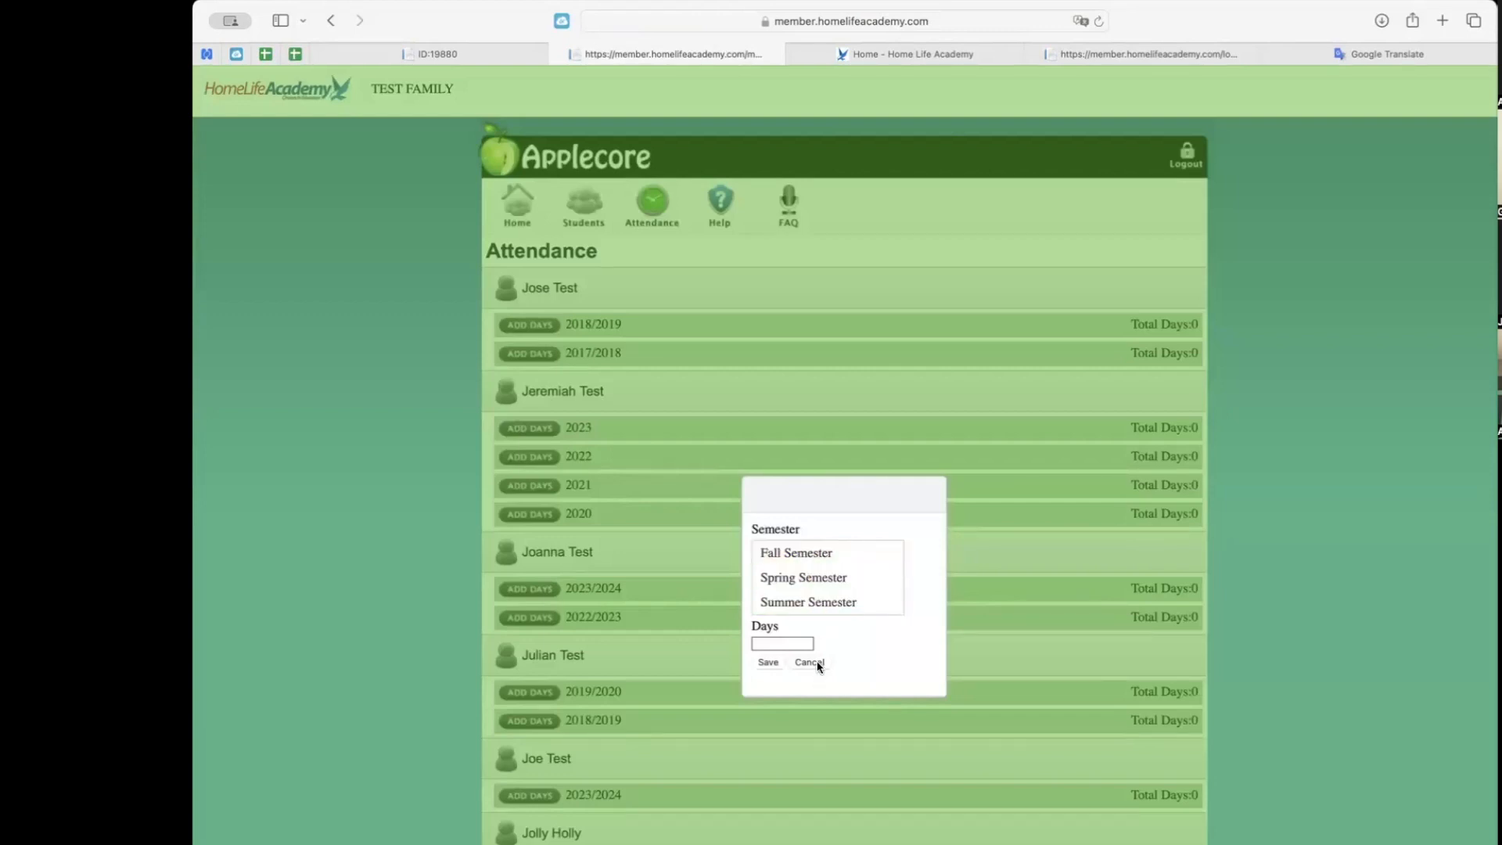
click(807, 661)
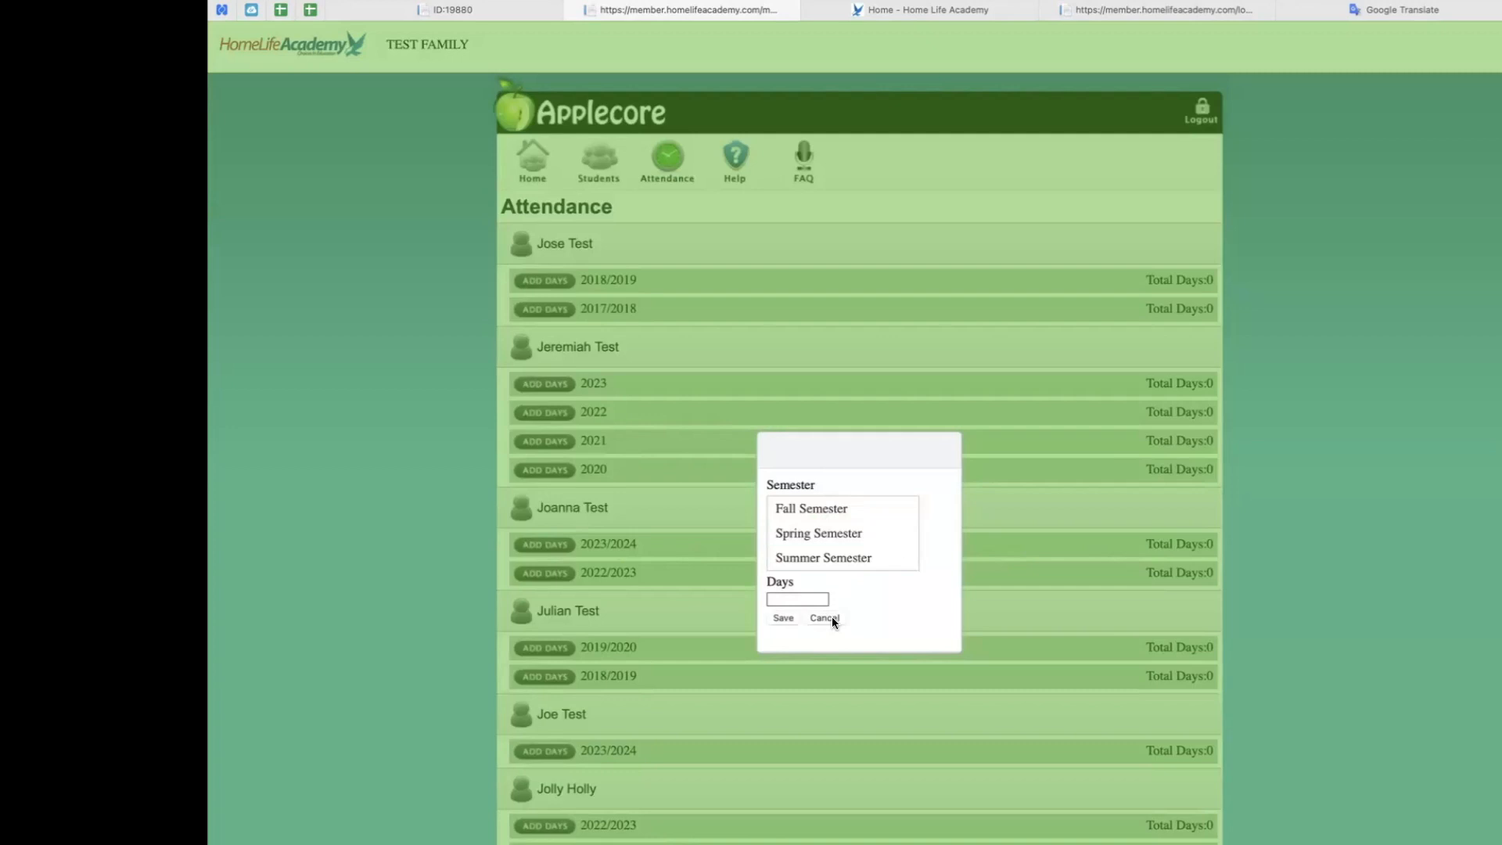
click(822, 618)
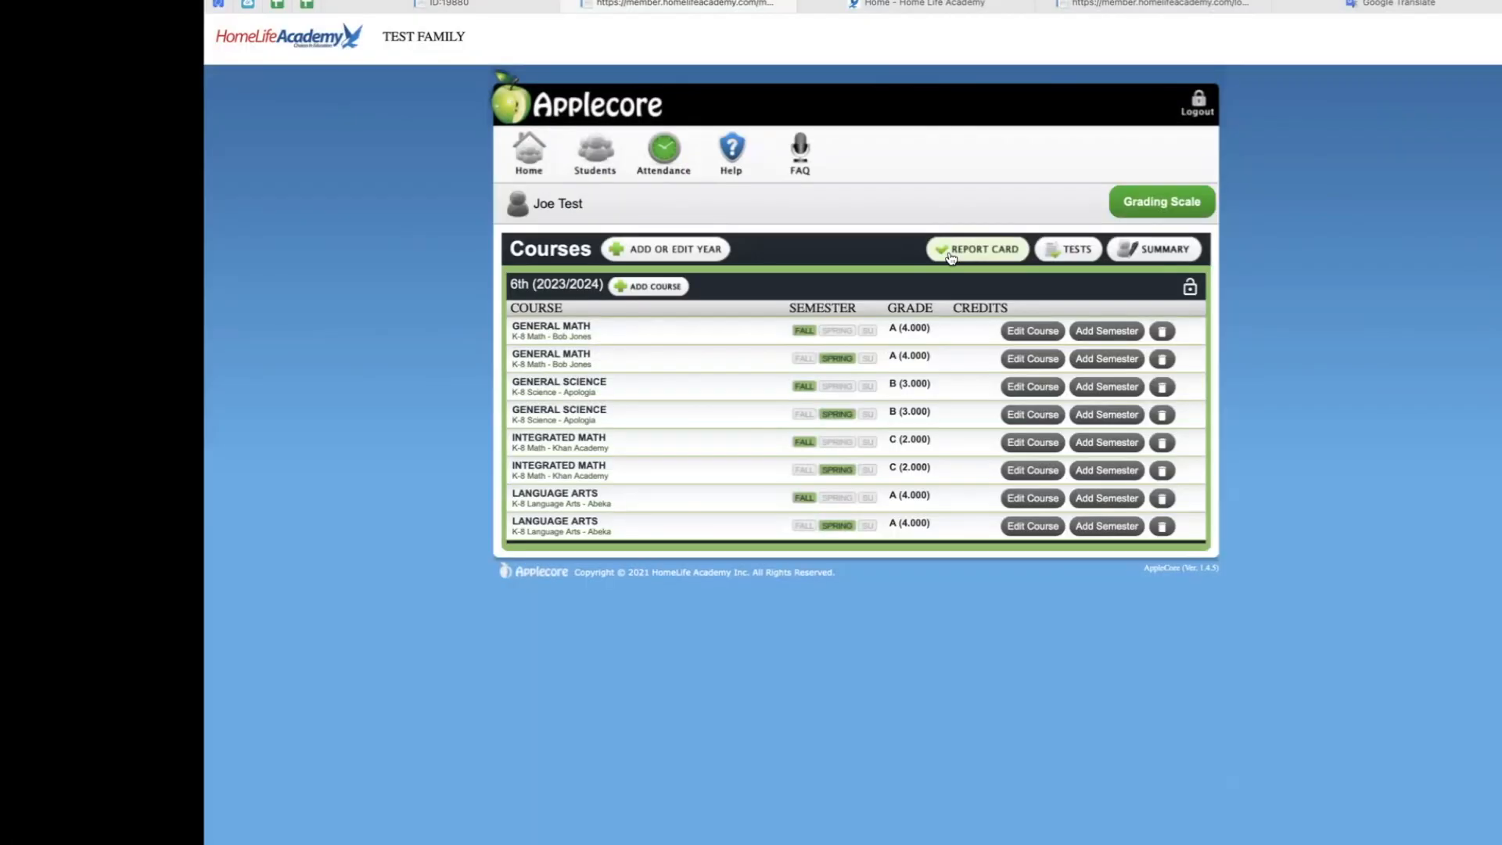
mouse_move(956, 259)
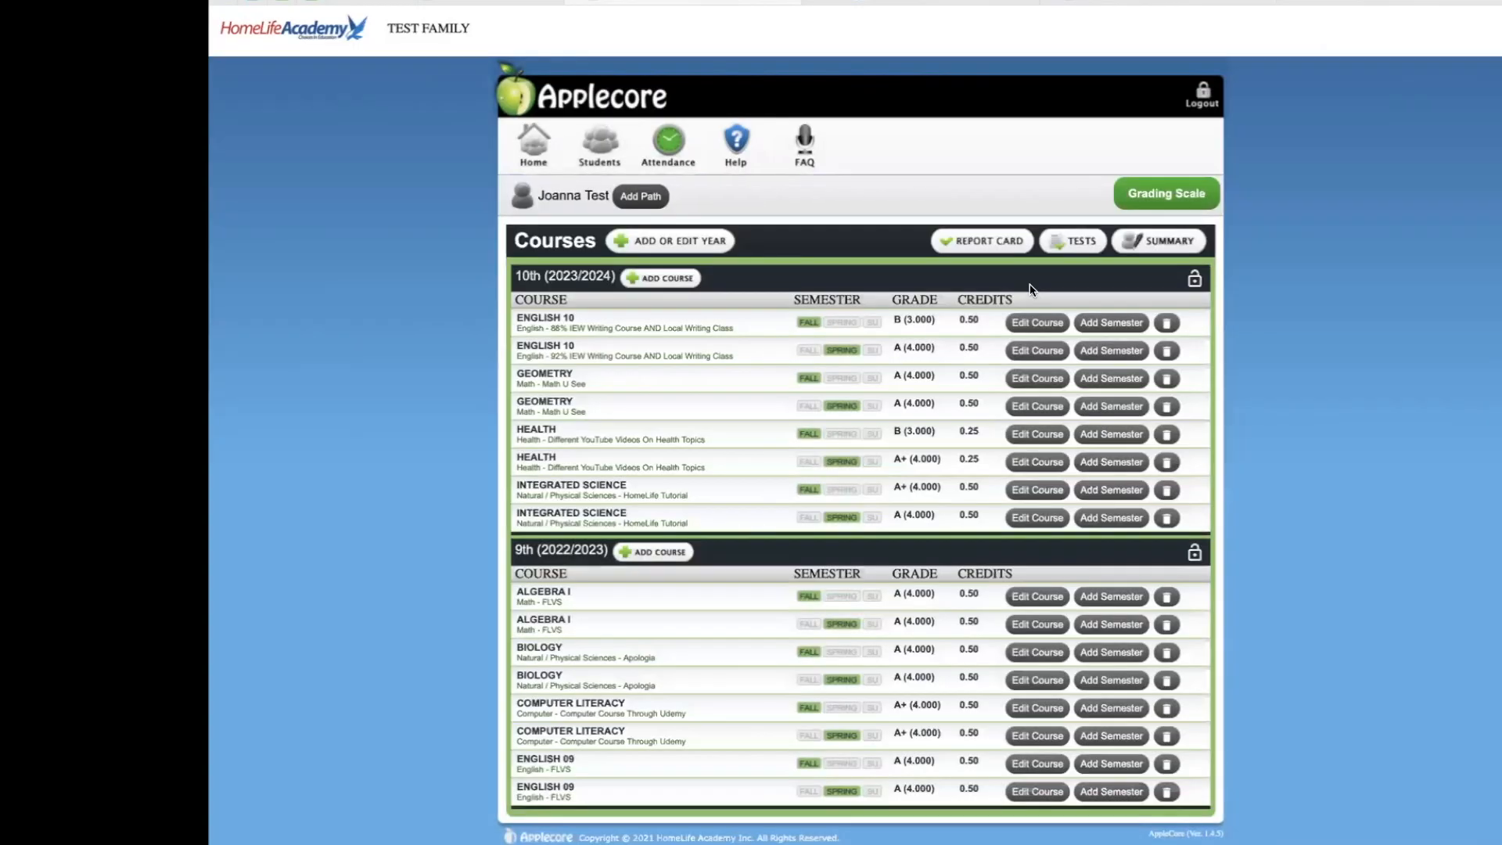
- Open Joanna Test's Test Scores window, which lists no records
click(1071, 240)
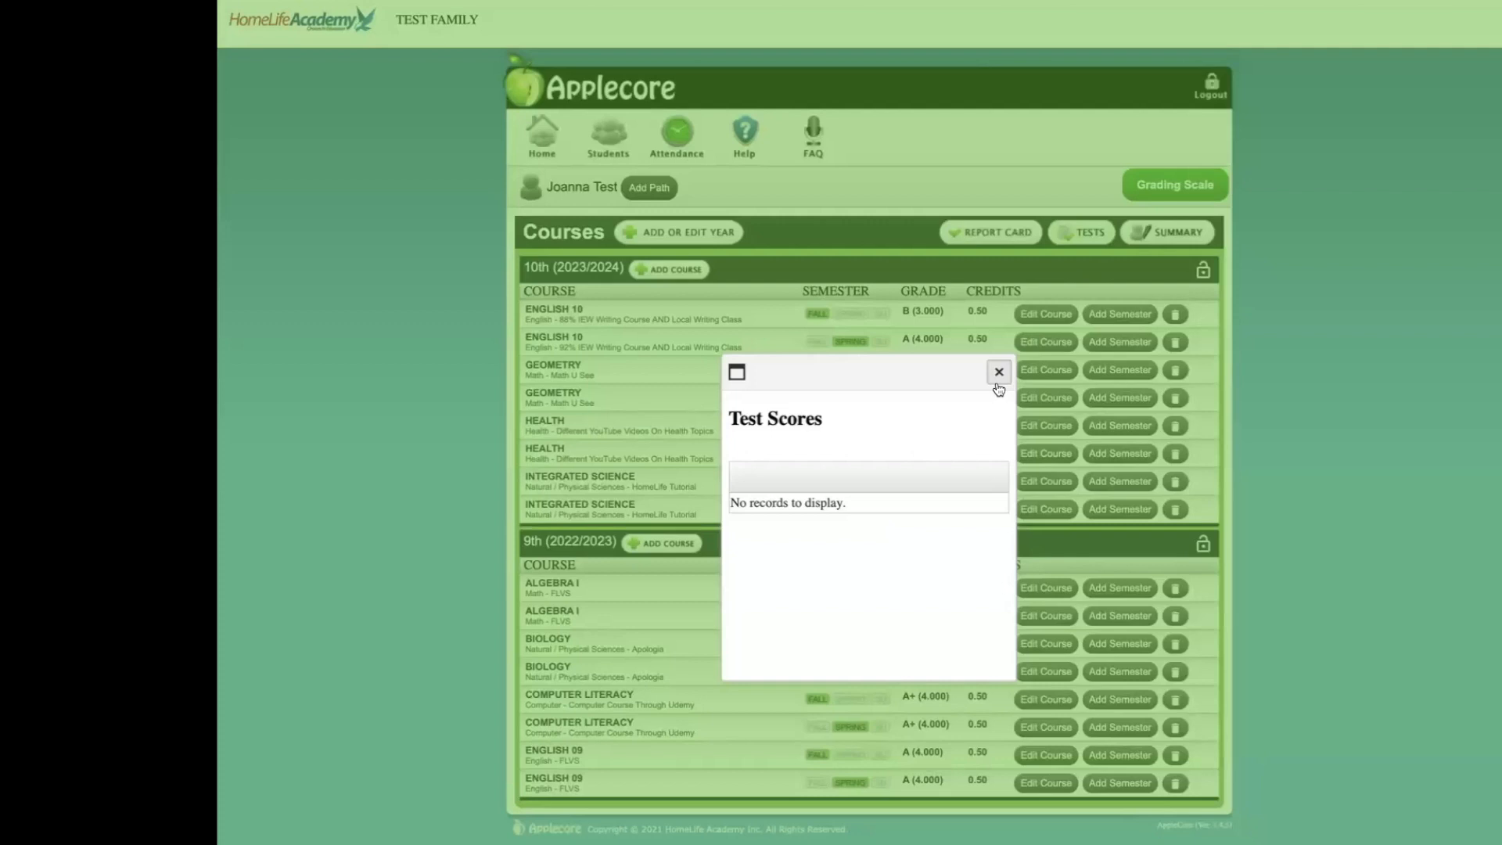
- Close the empty Test Scores window and view the Cumulative Summary: 7.5 credits, 3.900 GPA
click(998, 371)
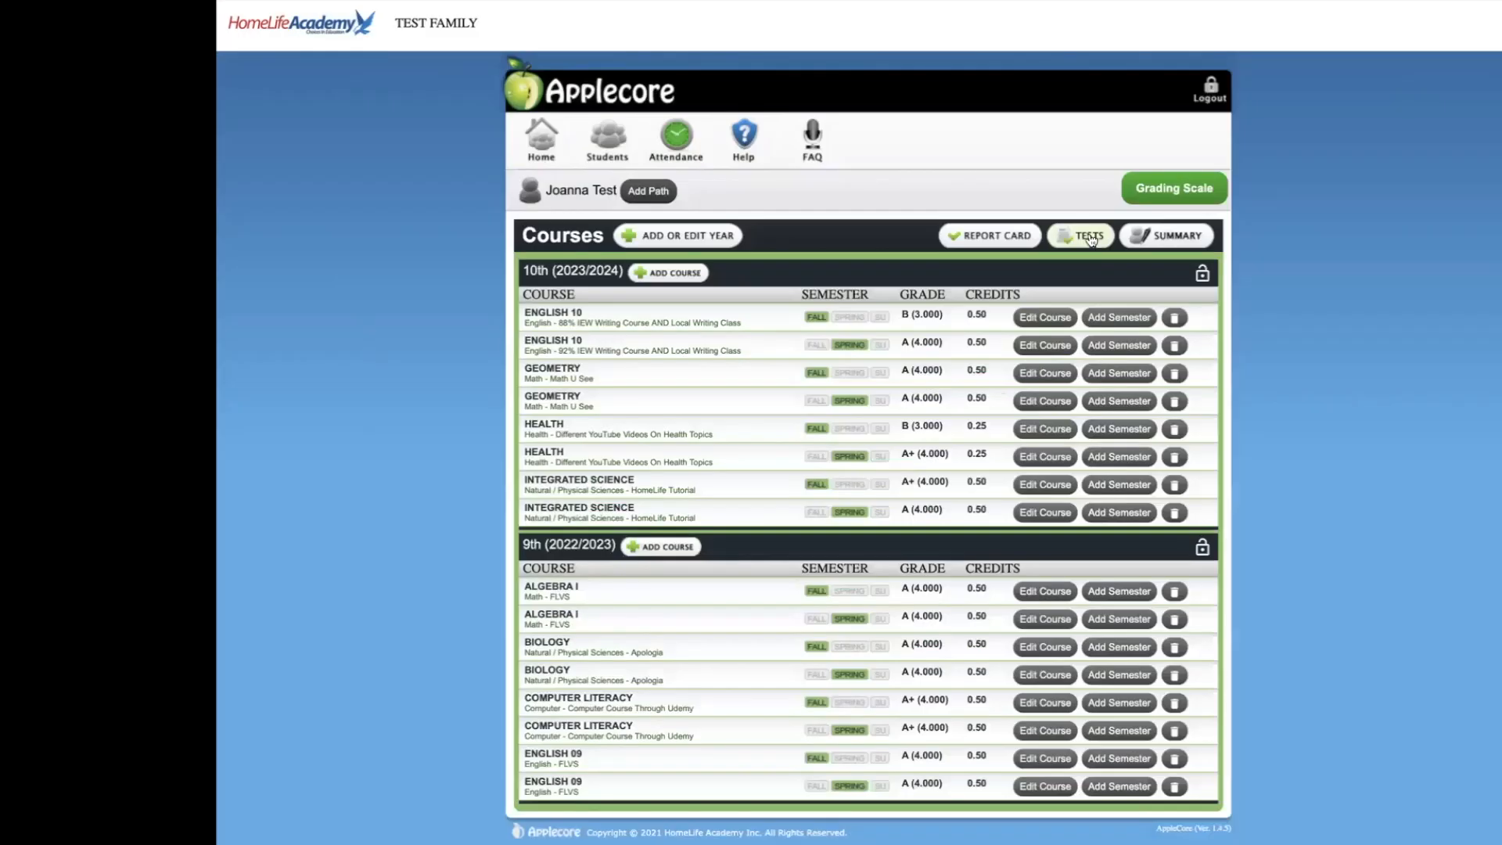
mouse_move(989, 235)
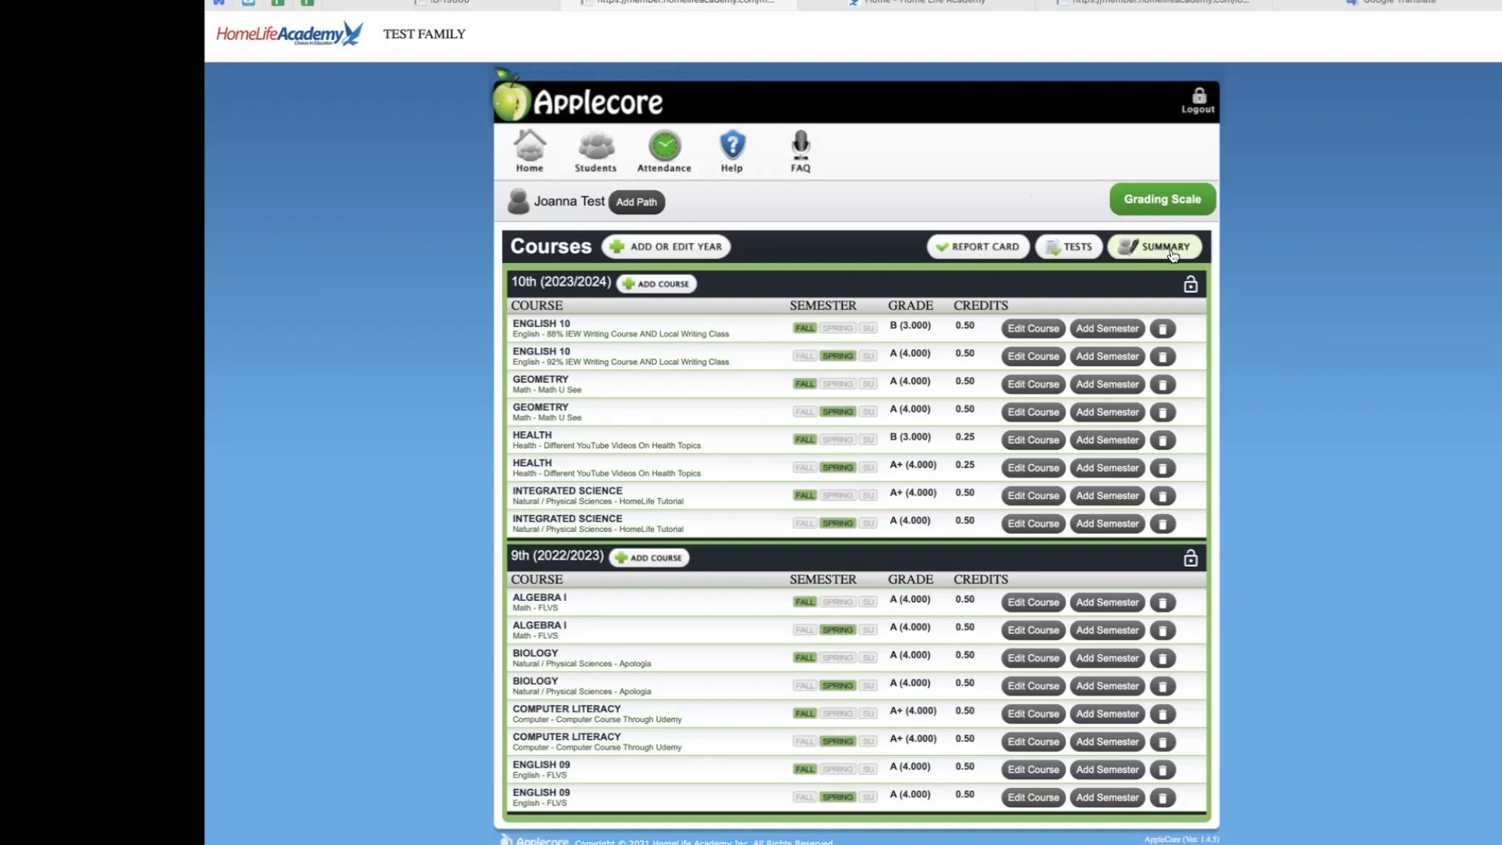
click(1160, 247)
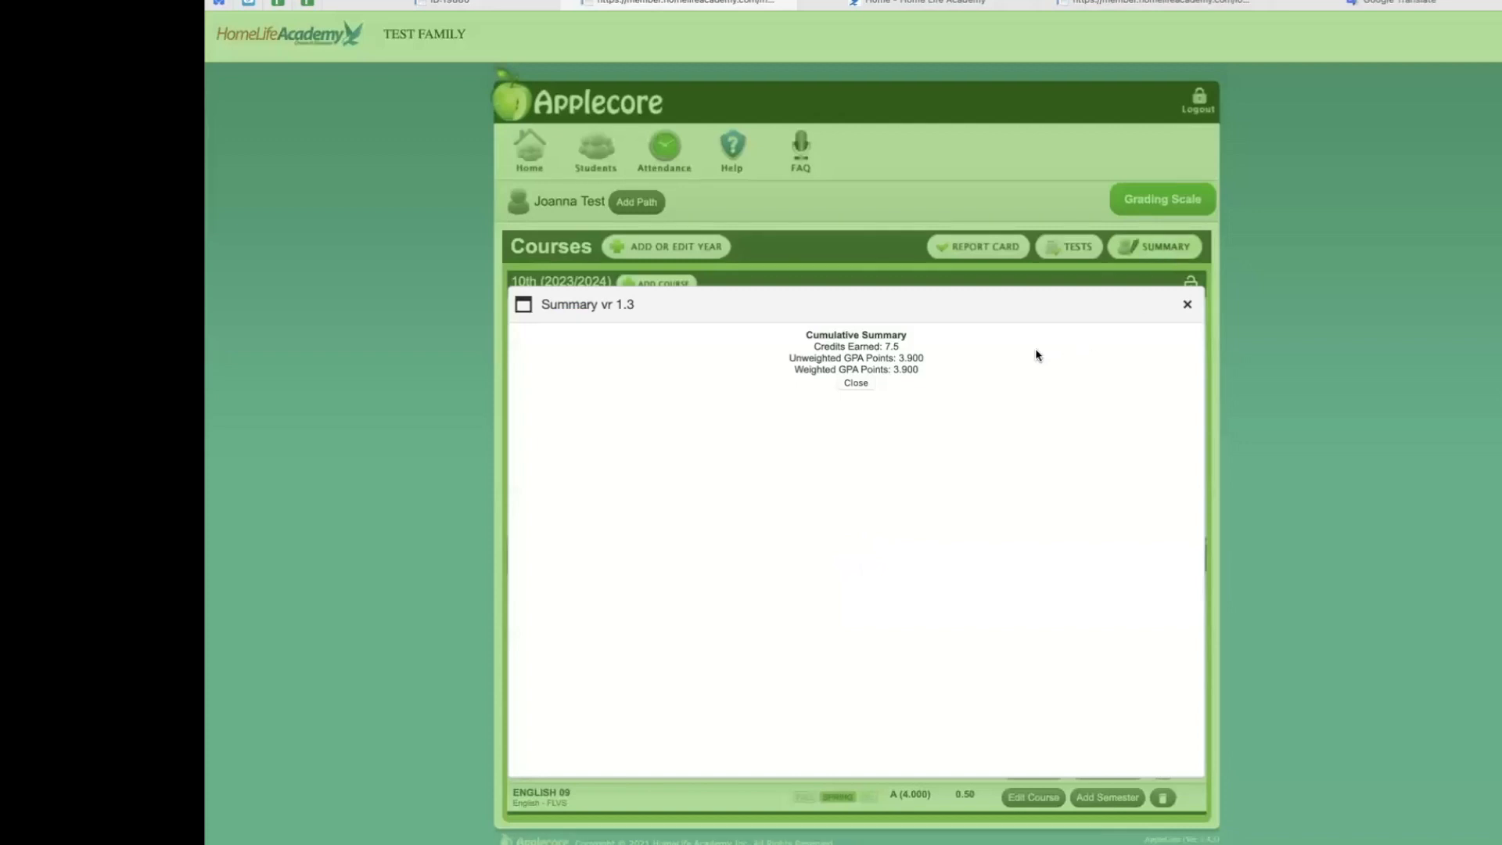
mouse_move(908, 400)
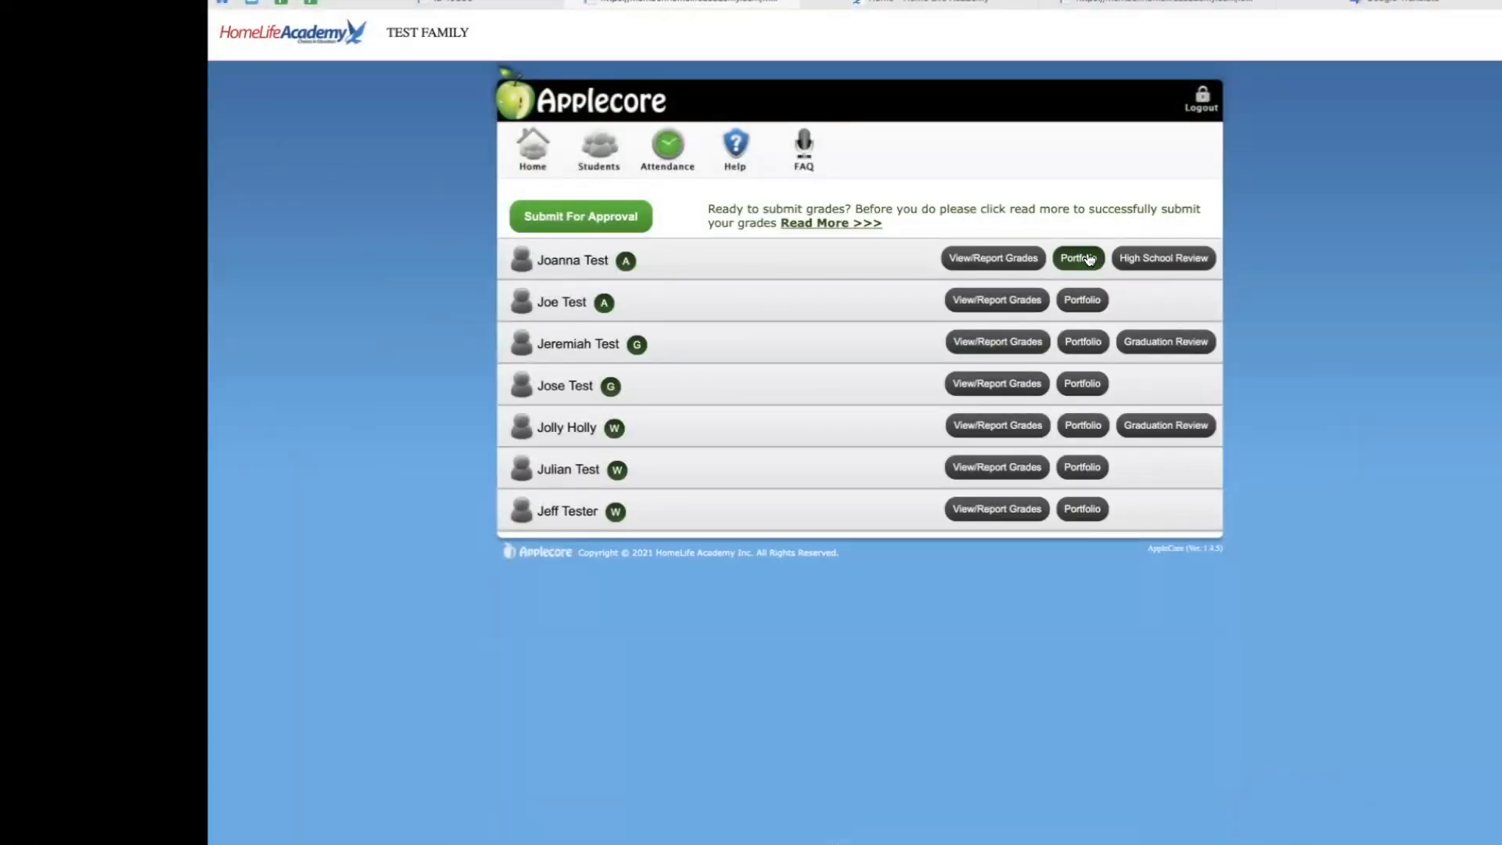
click(1076, 257)
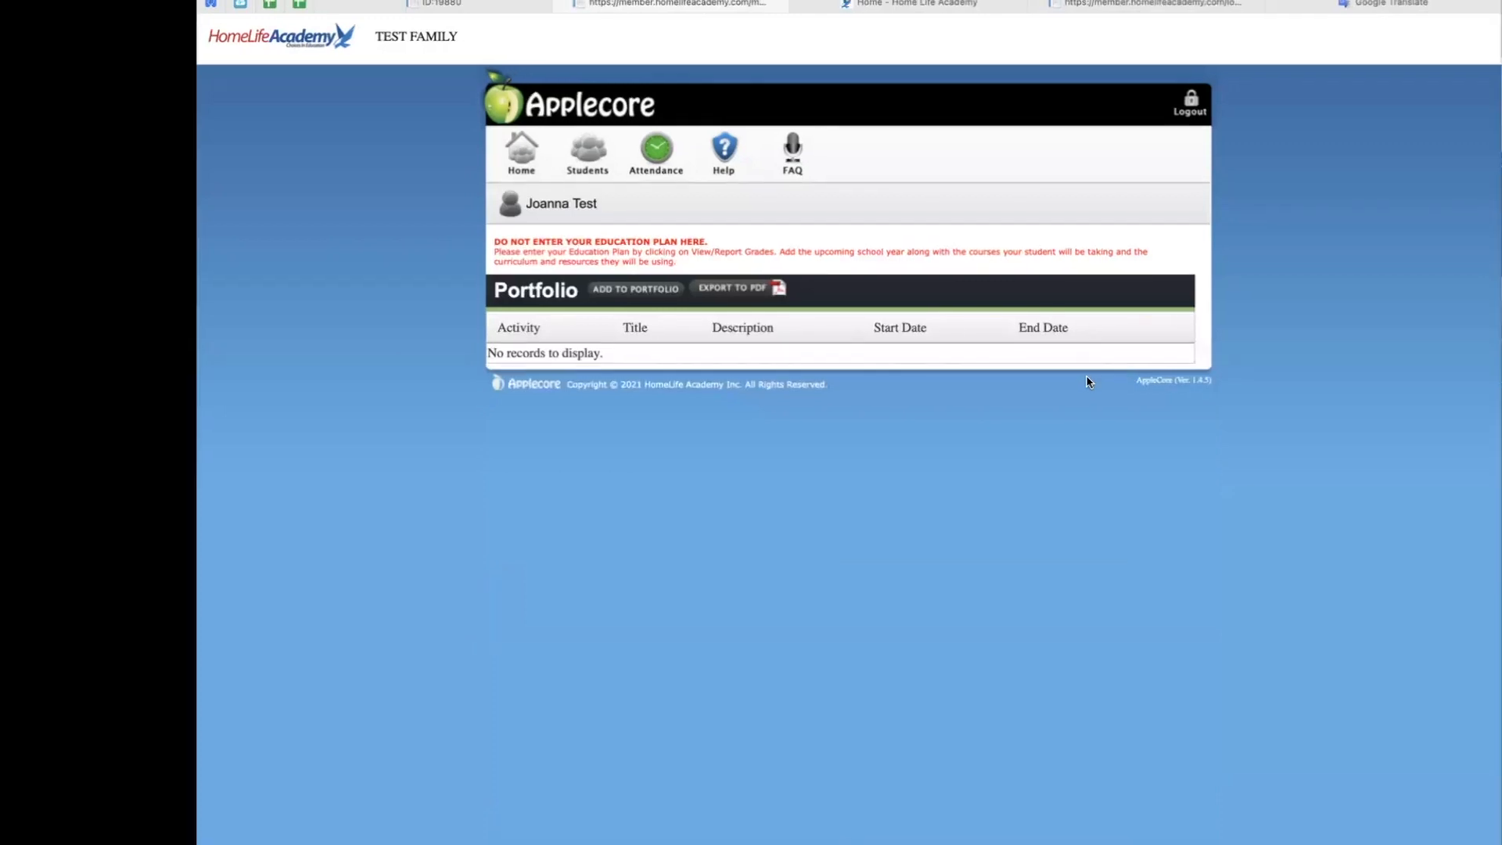
click(635, 290)
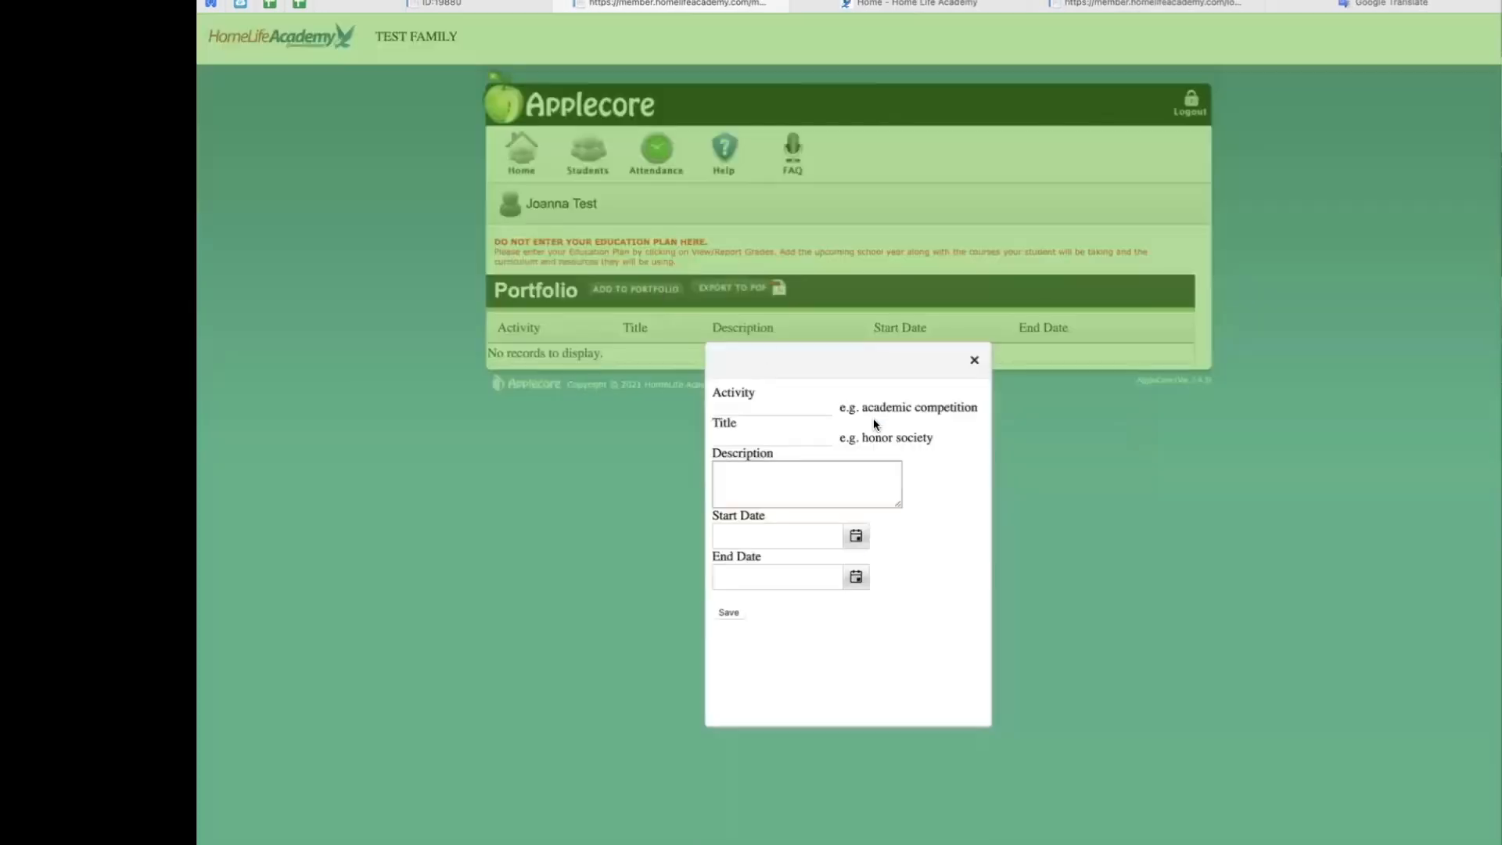
mouse_move(876, 584)
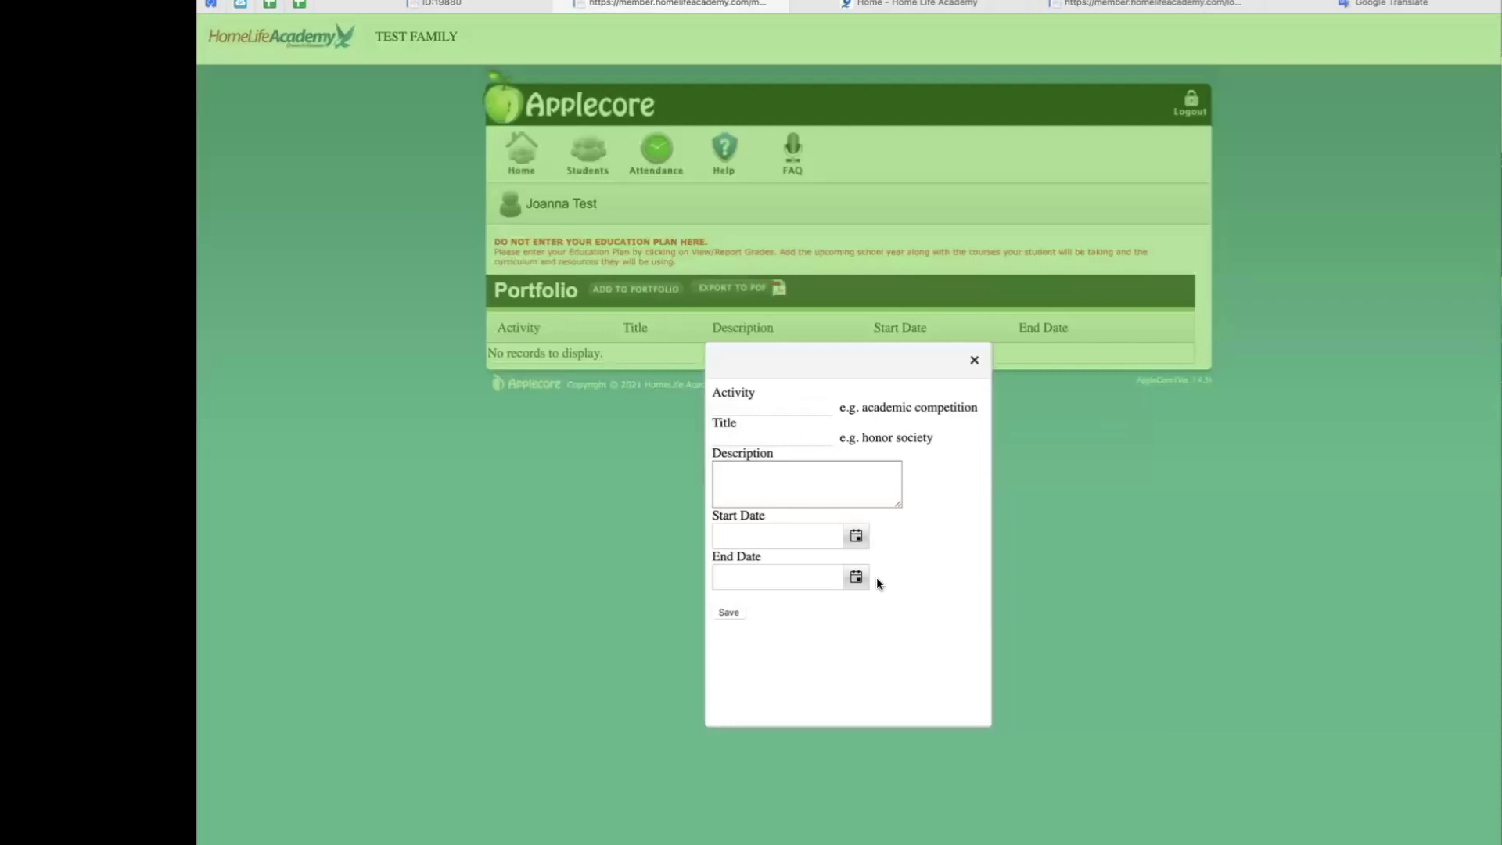
mouse_move(891, 637)
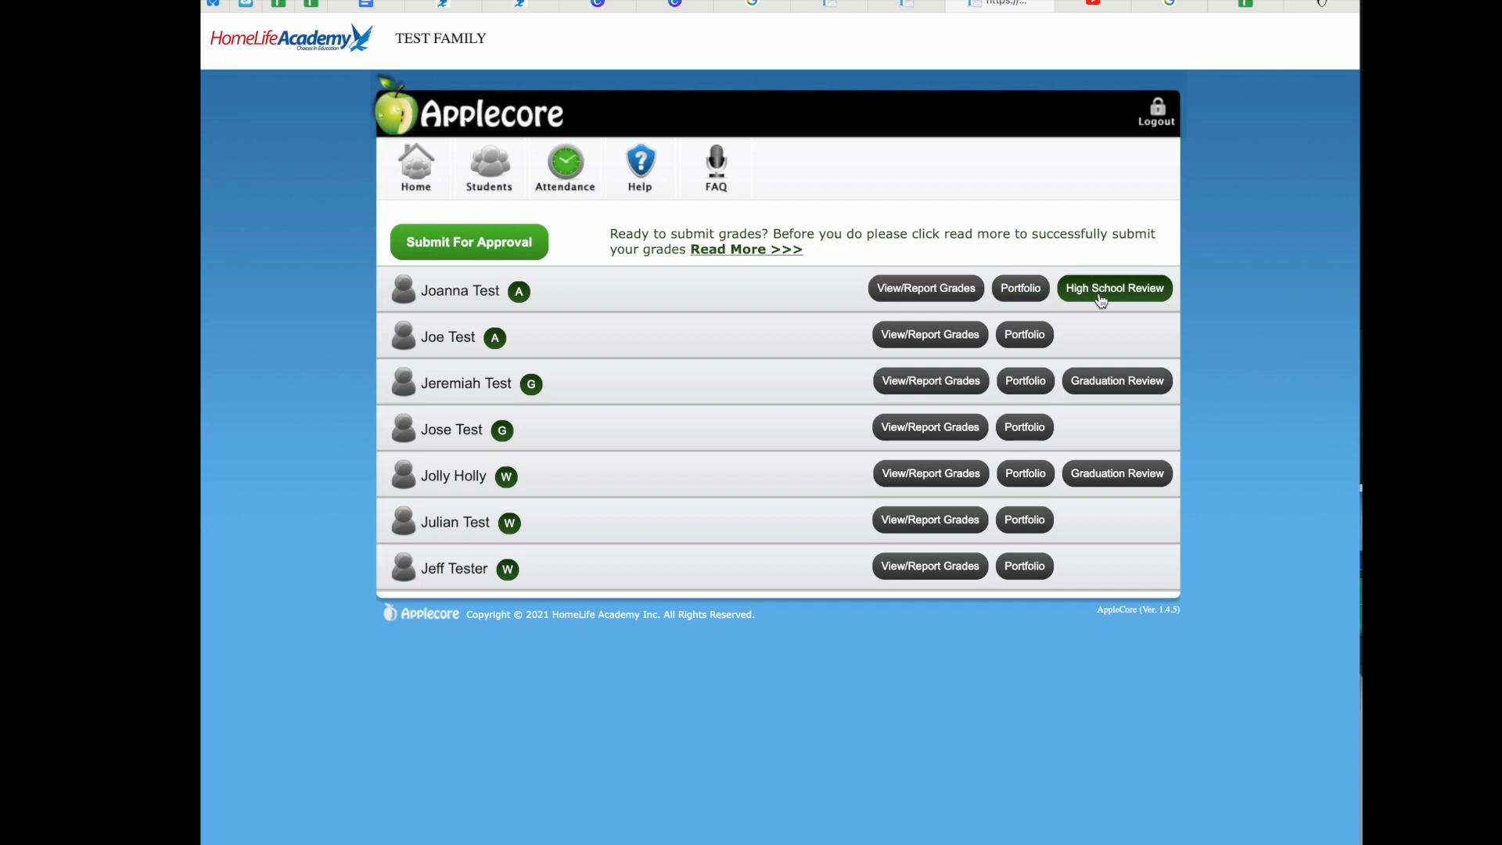
mouse_move(1135, 299)
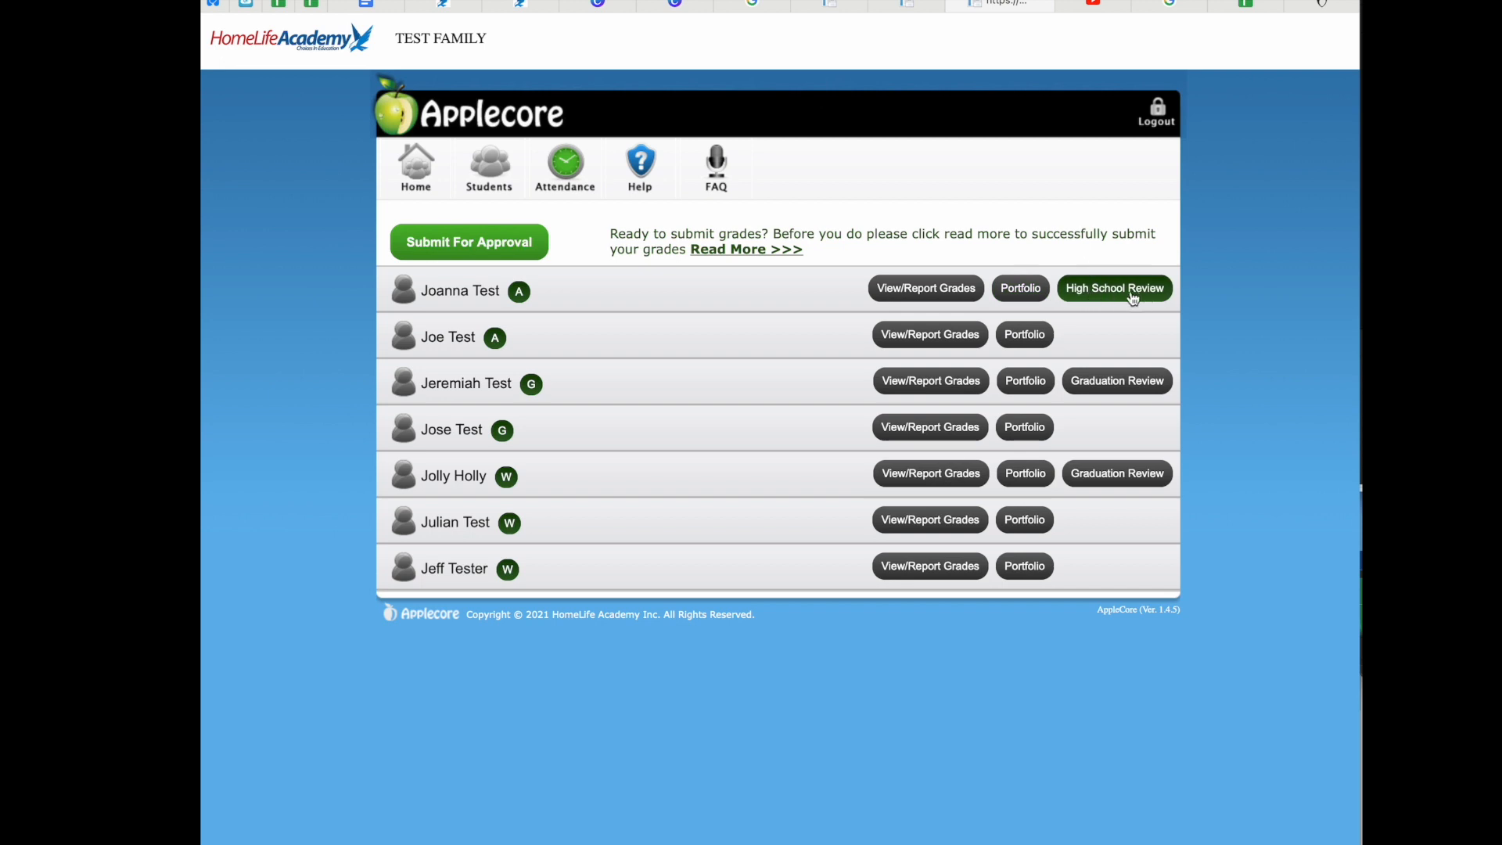
mouse_move(1121, 298)
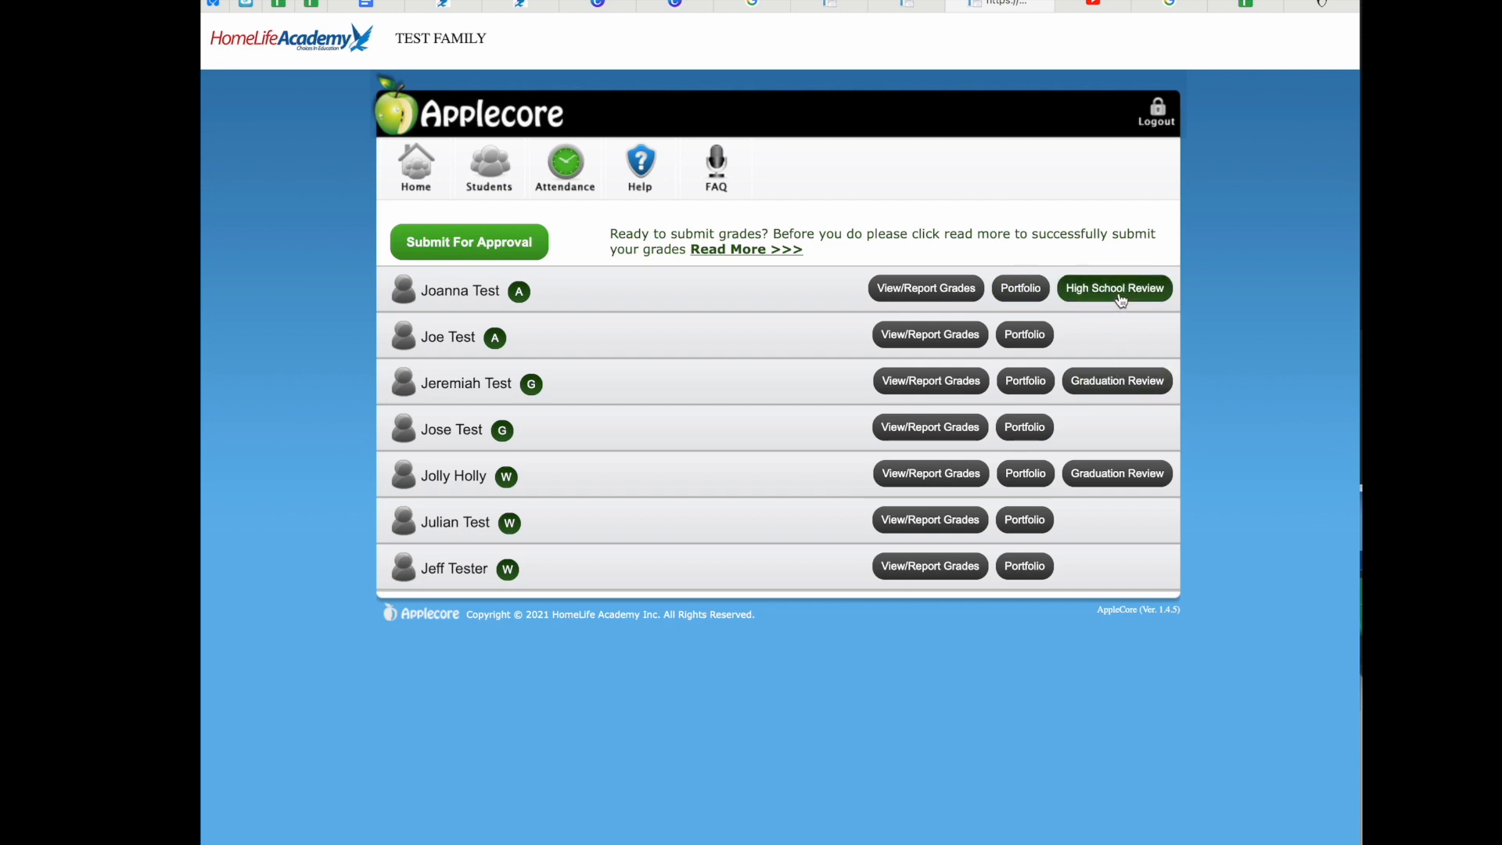
- Open Joanna Test's High School Review with 9th and 10th grade evaluations
click(1113, 287)
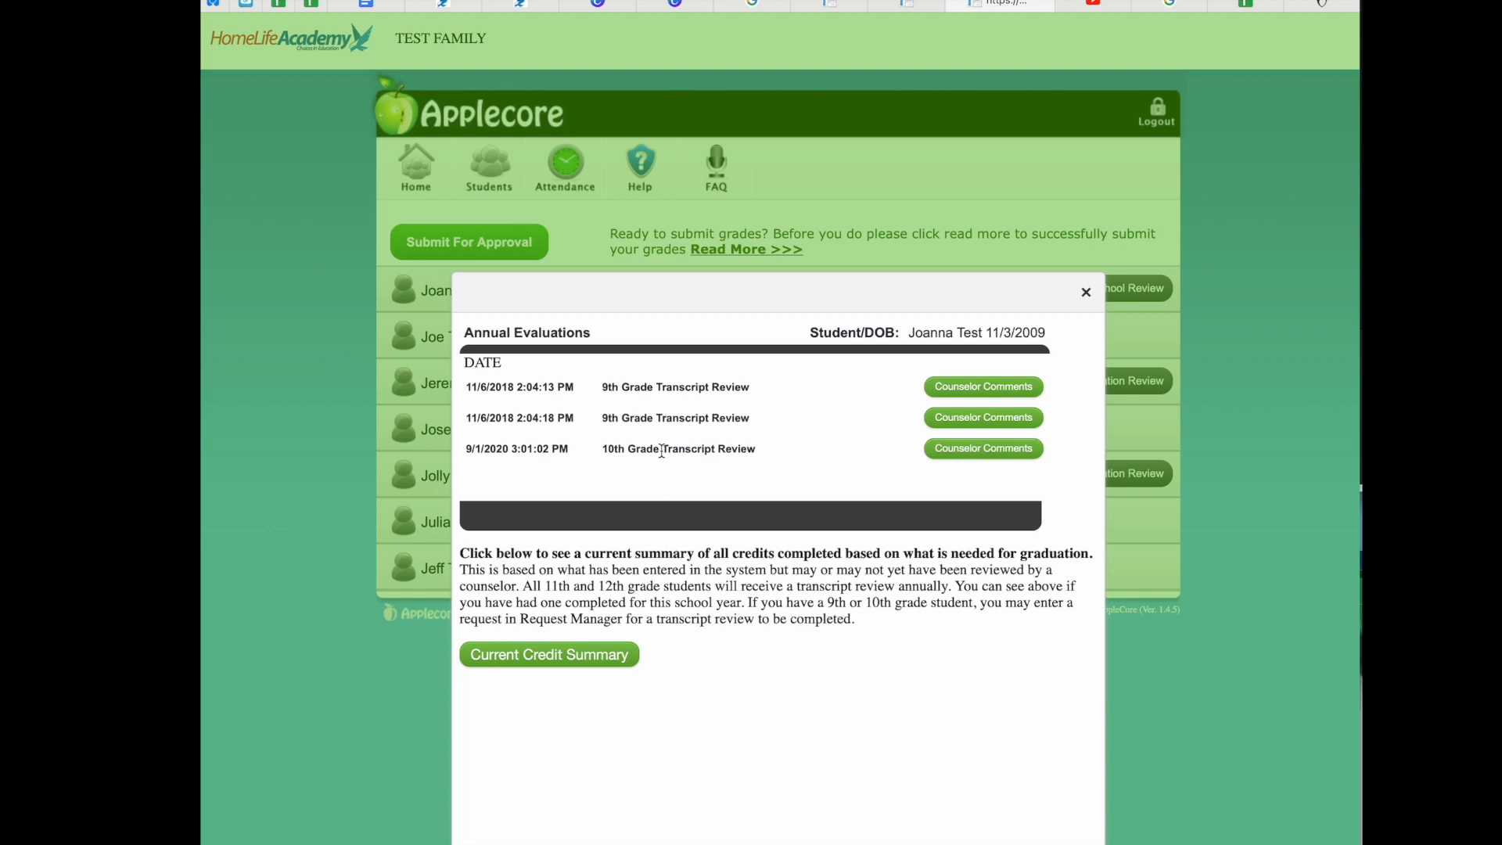
mouse_move(571, 474)
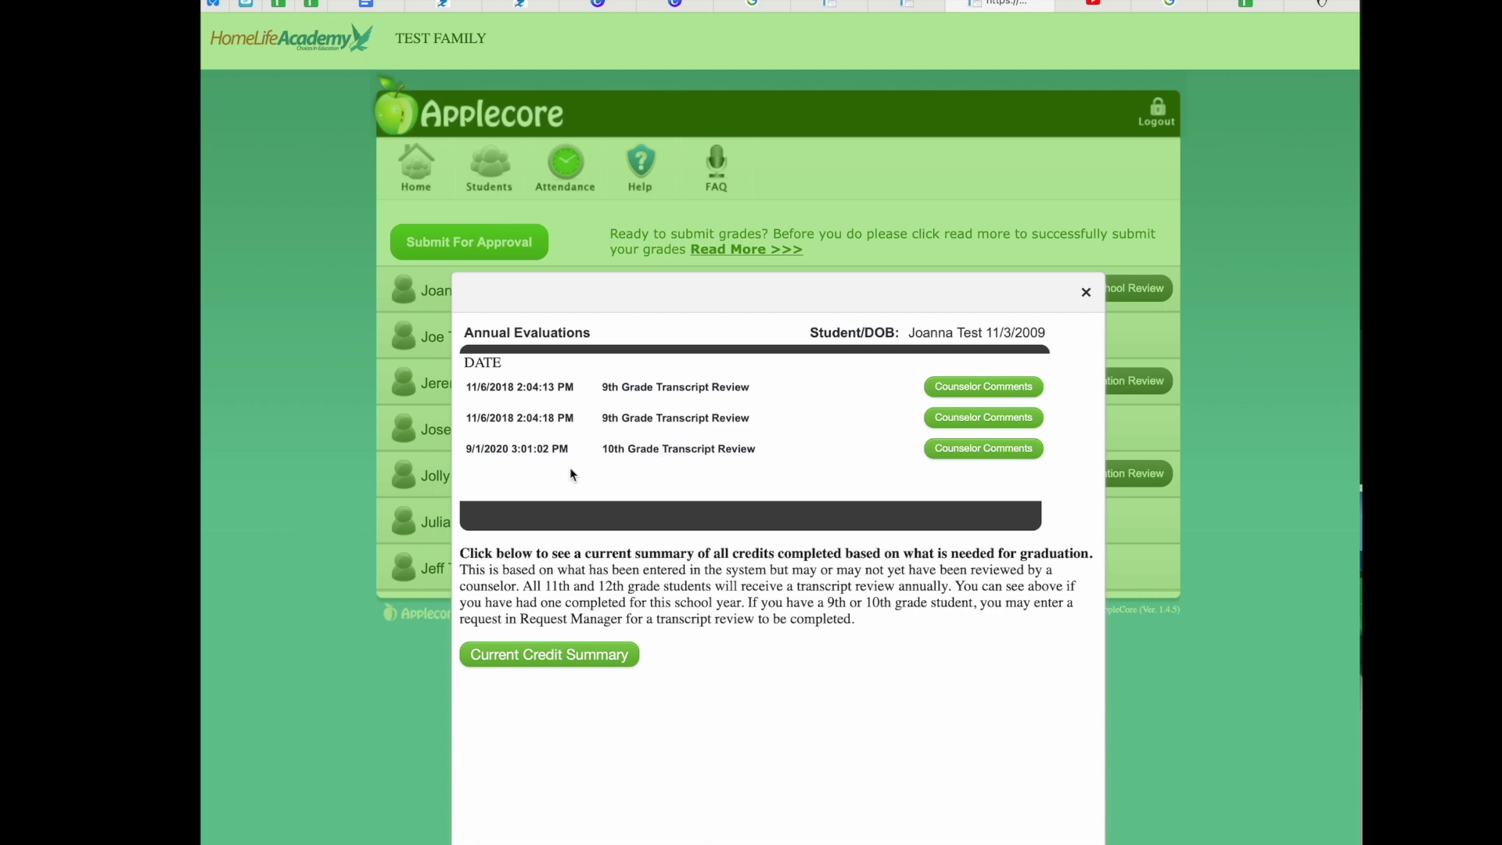
mouse_move(801, 495)
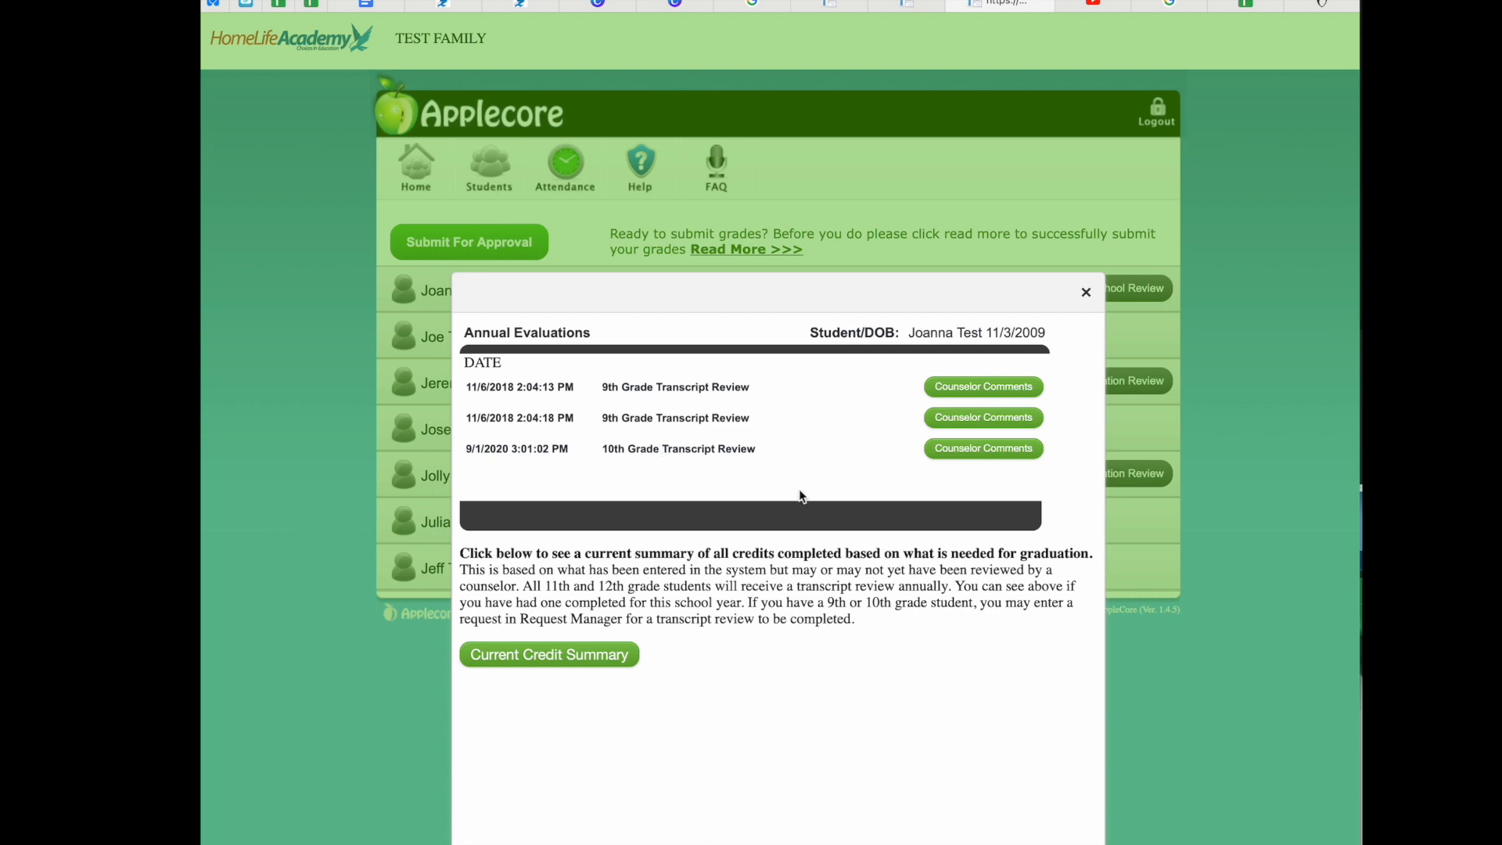
mouse_move(981, 391)
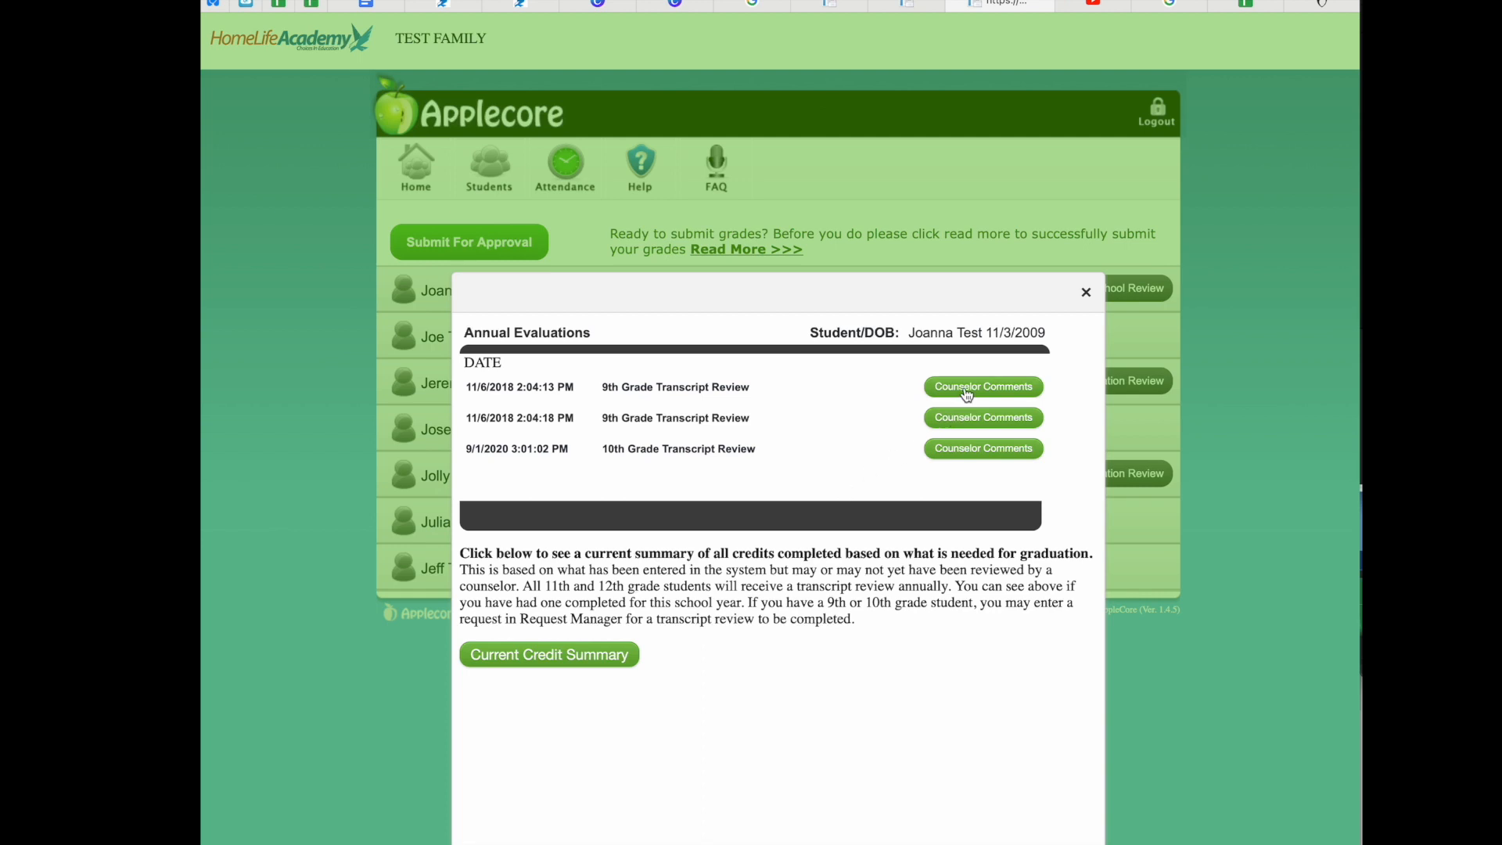
mouse_move(1001, 392)
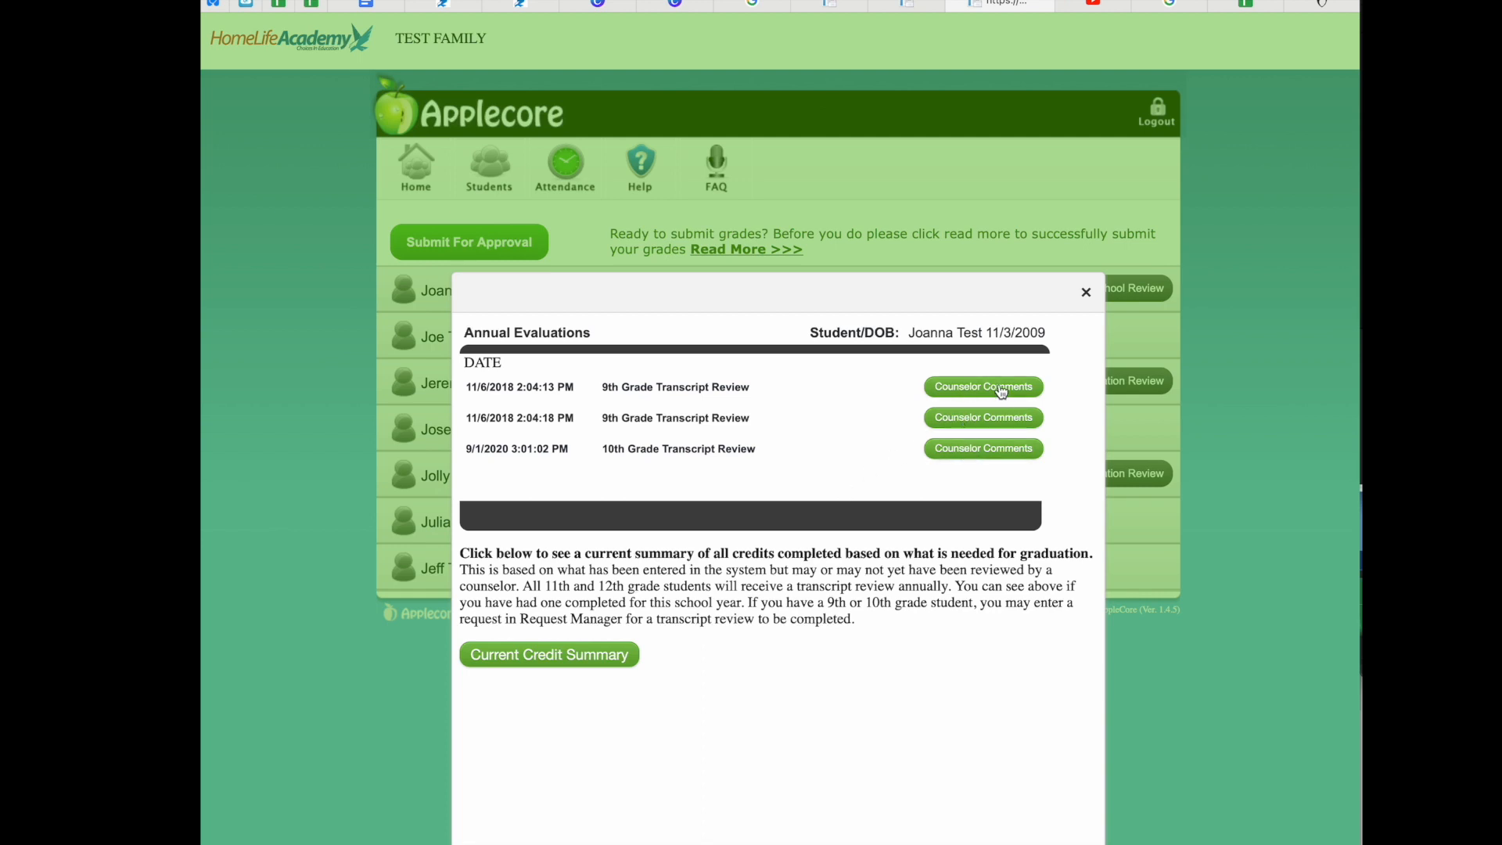
mouse_move(1002, 459)
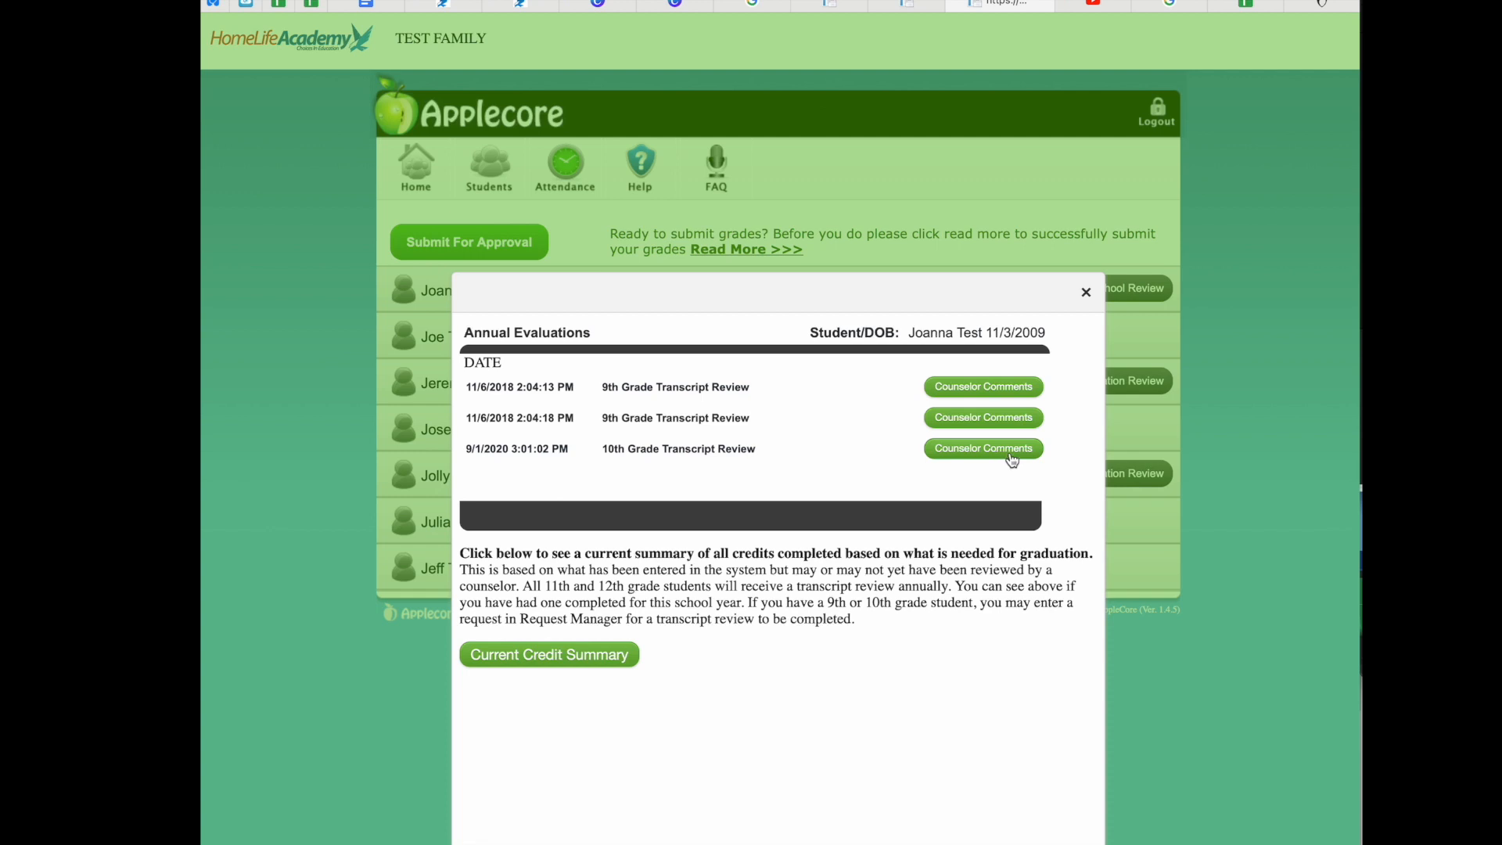
mouse_move(1080, 456)
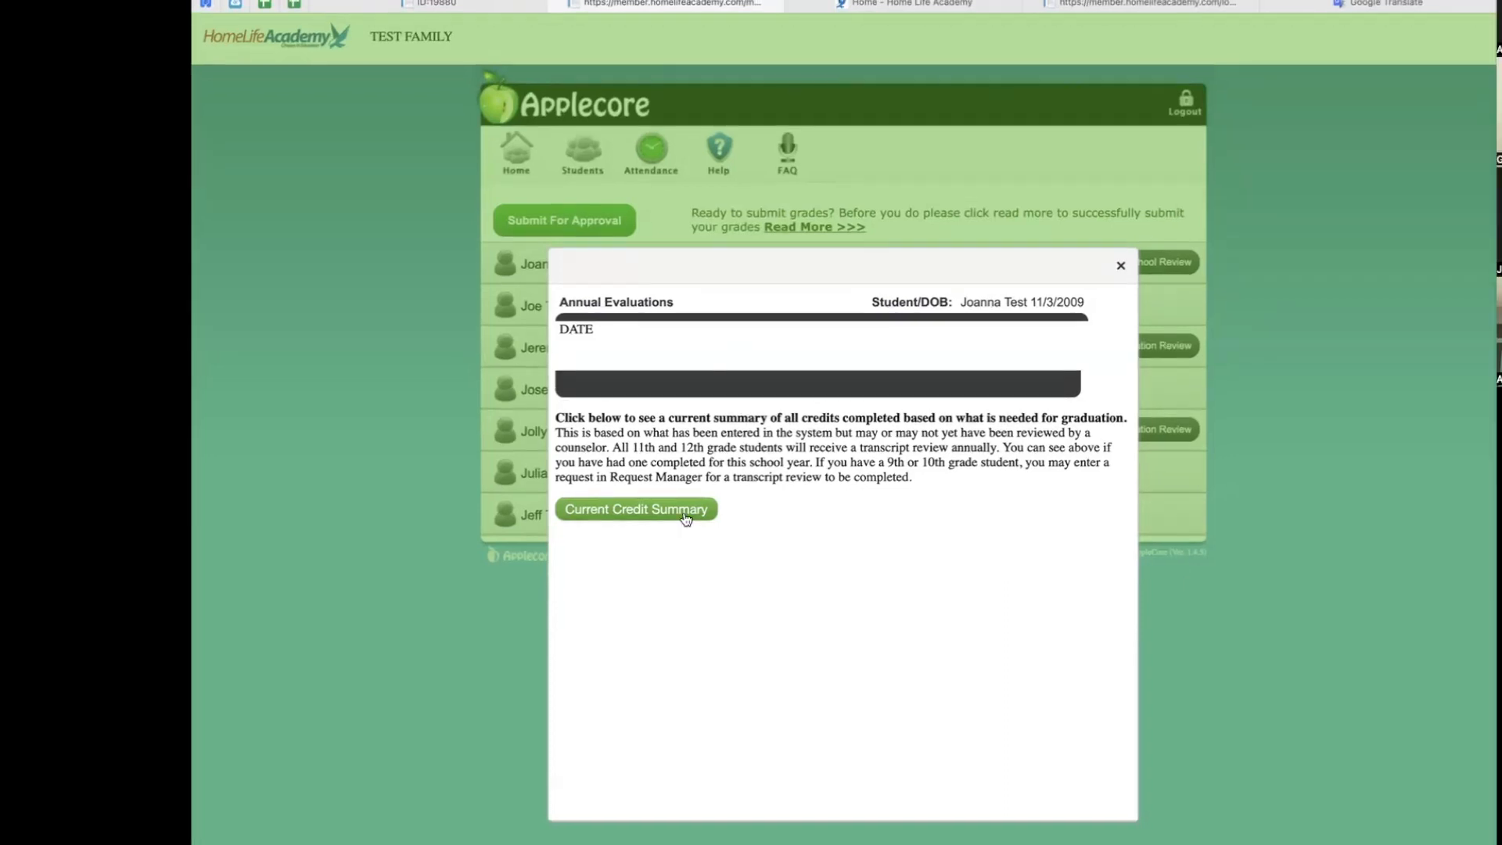
- View the Current Credit Summary: 7.50 of 22.00 credits completed, 14.50 needed
click(636, 508)
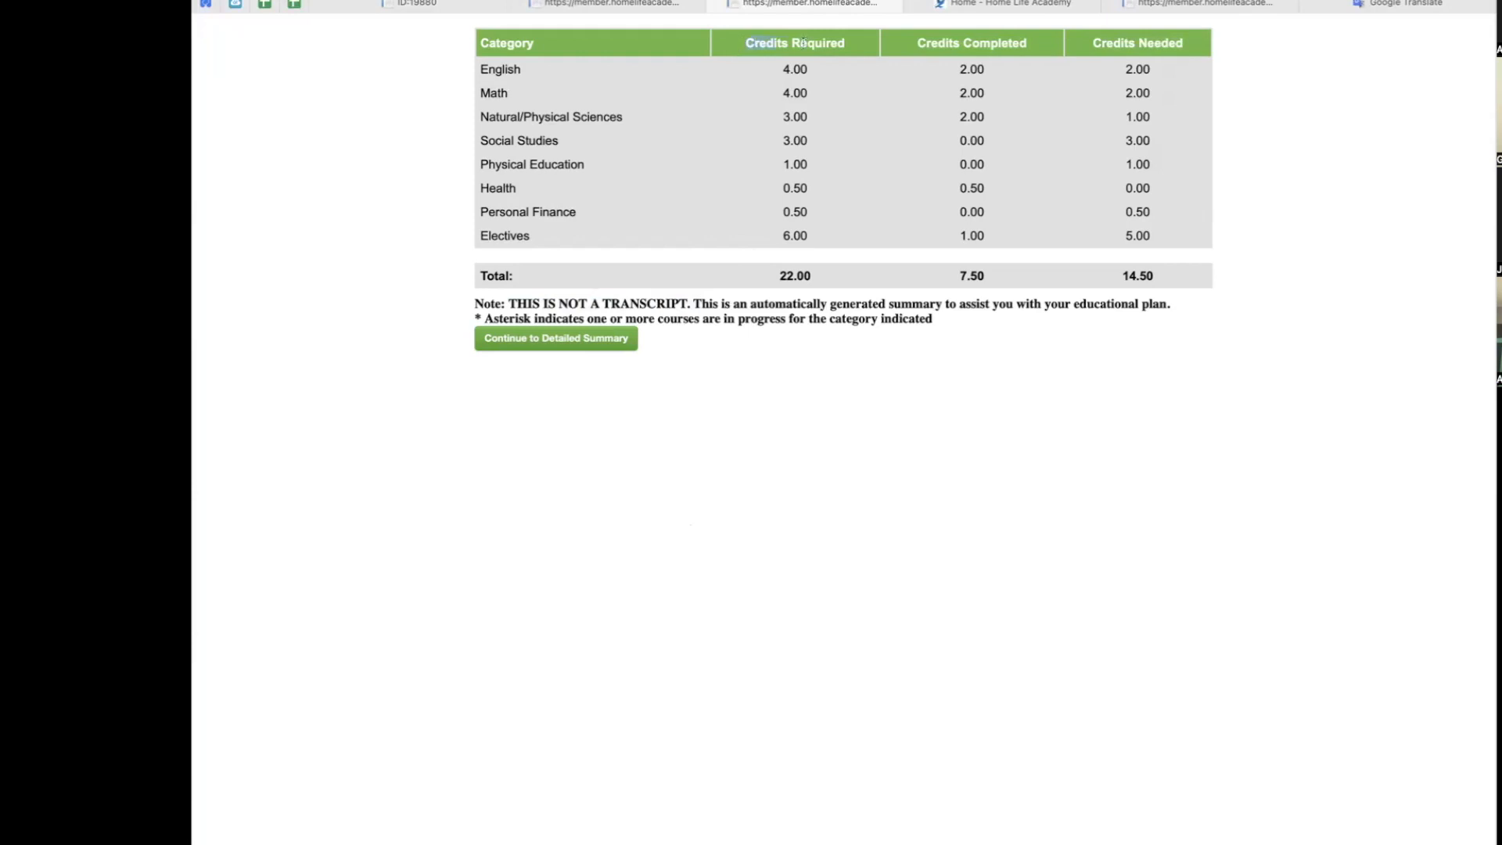
mouse_move(901, 45)
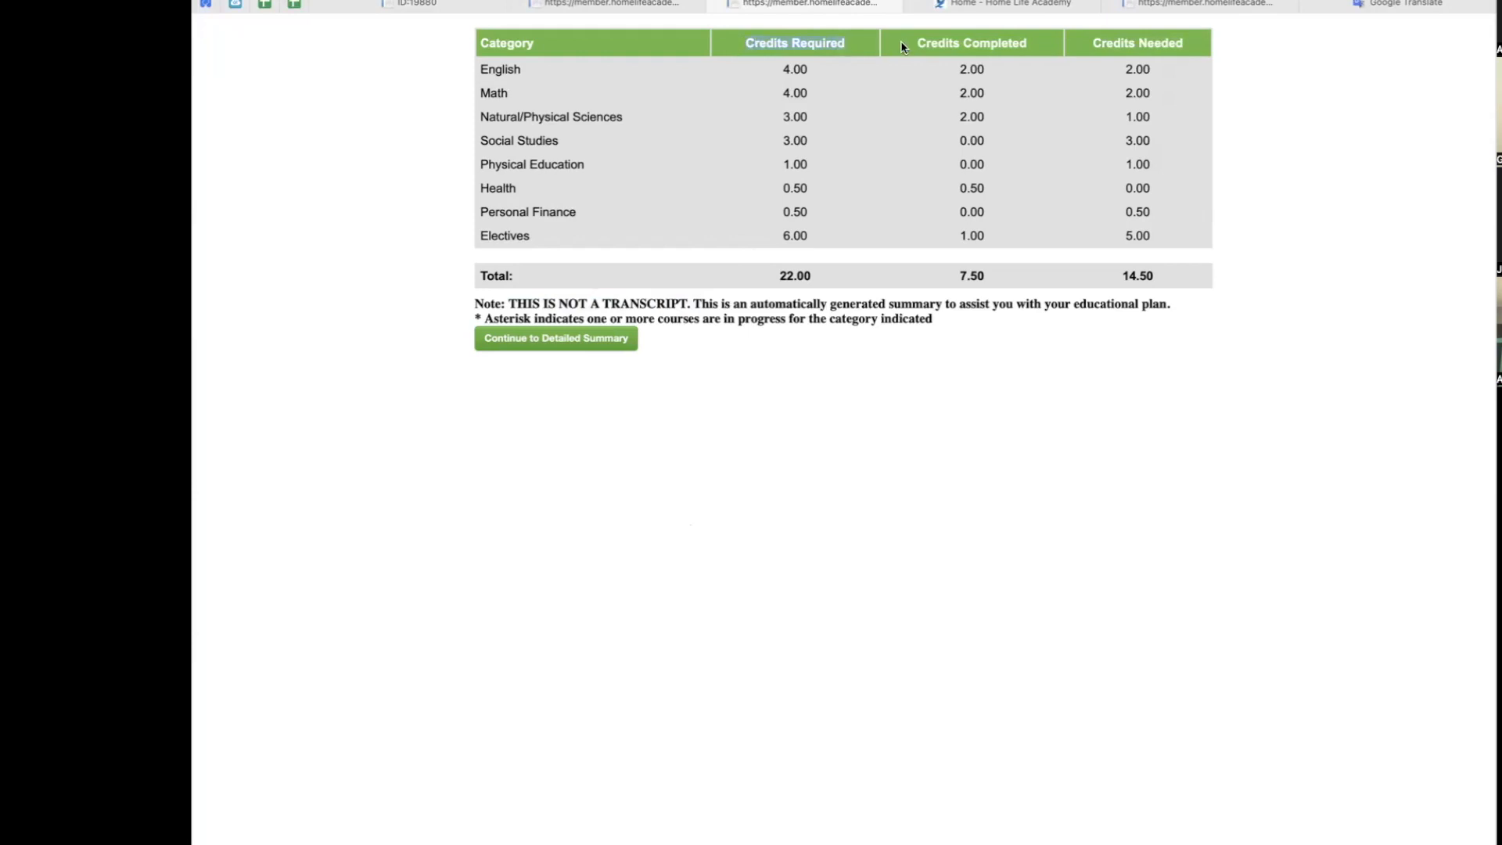
mouse_move(1027, 46)
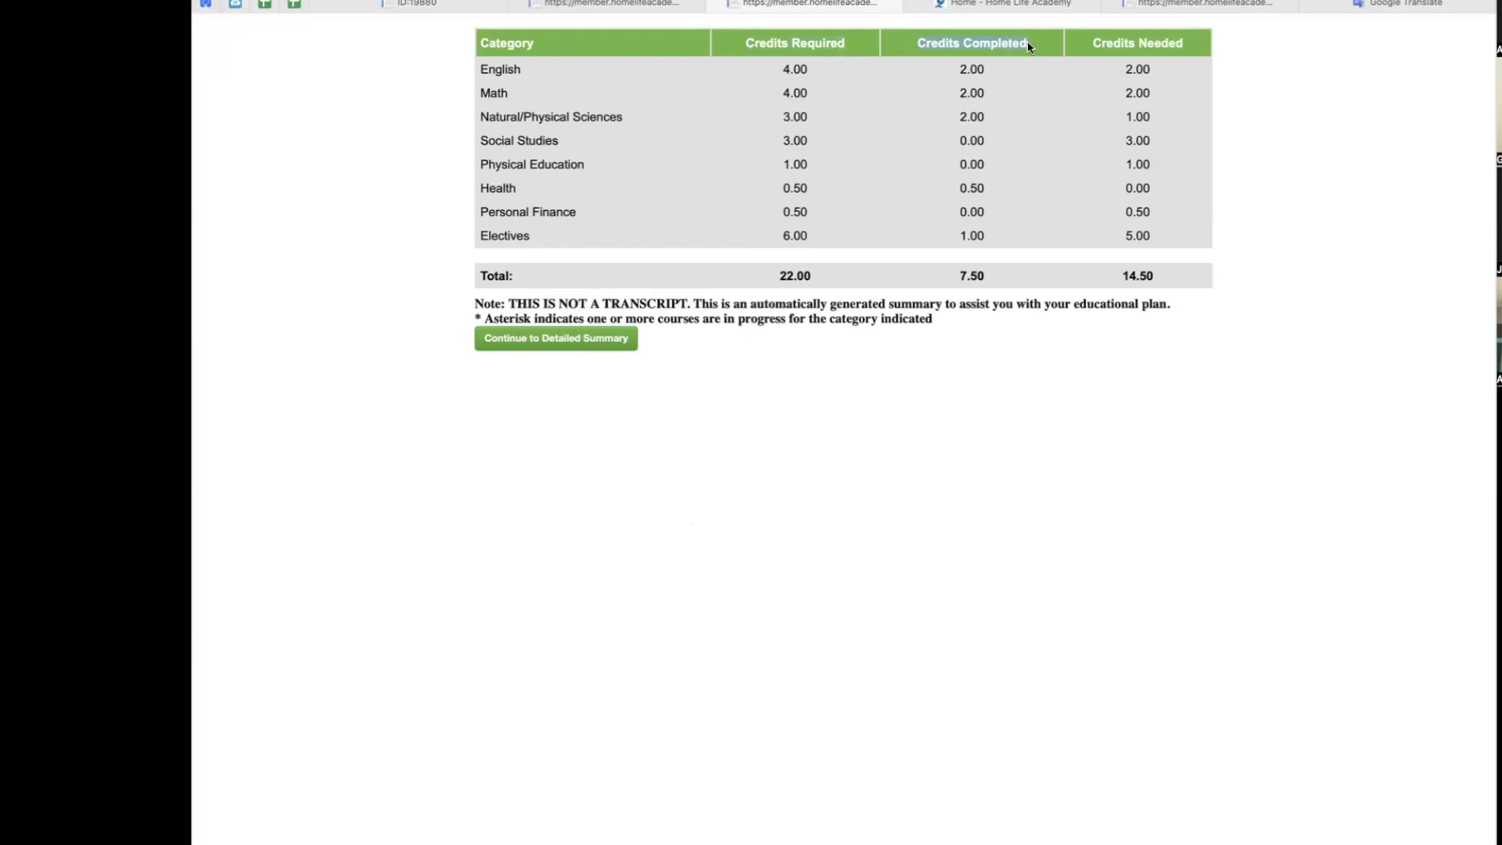
mouse_move(1090, 46)
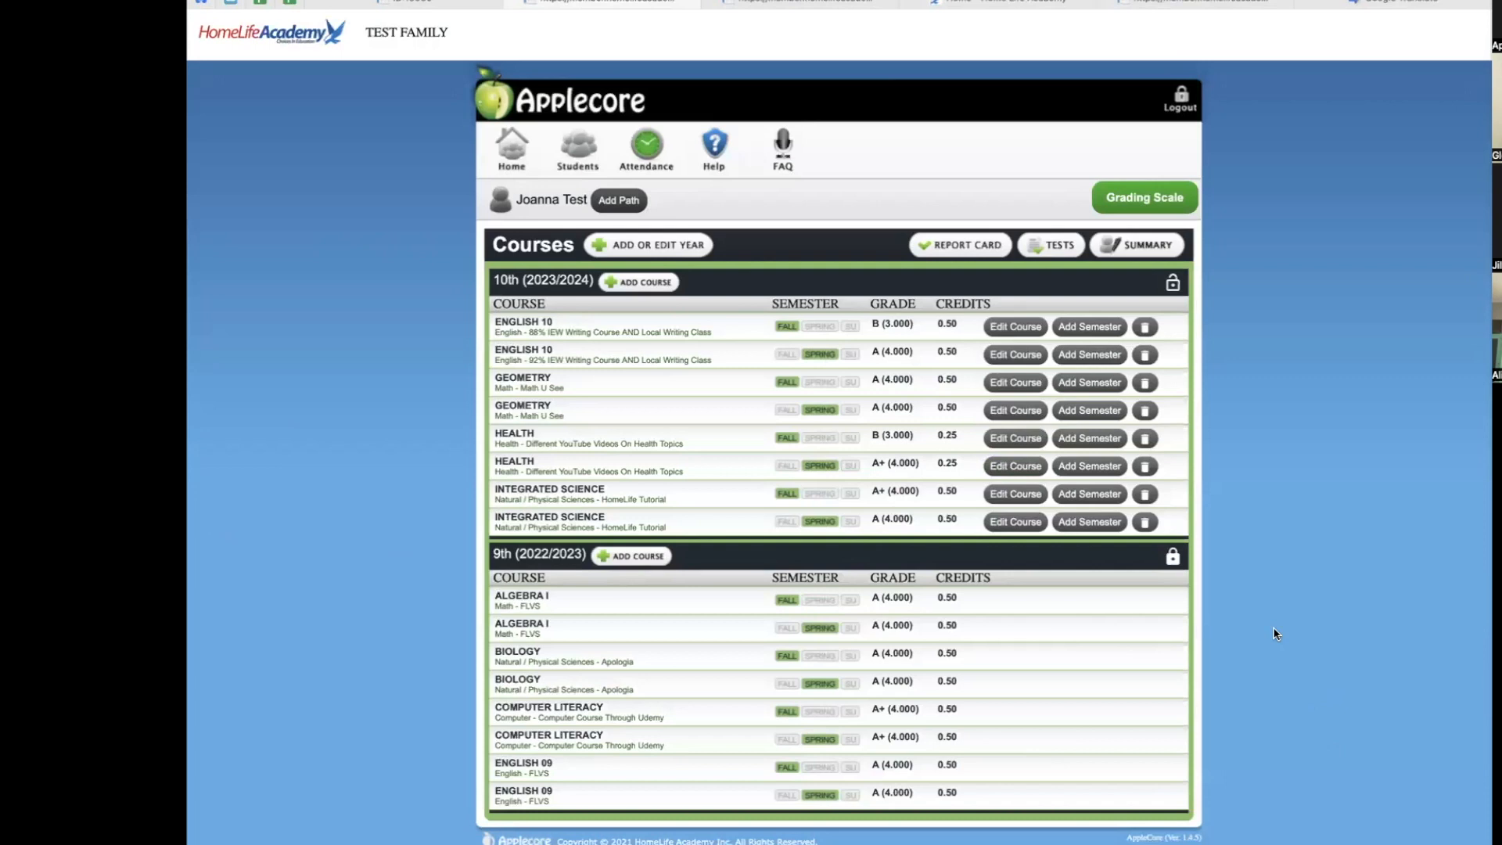
- Show the Secured Transcript notice for the locked 9th grade (2022/2023) year
click(1184, 556)
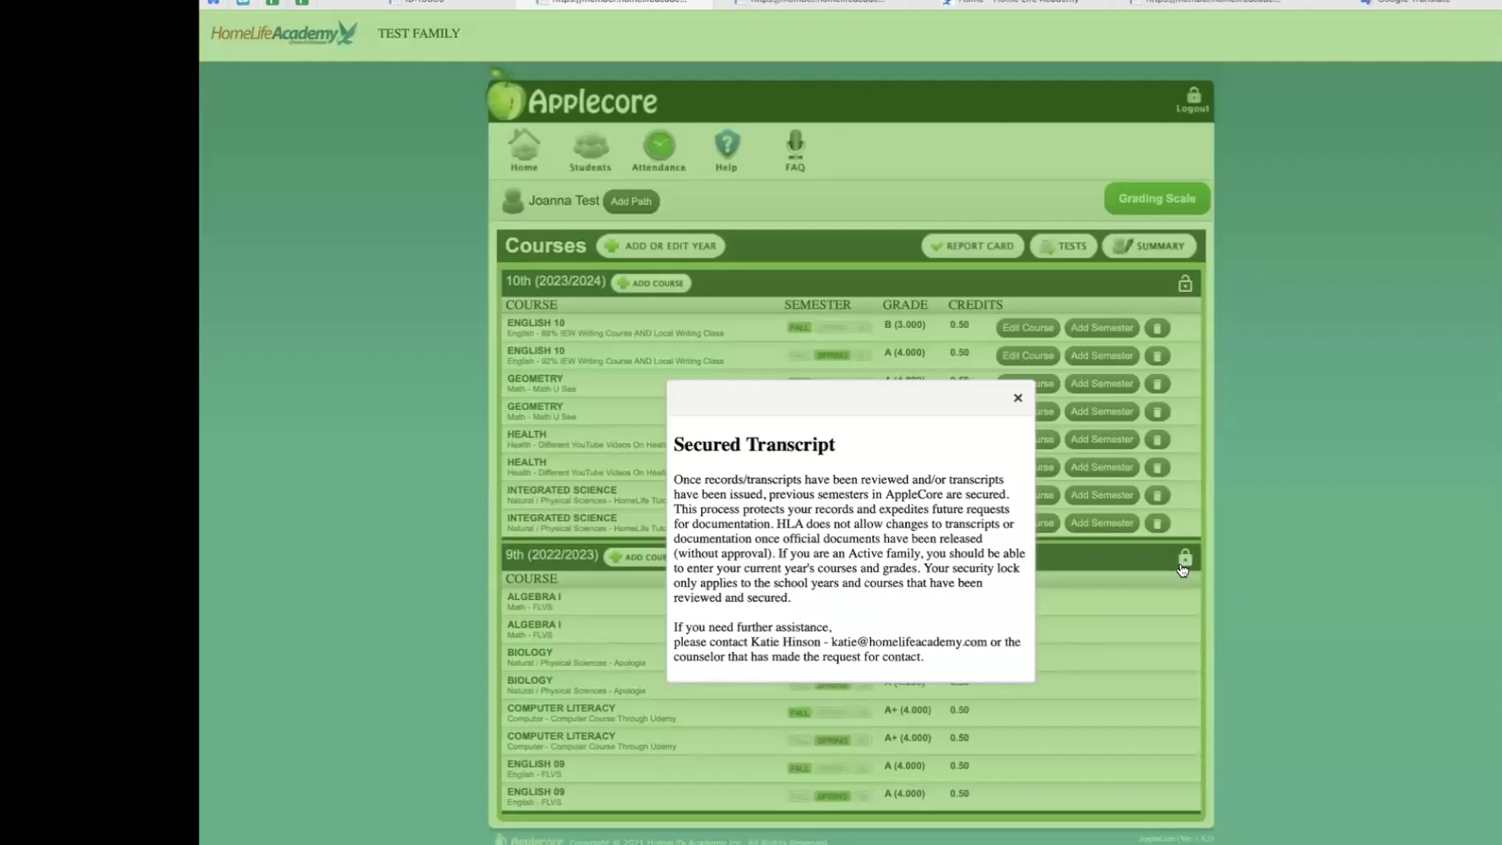
mouse_move(887, 454)
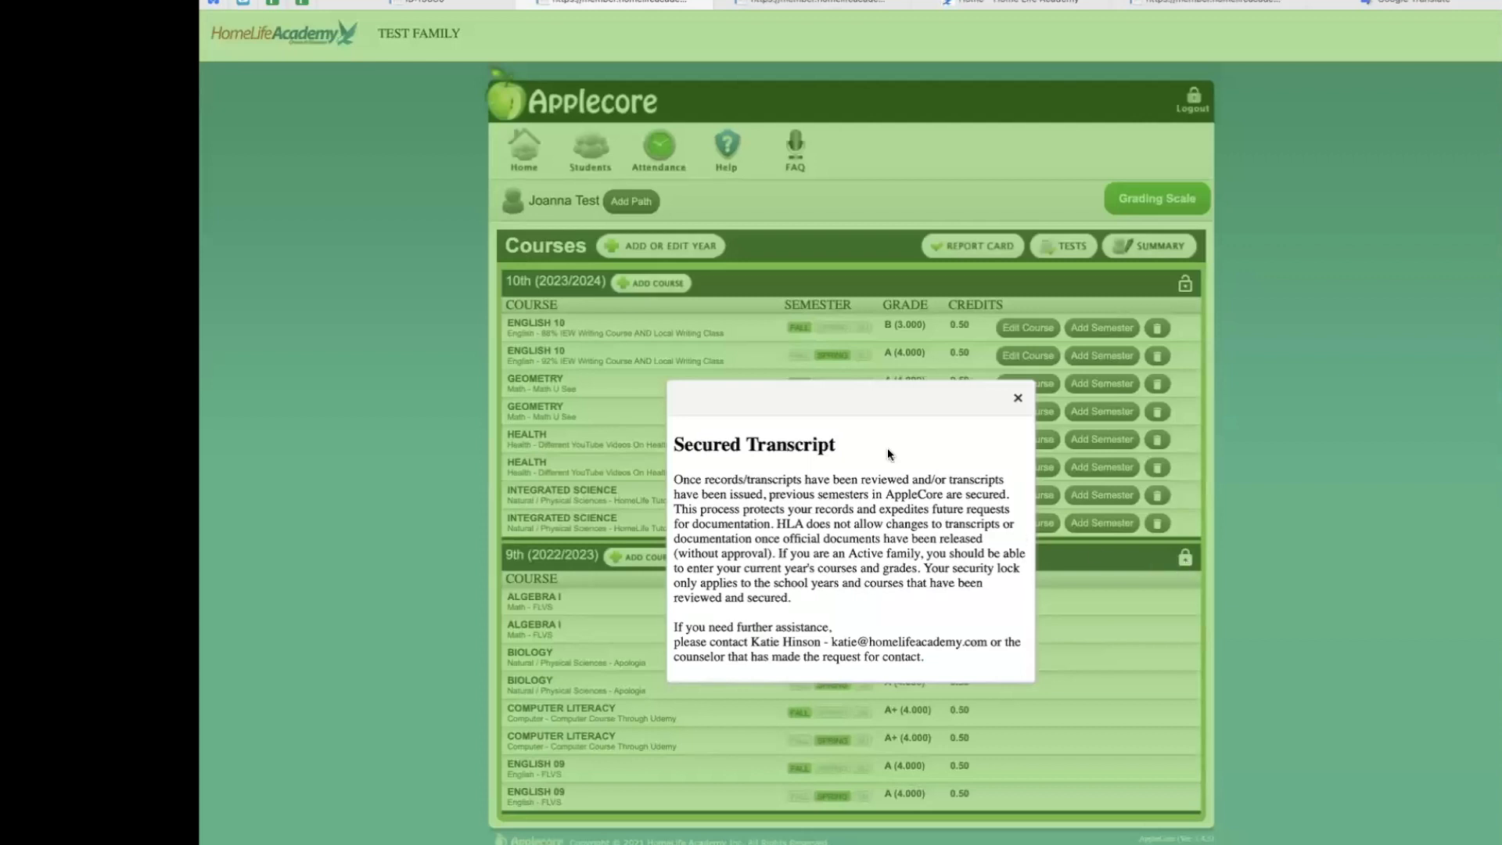